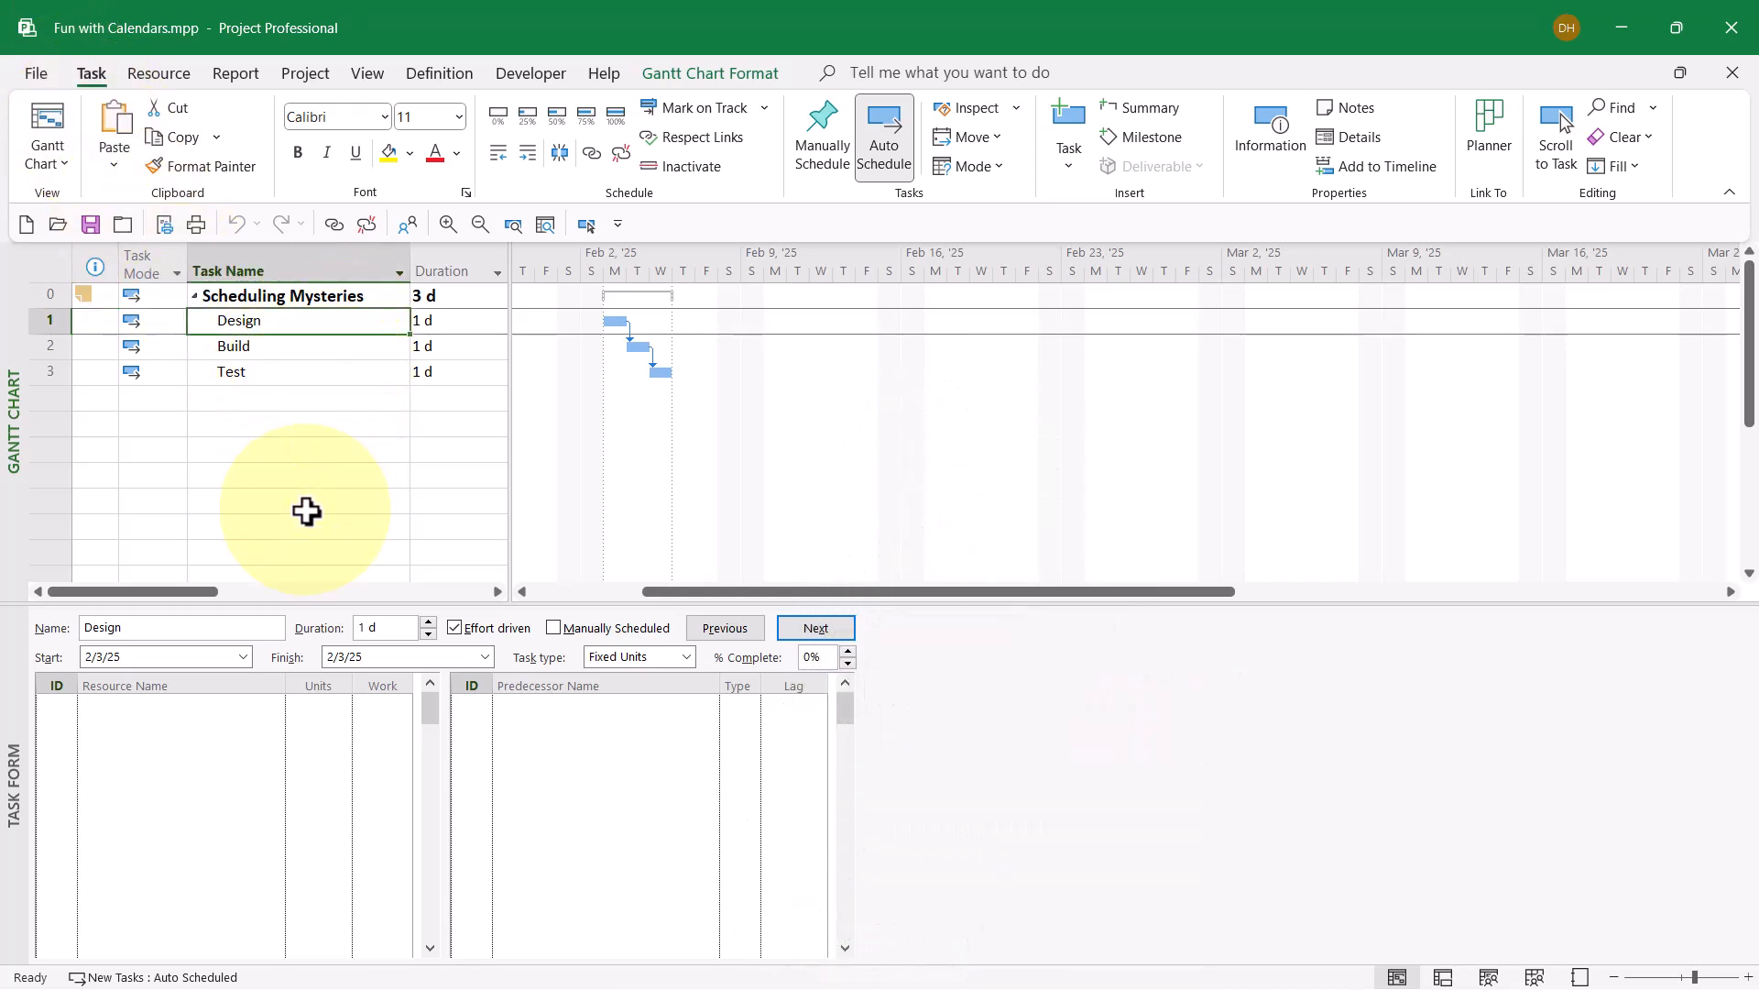
mouse_move(460, 325)
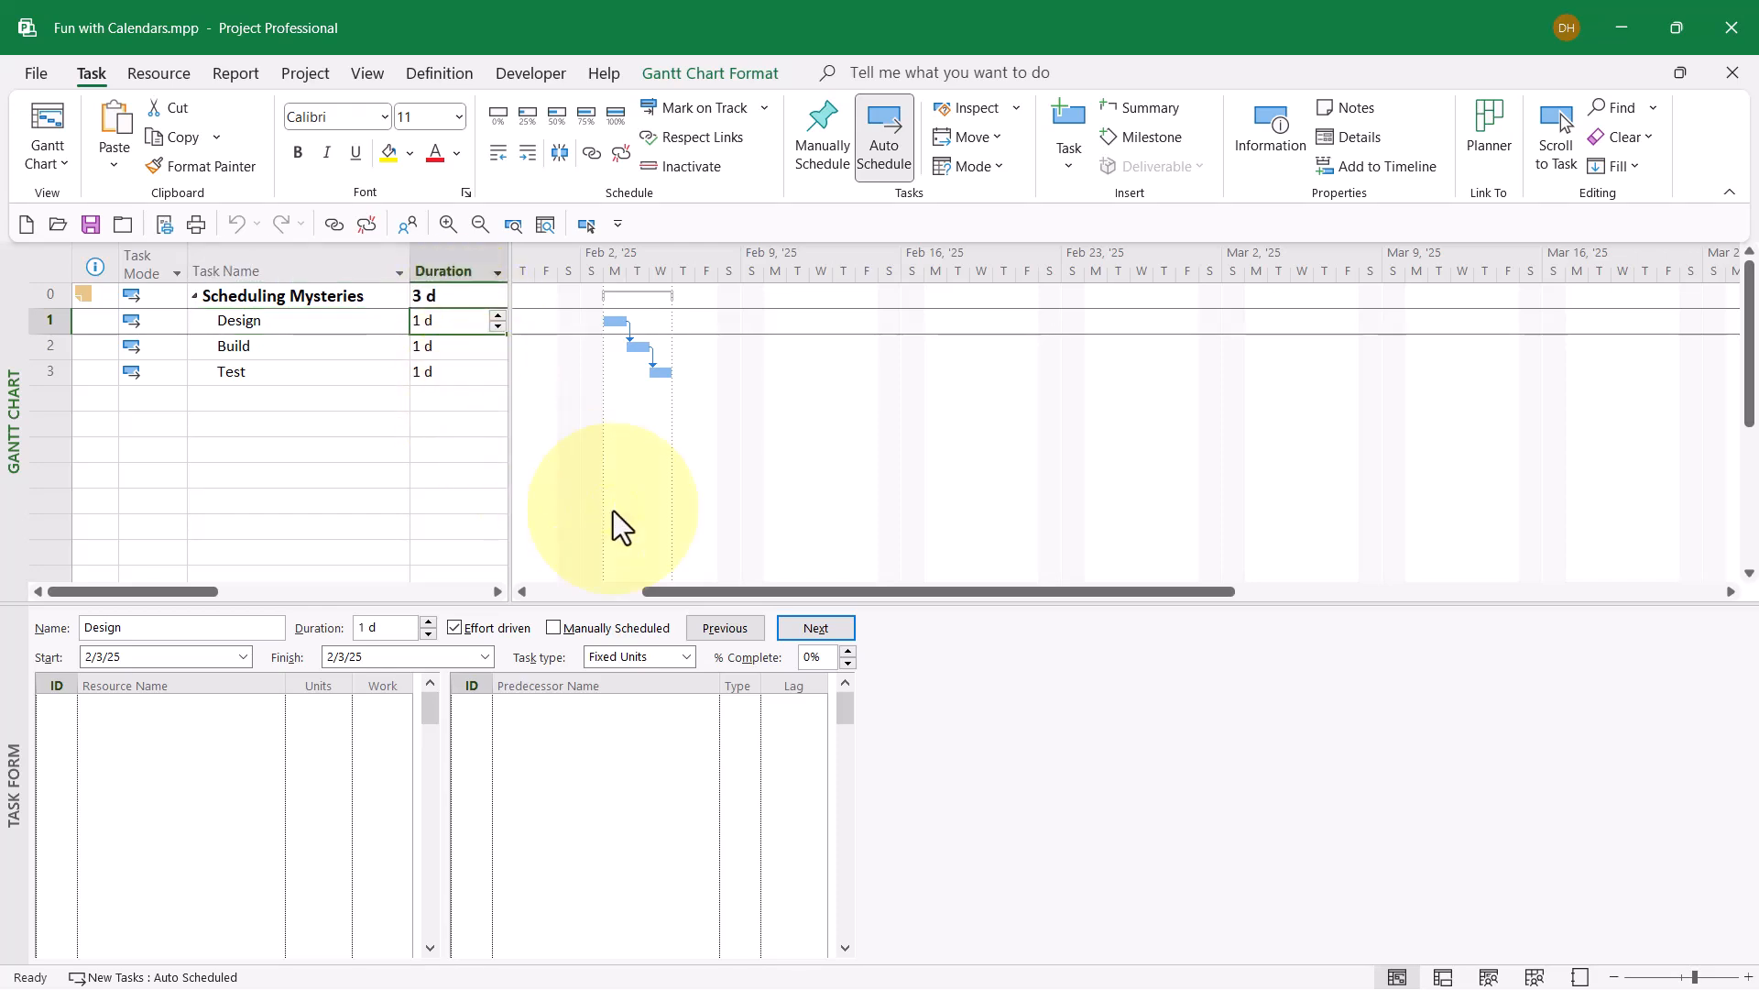
mouse_move(625, 325)
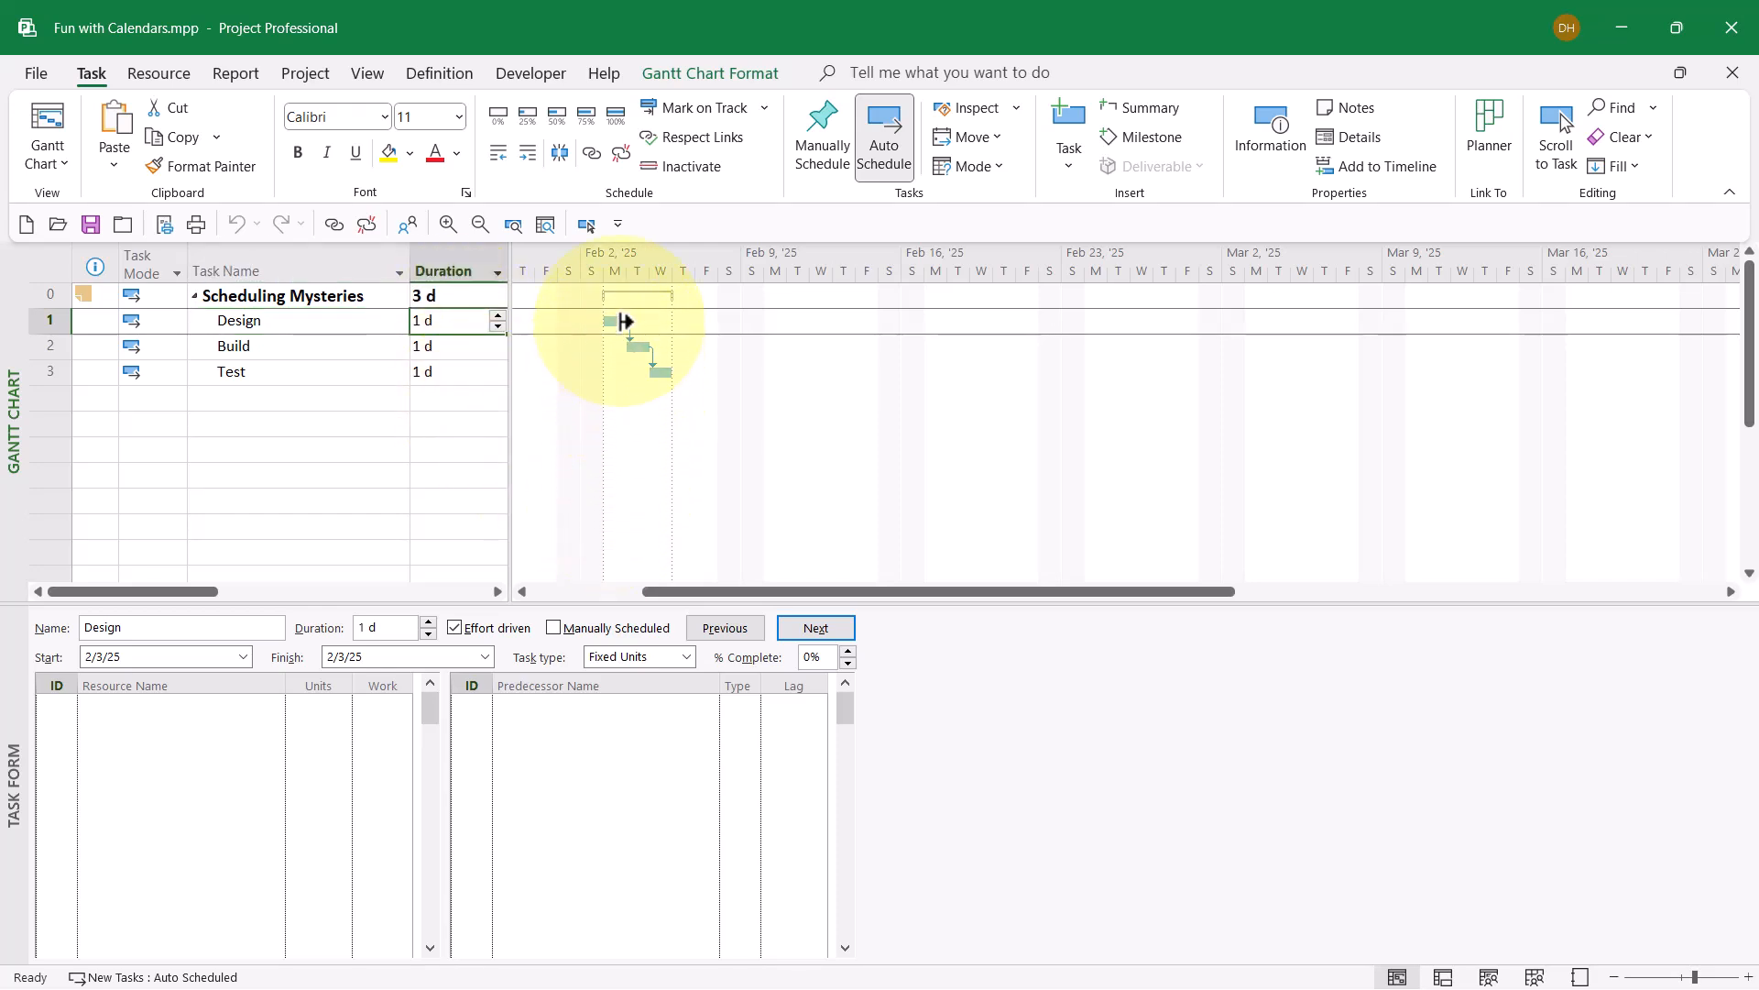
mouse_move(625, 436)
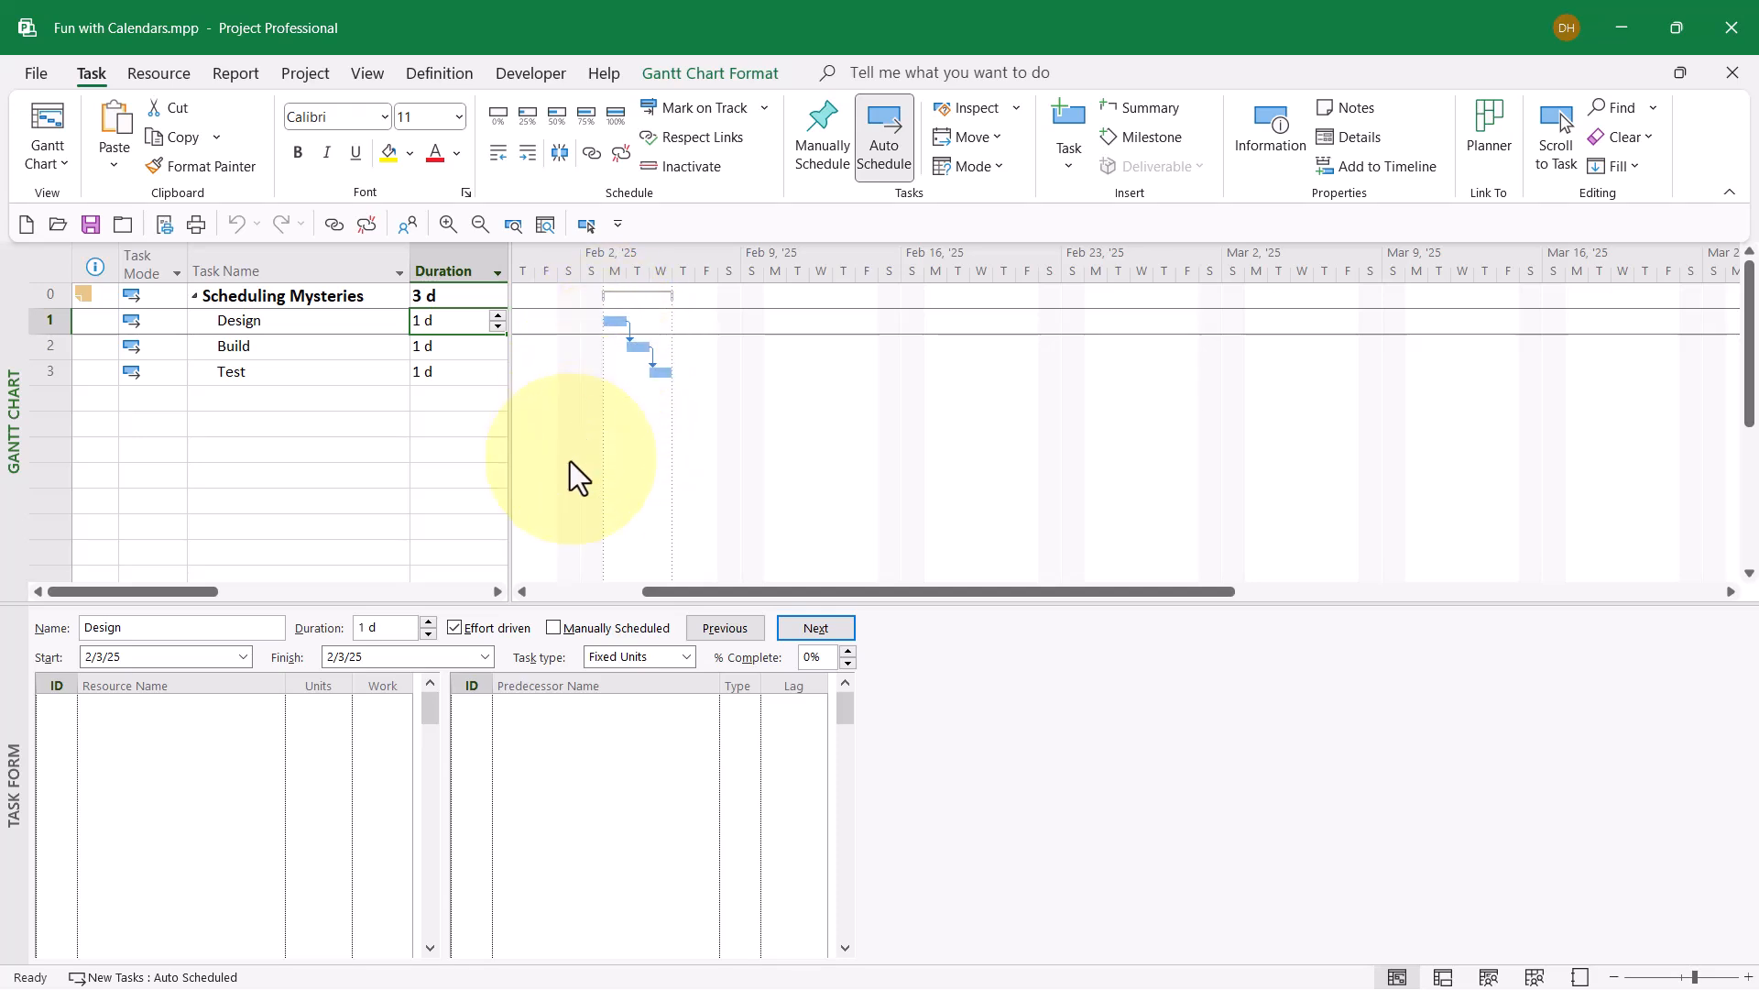
click(180, 701)
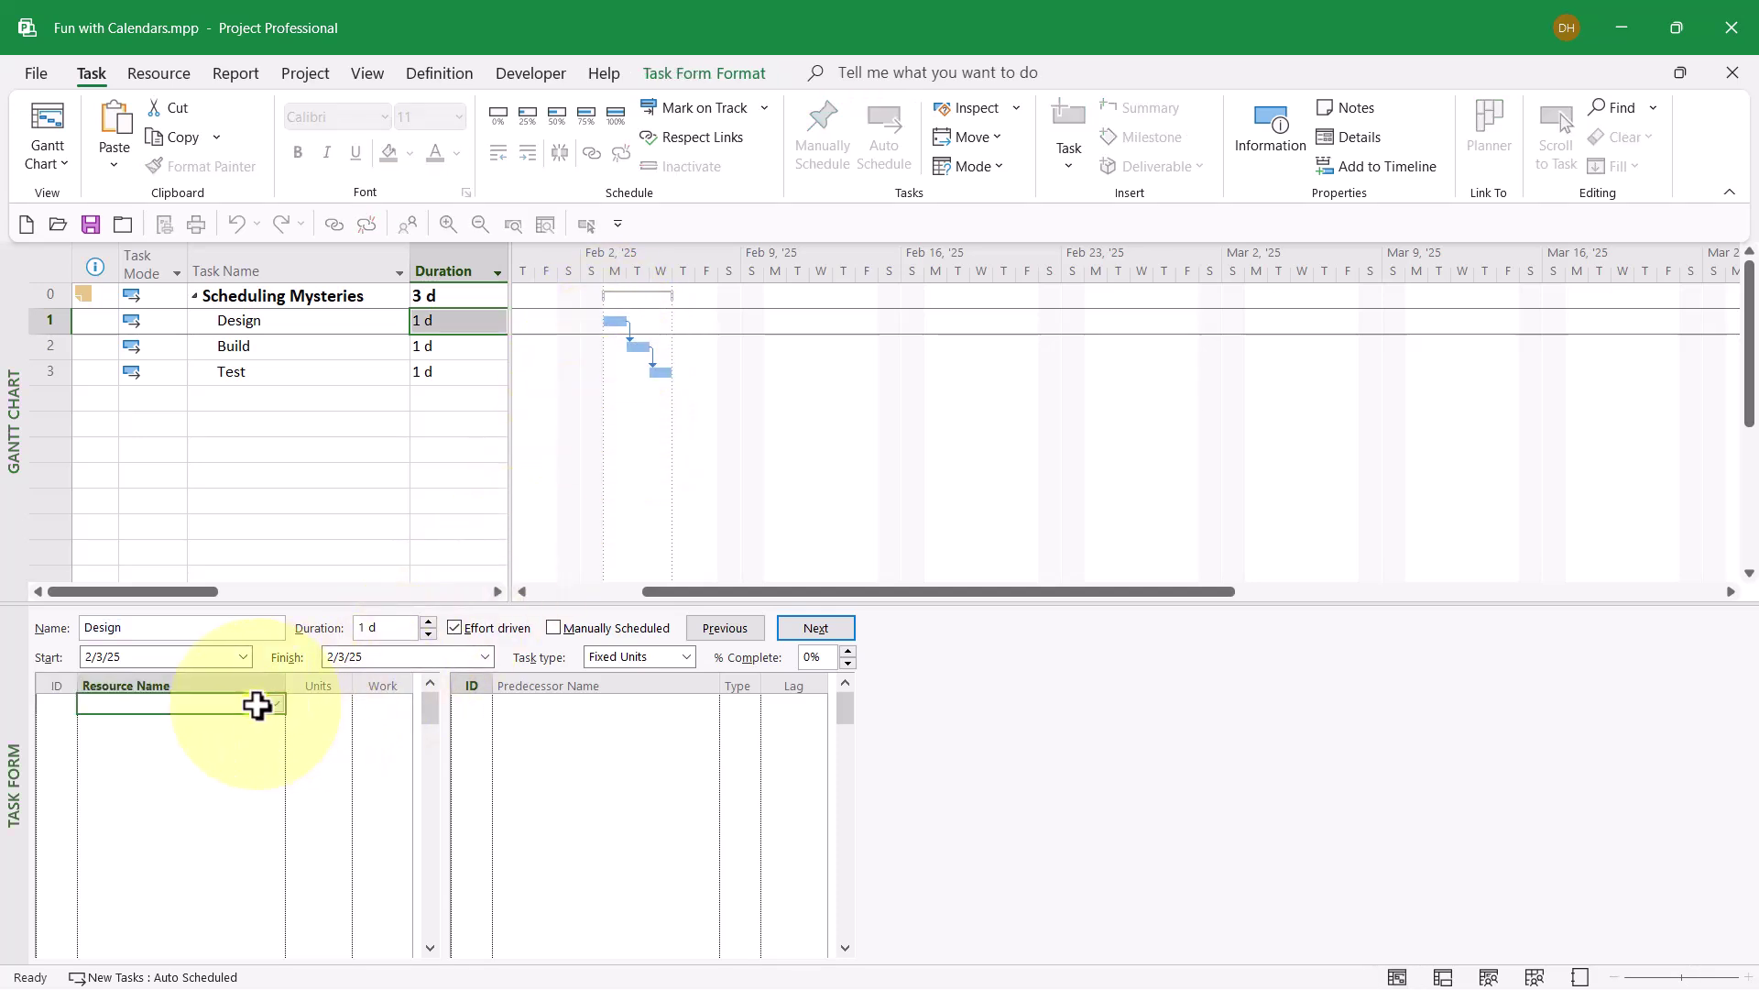
click(179, 704)
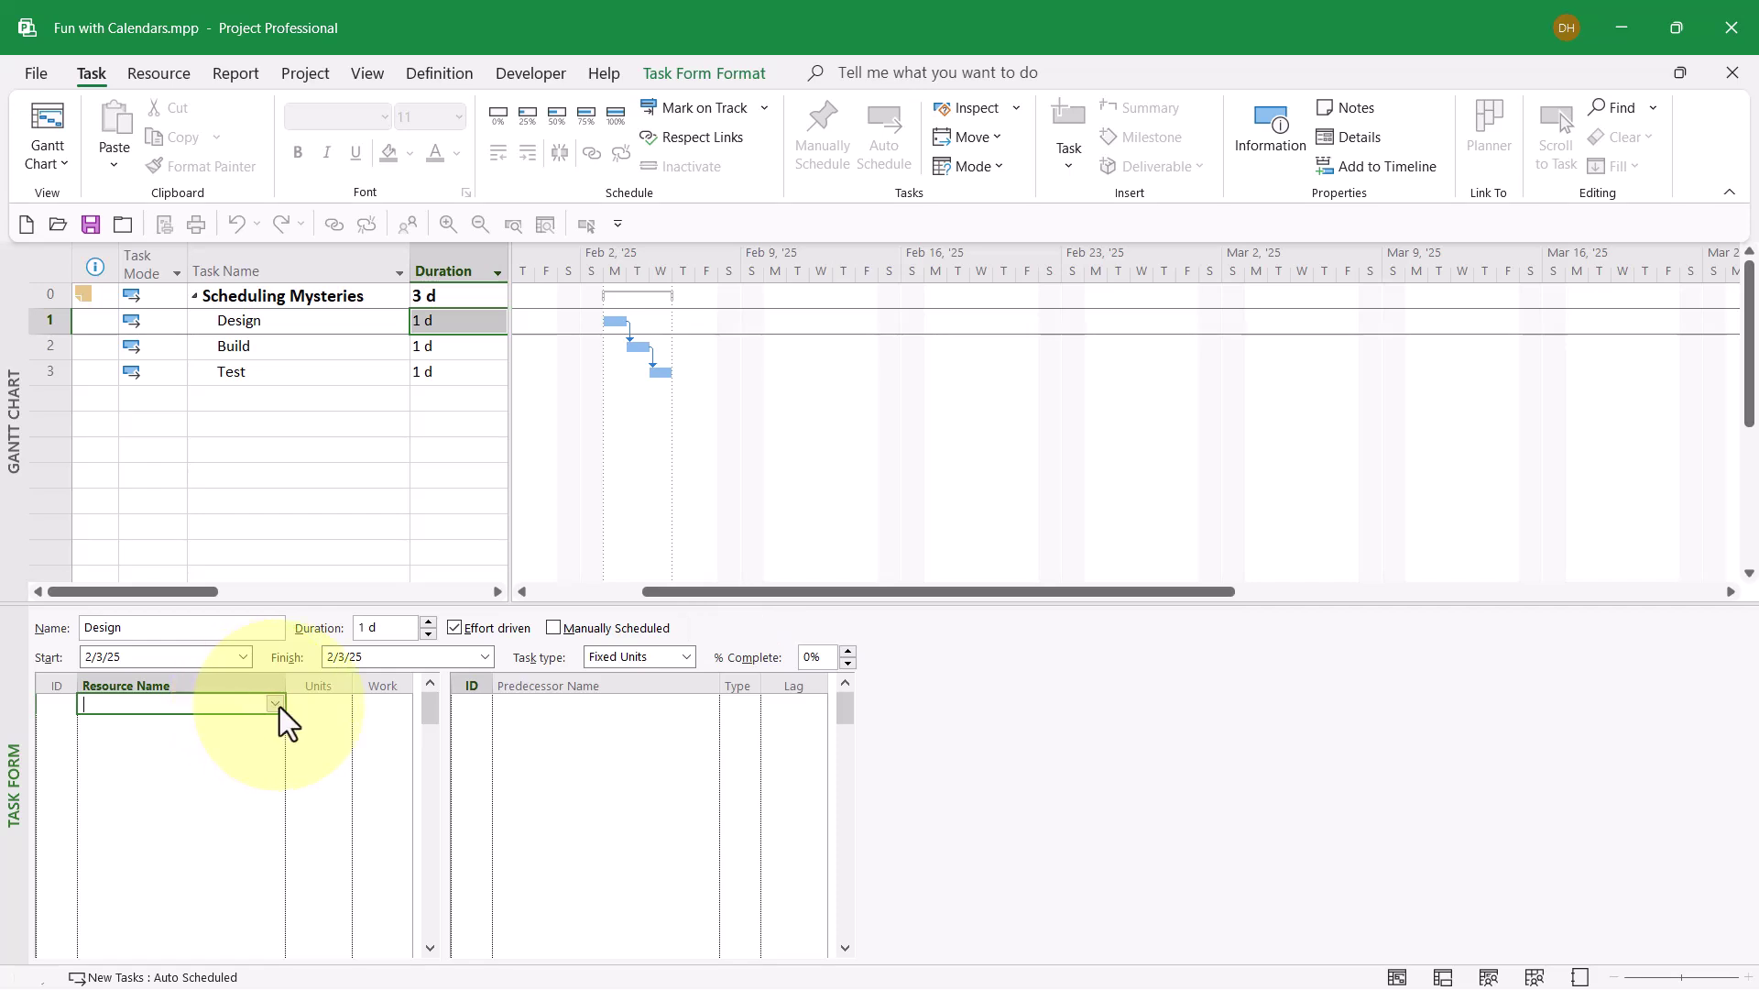
text(Amy Greason)
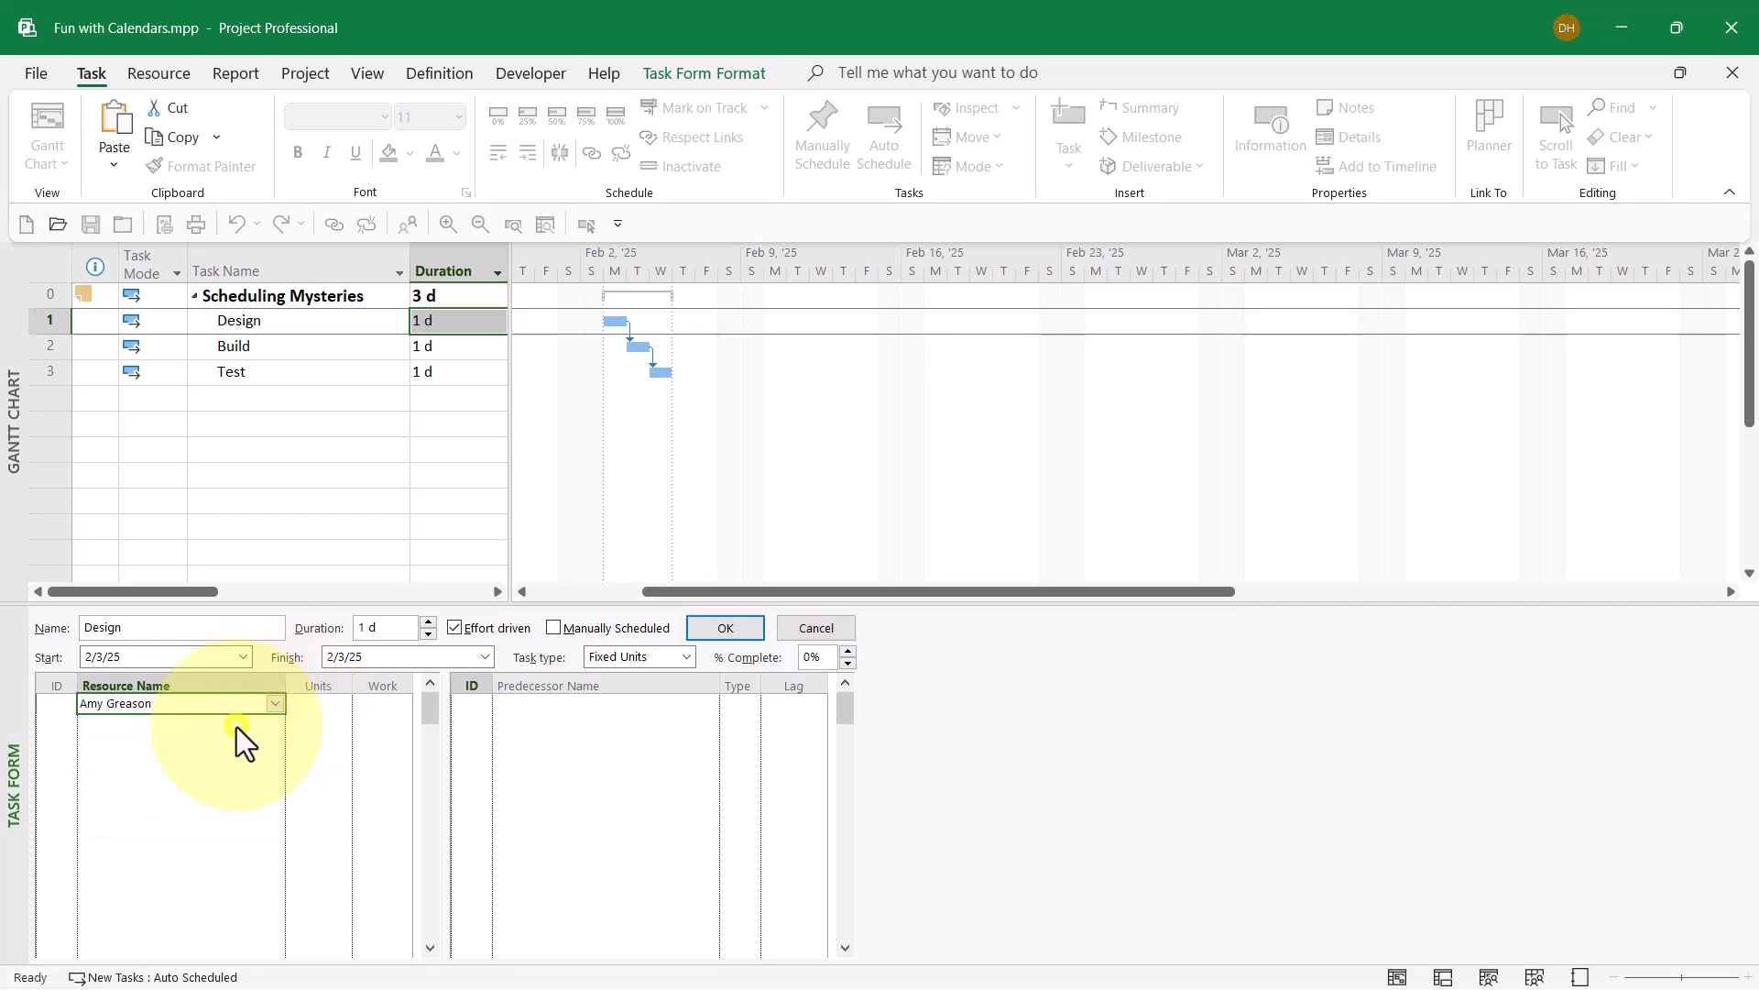
click(318, 703)
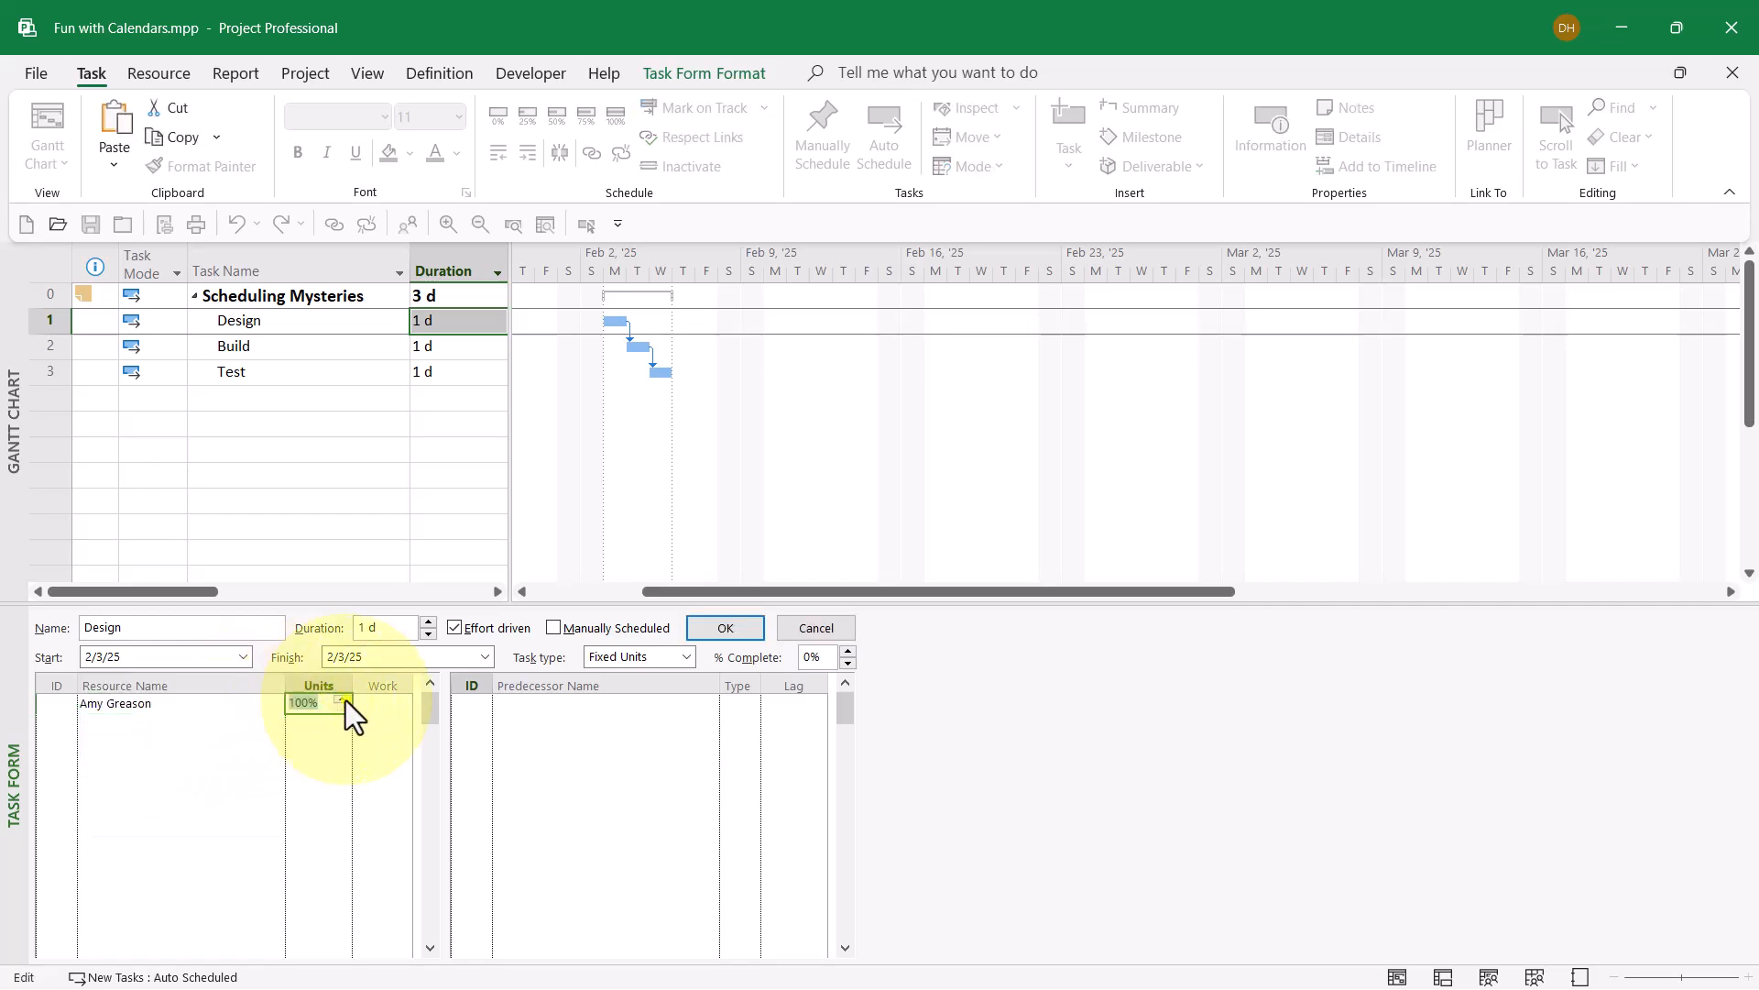
click(380, 703)
text(40)
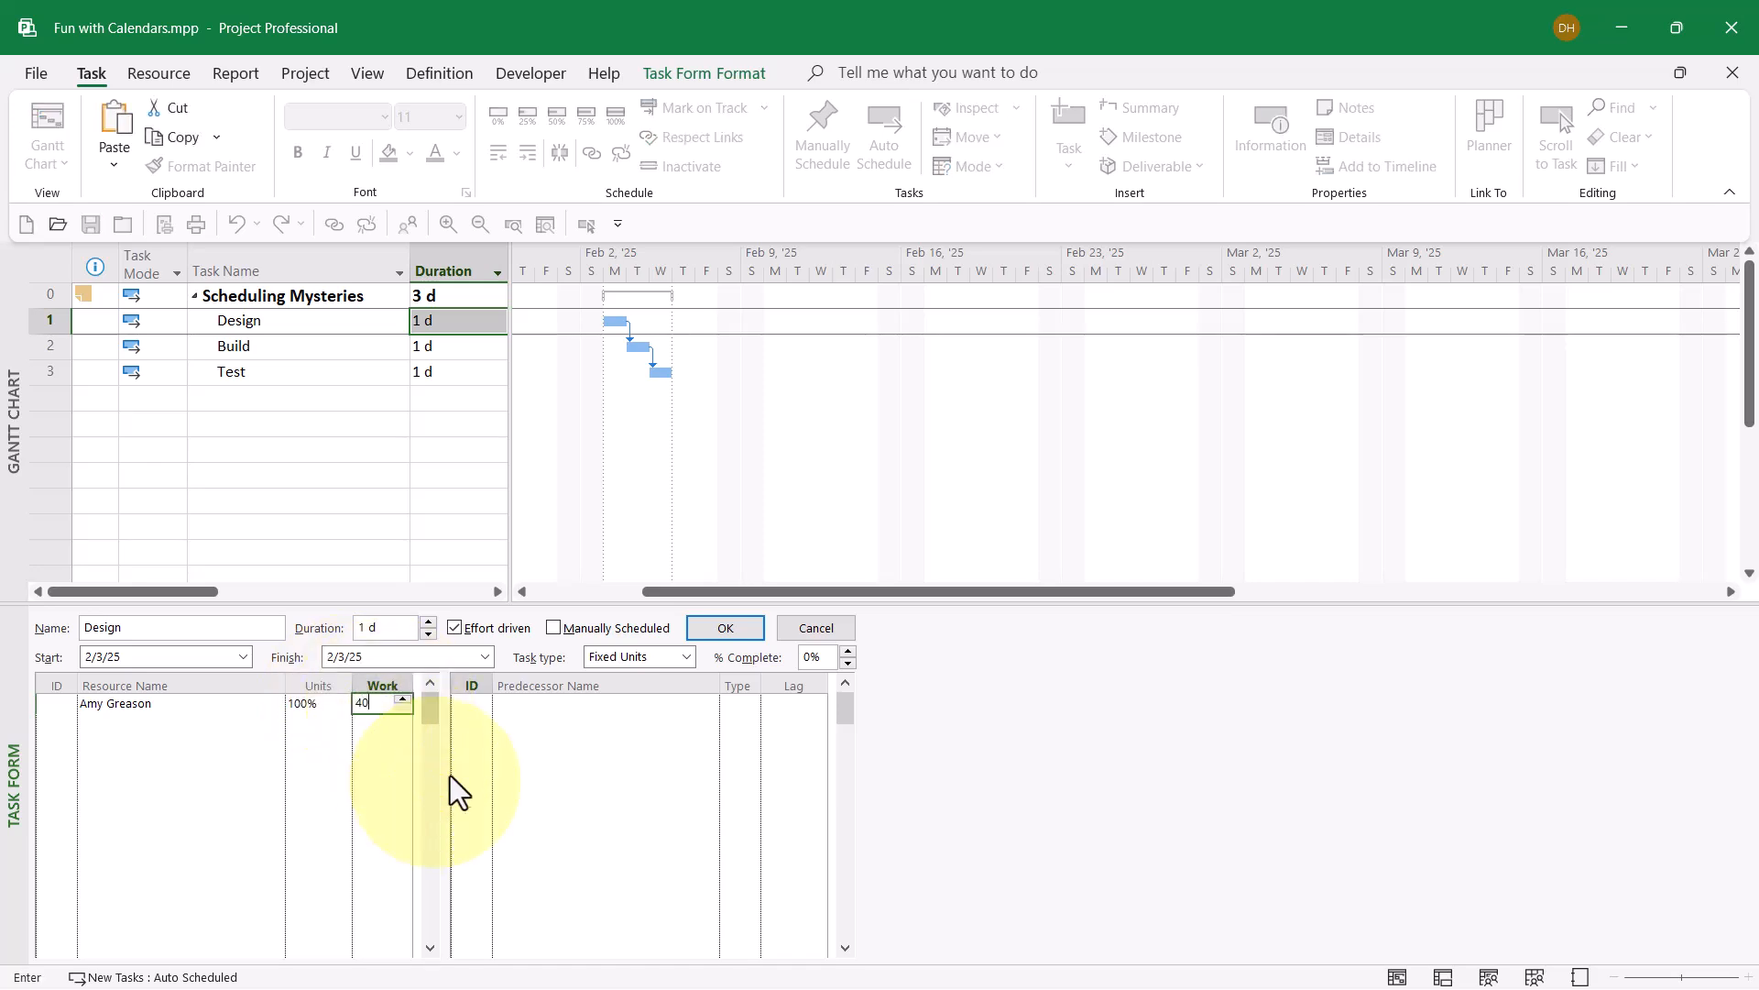
click(724, 627)
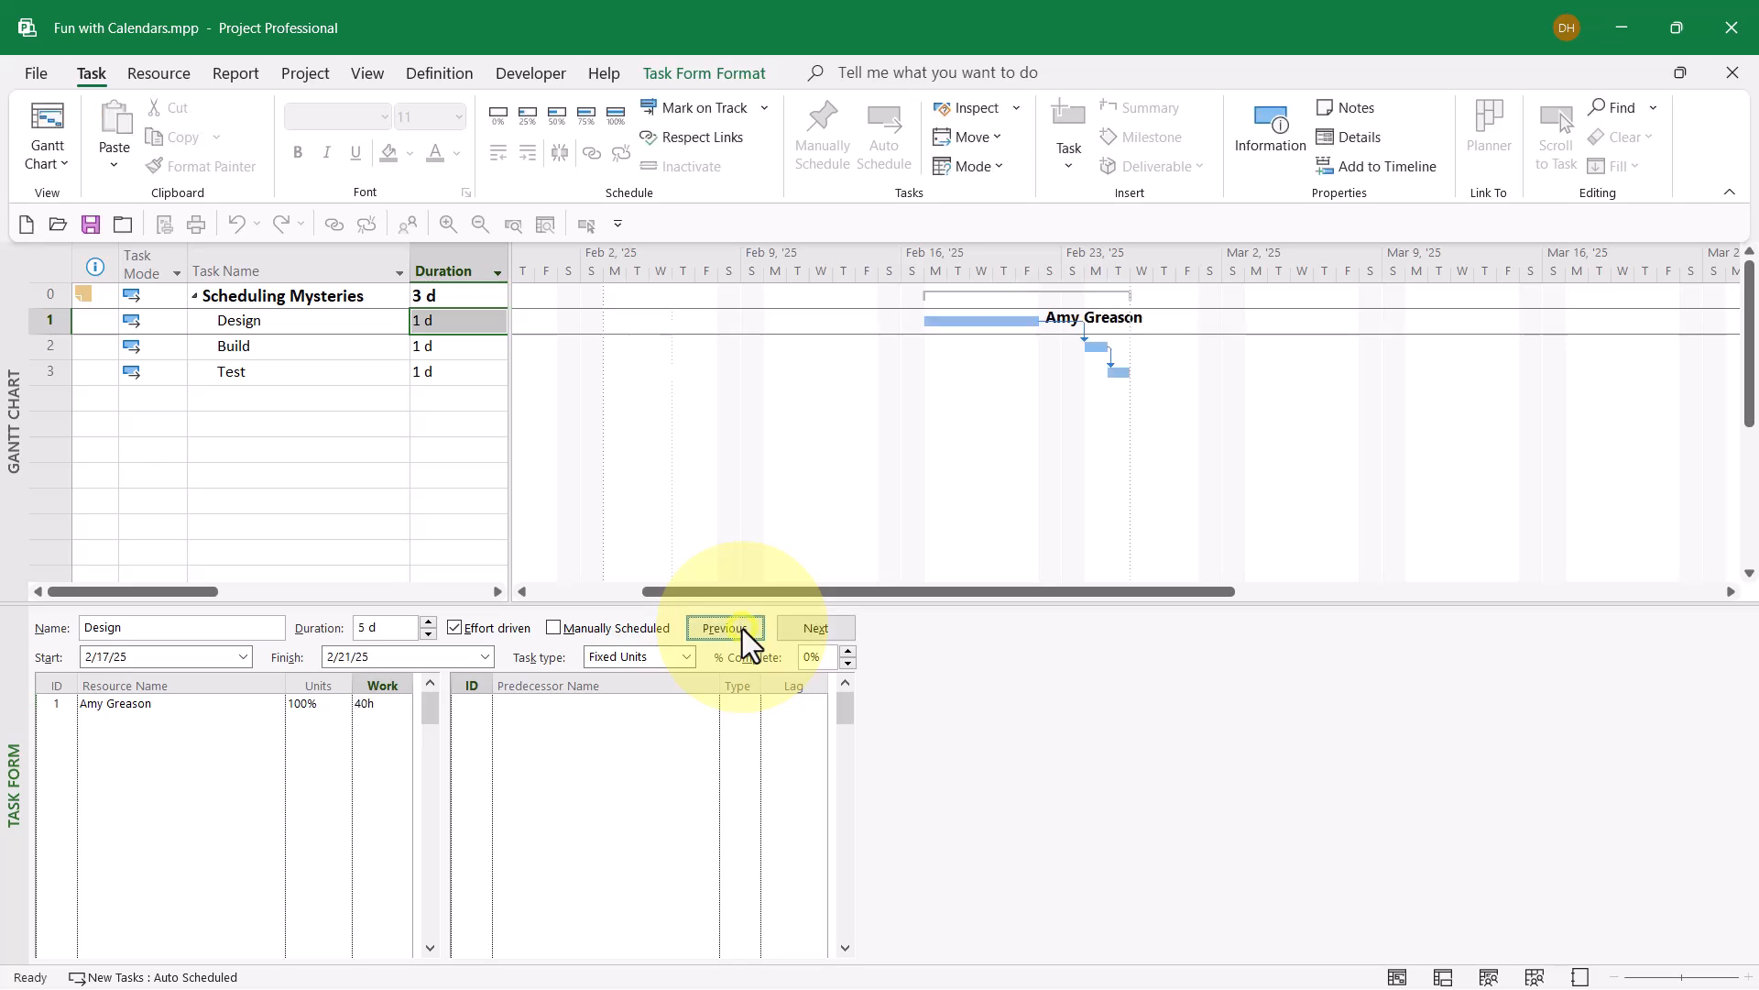
click(725, 627)
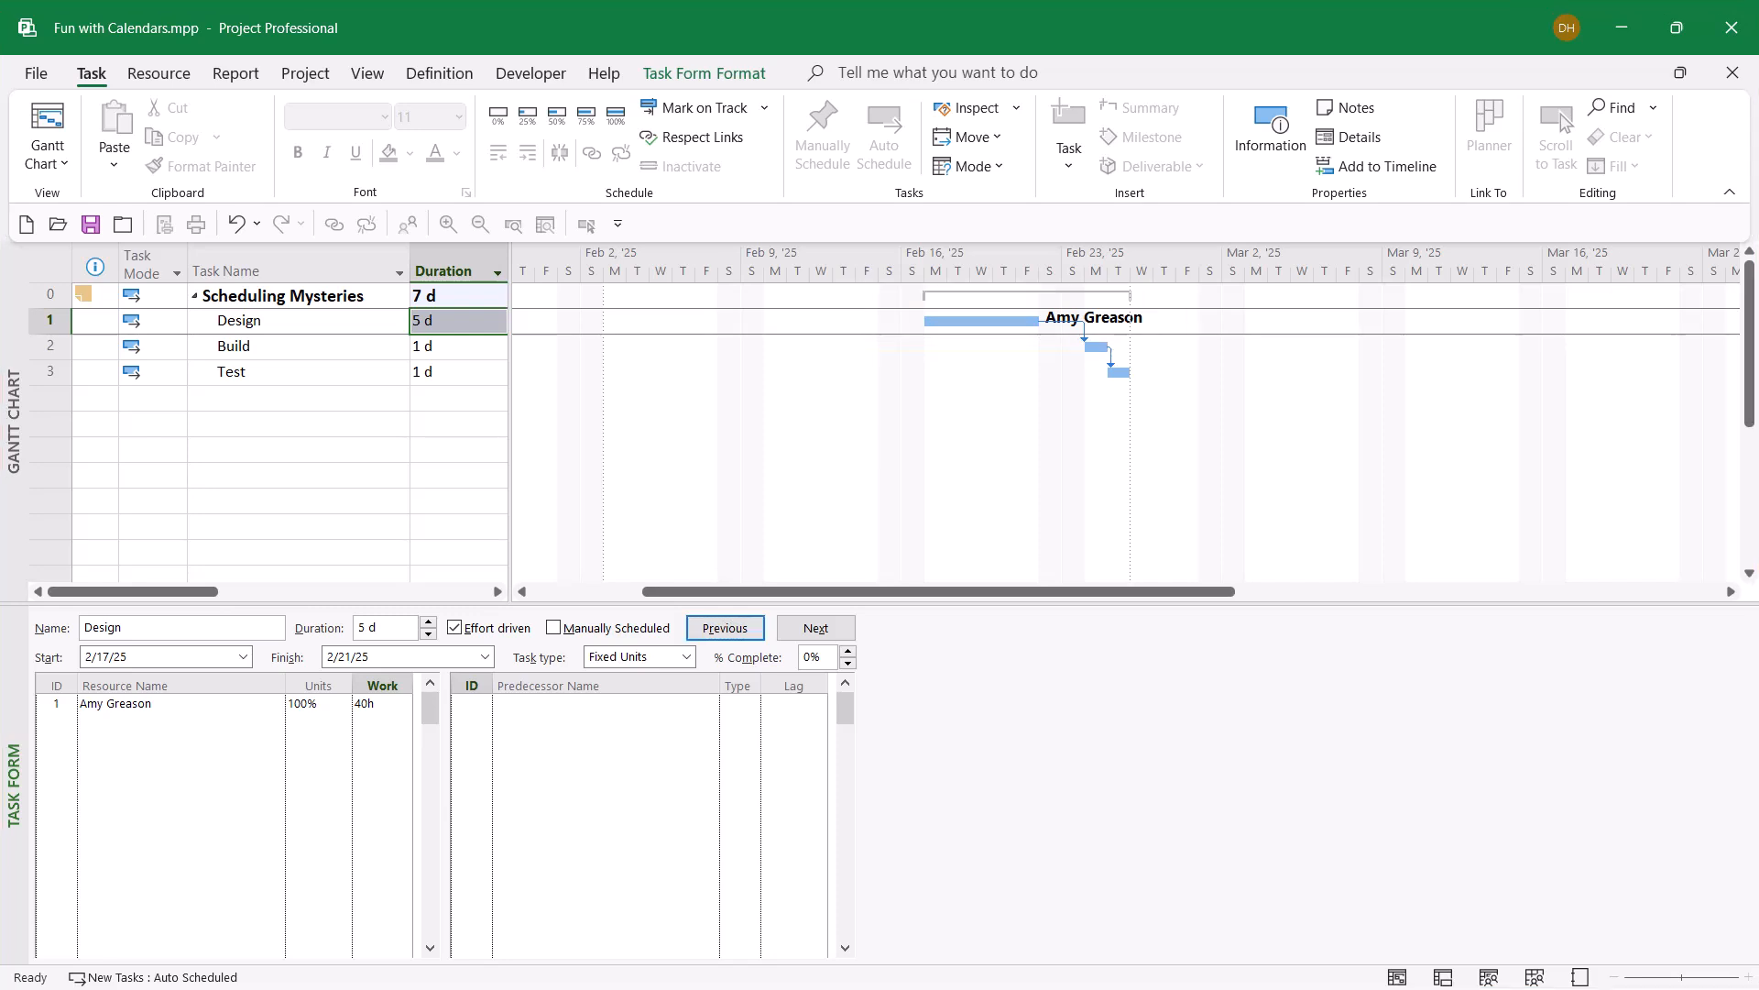
mouse_move(170, 820)
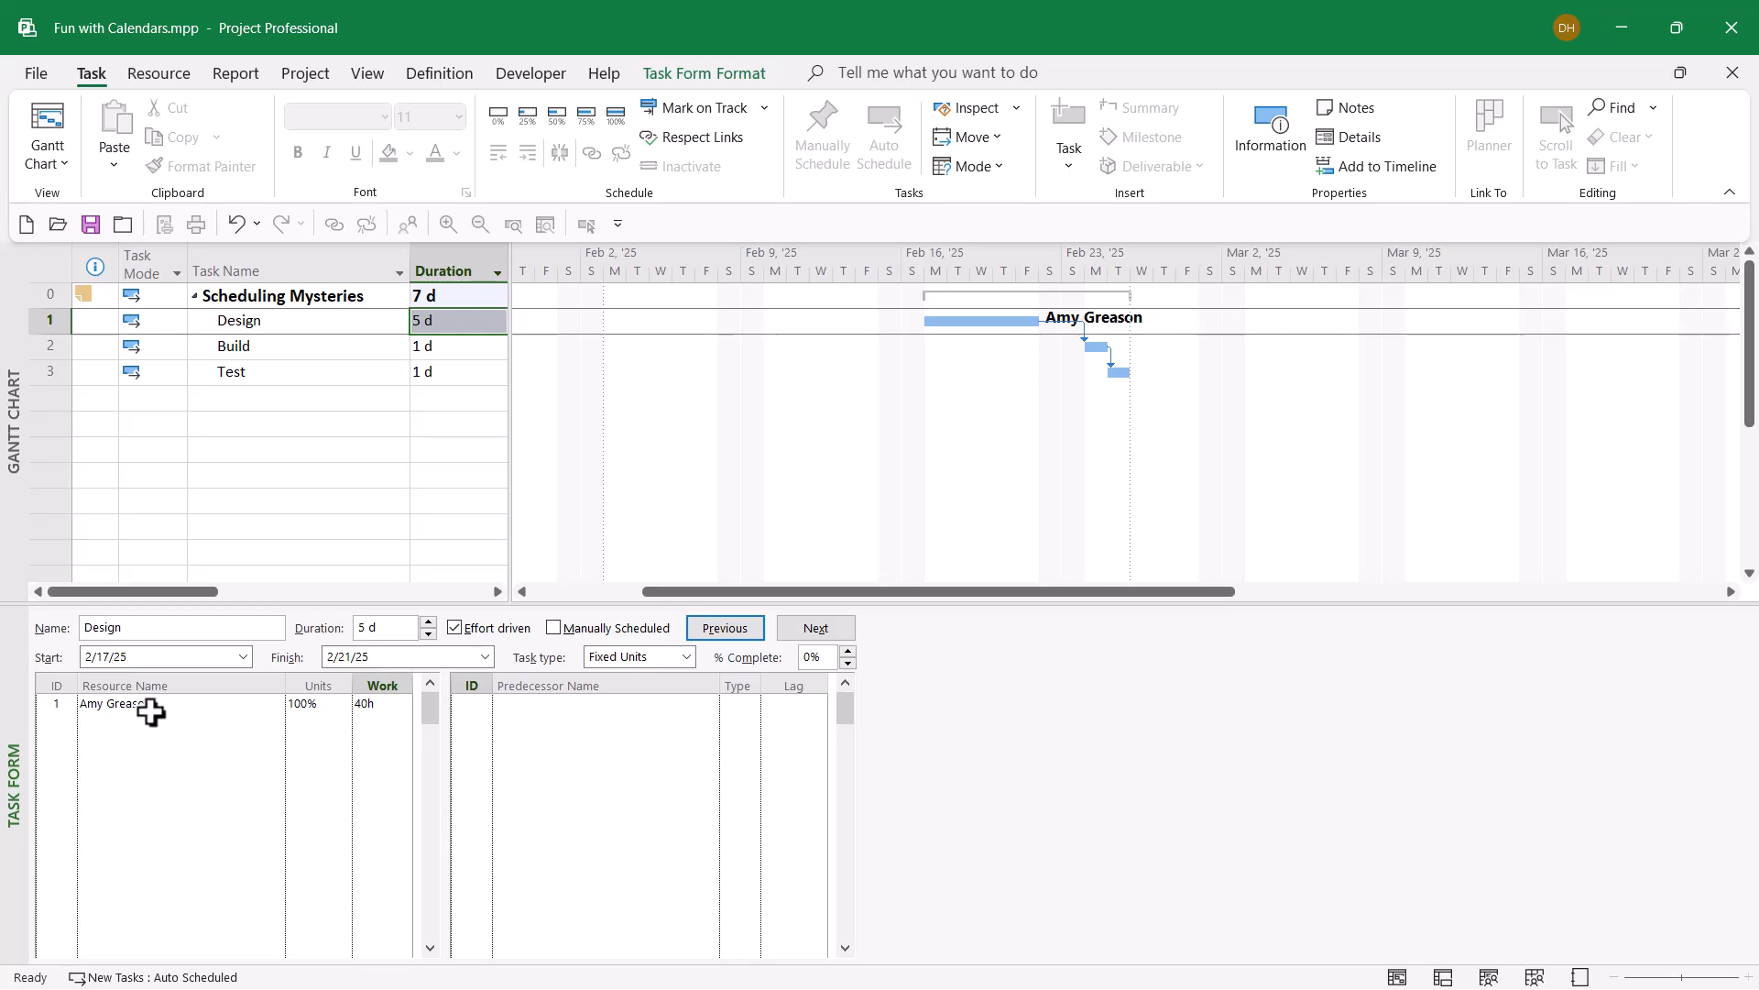
double_click(114, 704)
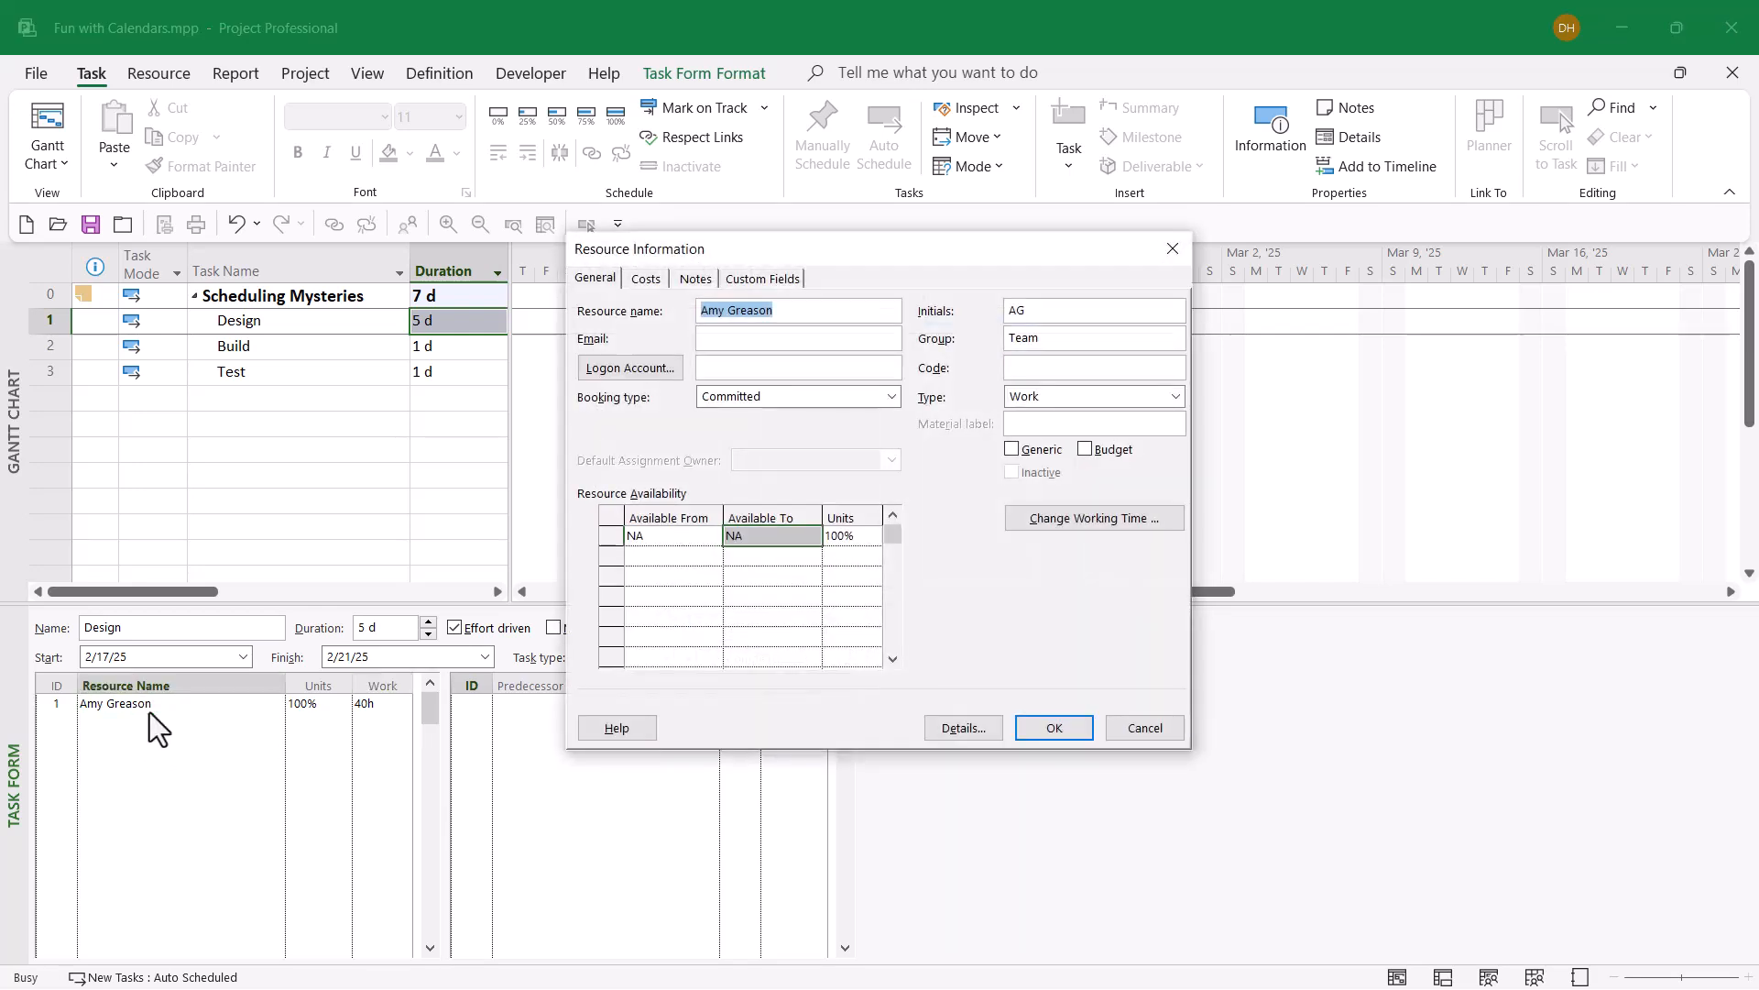
mouse_move(1093, 517)
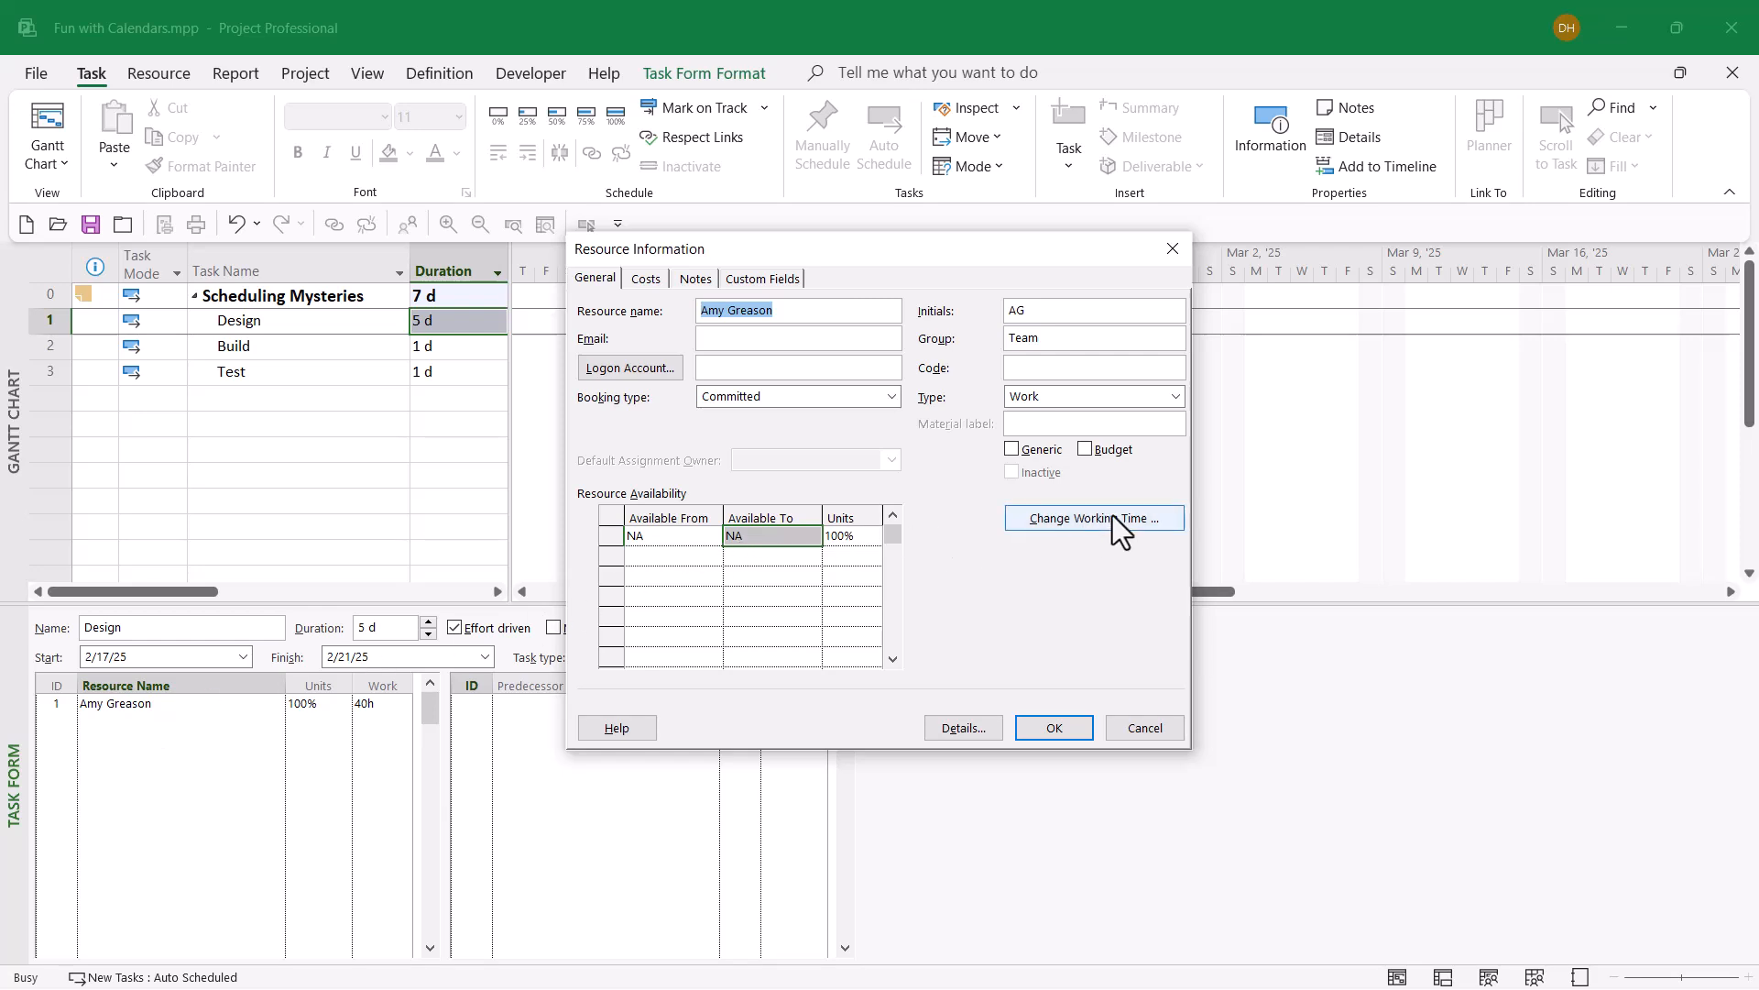
click(1090, 517)
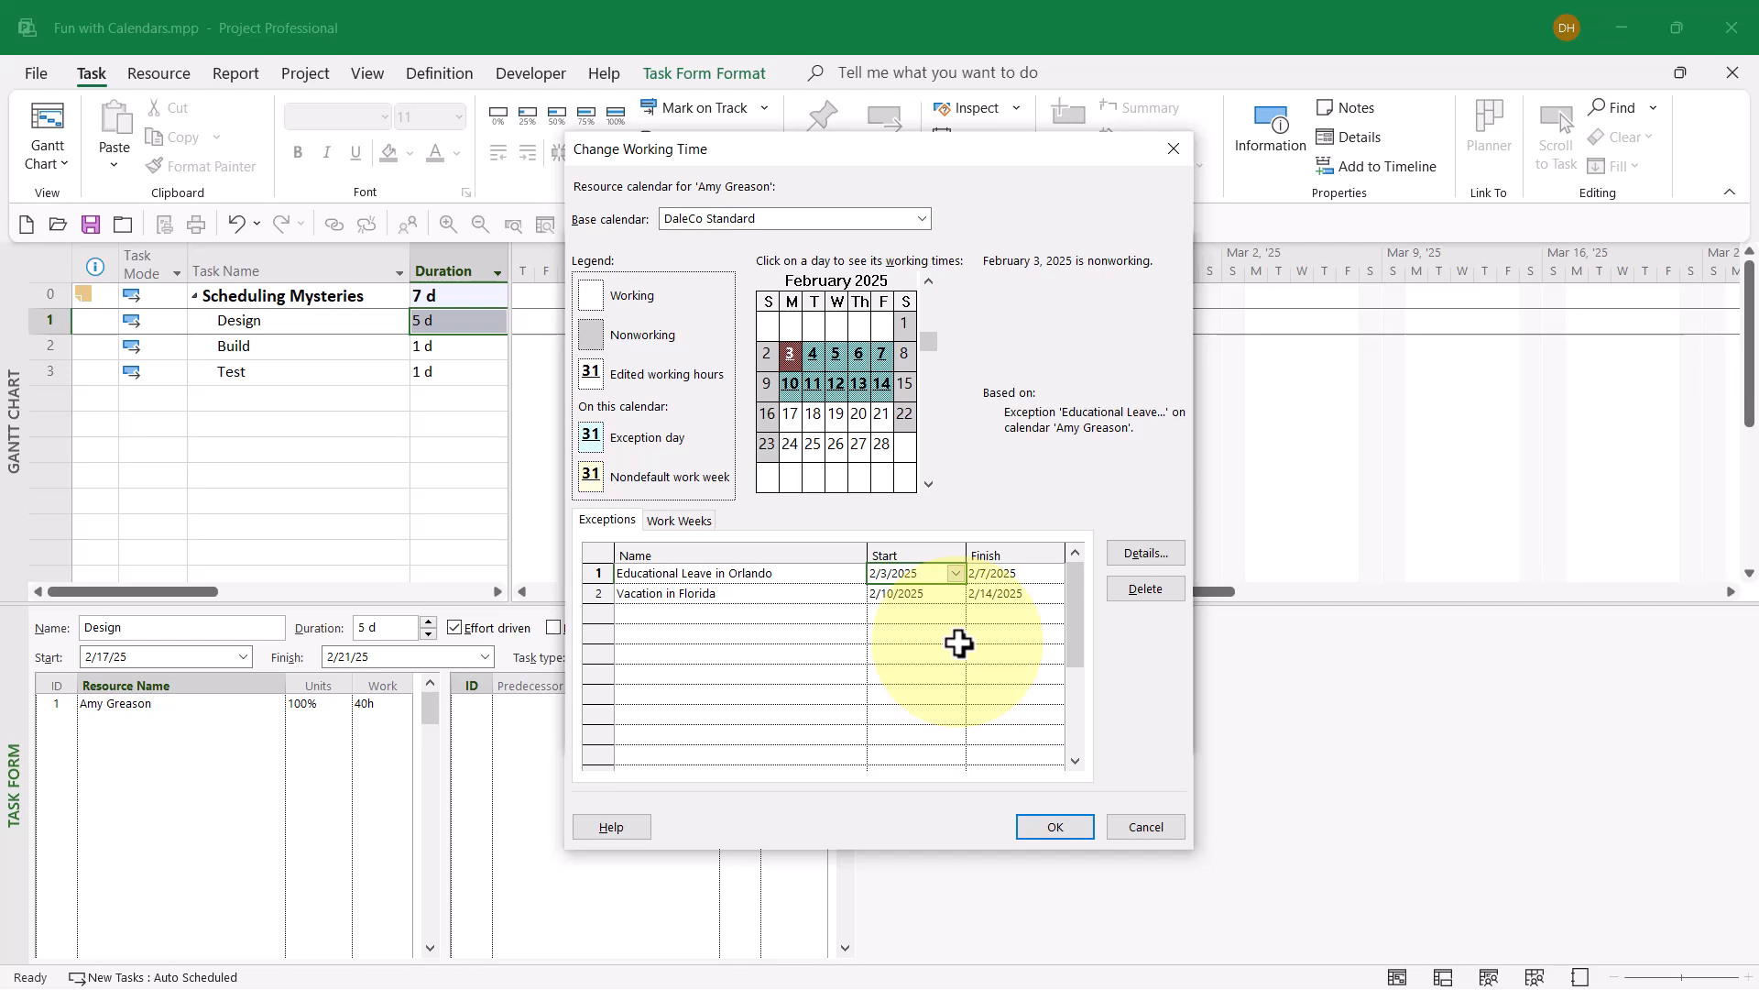
mouse_move(789, 572)
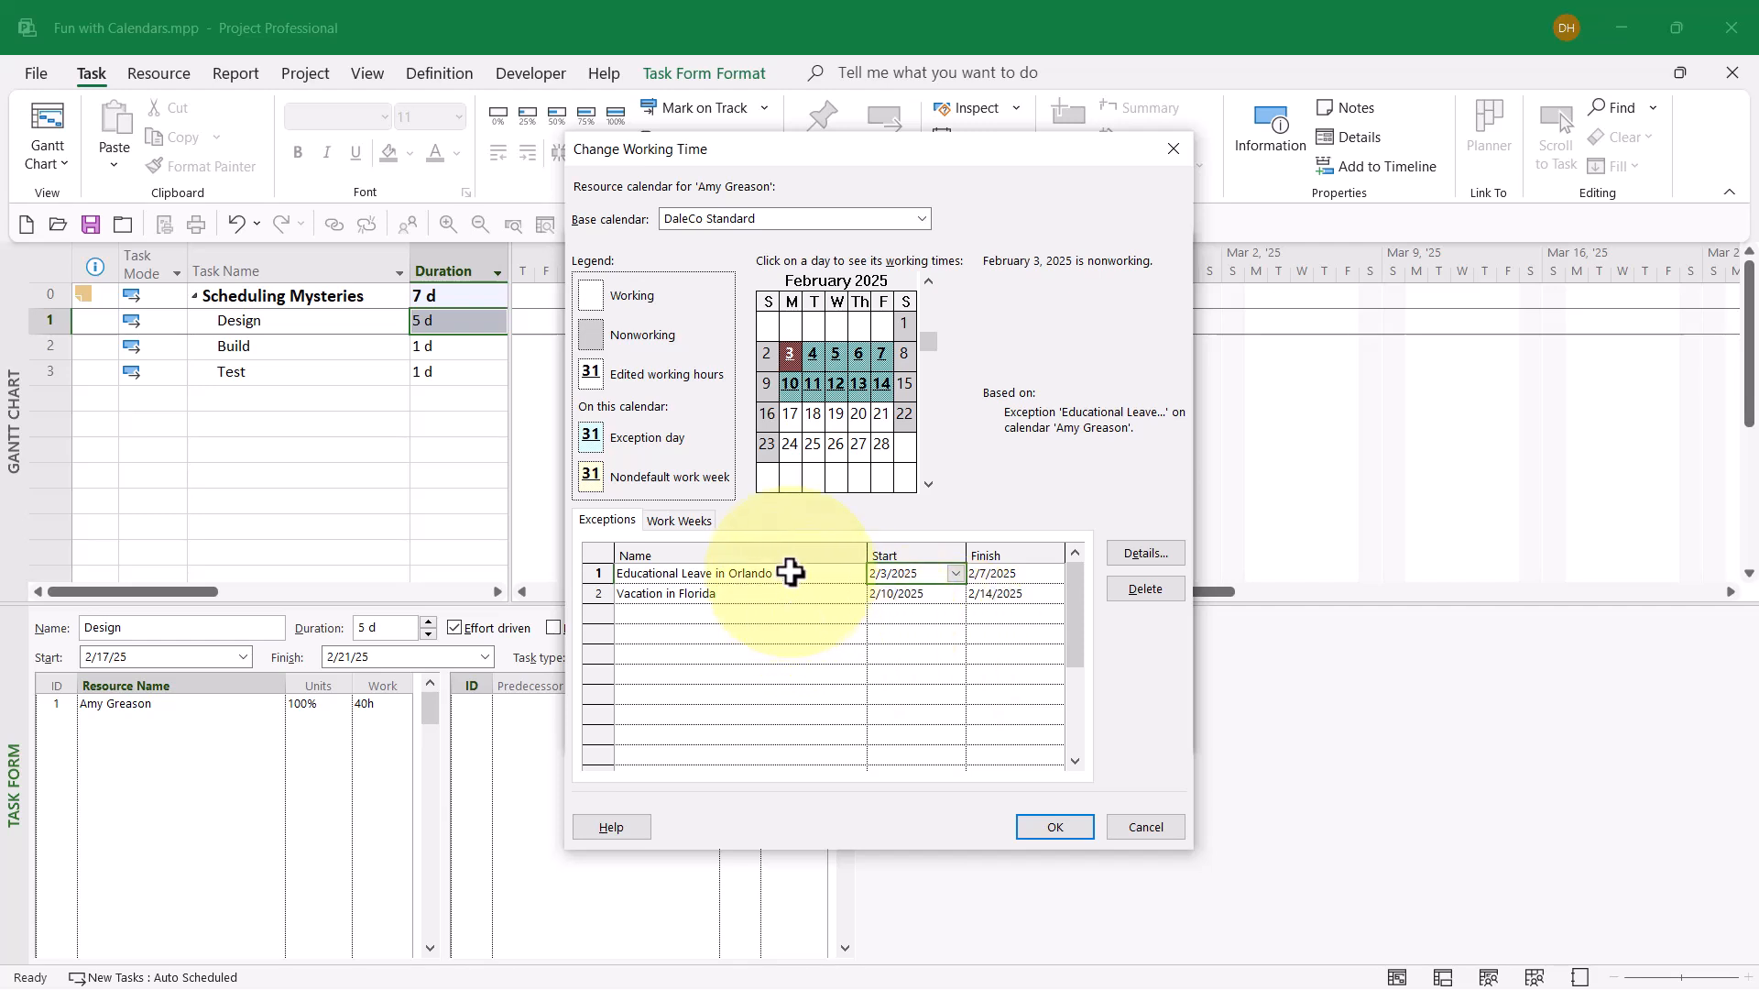
mouse_move(791, 744)
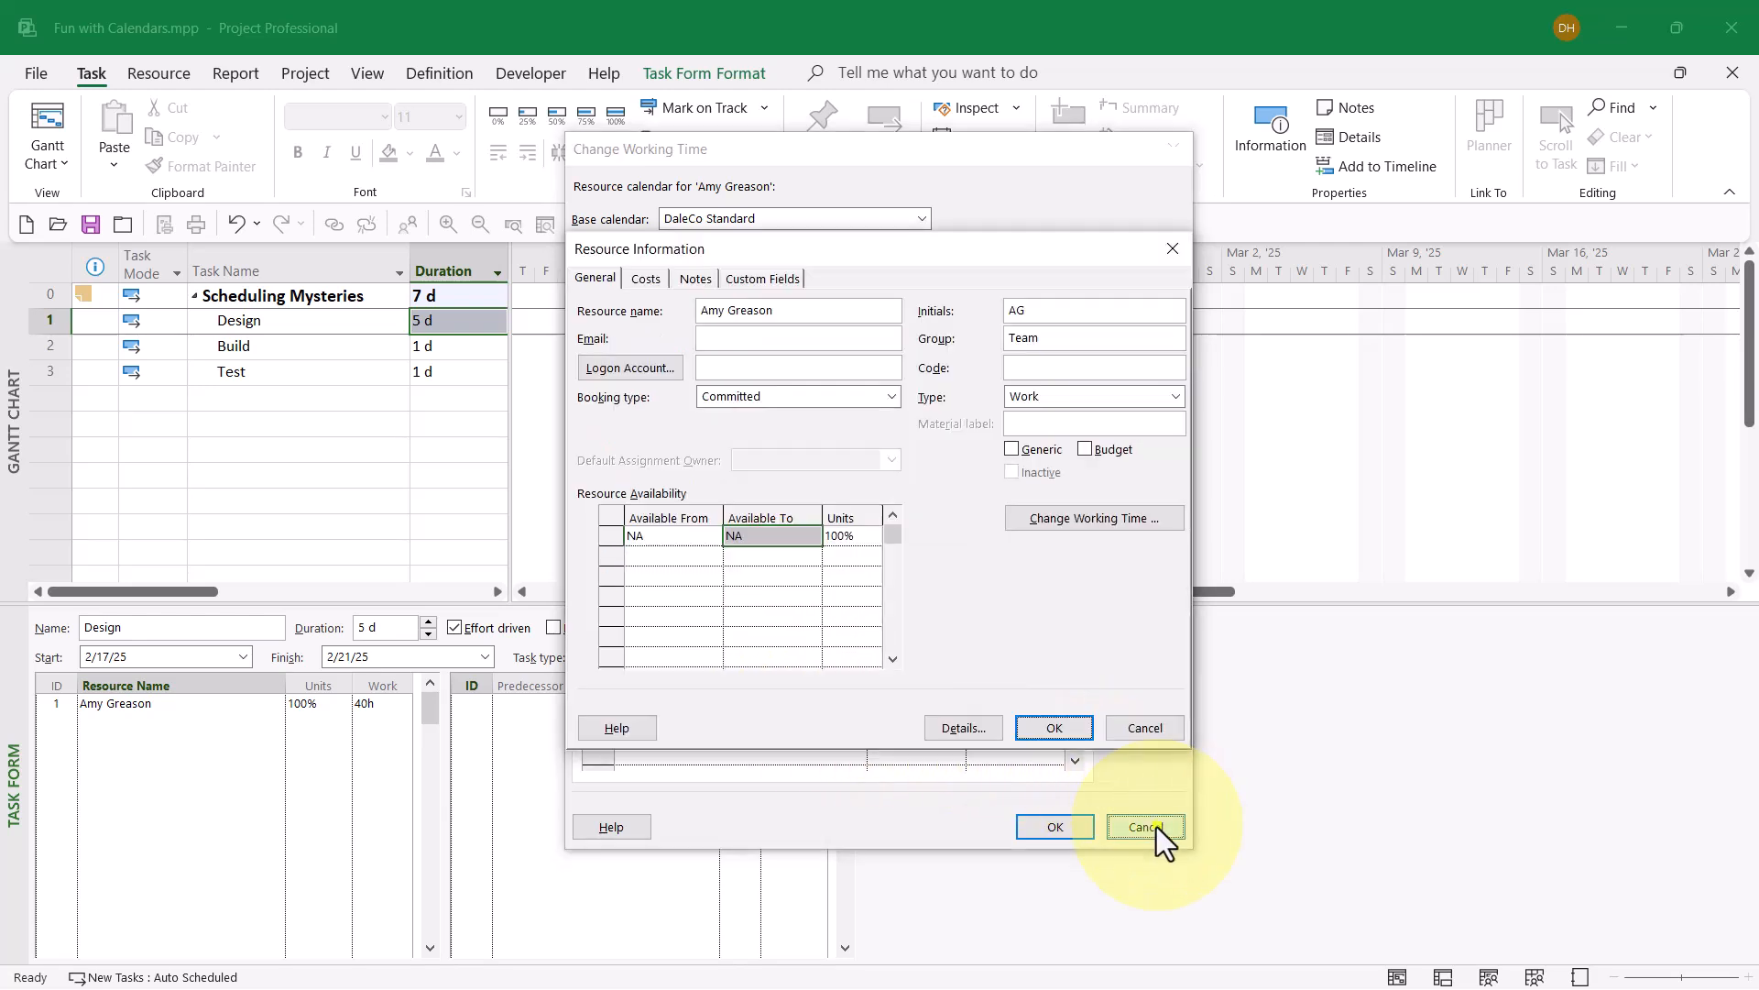
click(1143, 826)
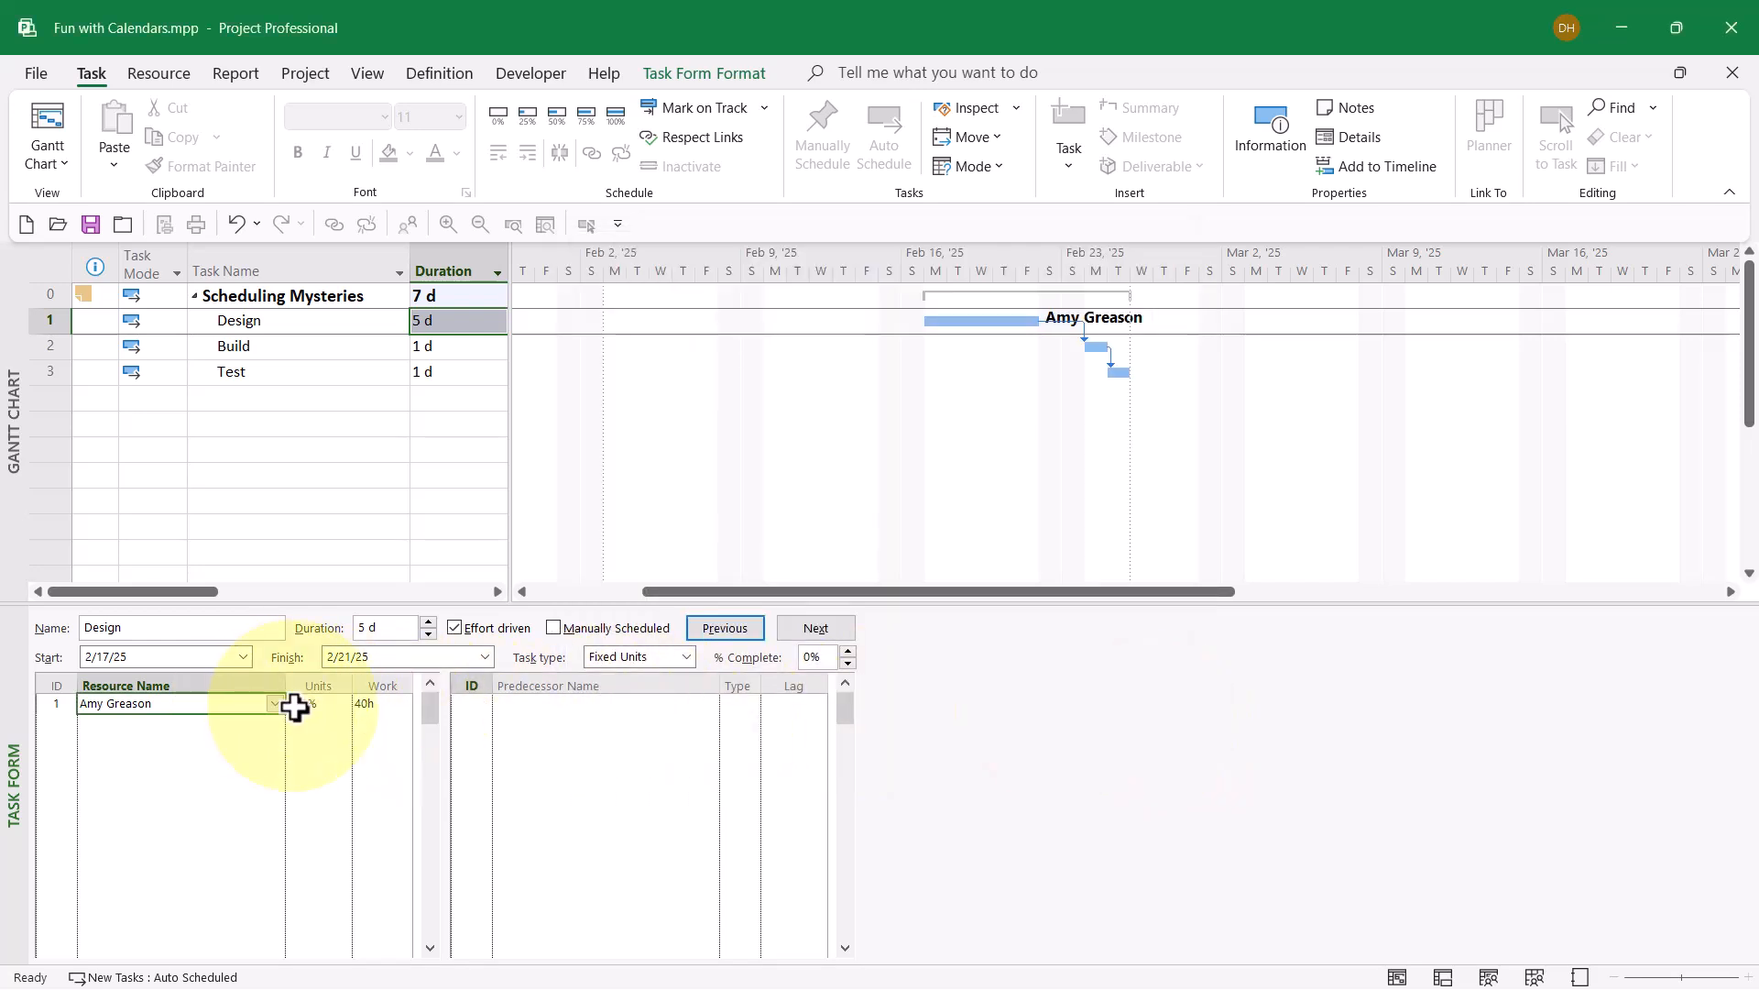
click(275, 703)
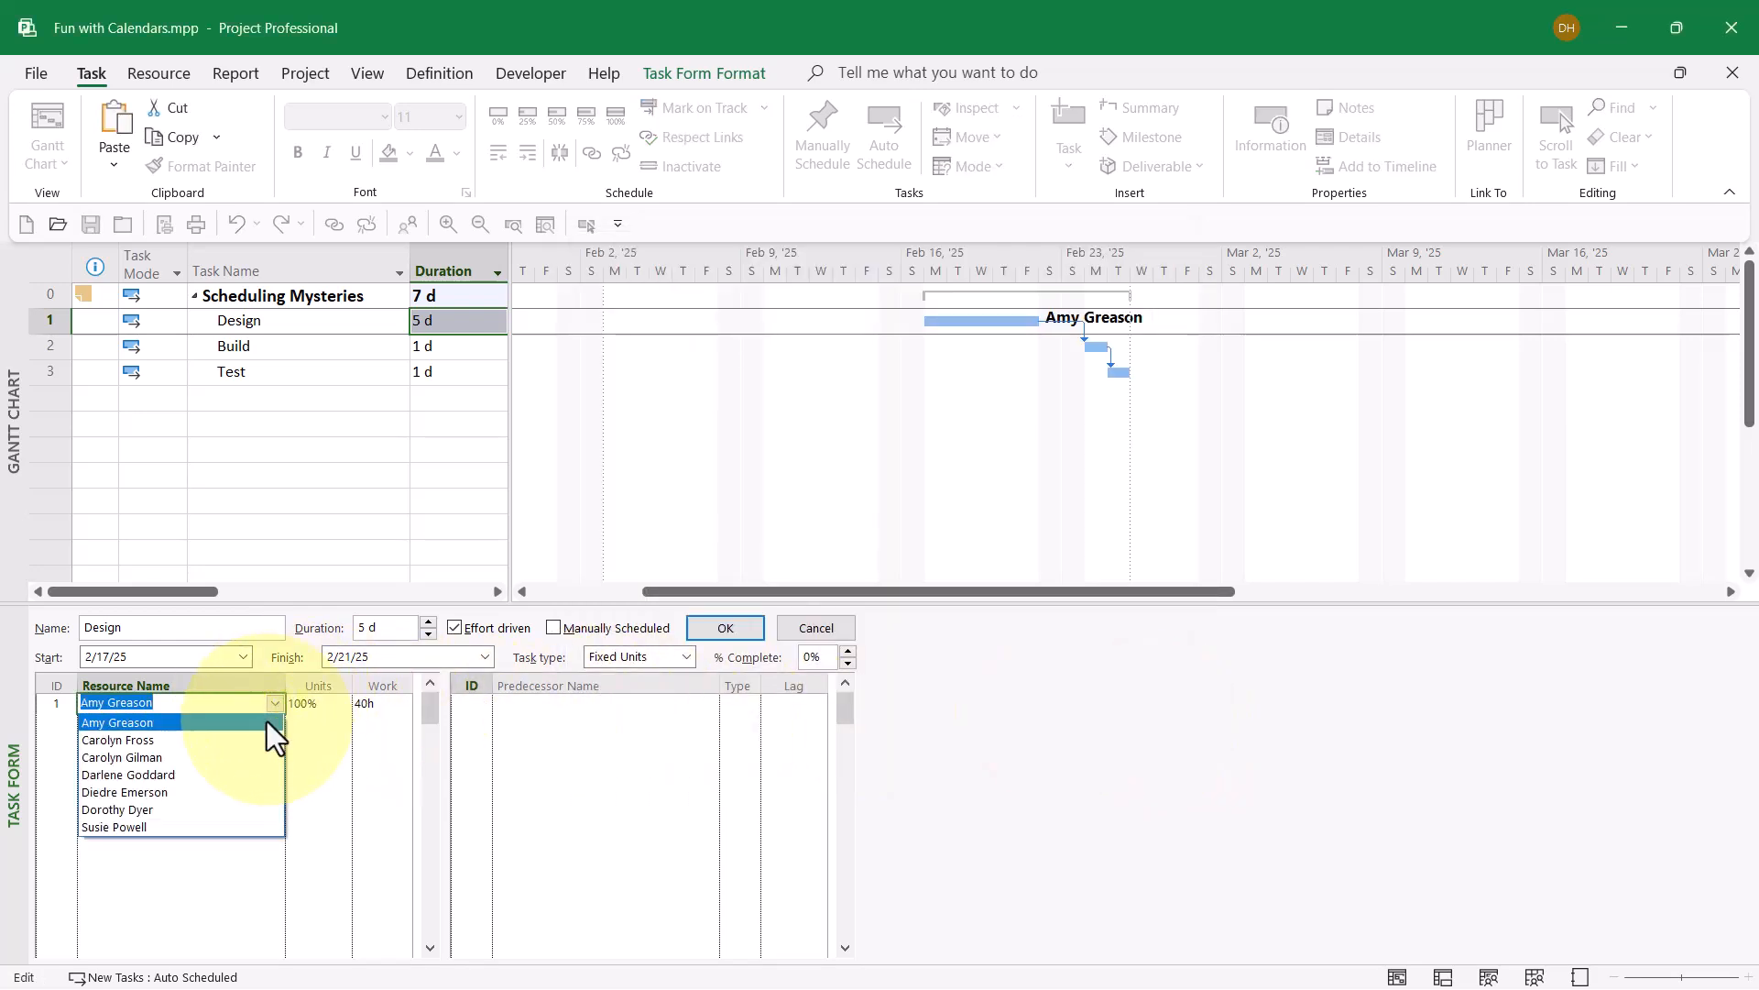
mouse_move(225, 752)
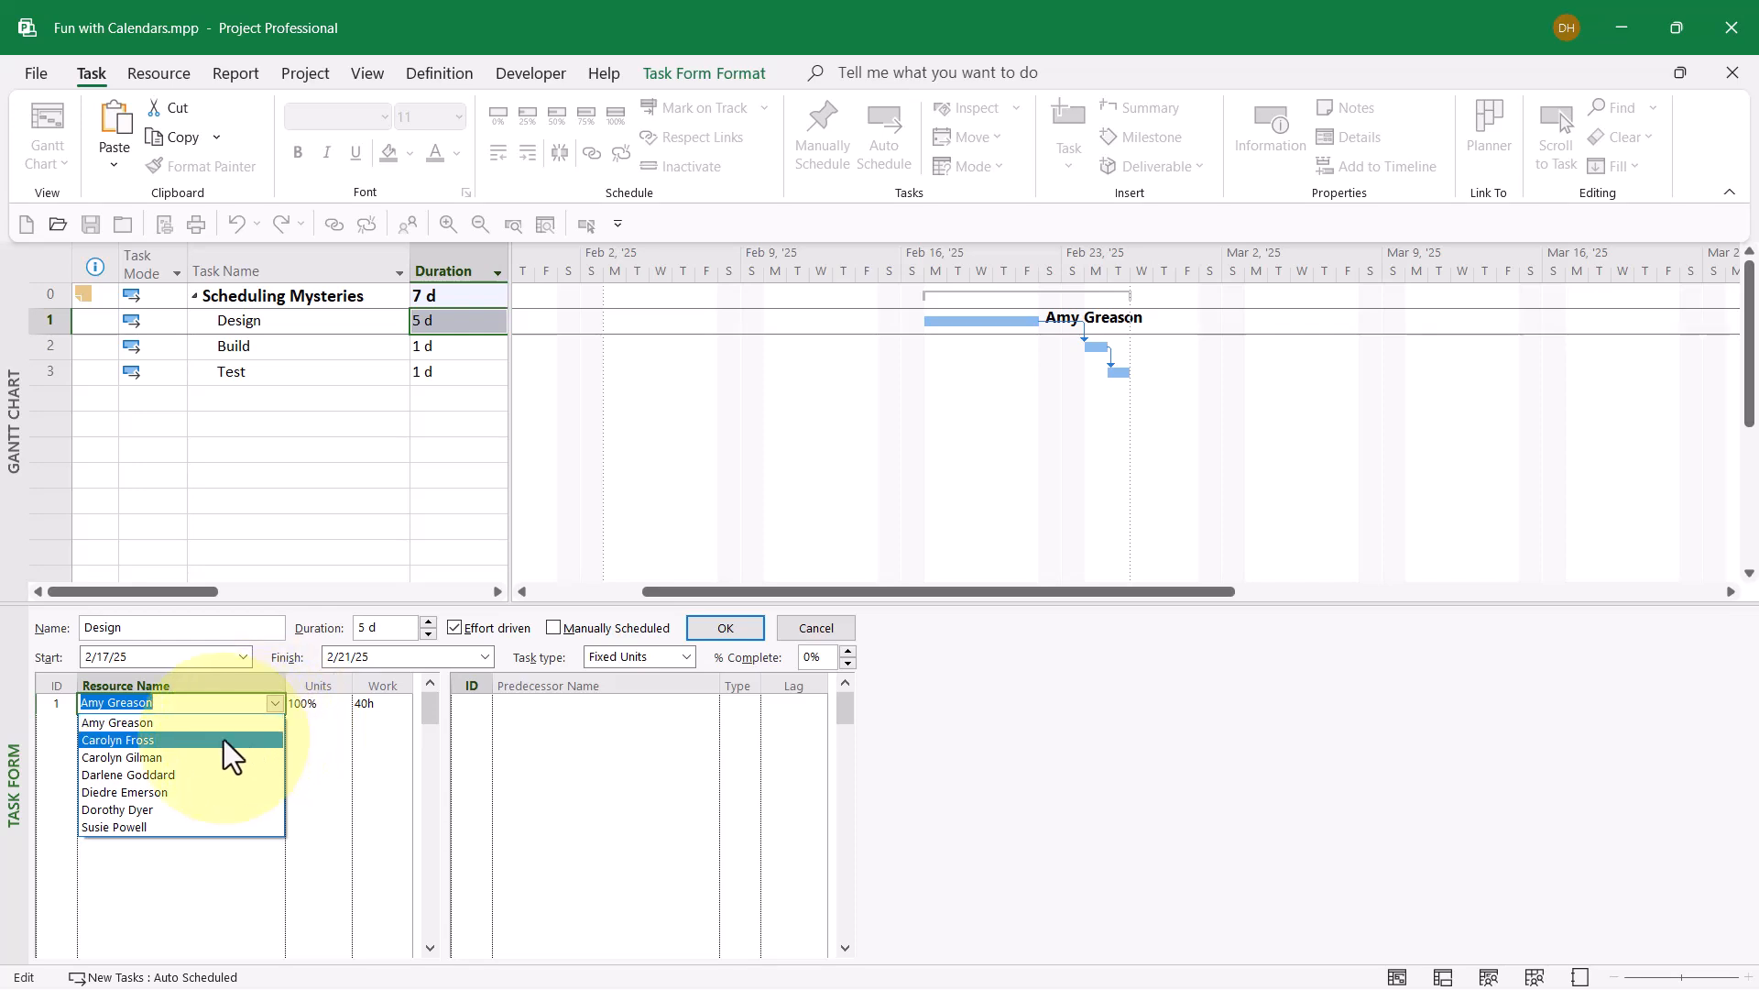
click(118, 740)
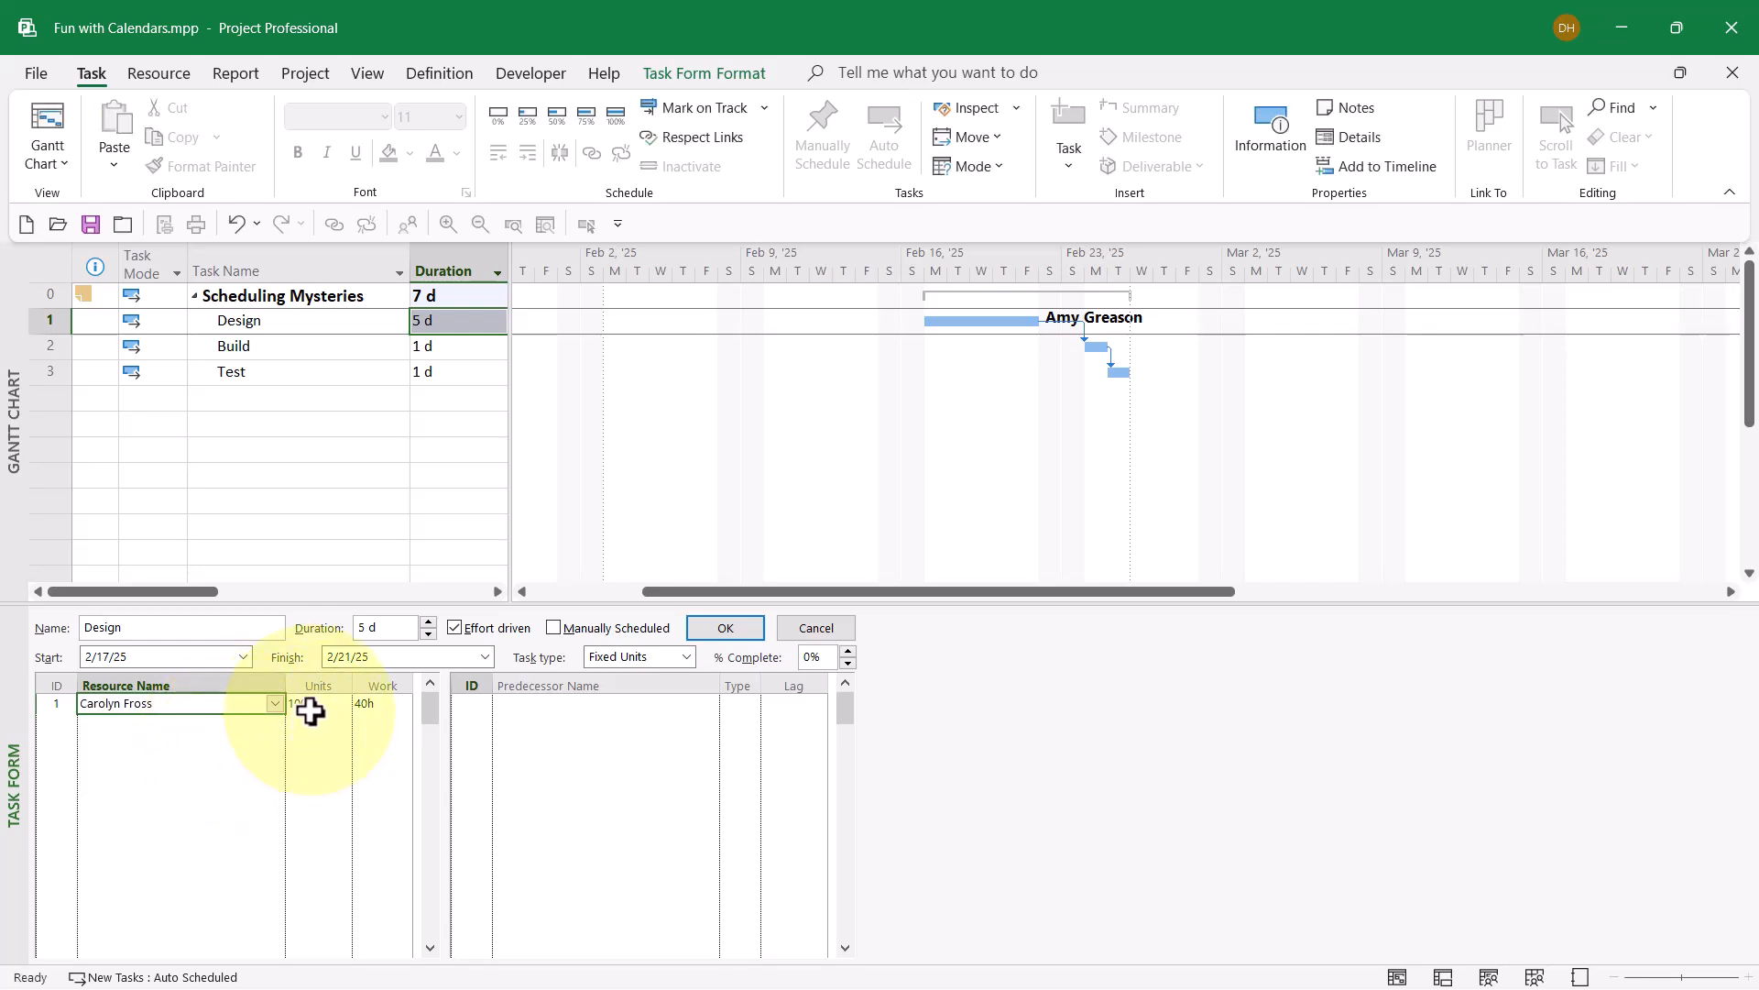
click(315, 704)
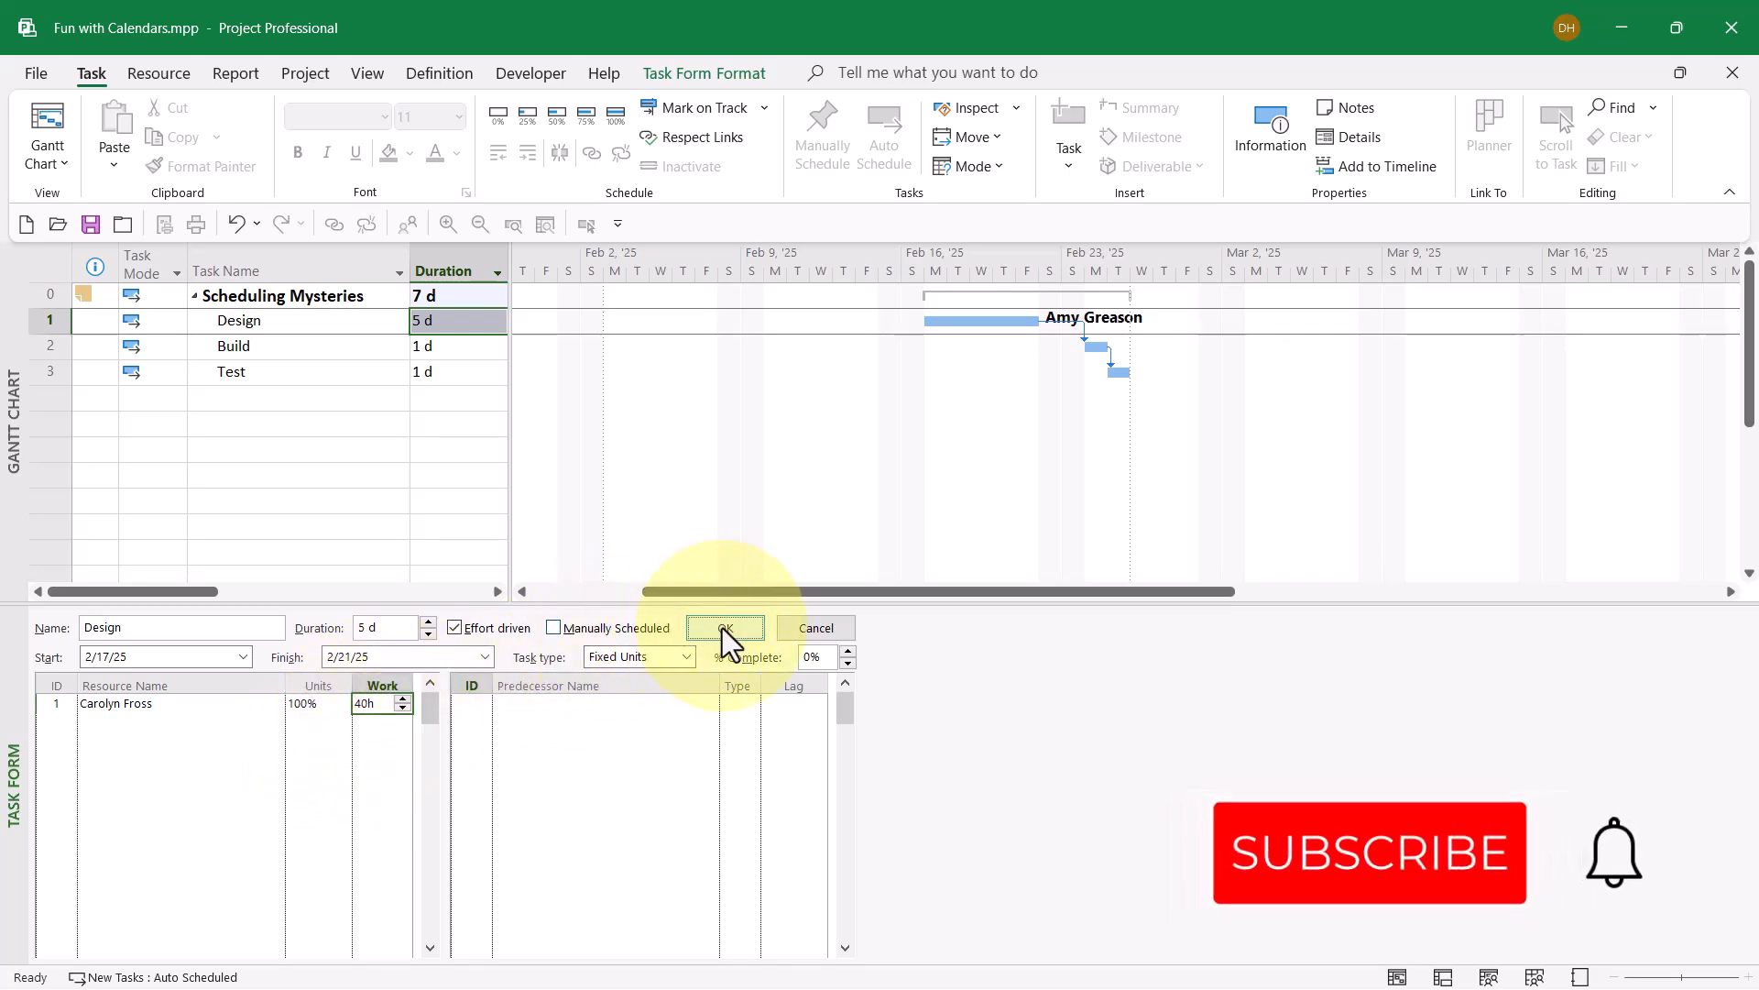
click(725, 627)
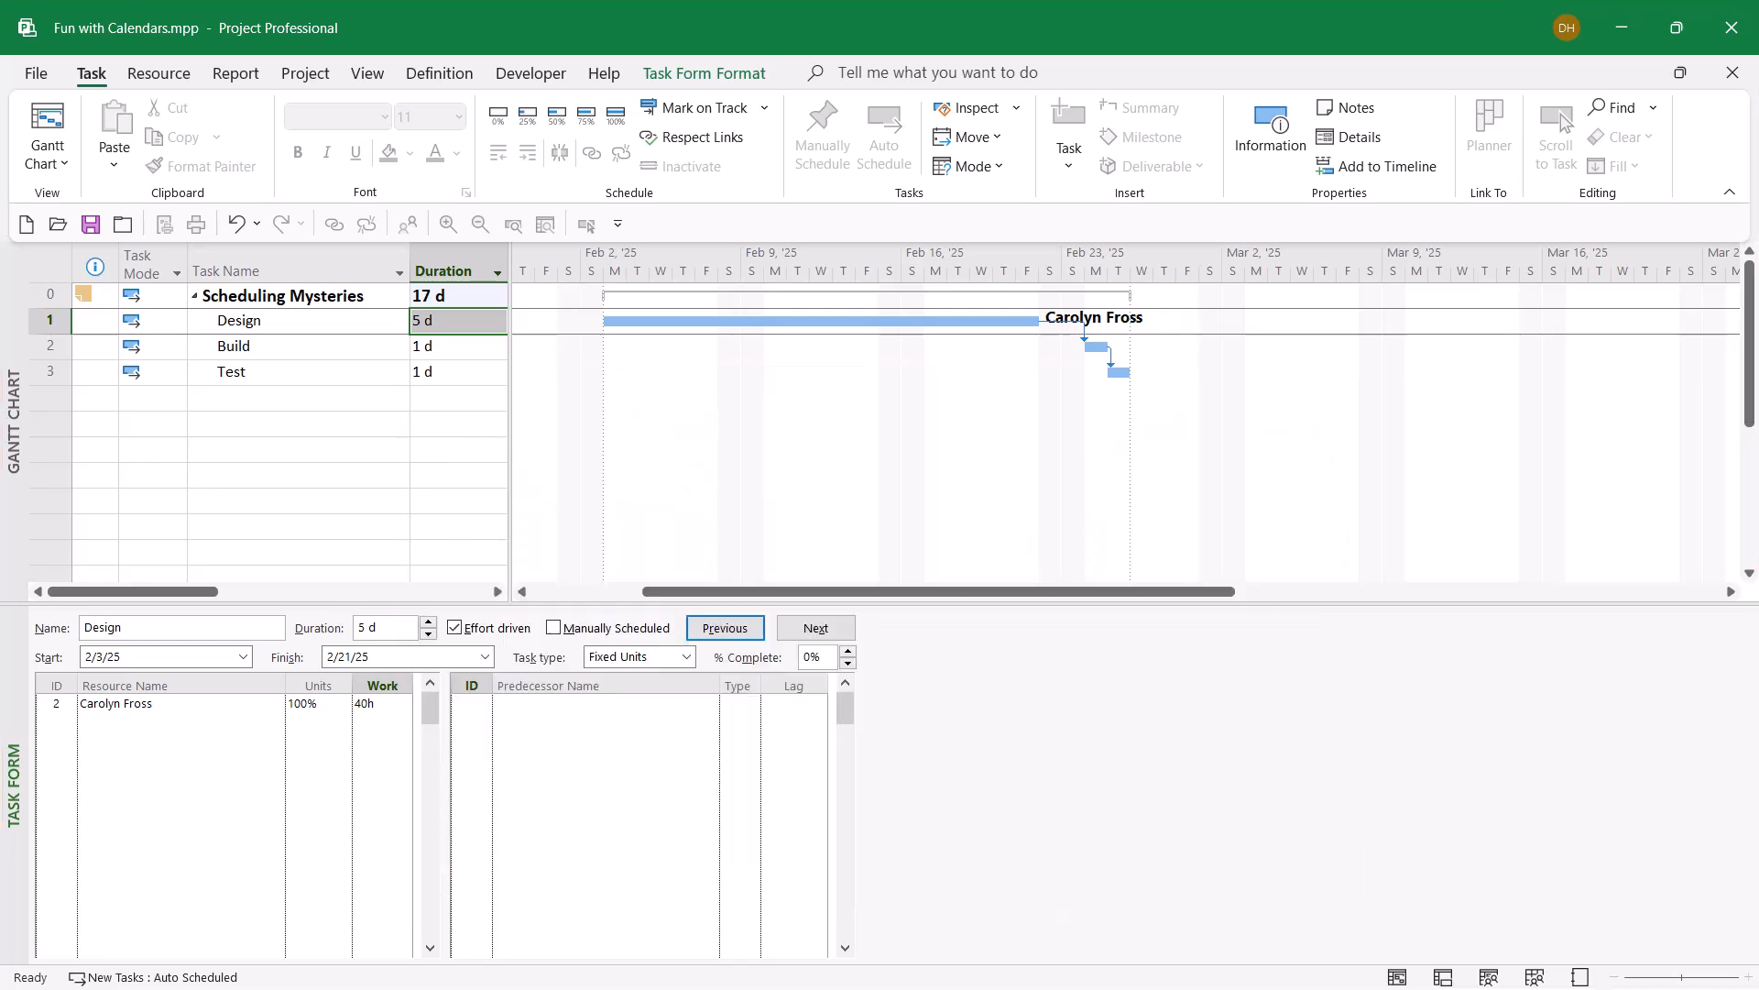
click(169, 704)
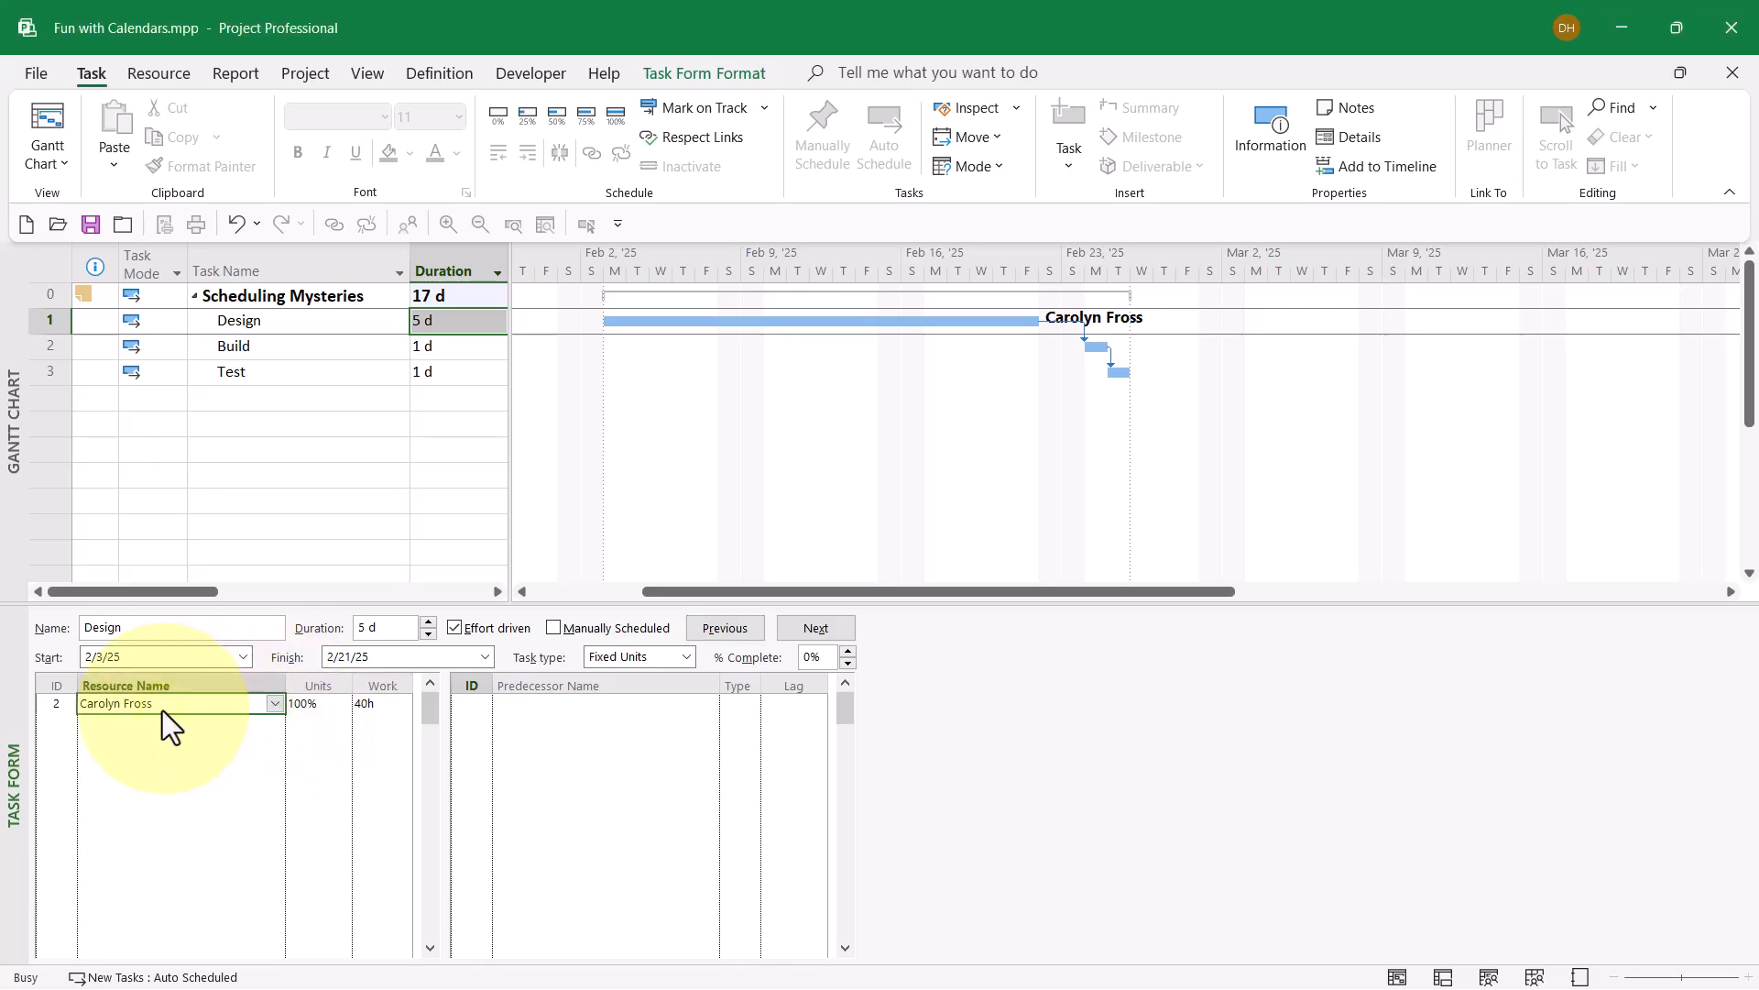
double_click(115, 704)
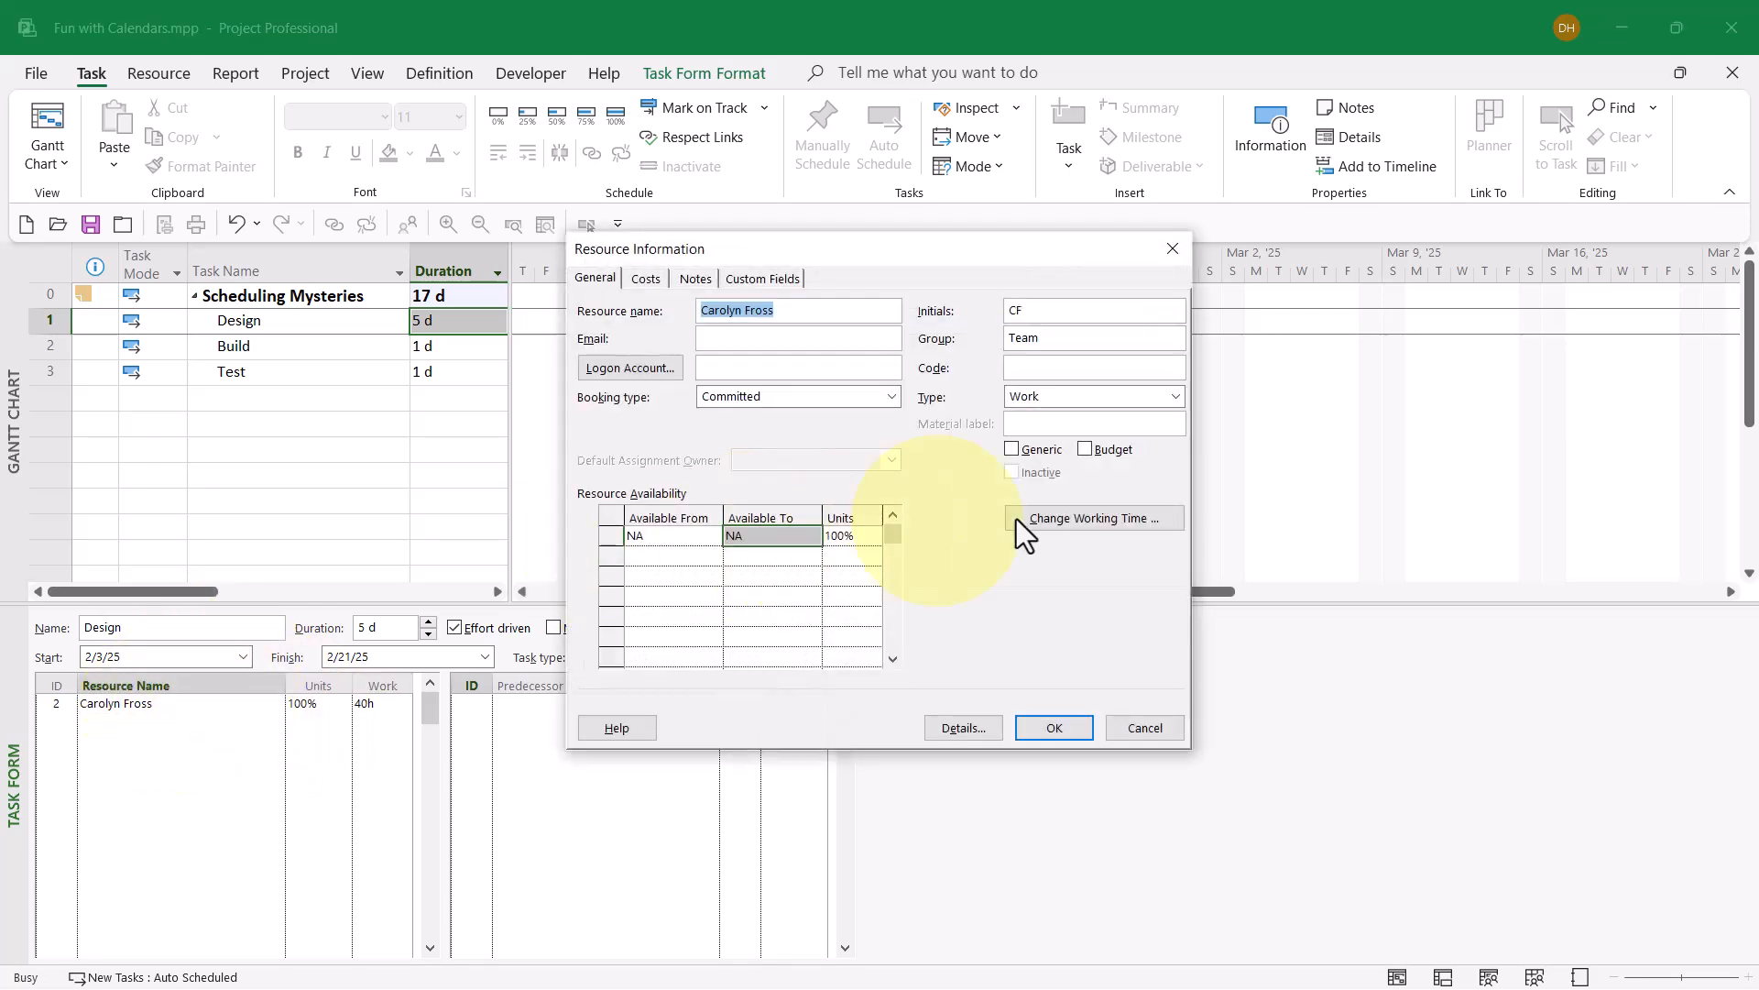
click(1092, 517)
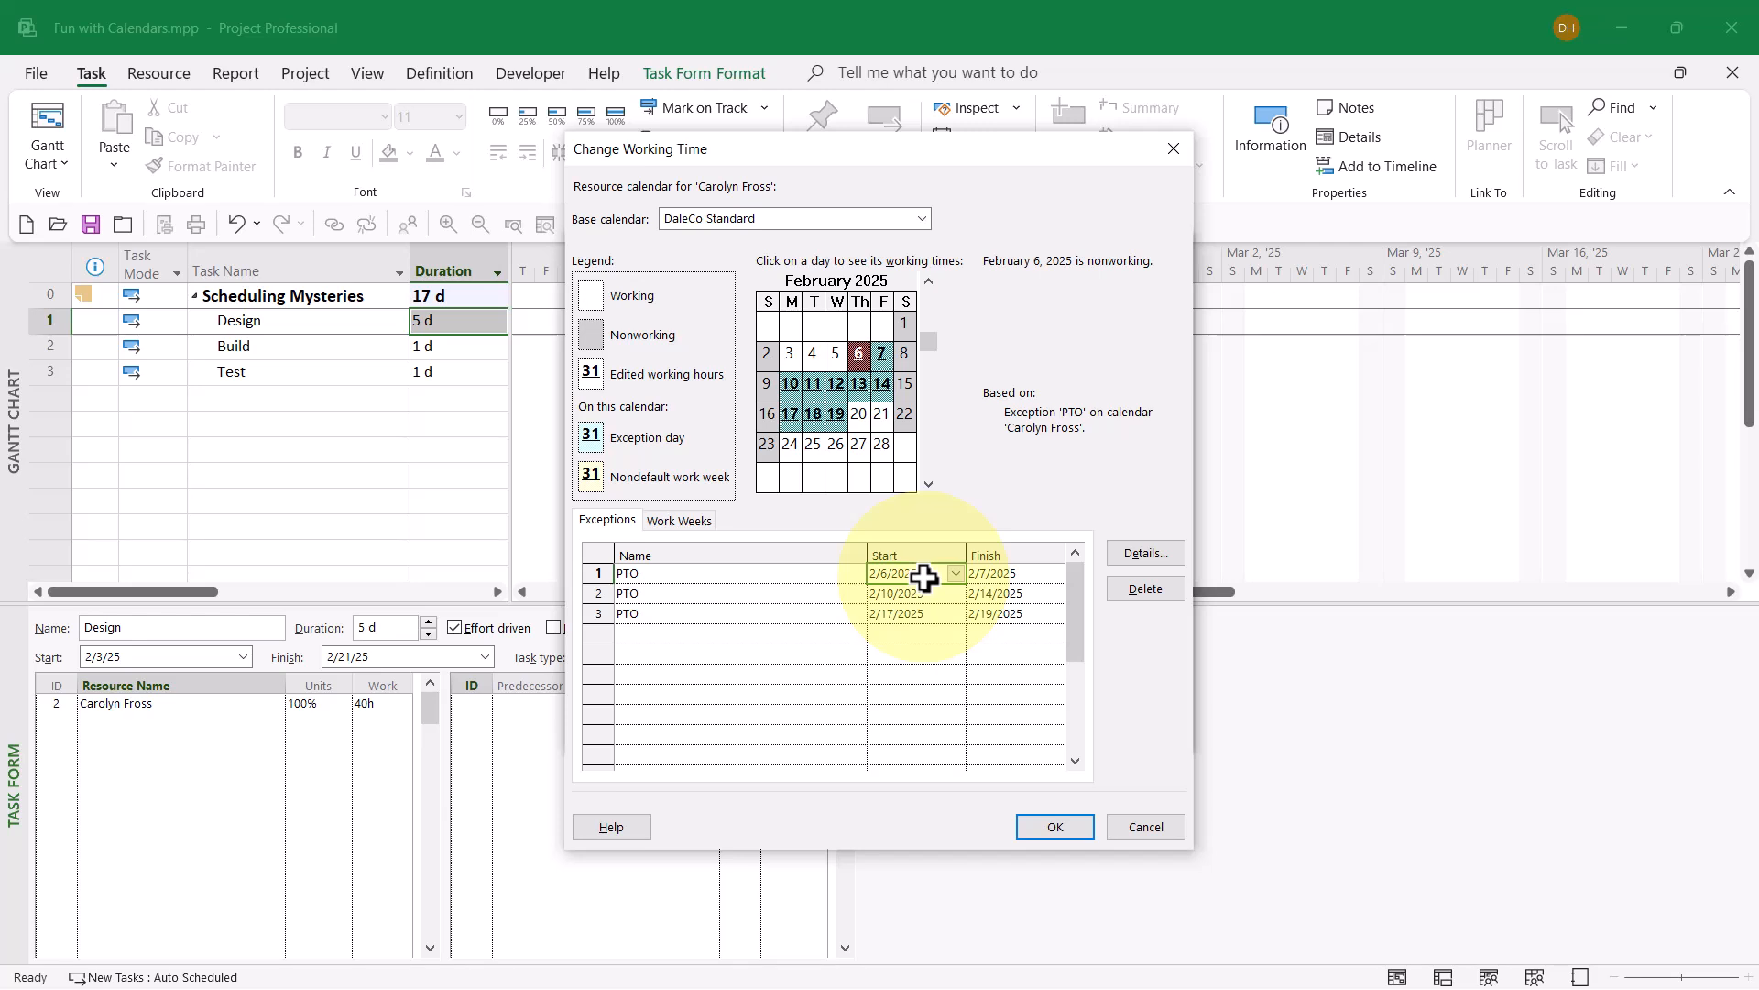
mouse_move(808, 593)
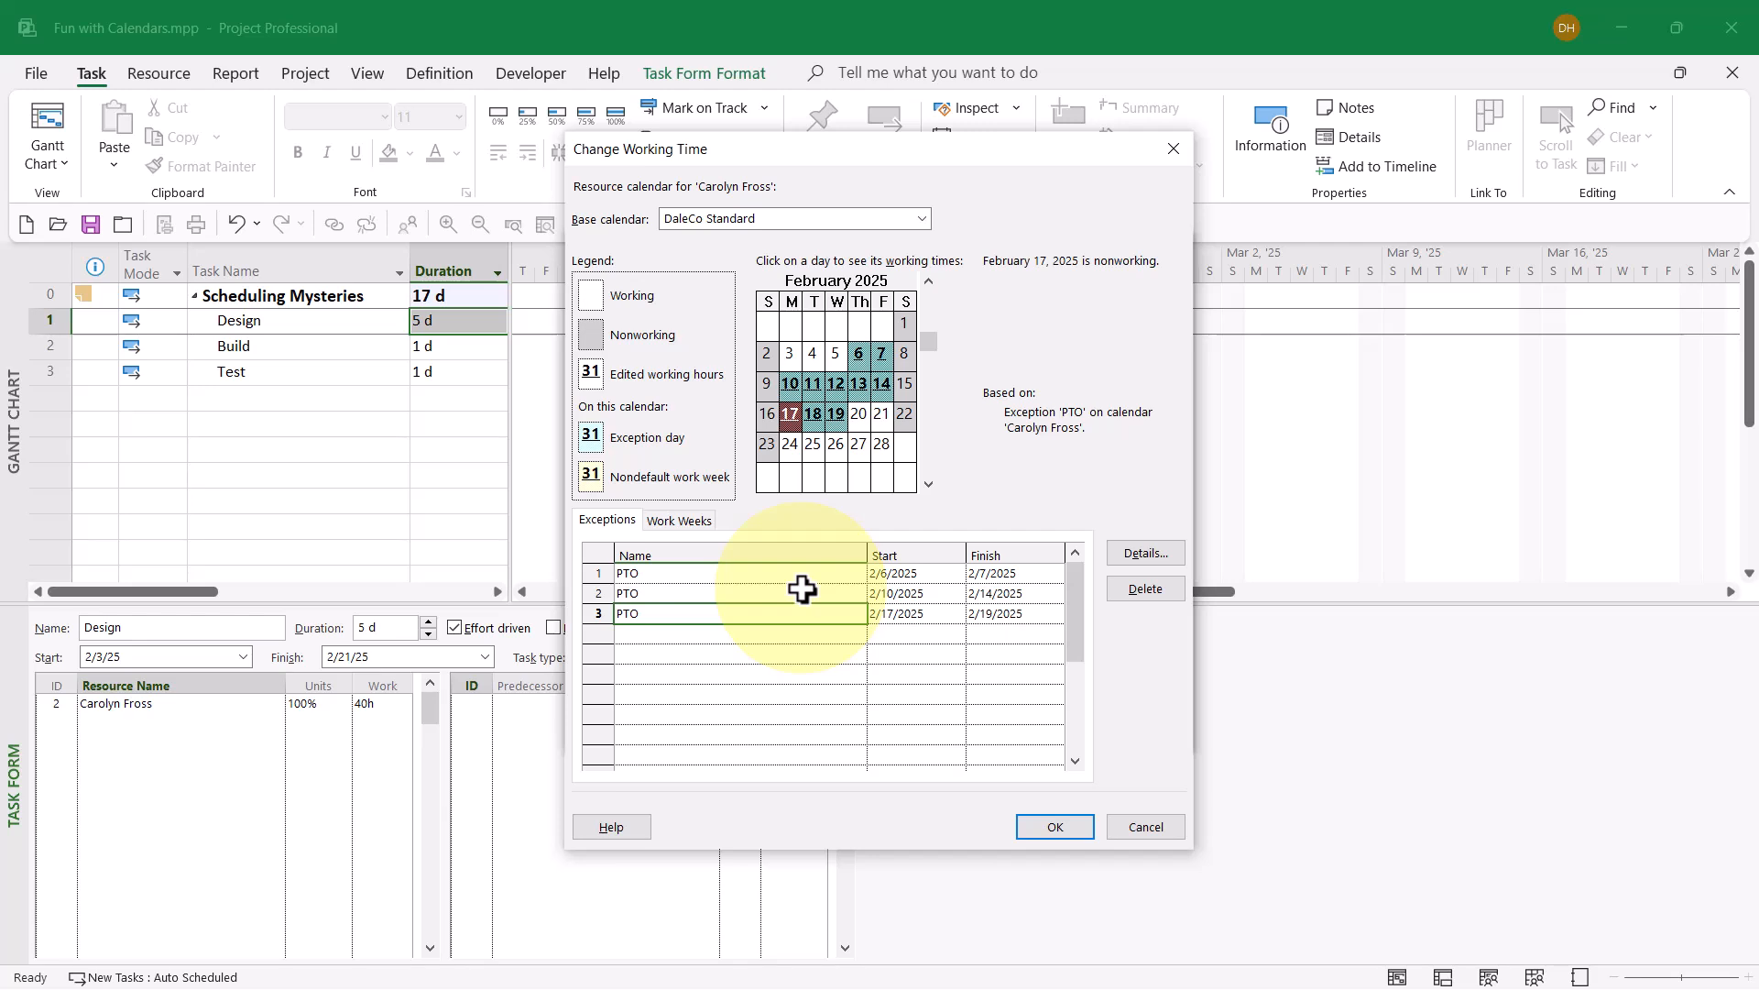
mouse_move(1143, 827)
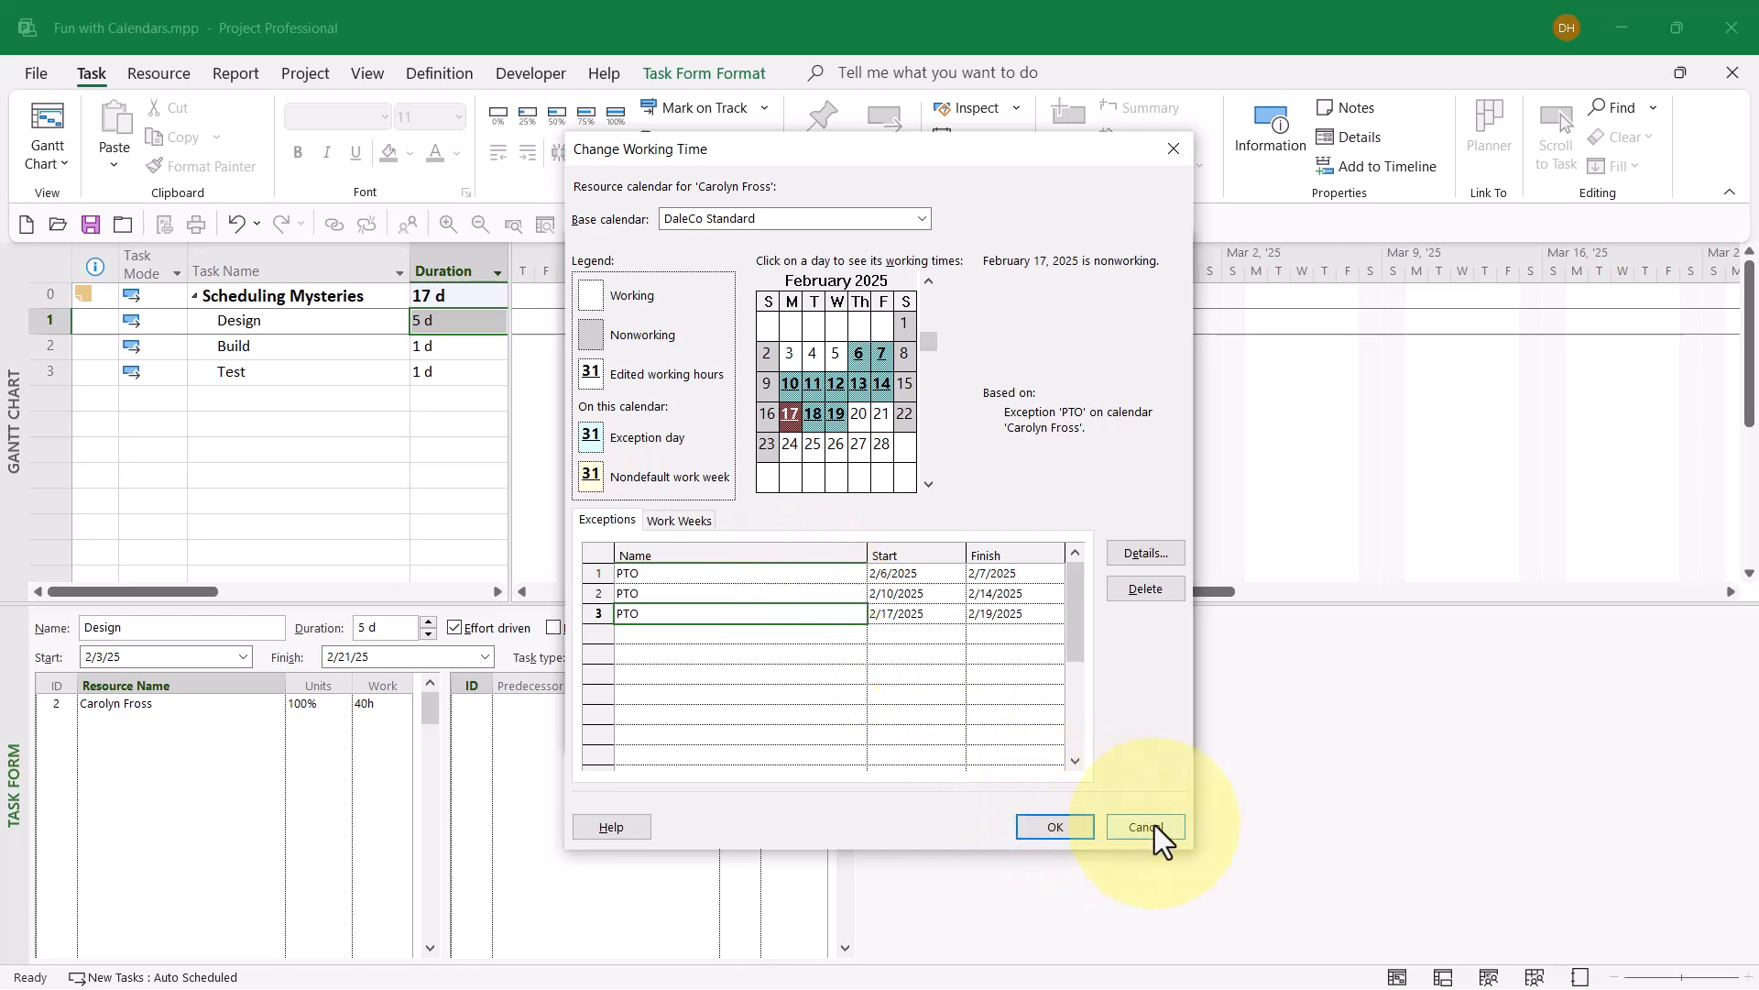
click(1143, 825)
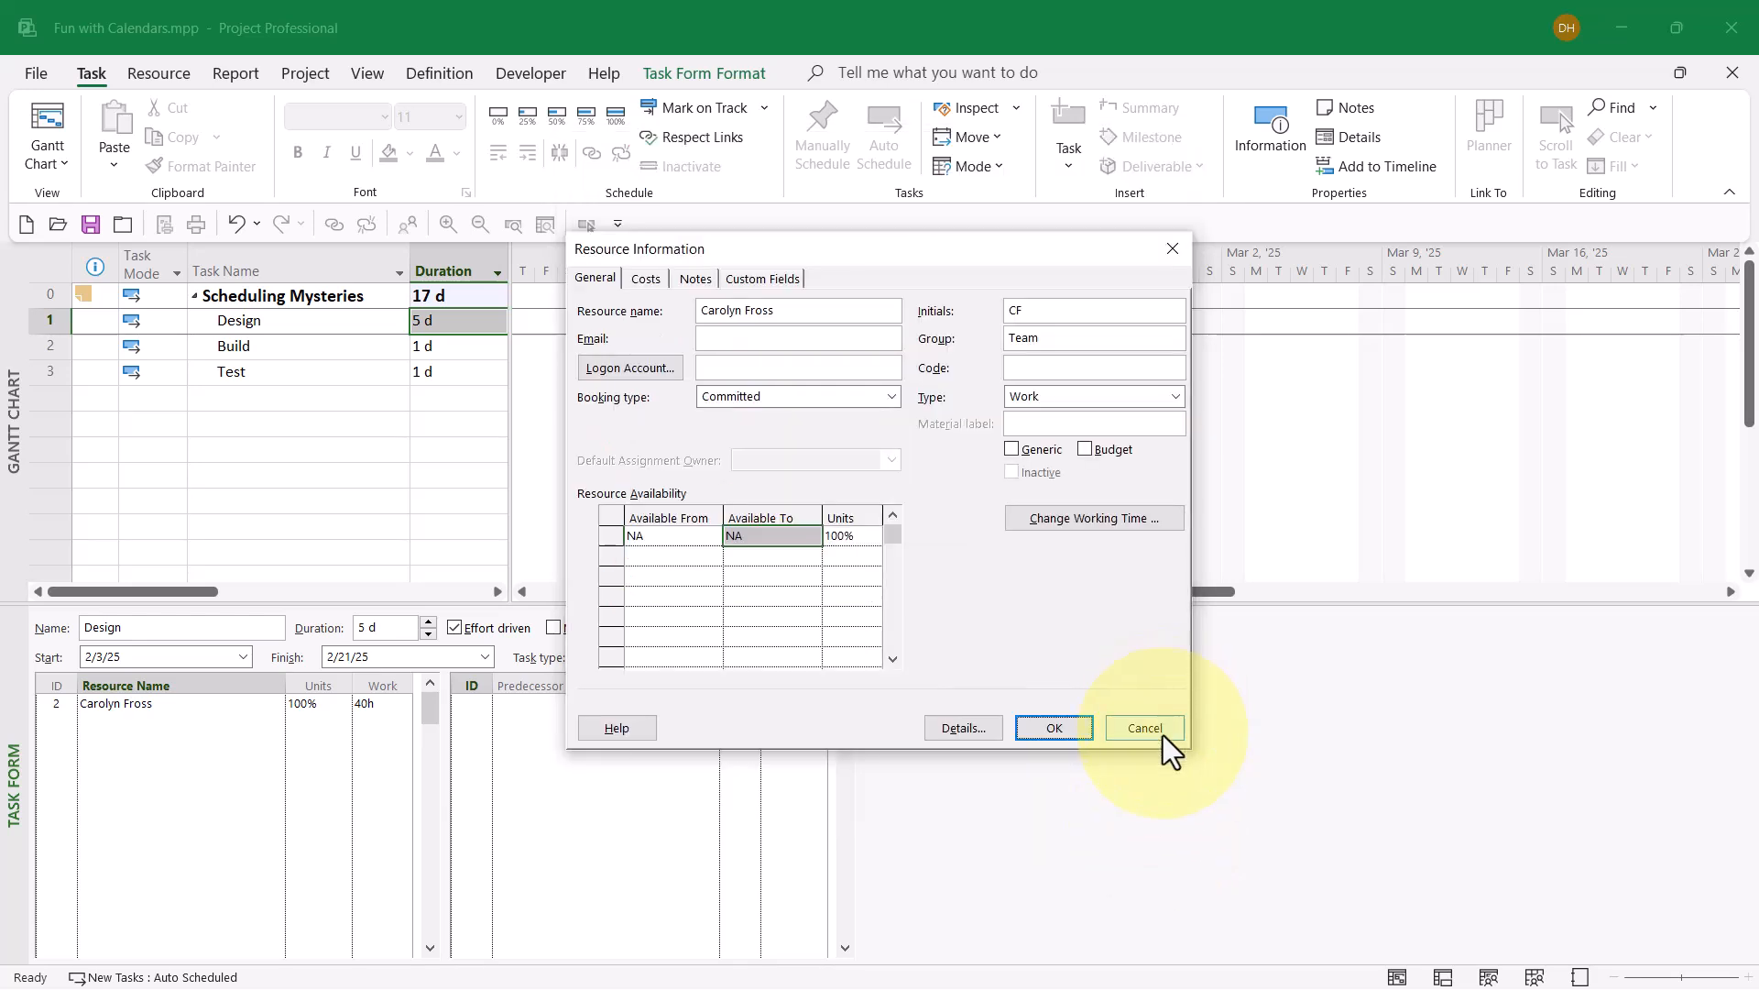
click(1143, 726)
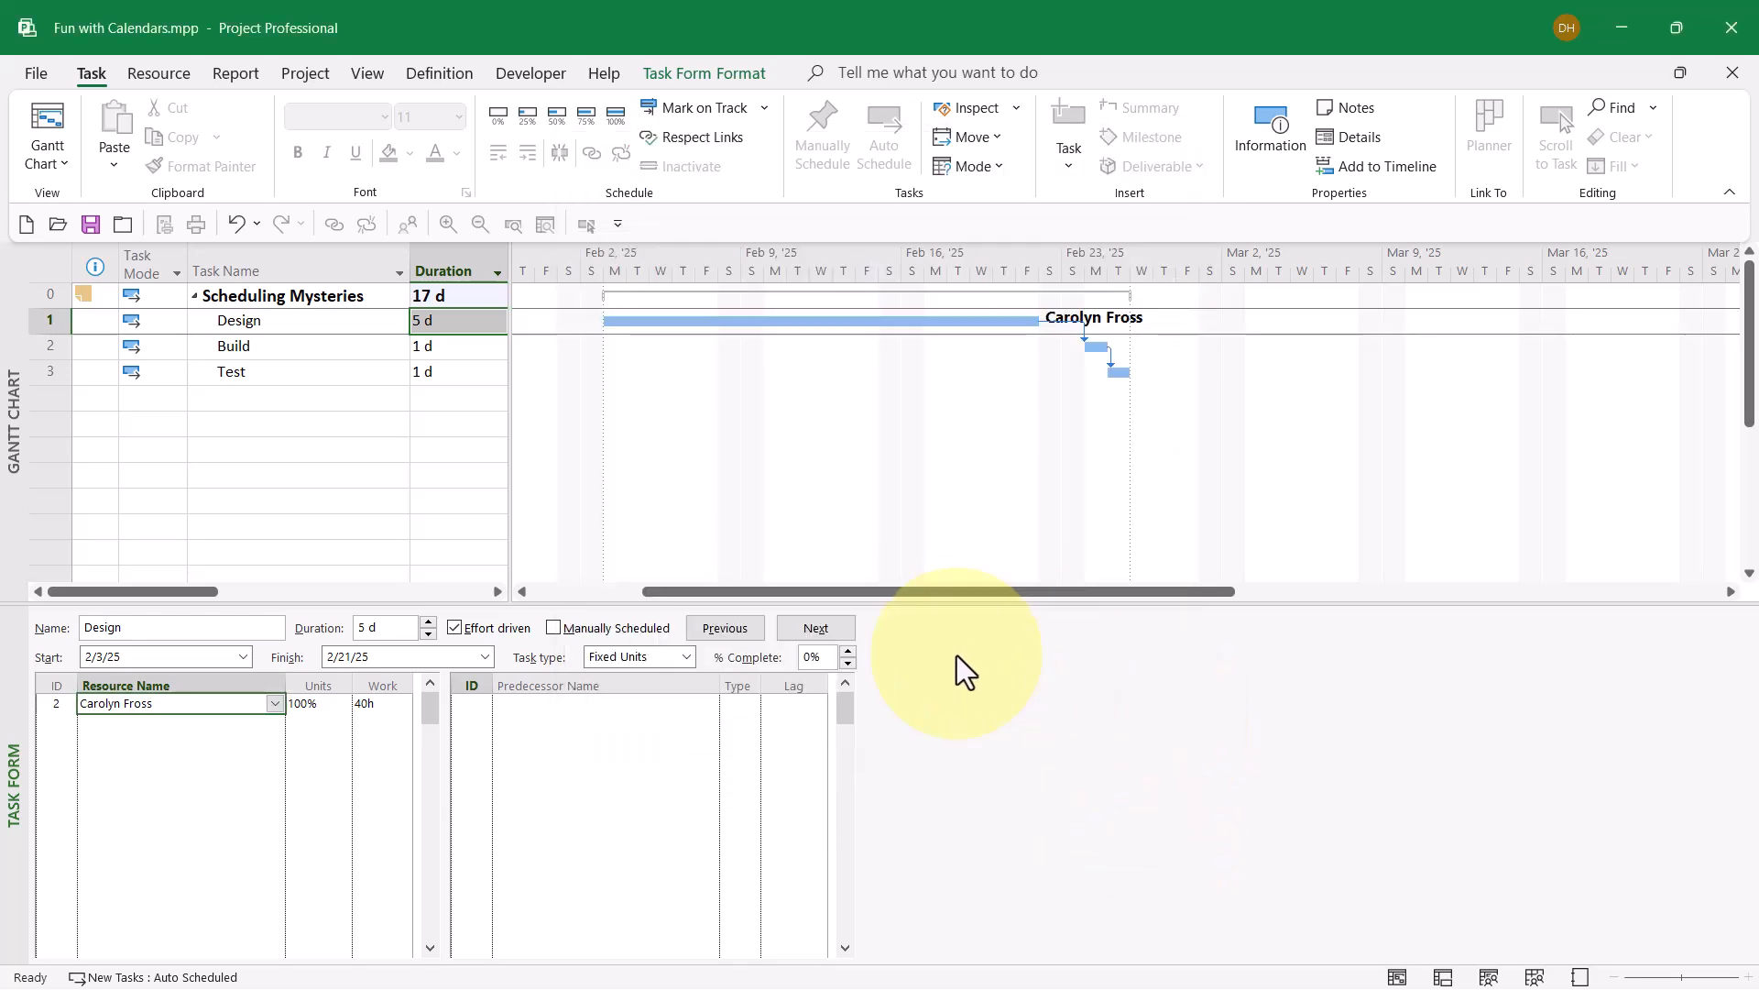
mouse_move(658, 321)
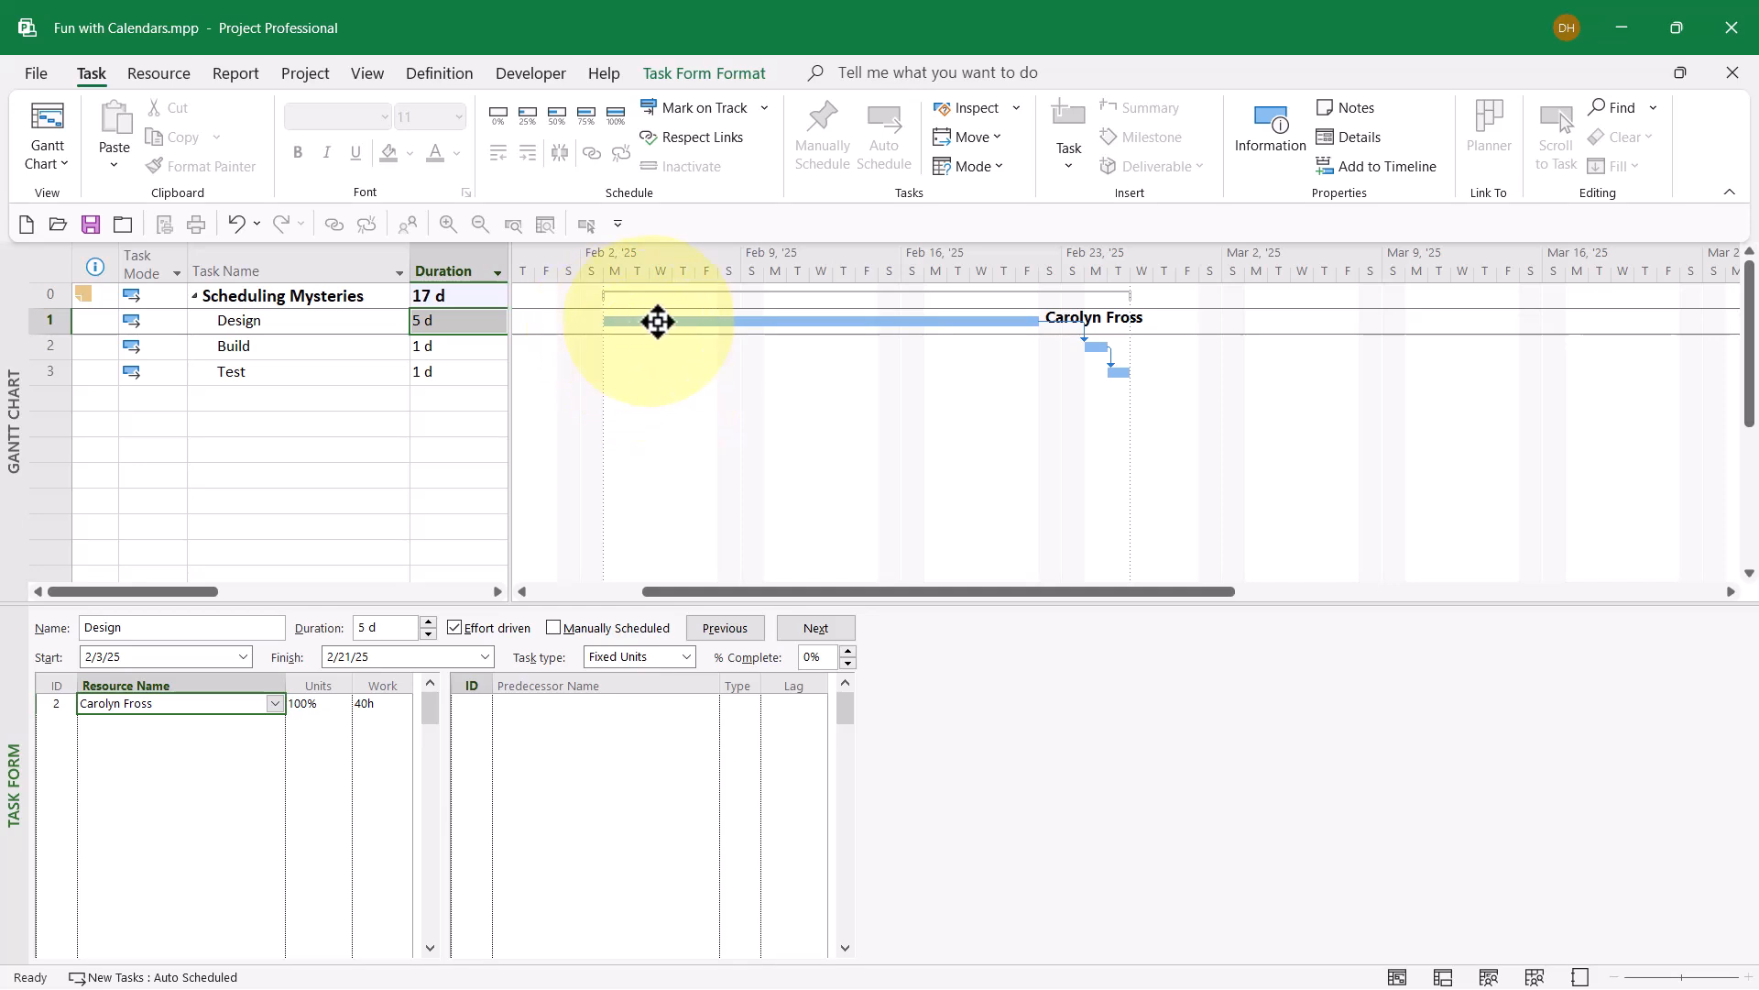
mouse_move(879, 432)
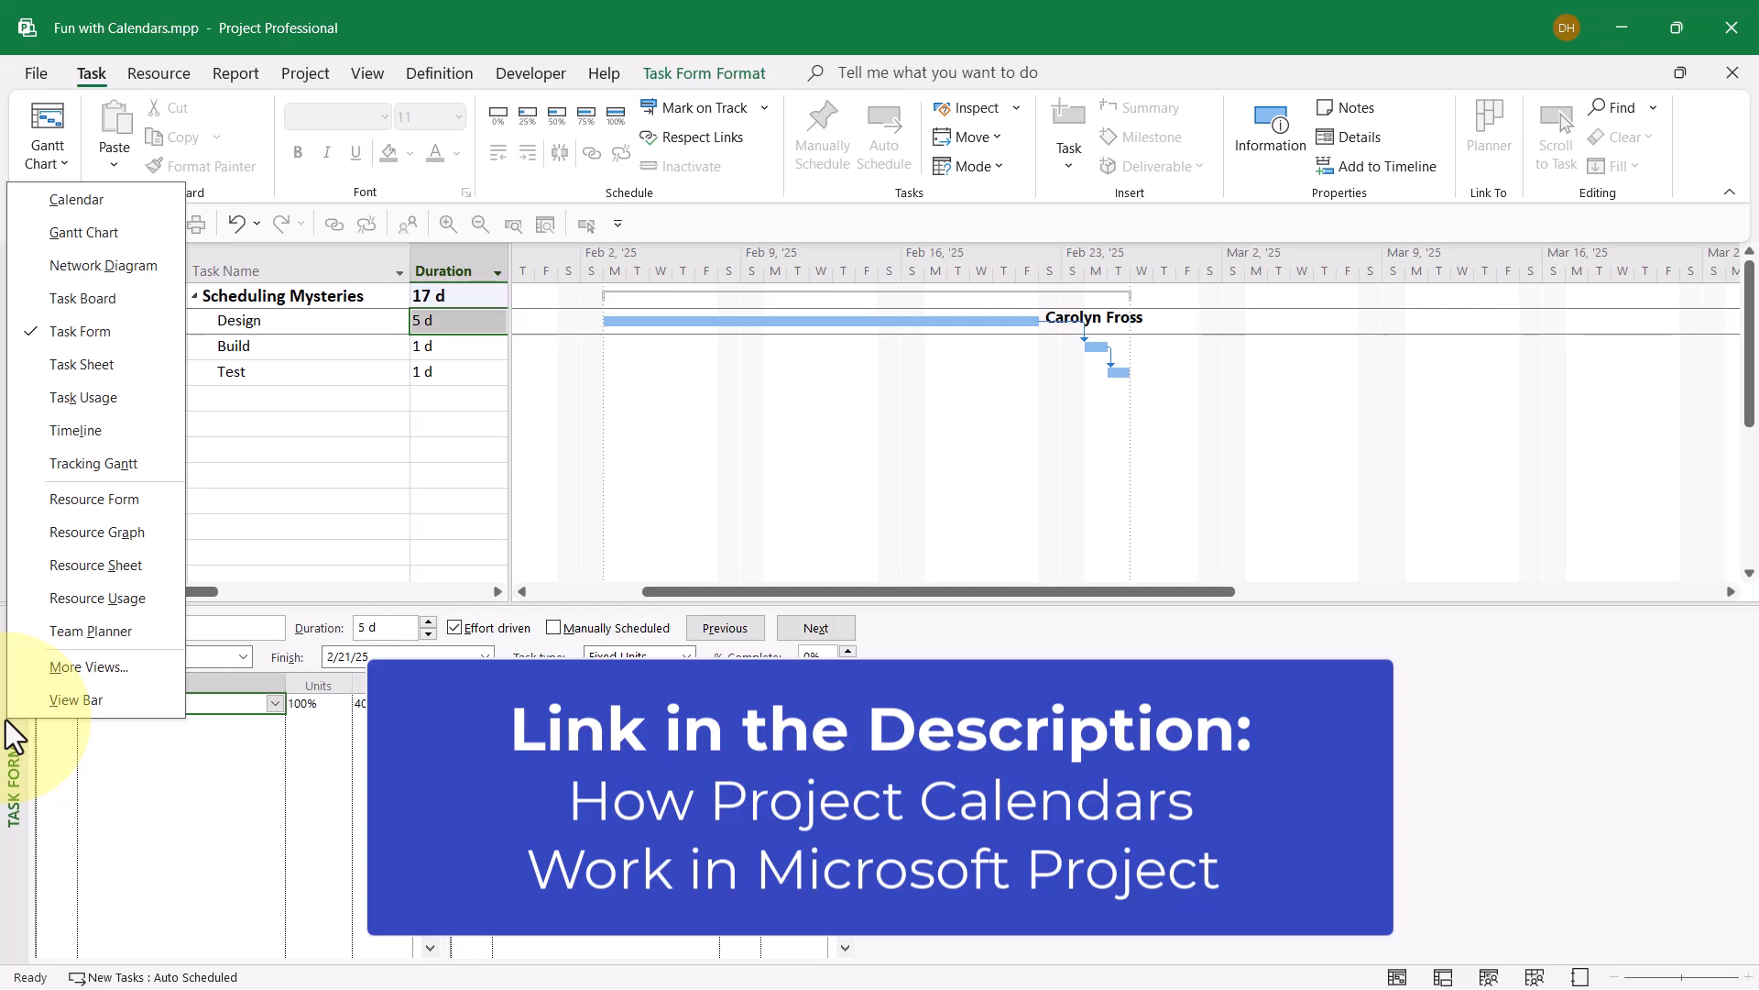
mouse_move(112, 415)
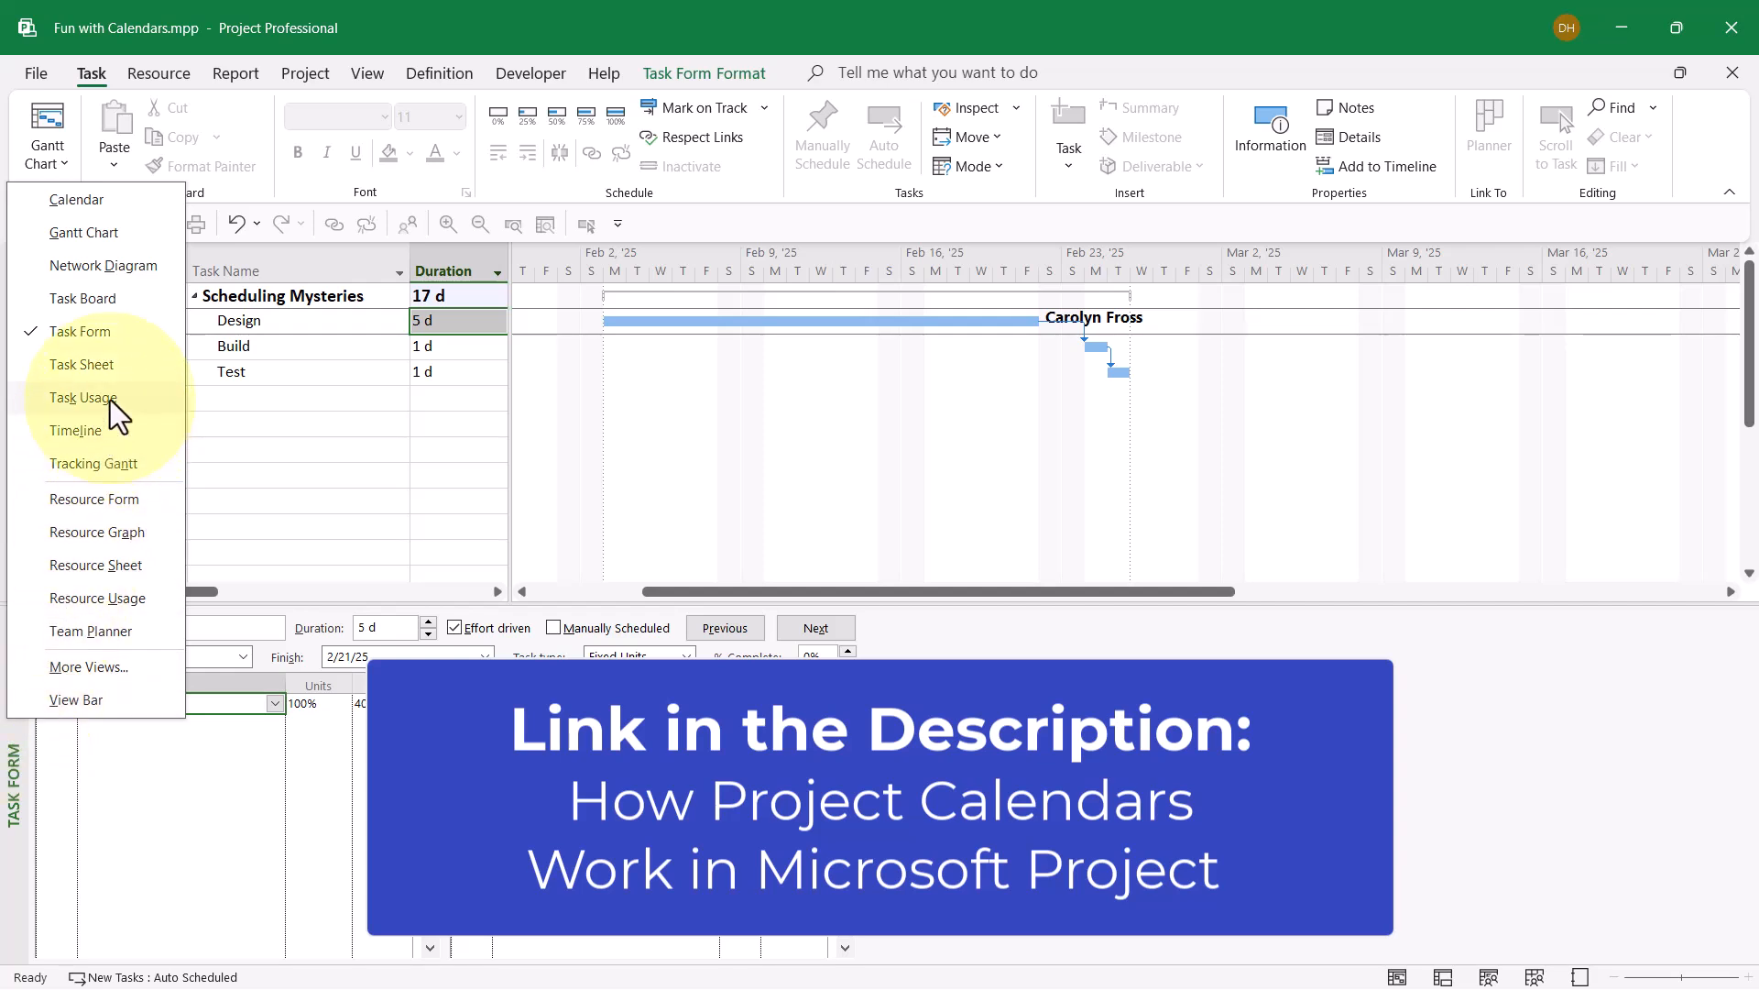
click(84, 397)
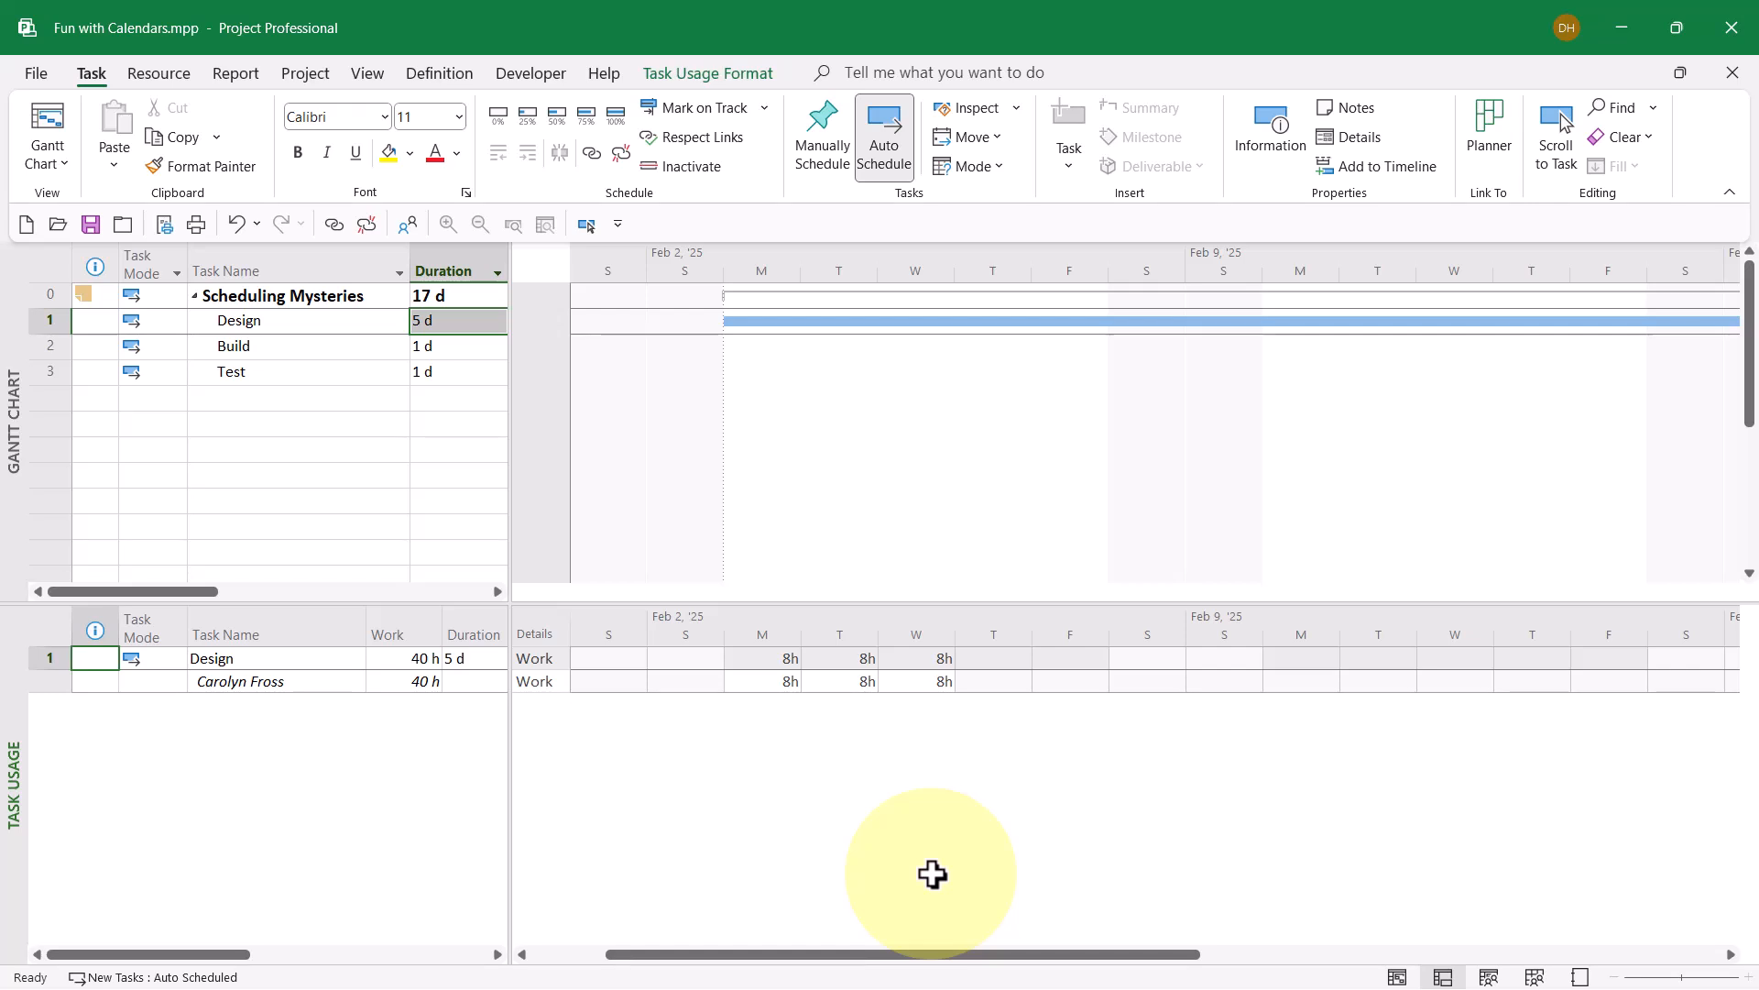
mouse_move(782, 845)
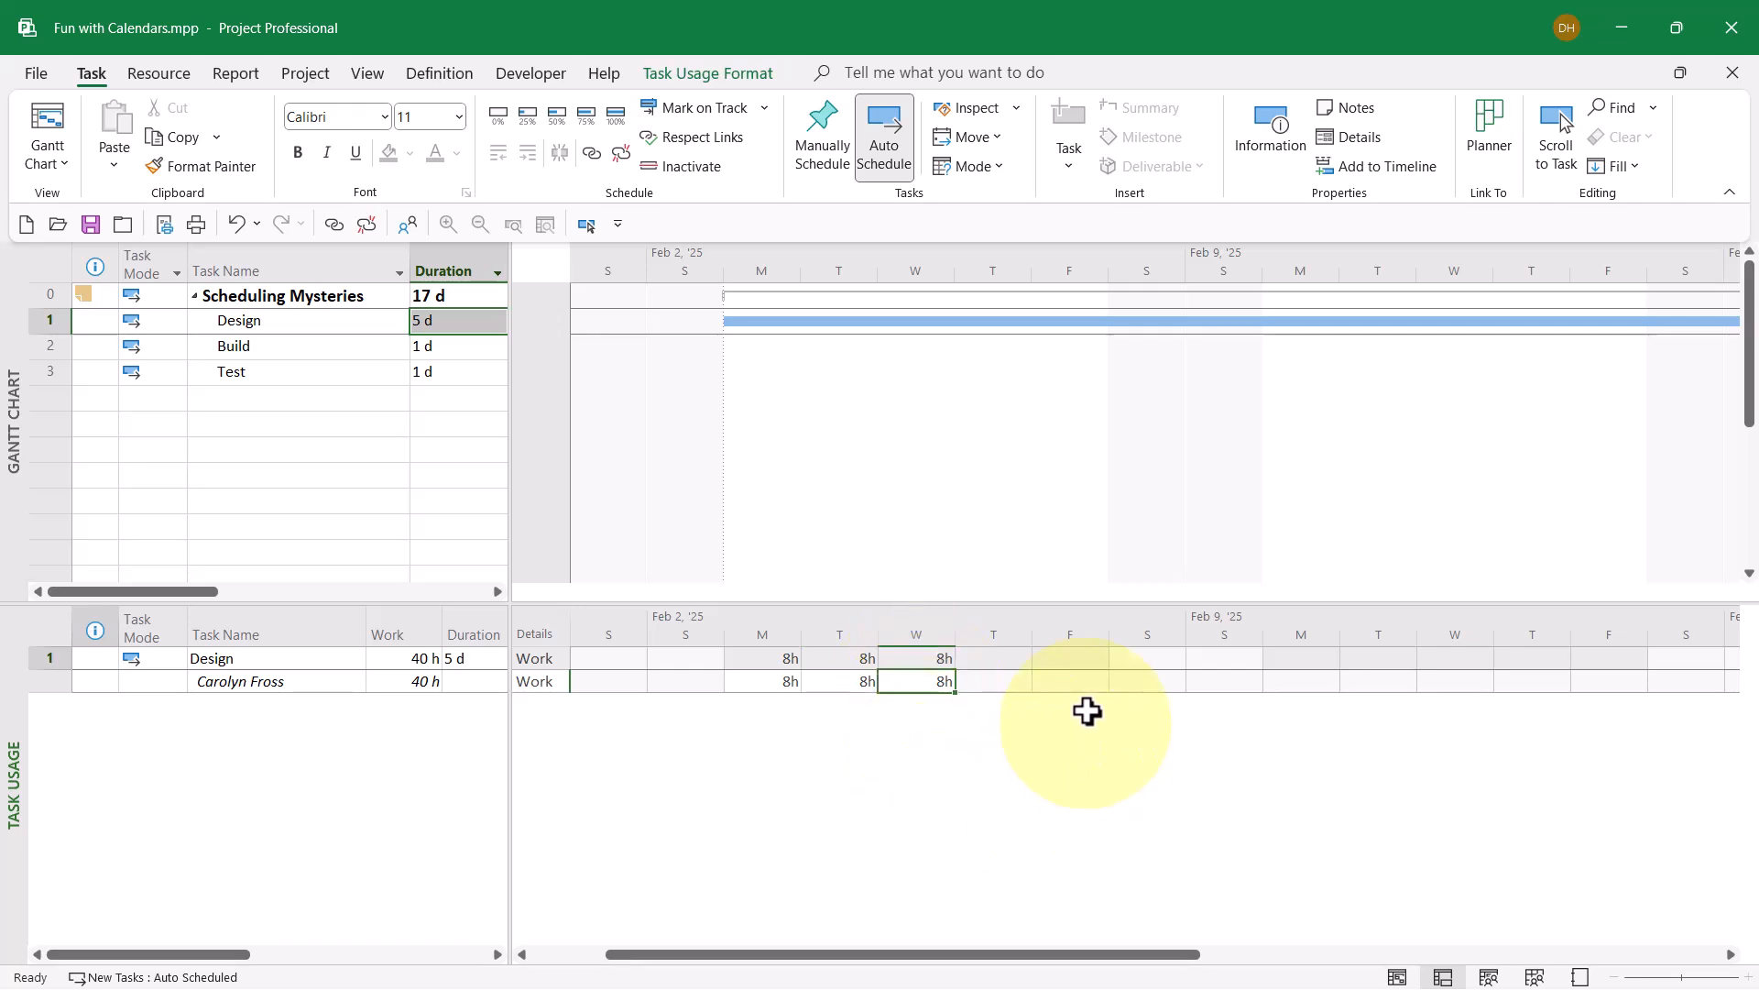
mouse_move(1016, 940)
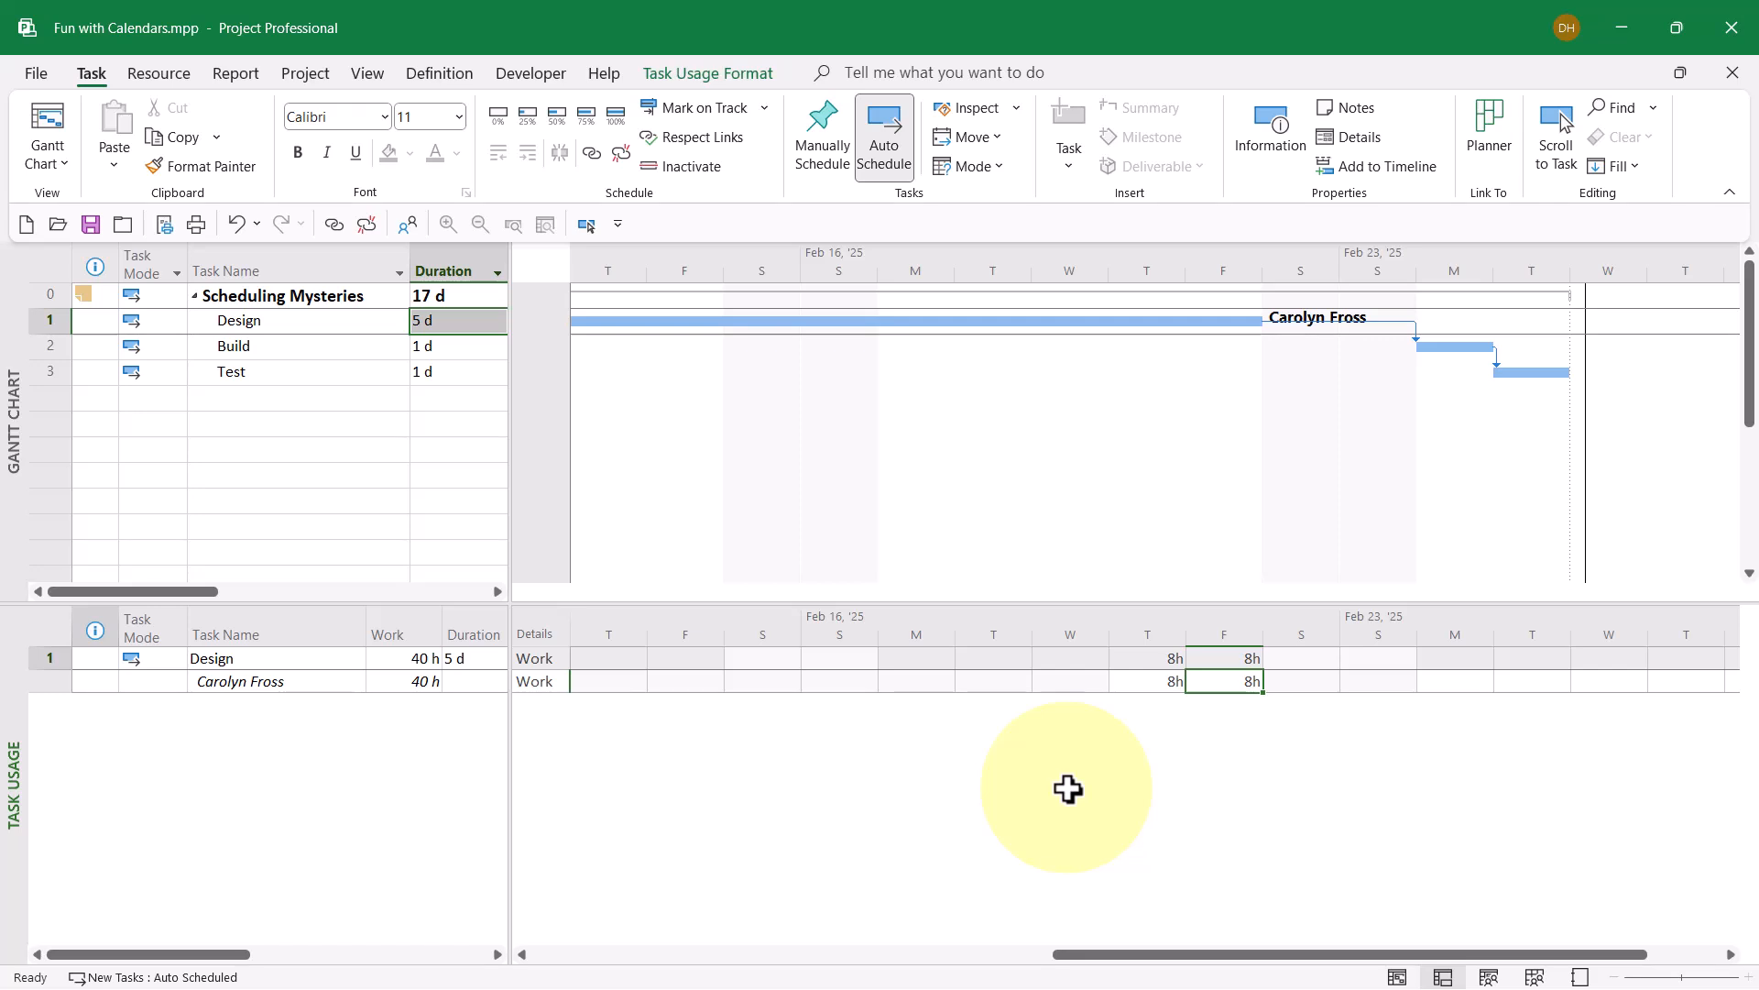
mouse_move(420, 740)
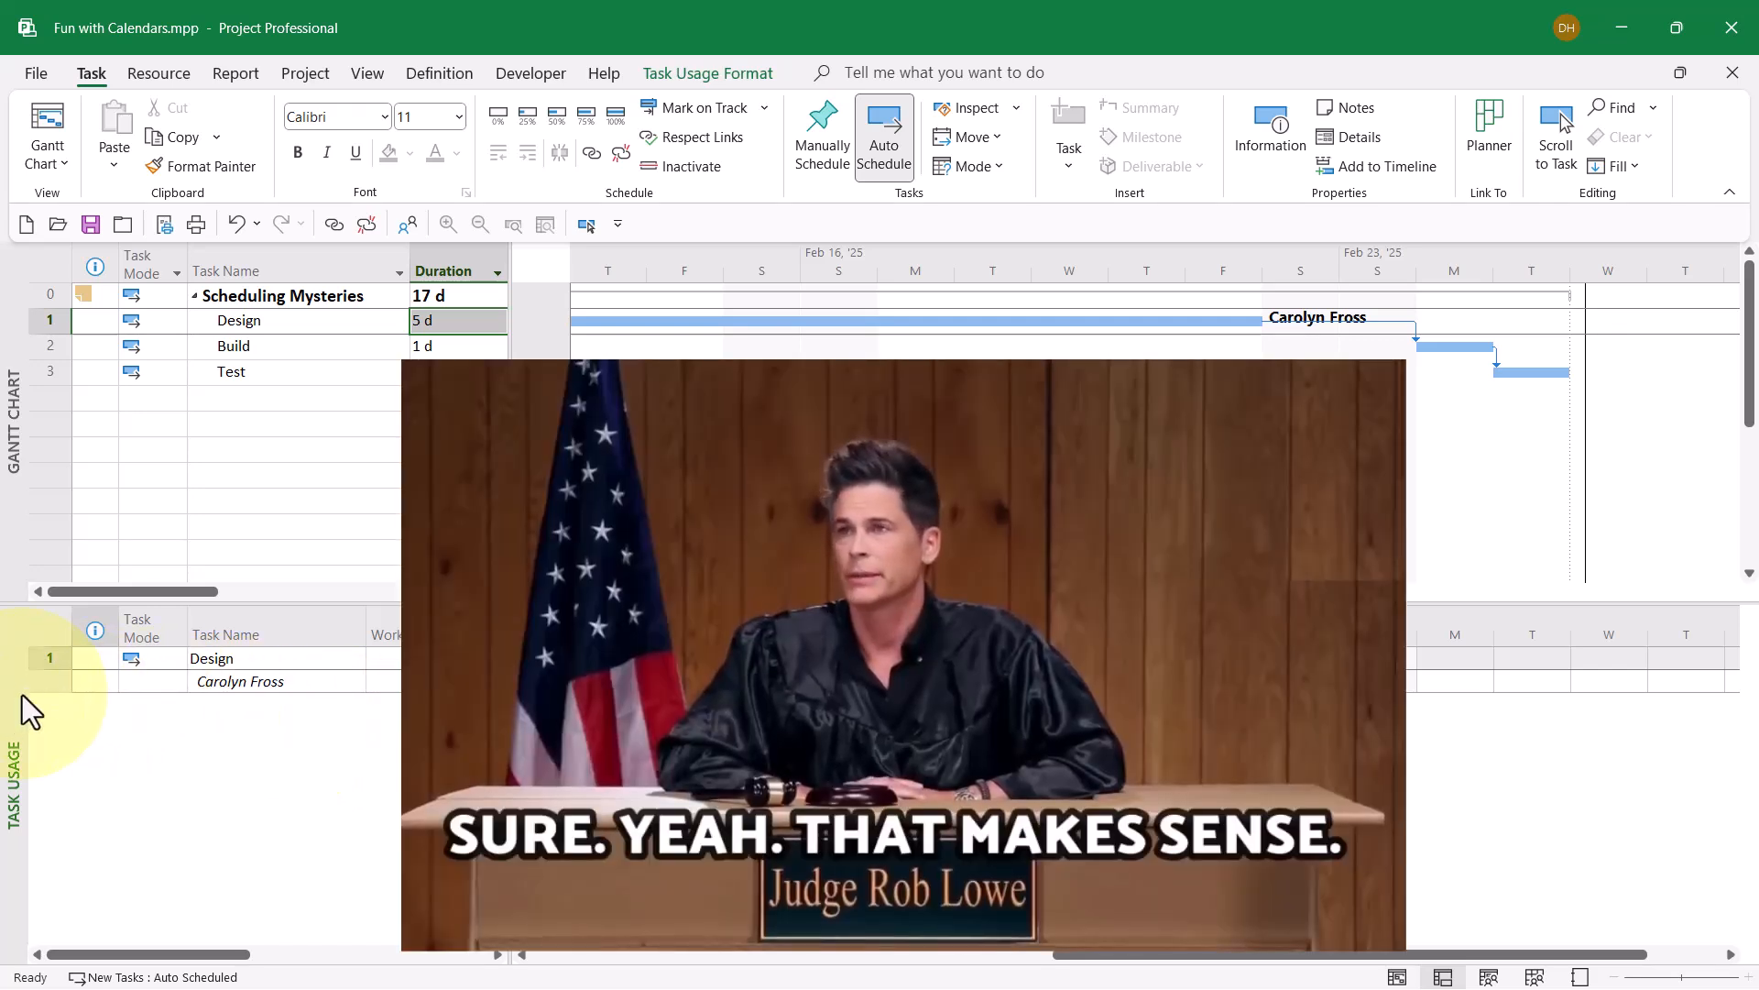
Switch the lower pane from Task Usage back to the Task Form for Design
click(46, 135)
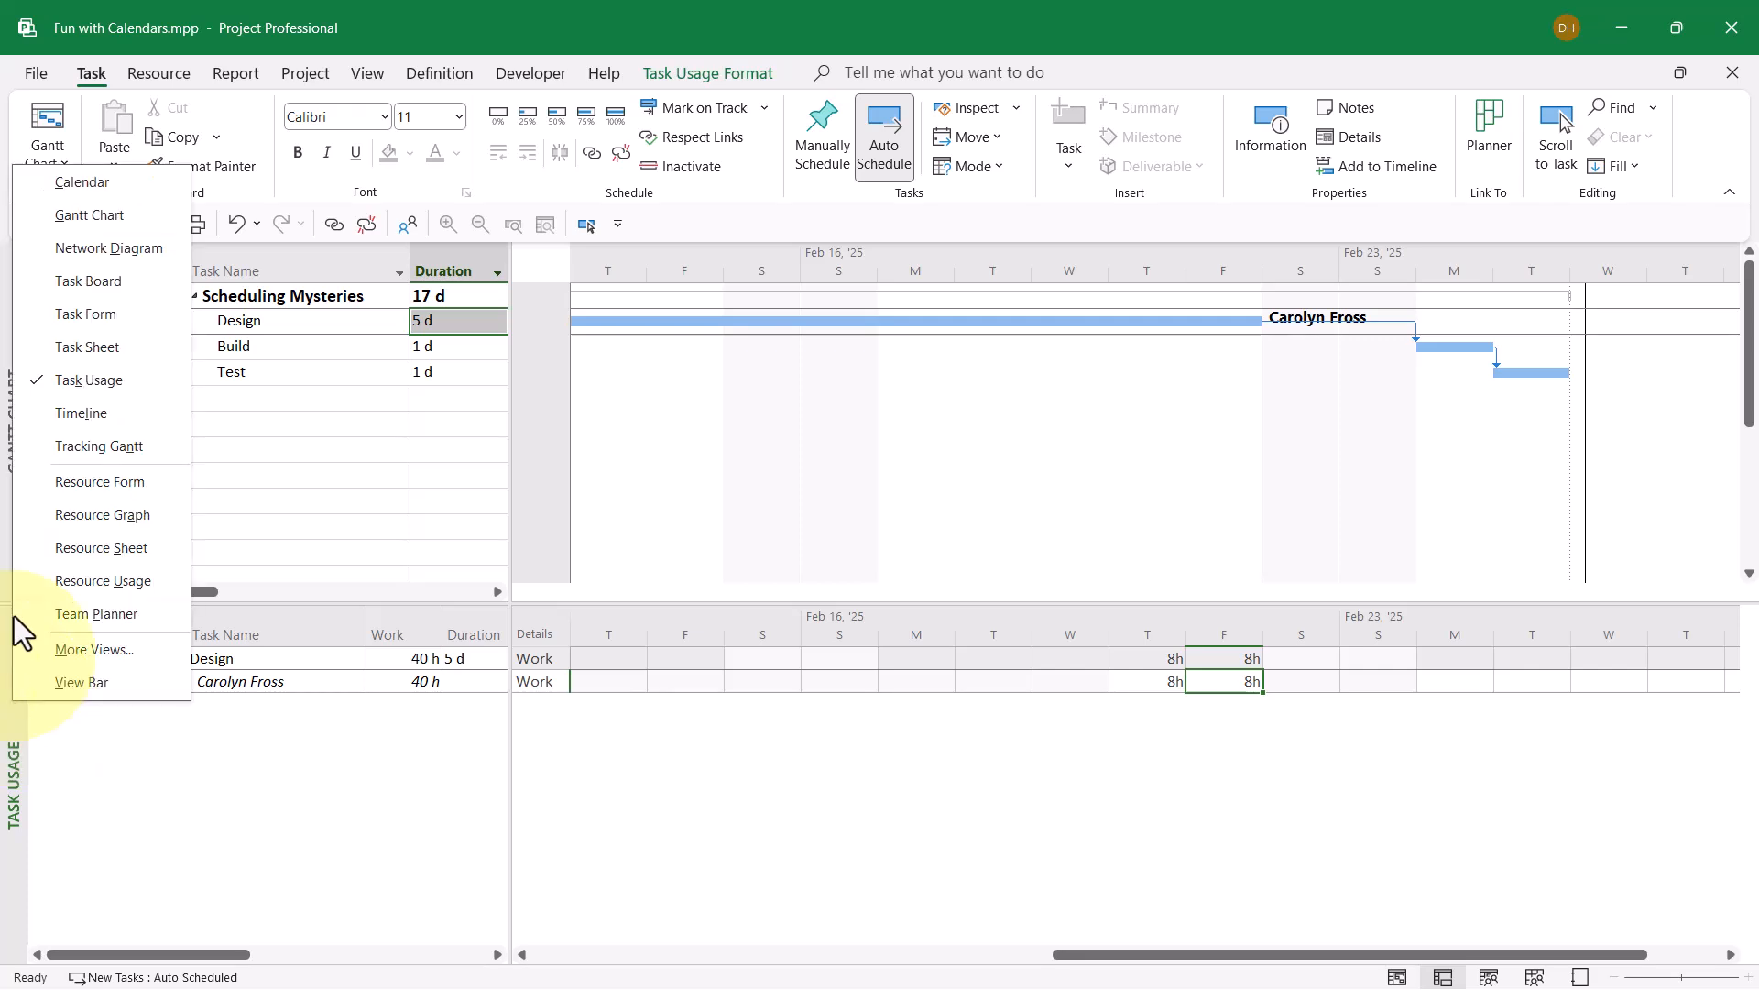
click(86, 347)
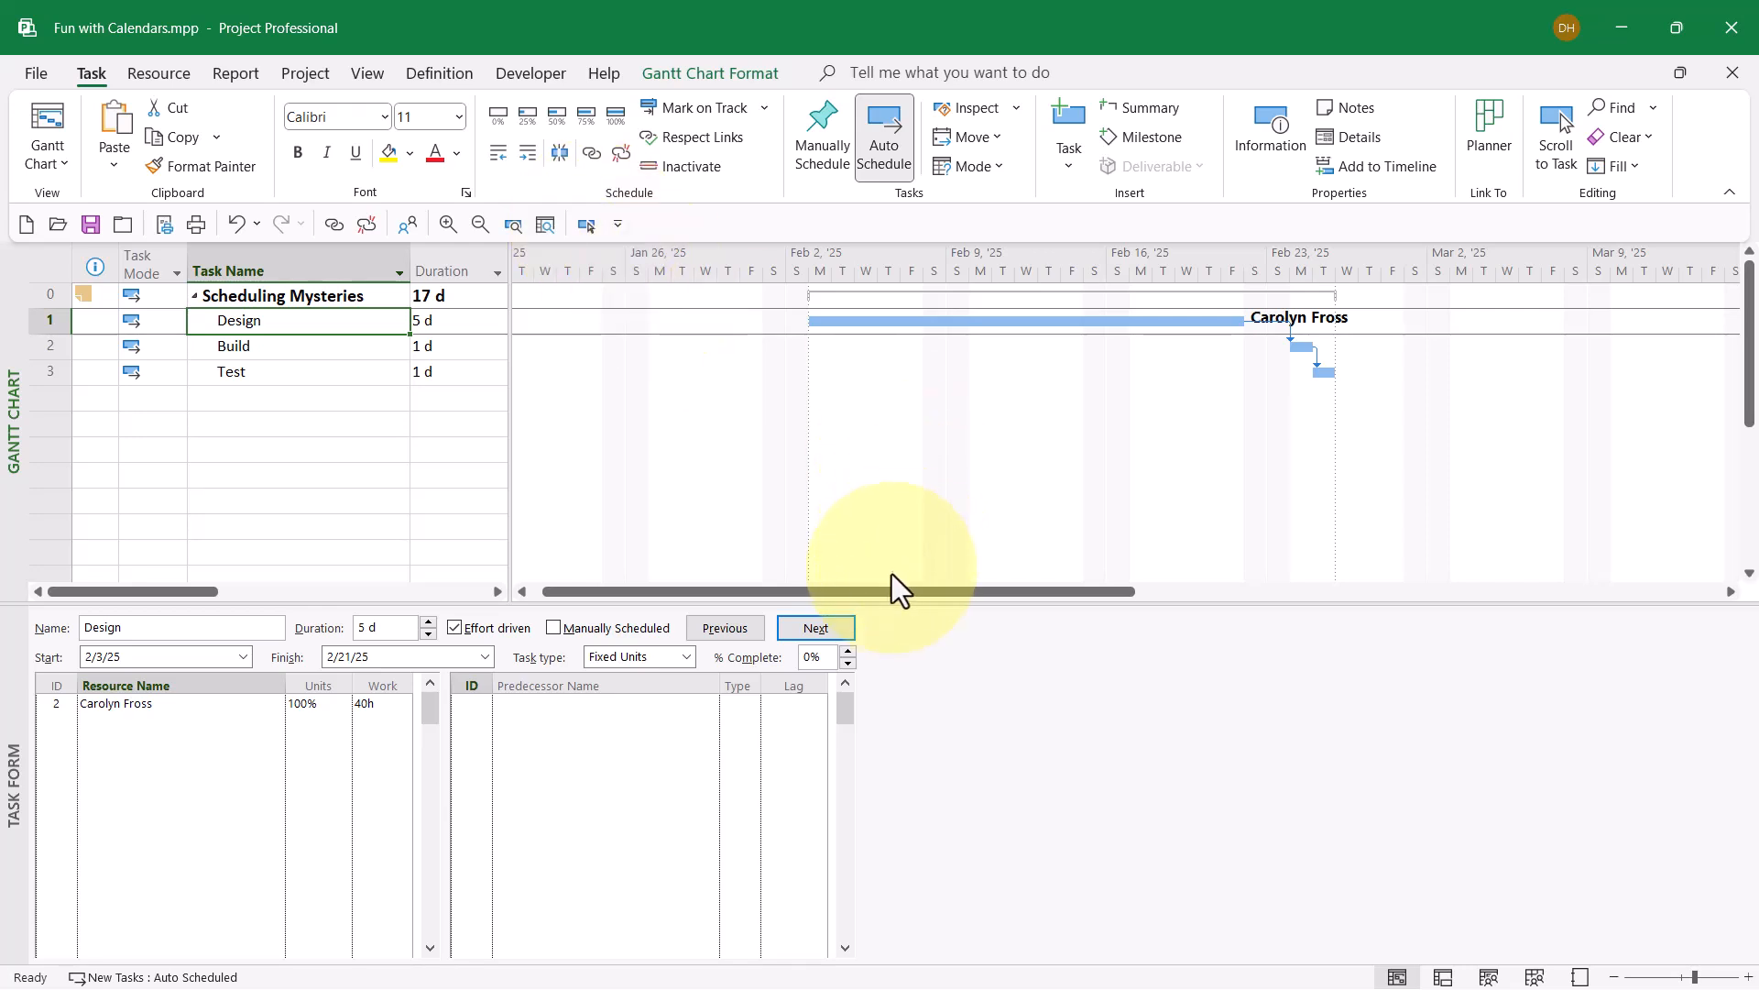
scroll(left, 3)
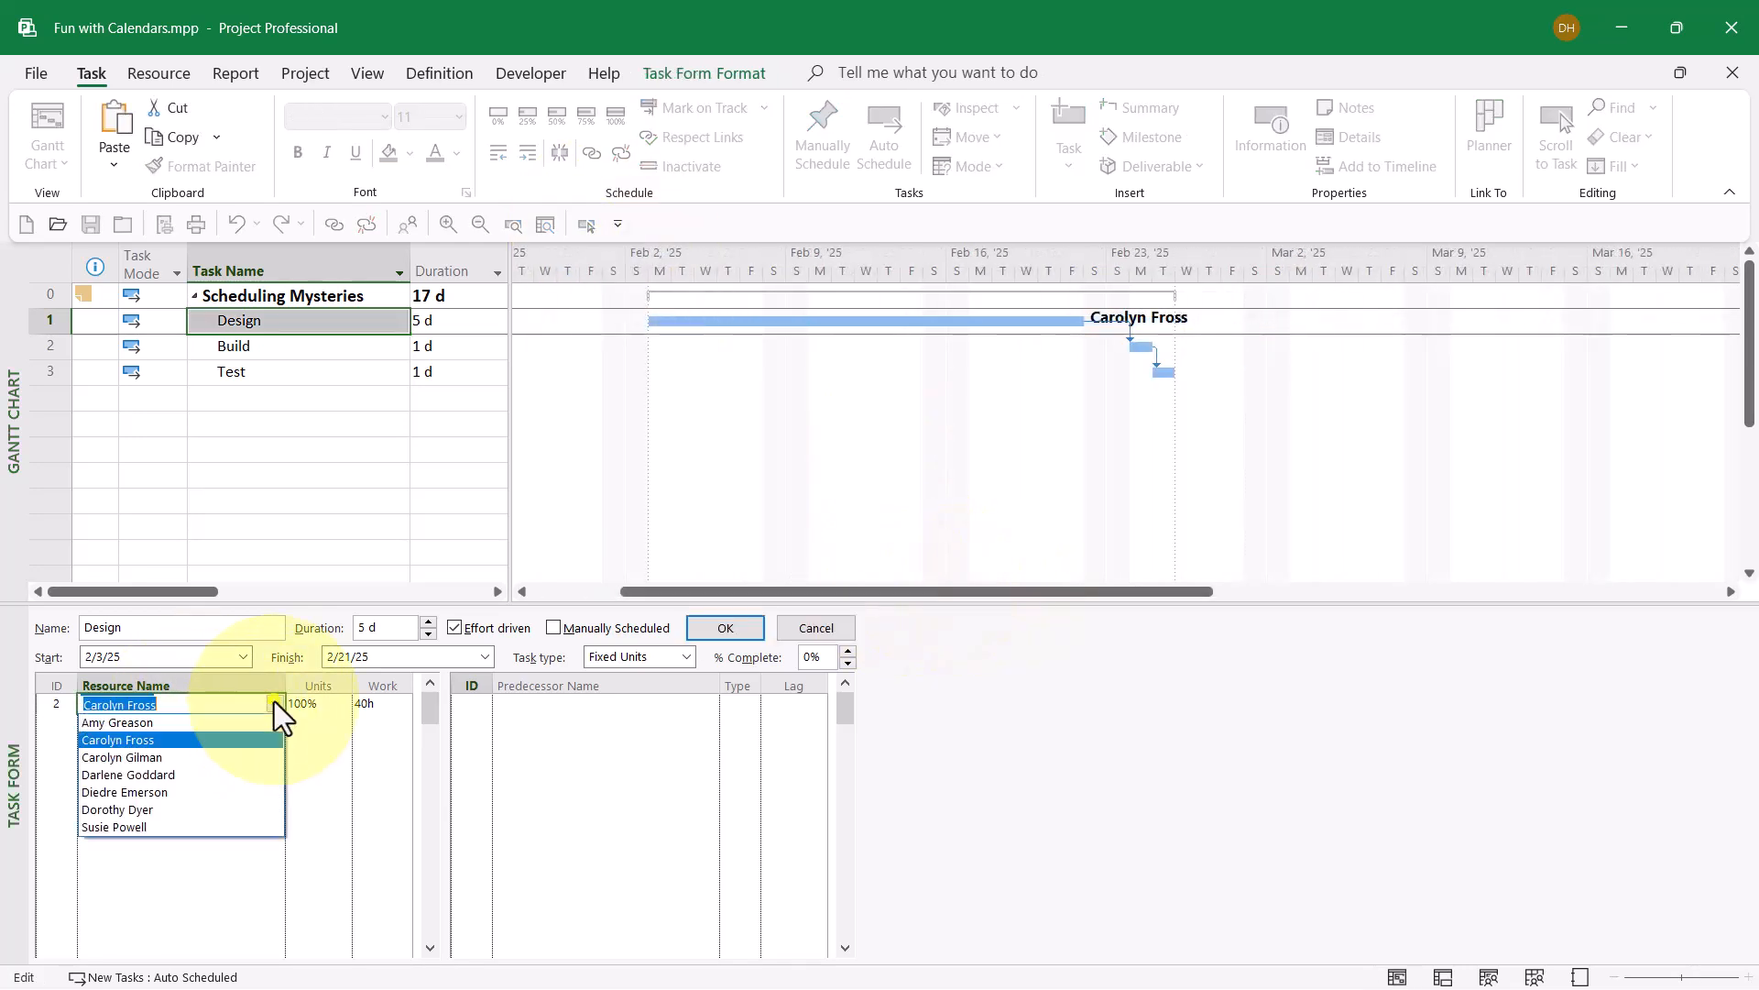
click(121, 756)
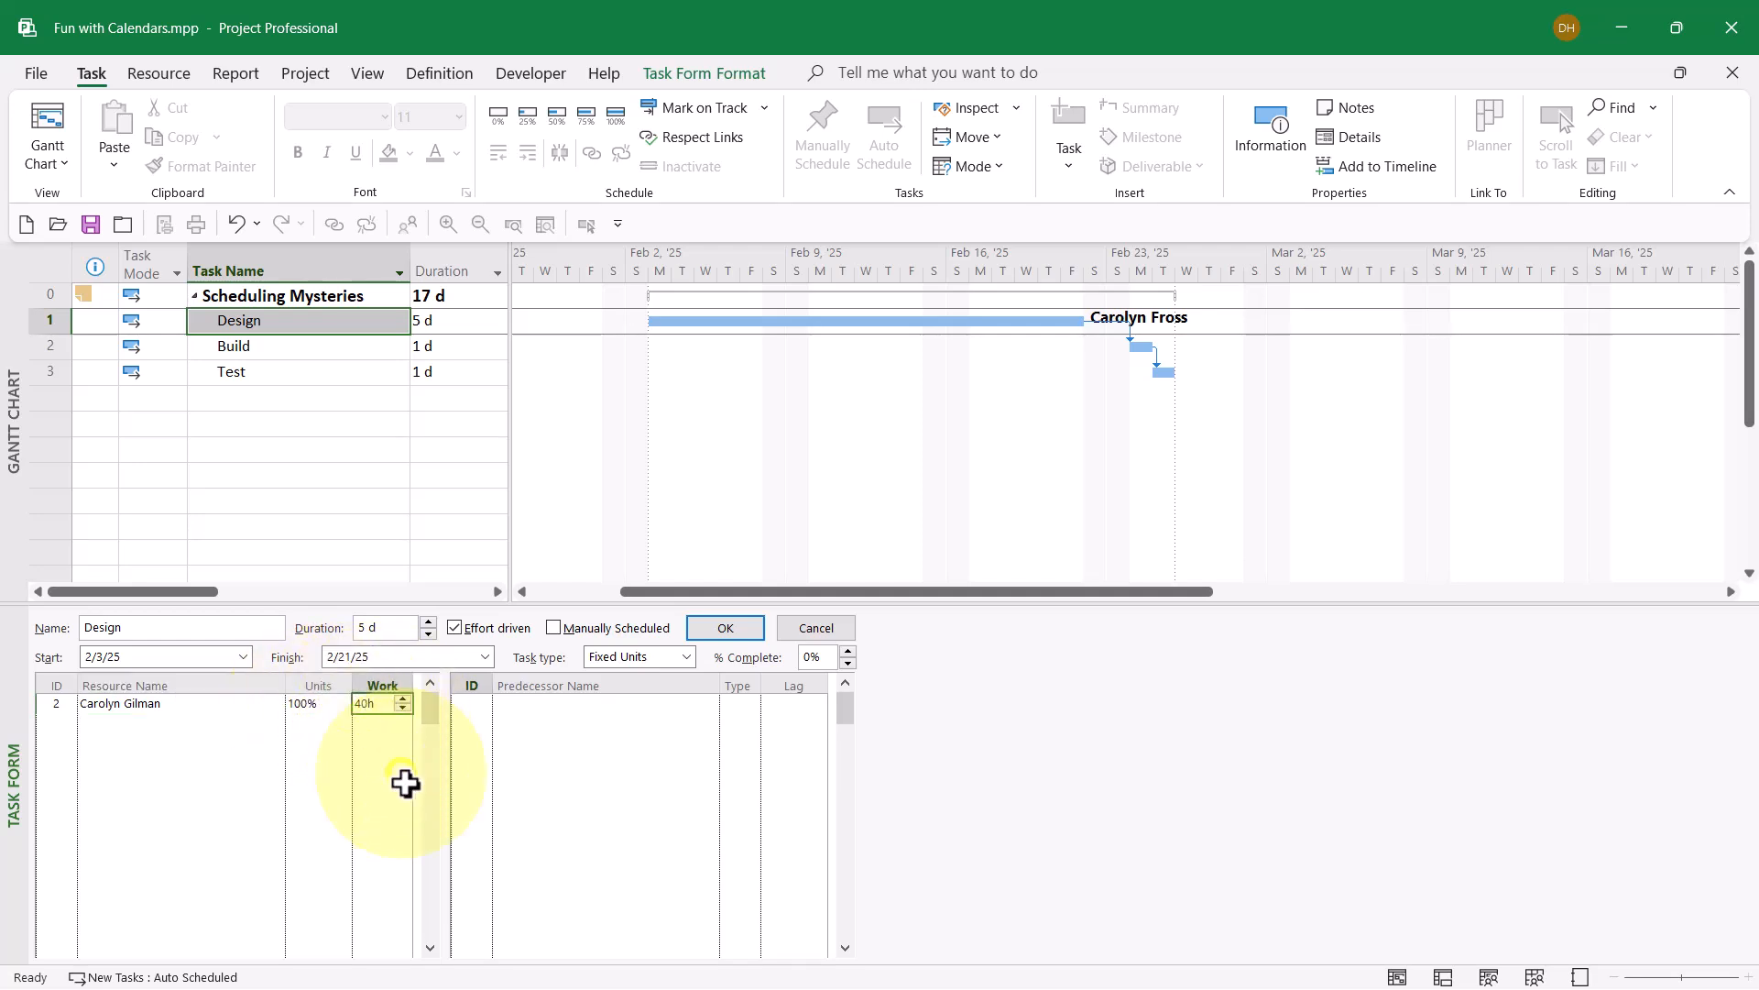
mouse_move(405, 629)
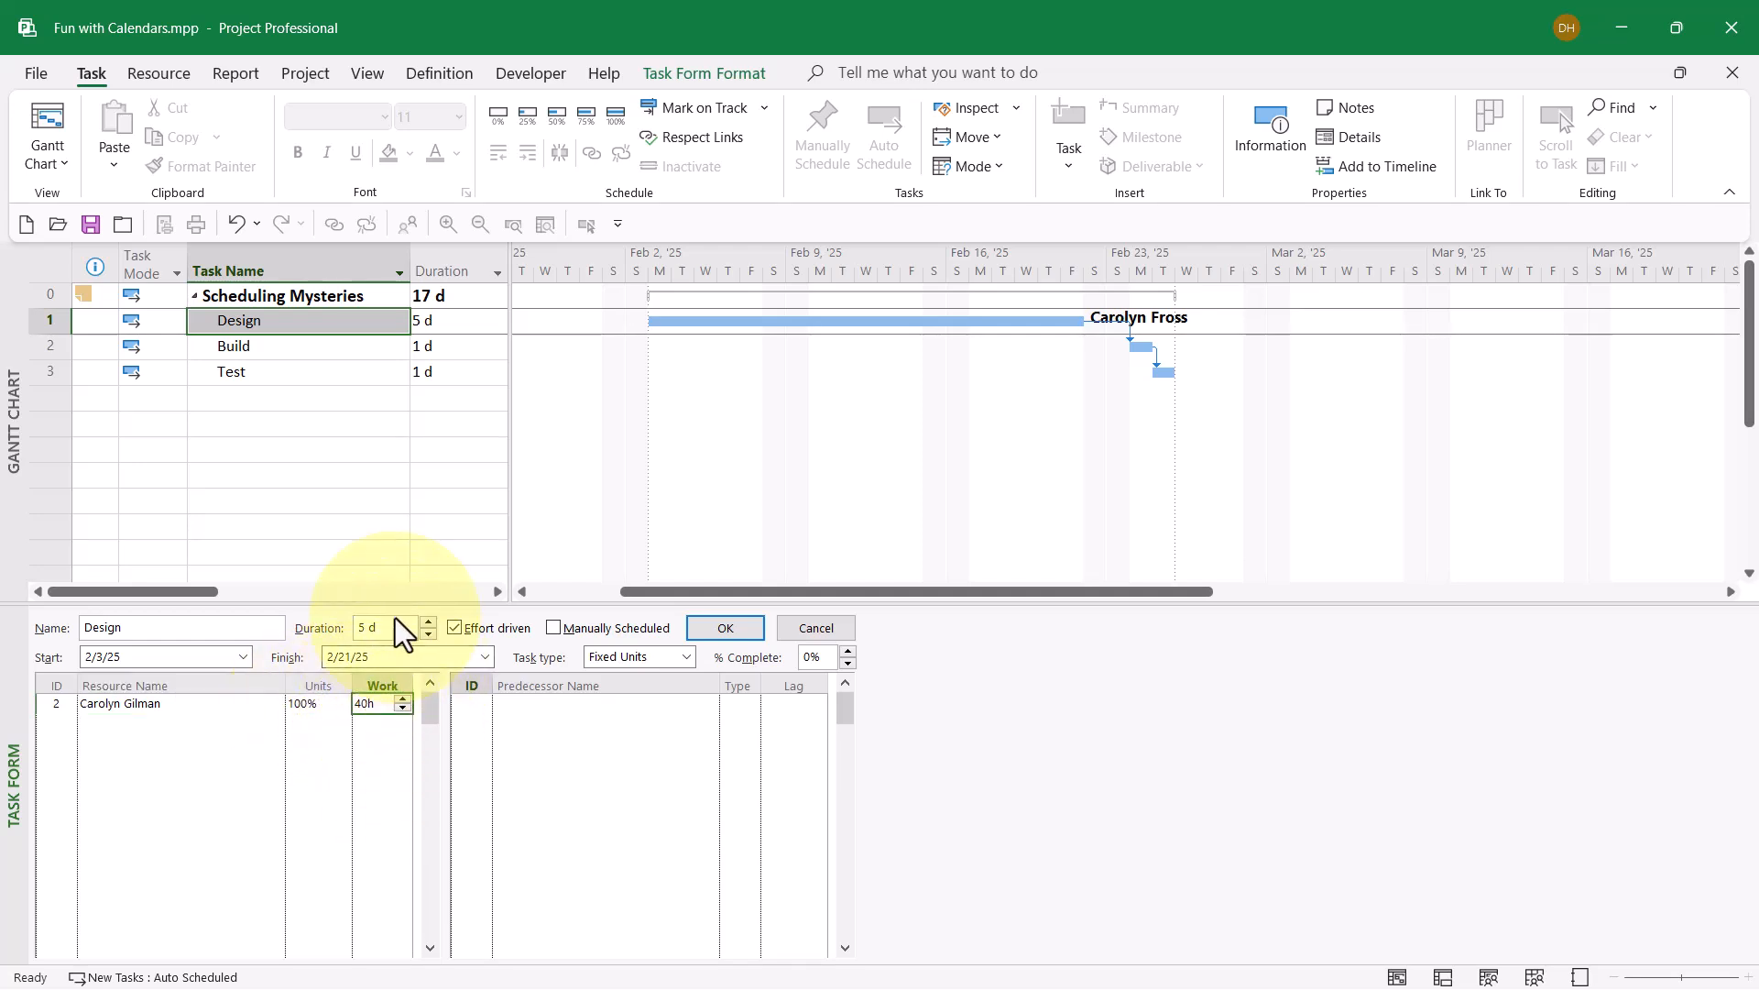
mouse_move(724, 627)
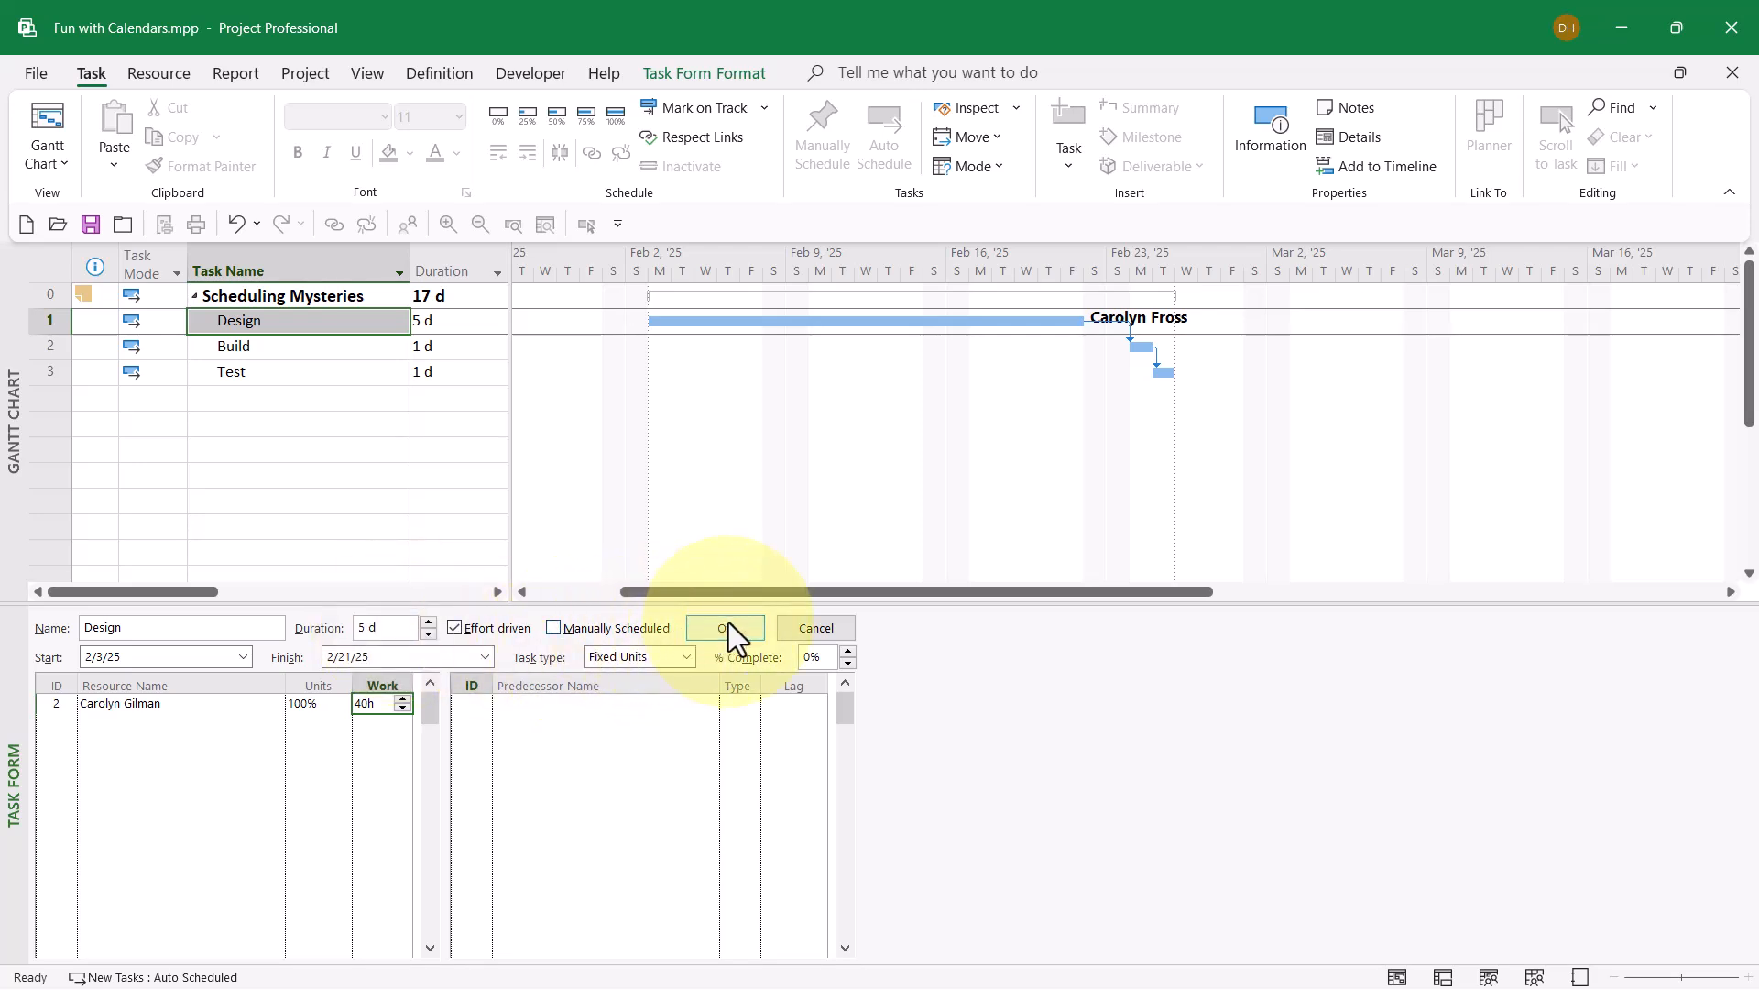
click(725, 626)
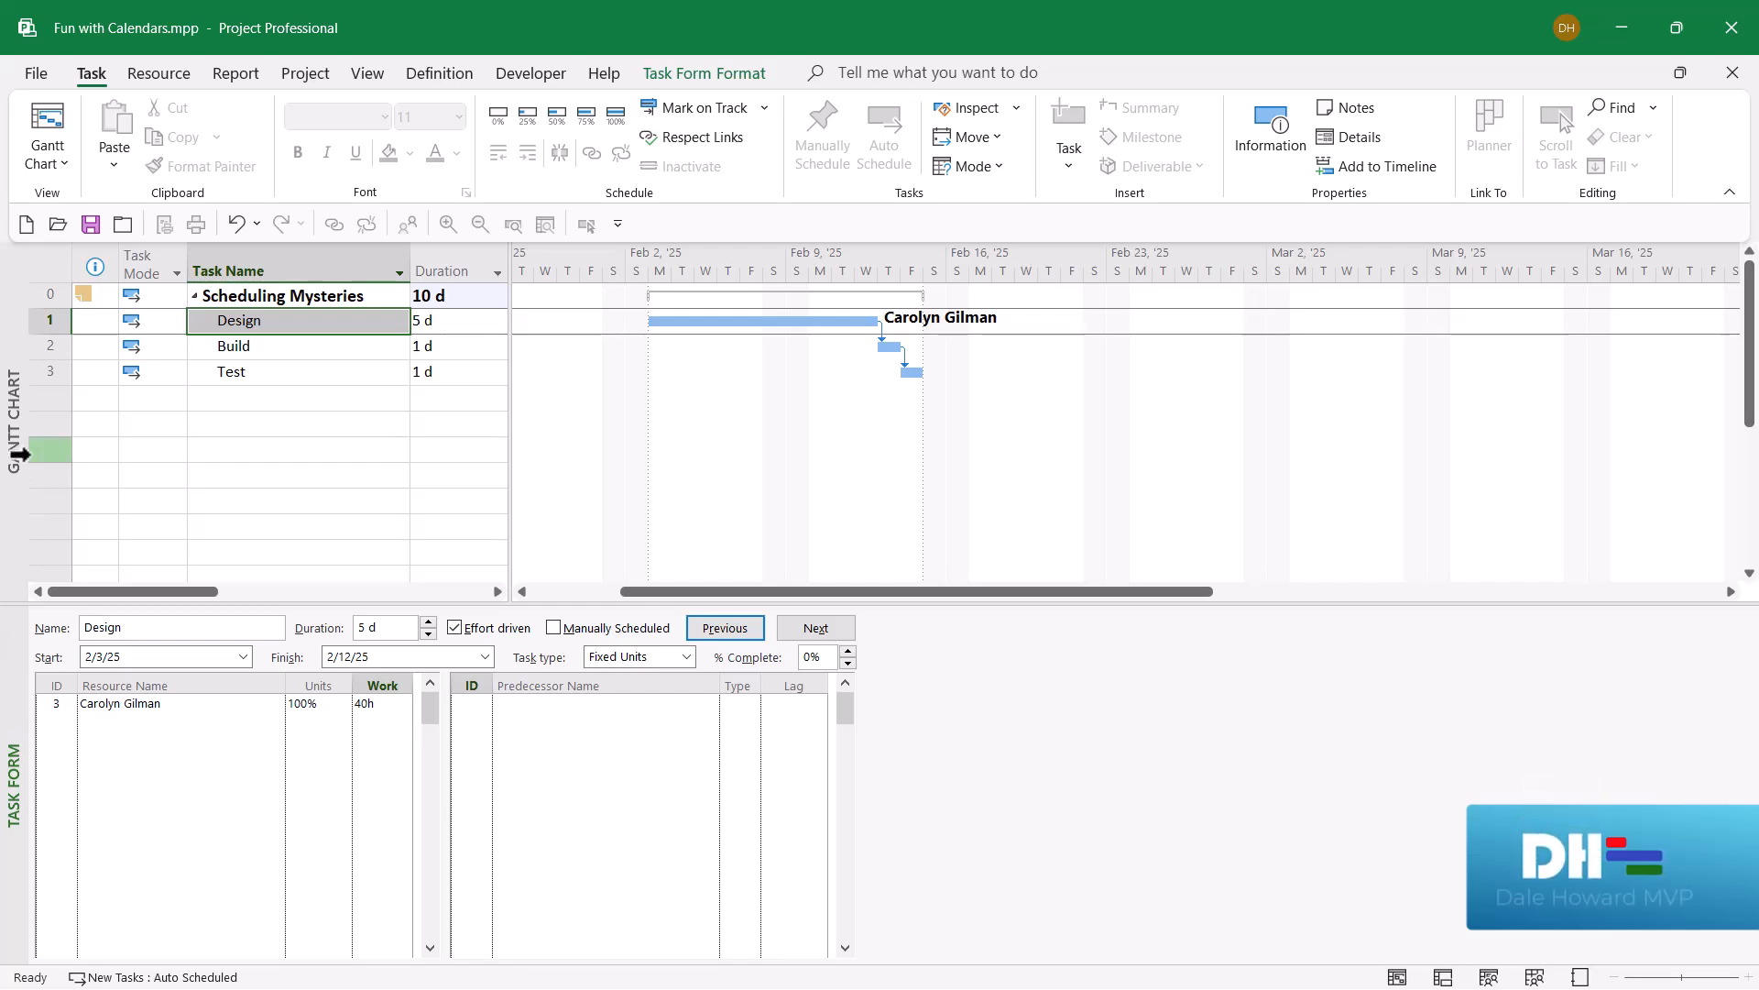
mouse_move(441, 328)
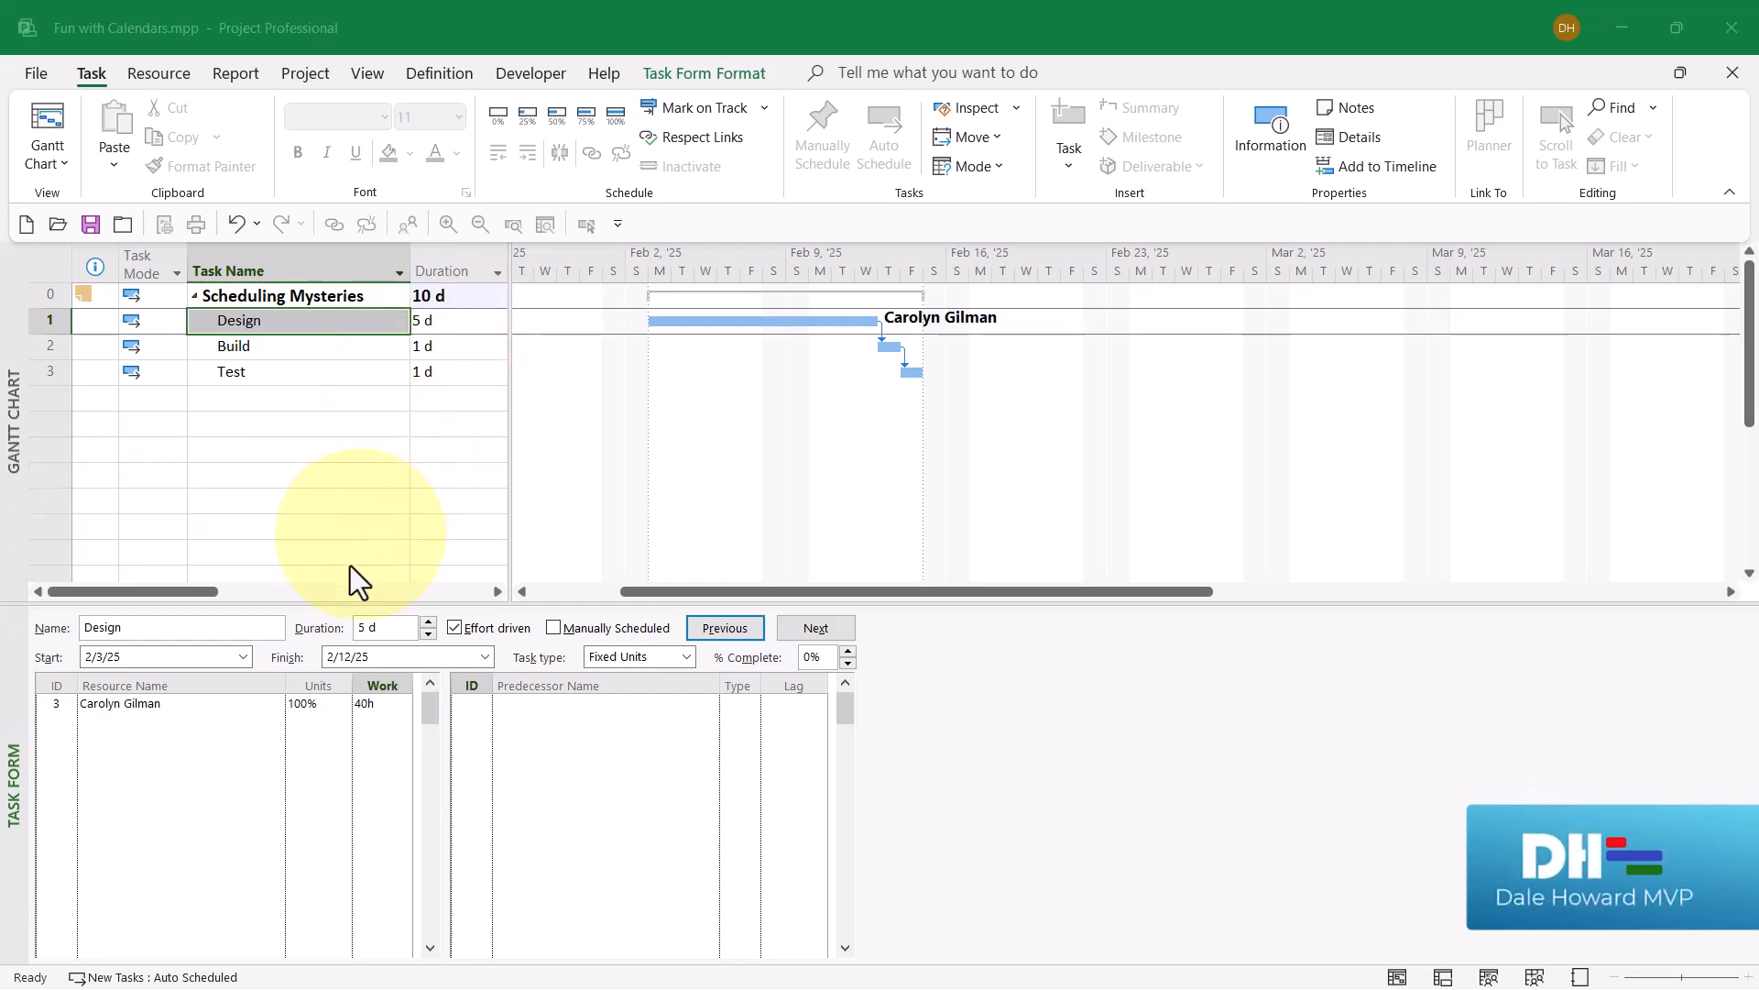
mouse_move(163, 724)
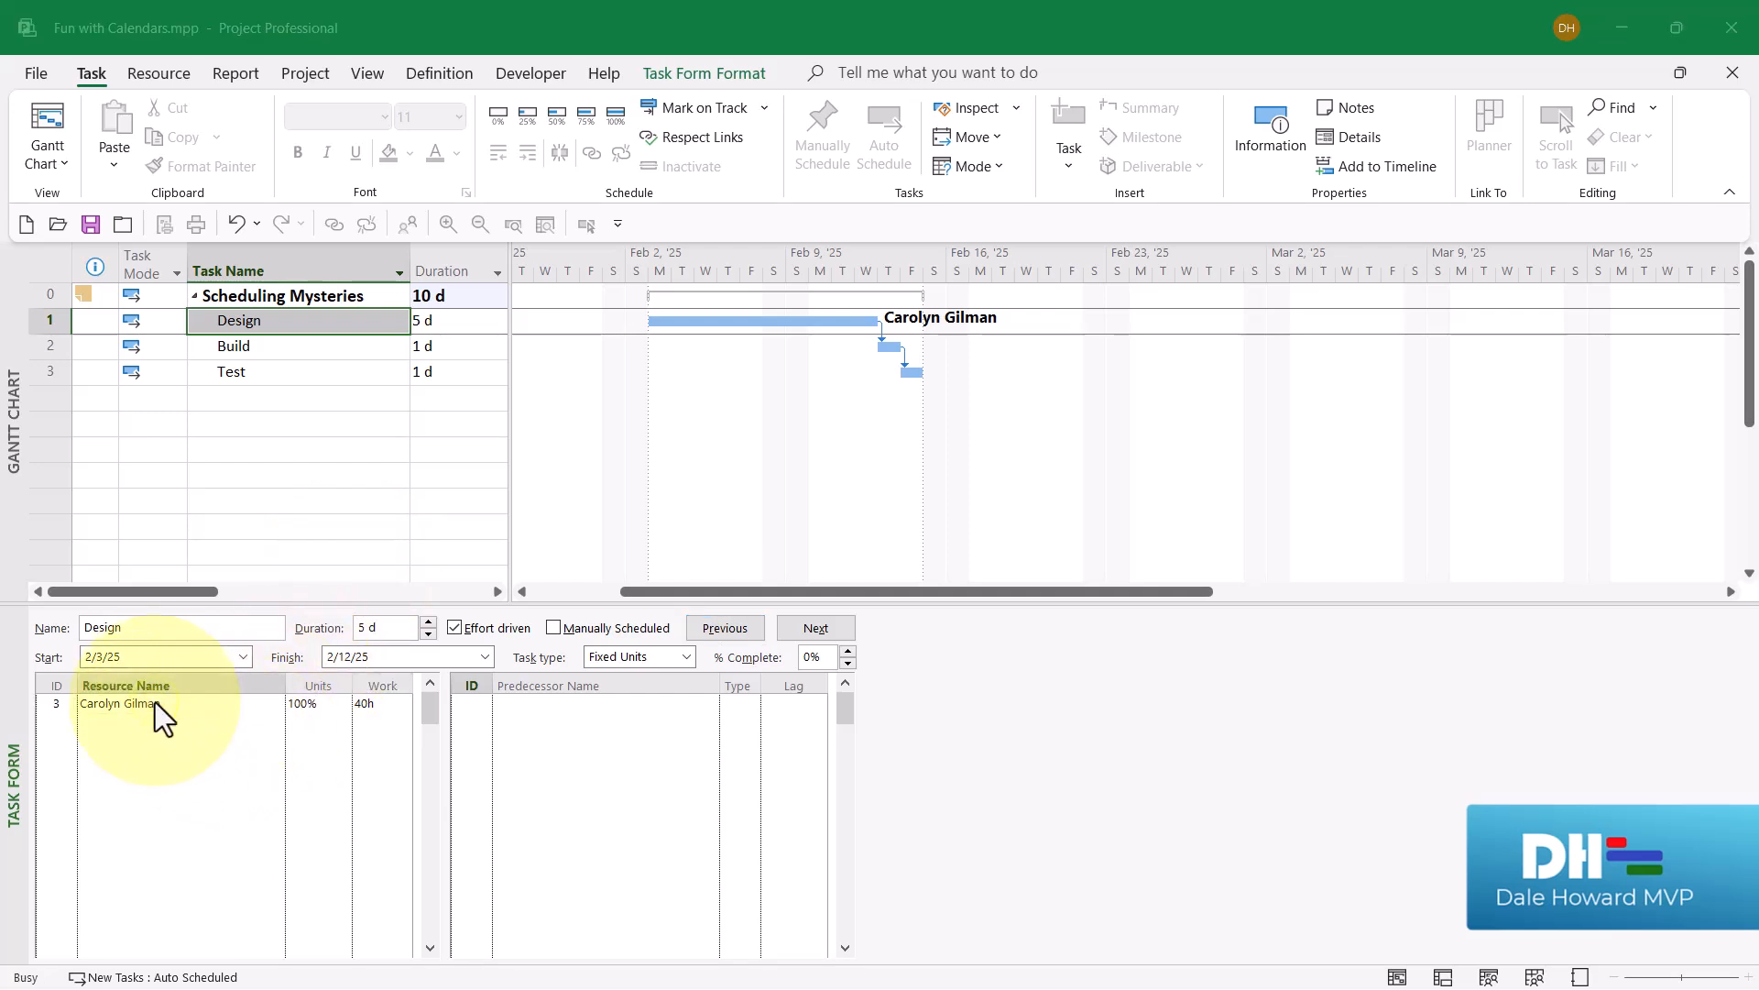
double_click(120, 704)
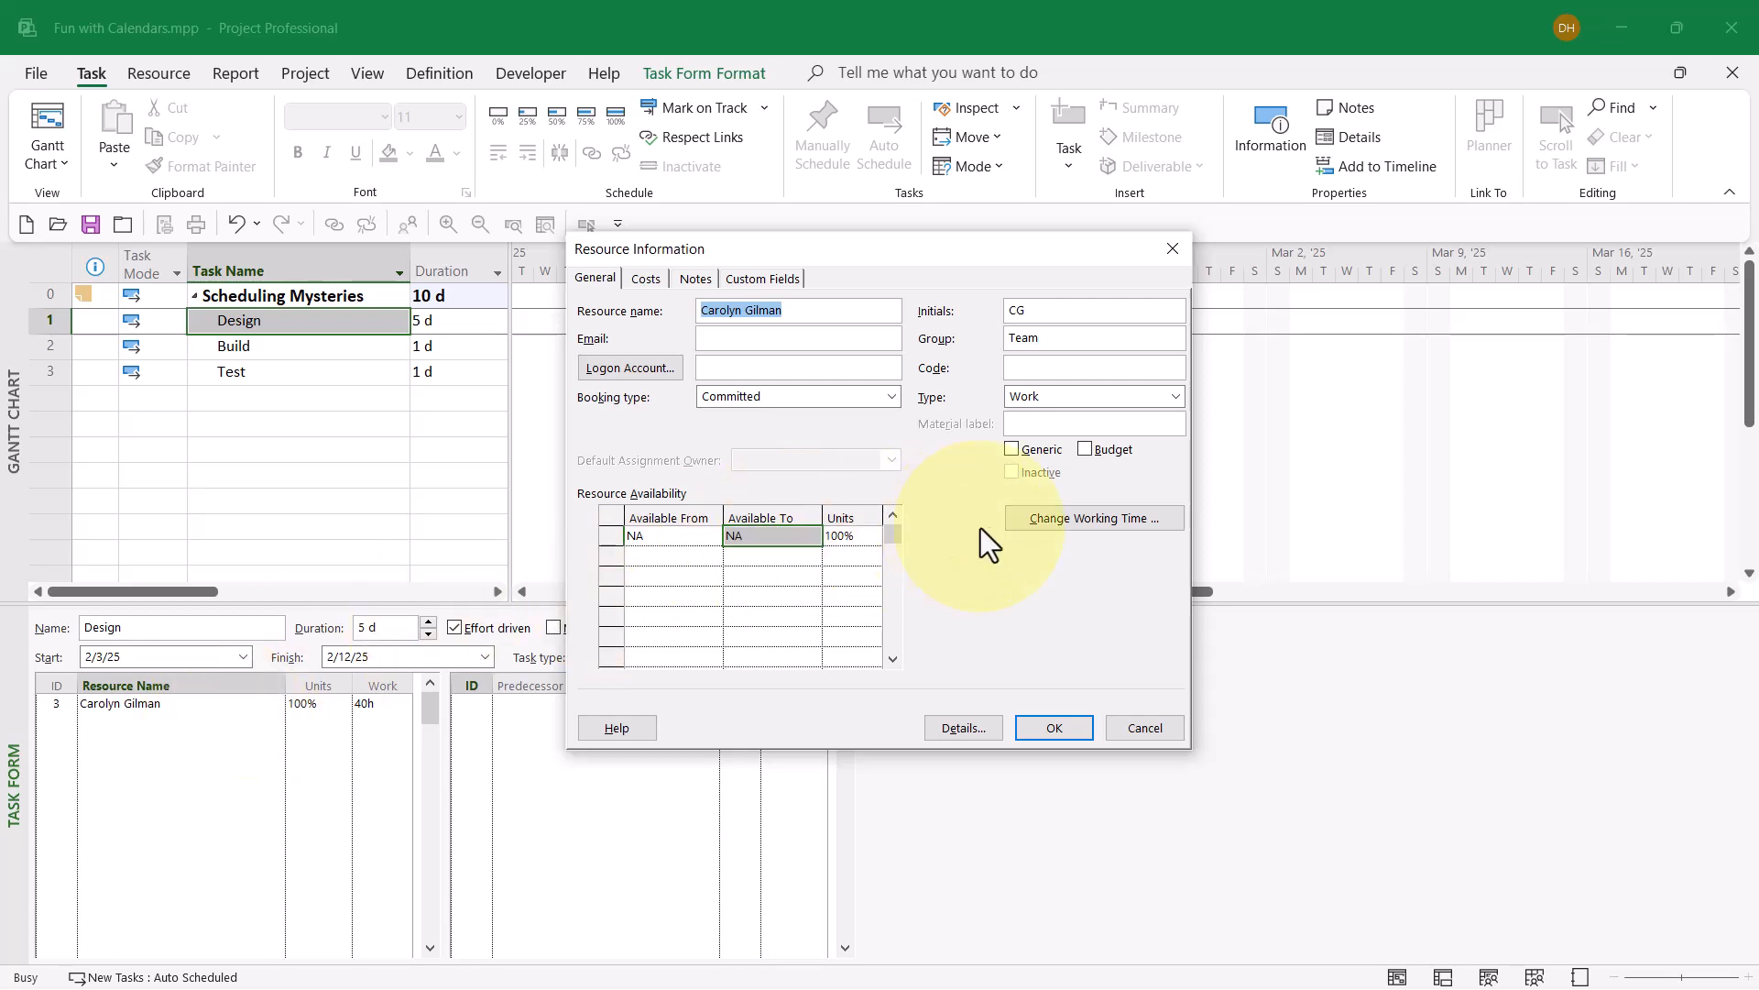
click(1093, 517)
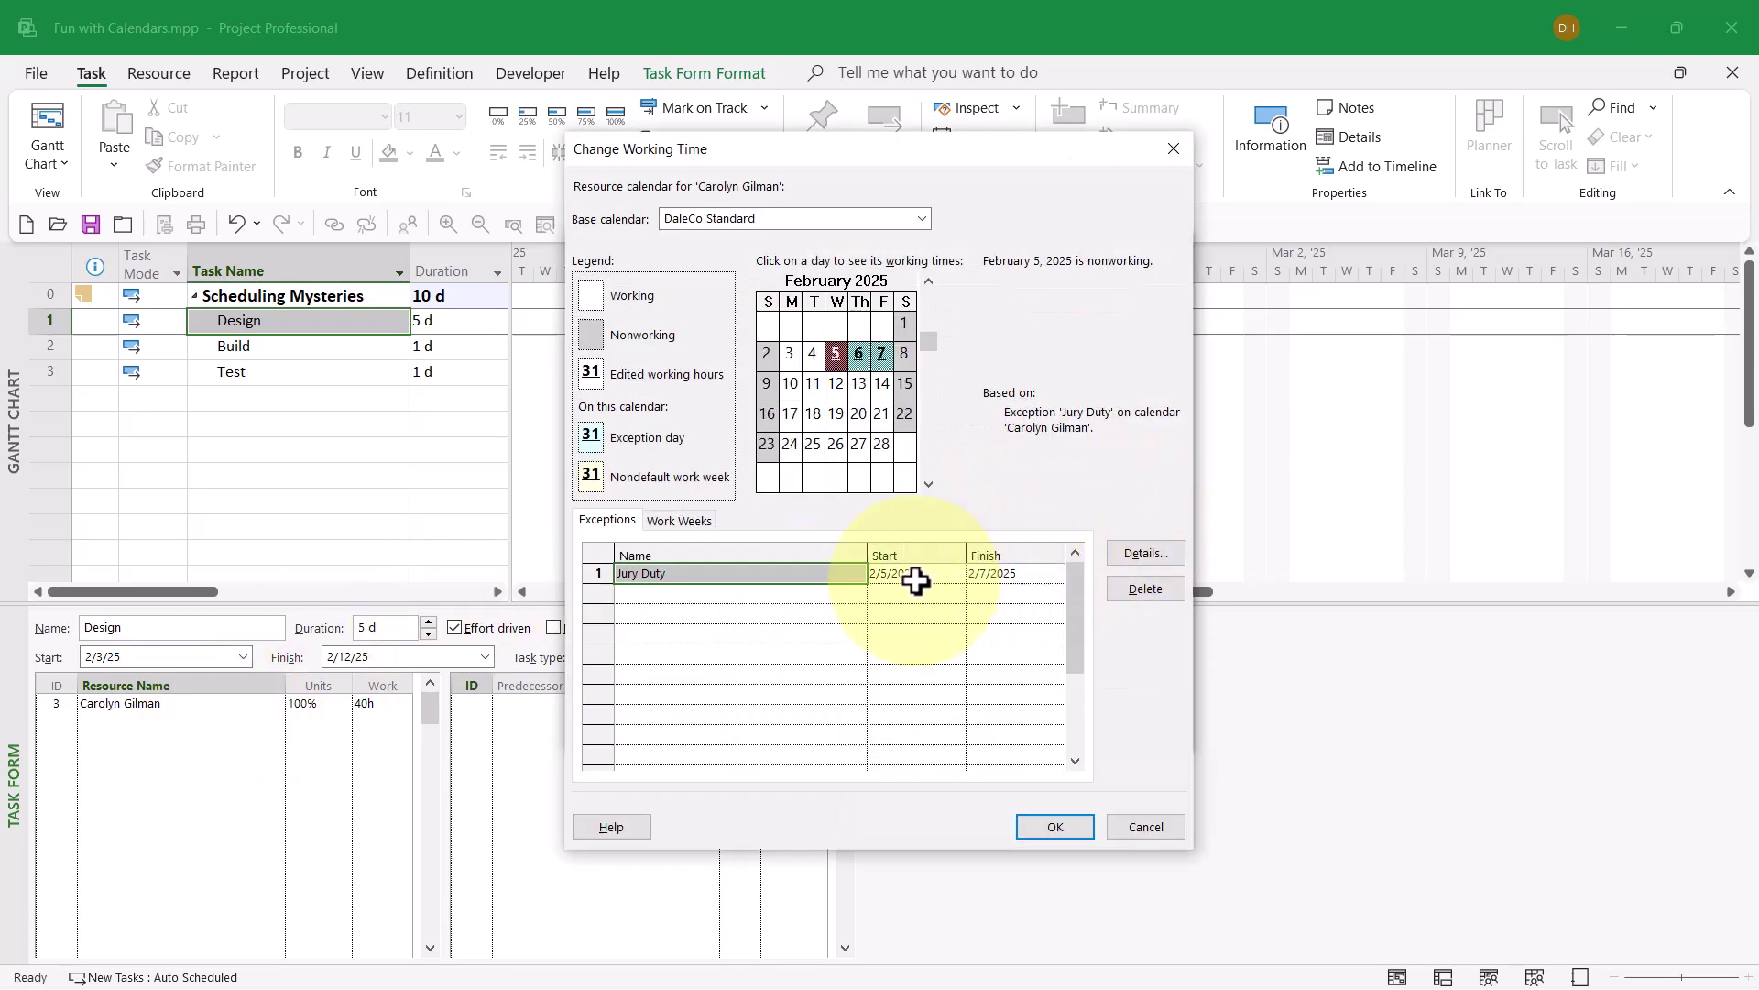
click(910, 572)
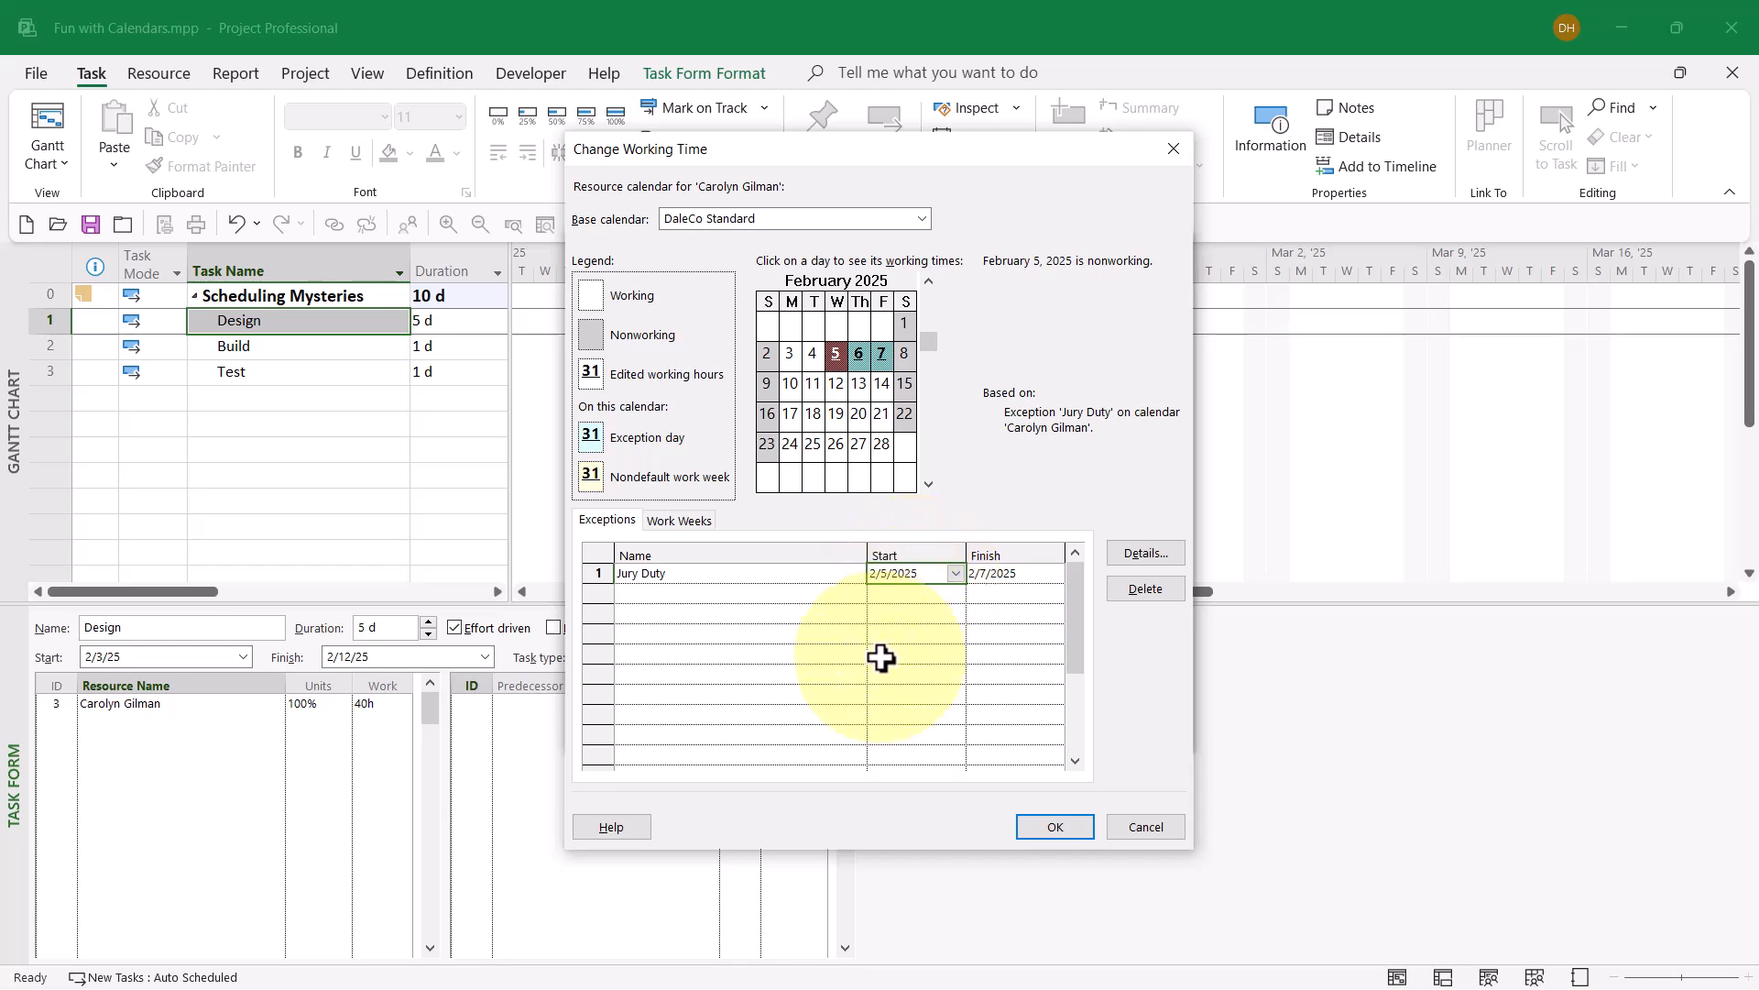
mouse_move(796, 584)
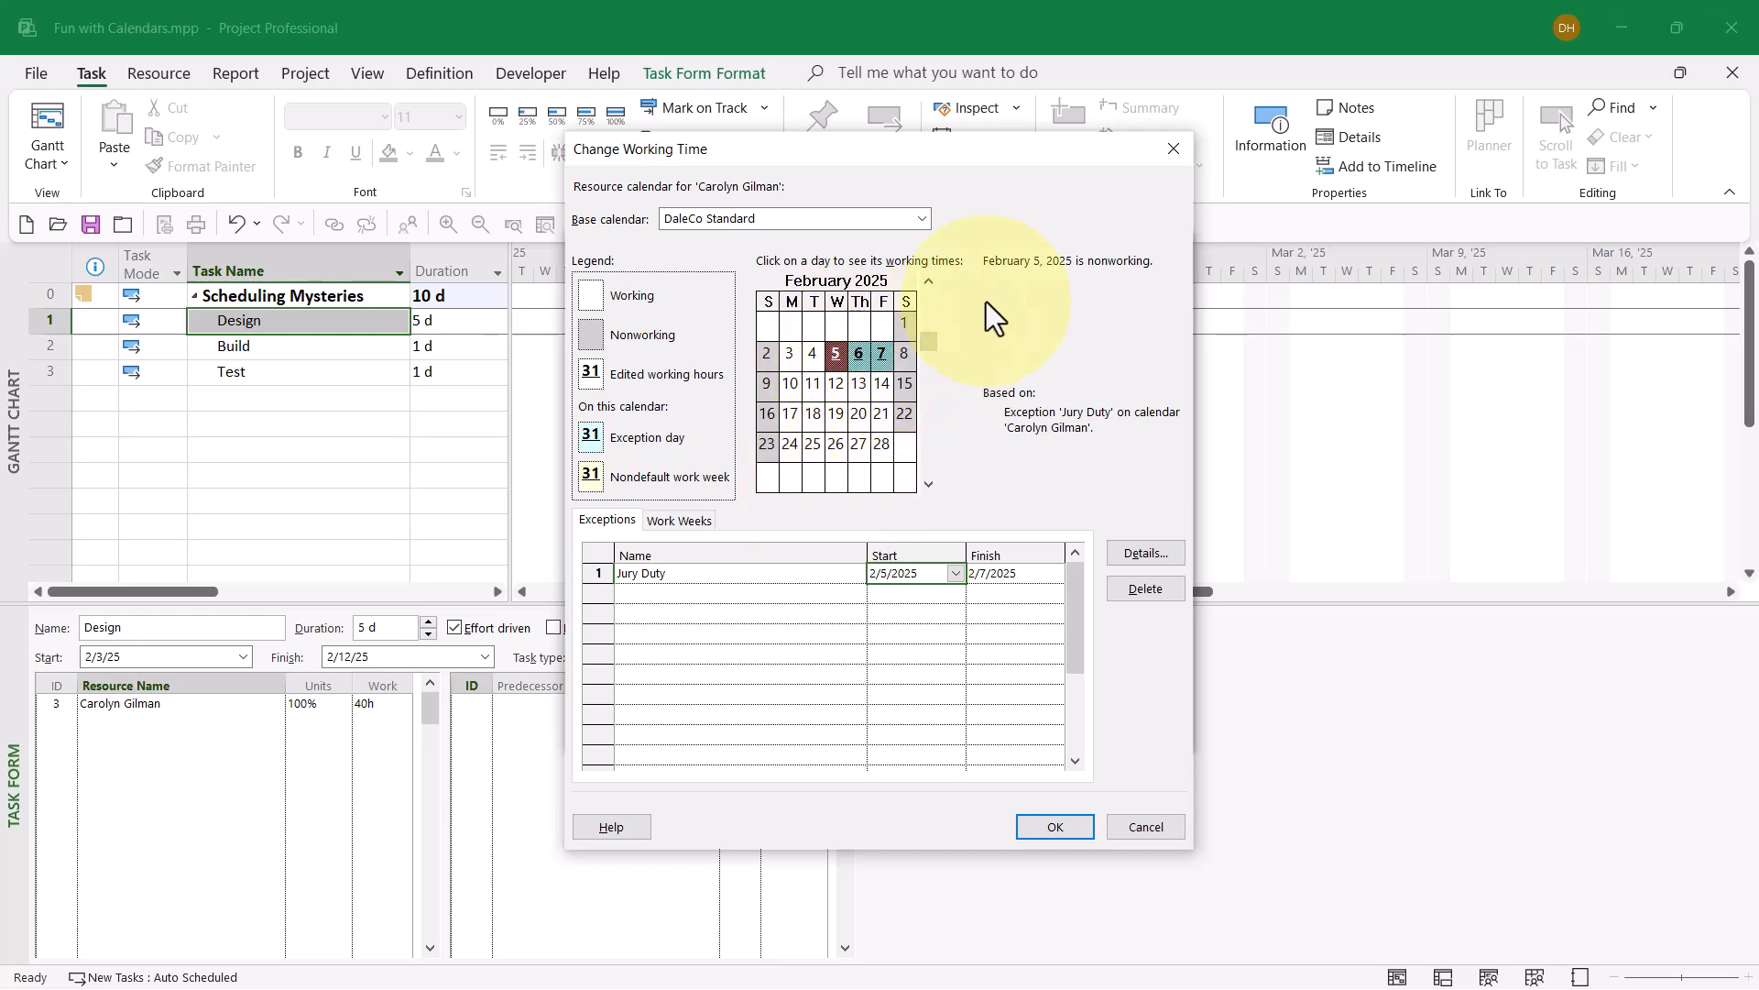
mouse_move(1137, 718)
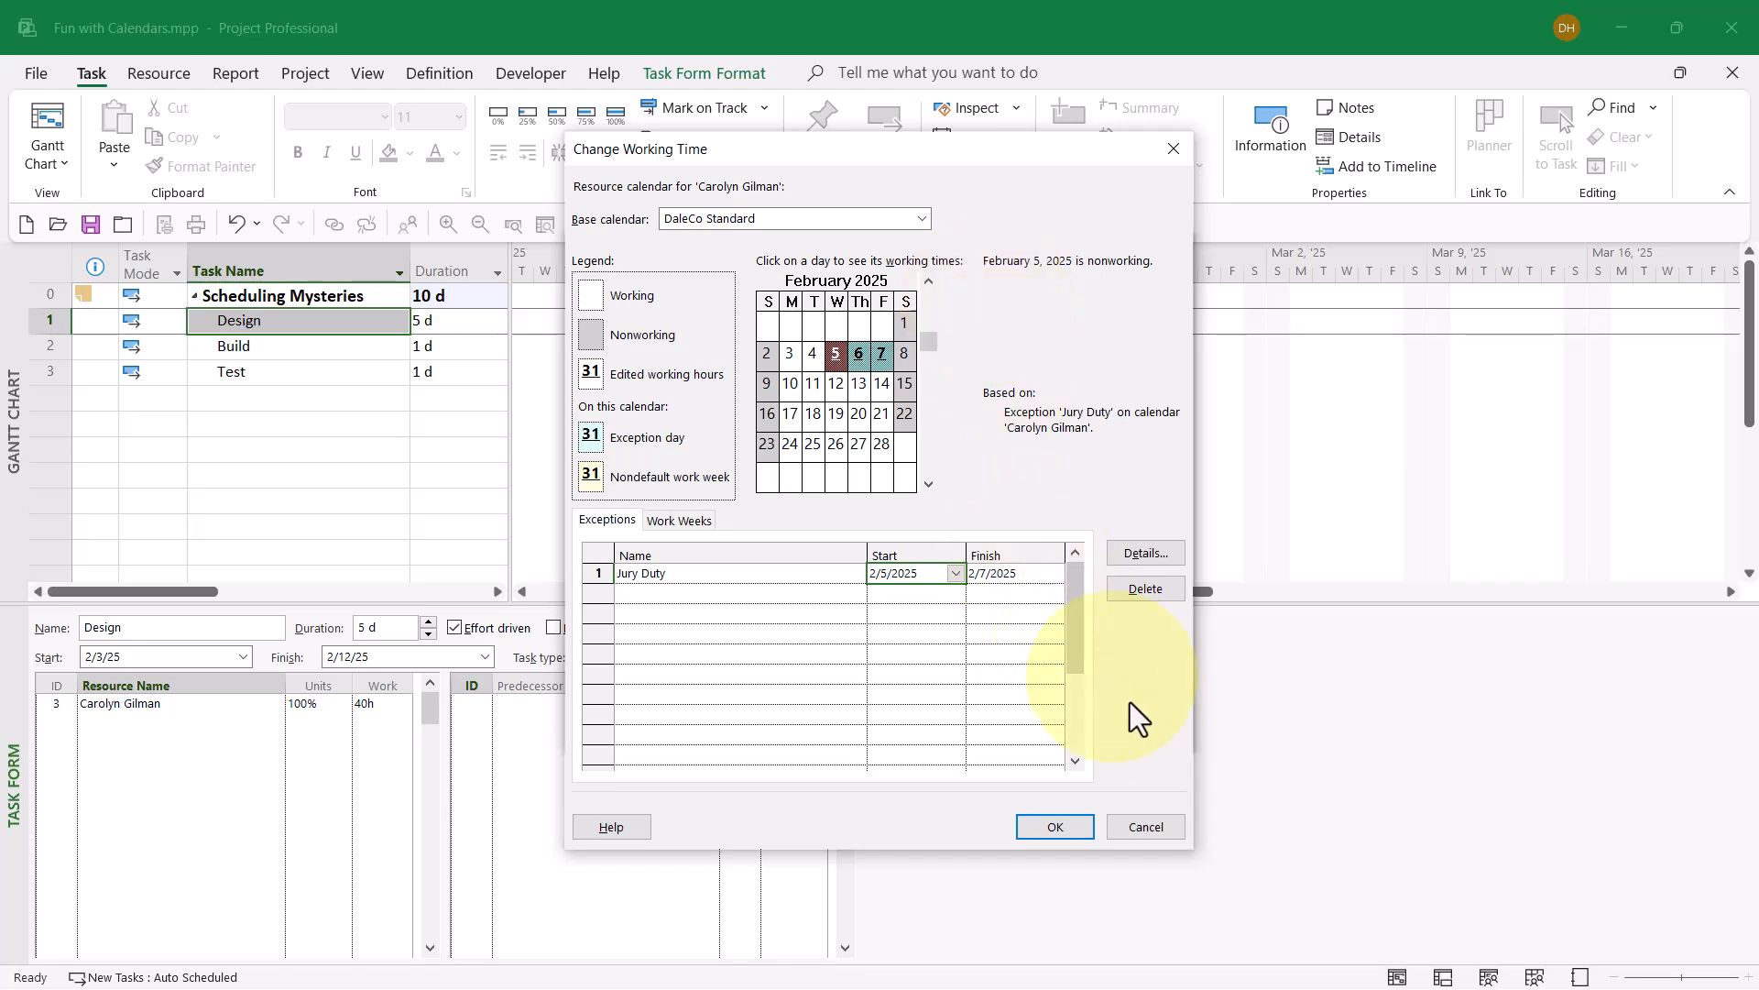
click(1053, 826)
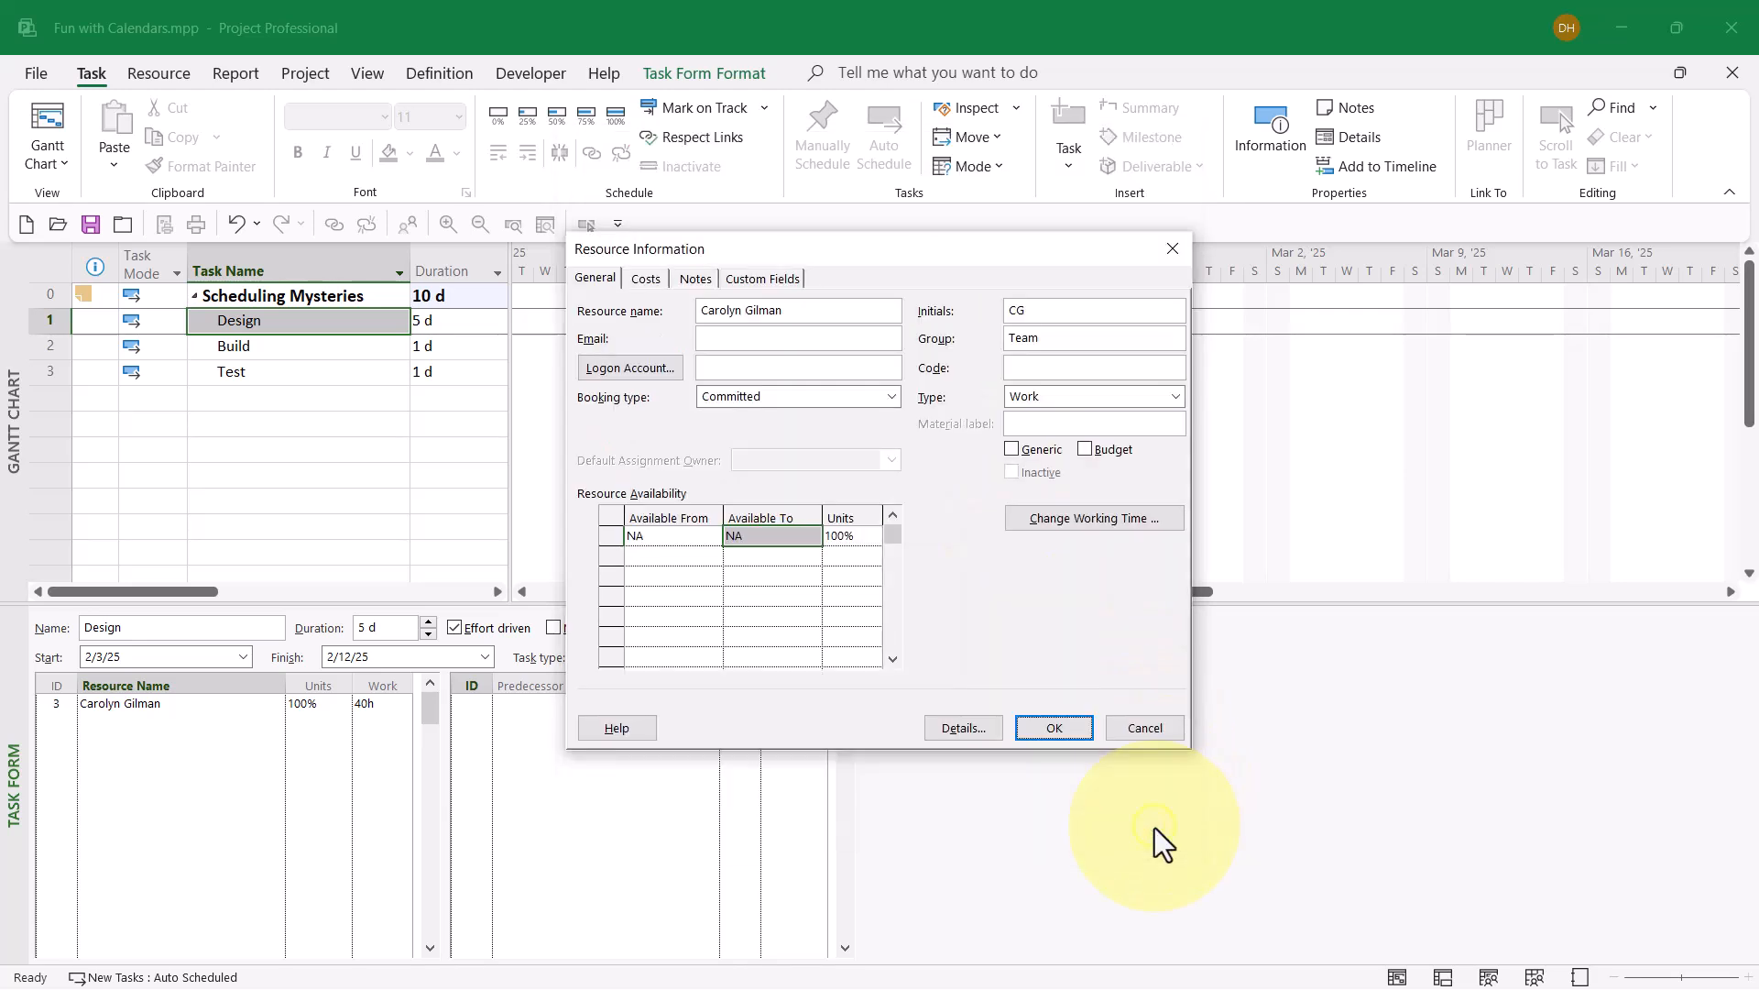
click(1050, 727)
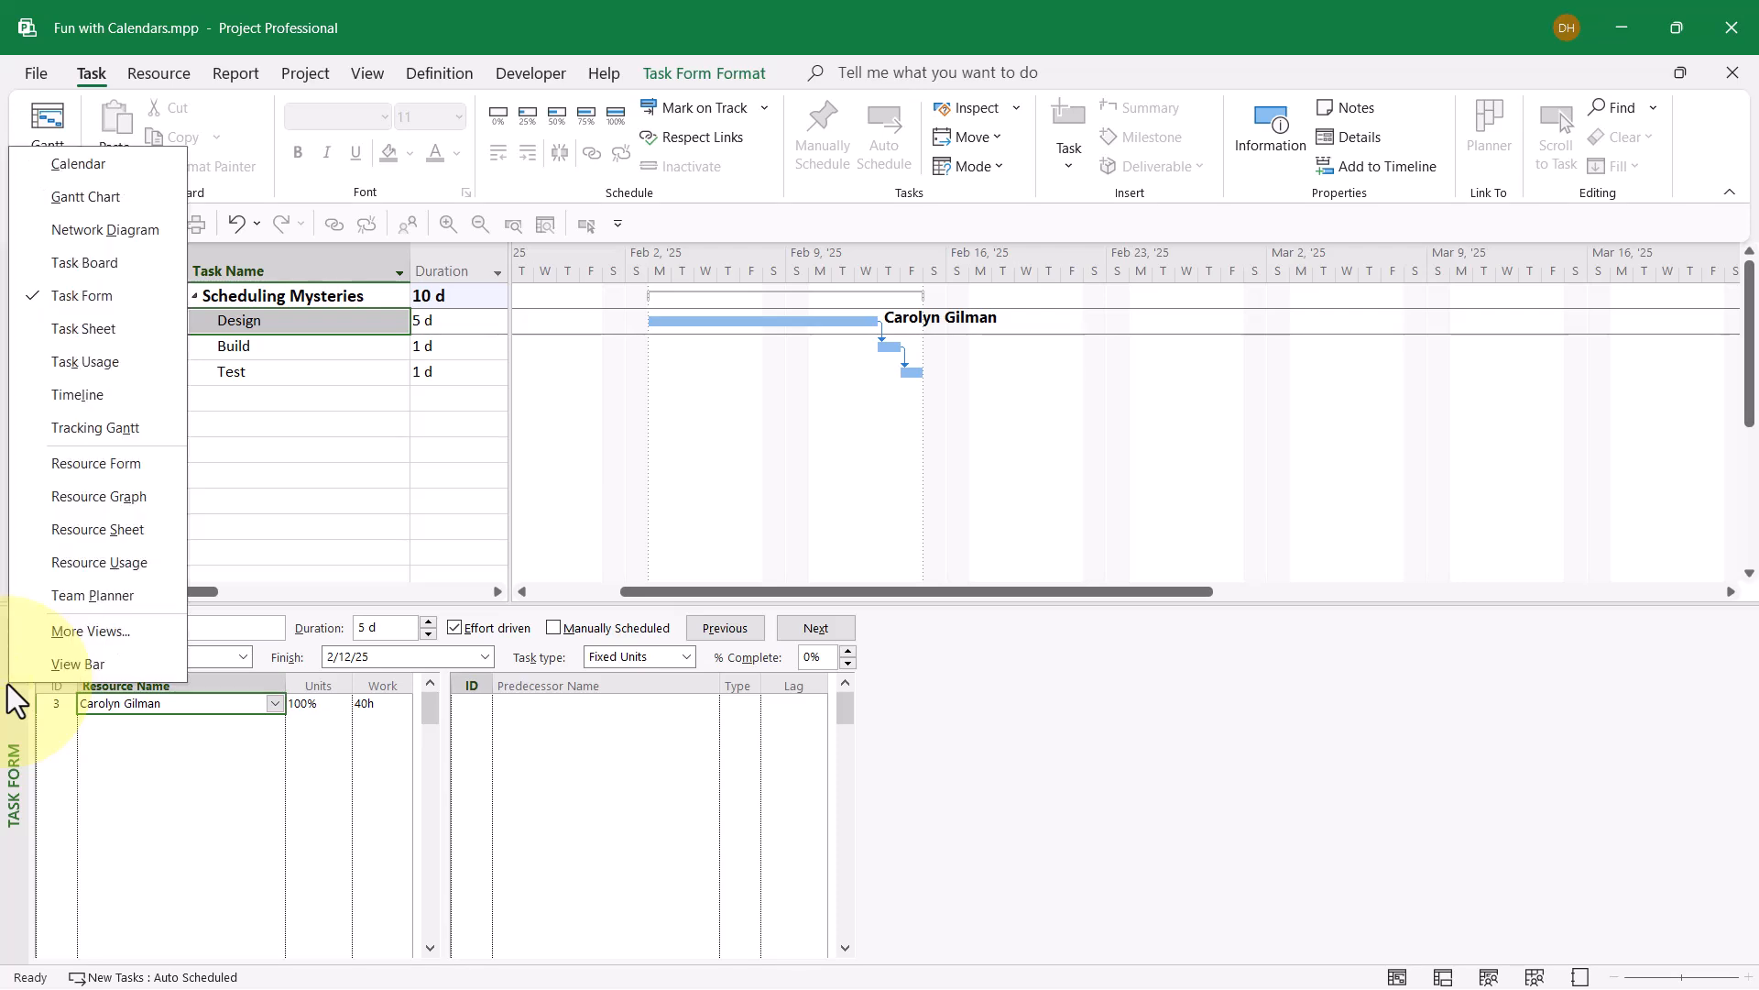
mouse_move(76, 394)
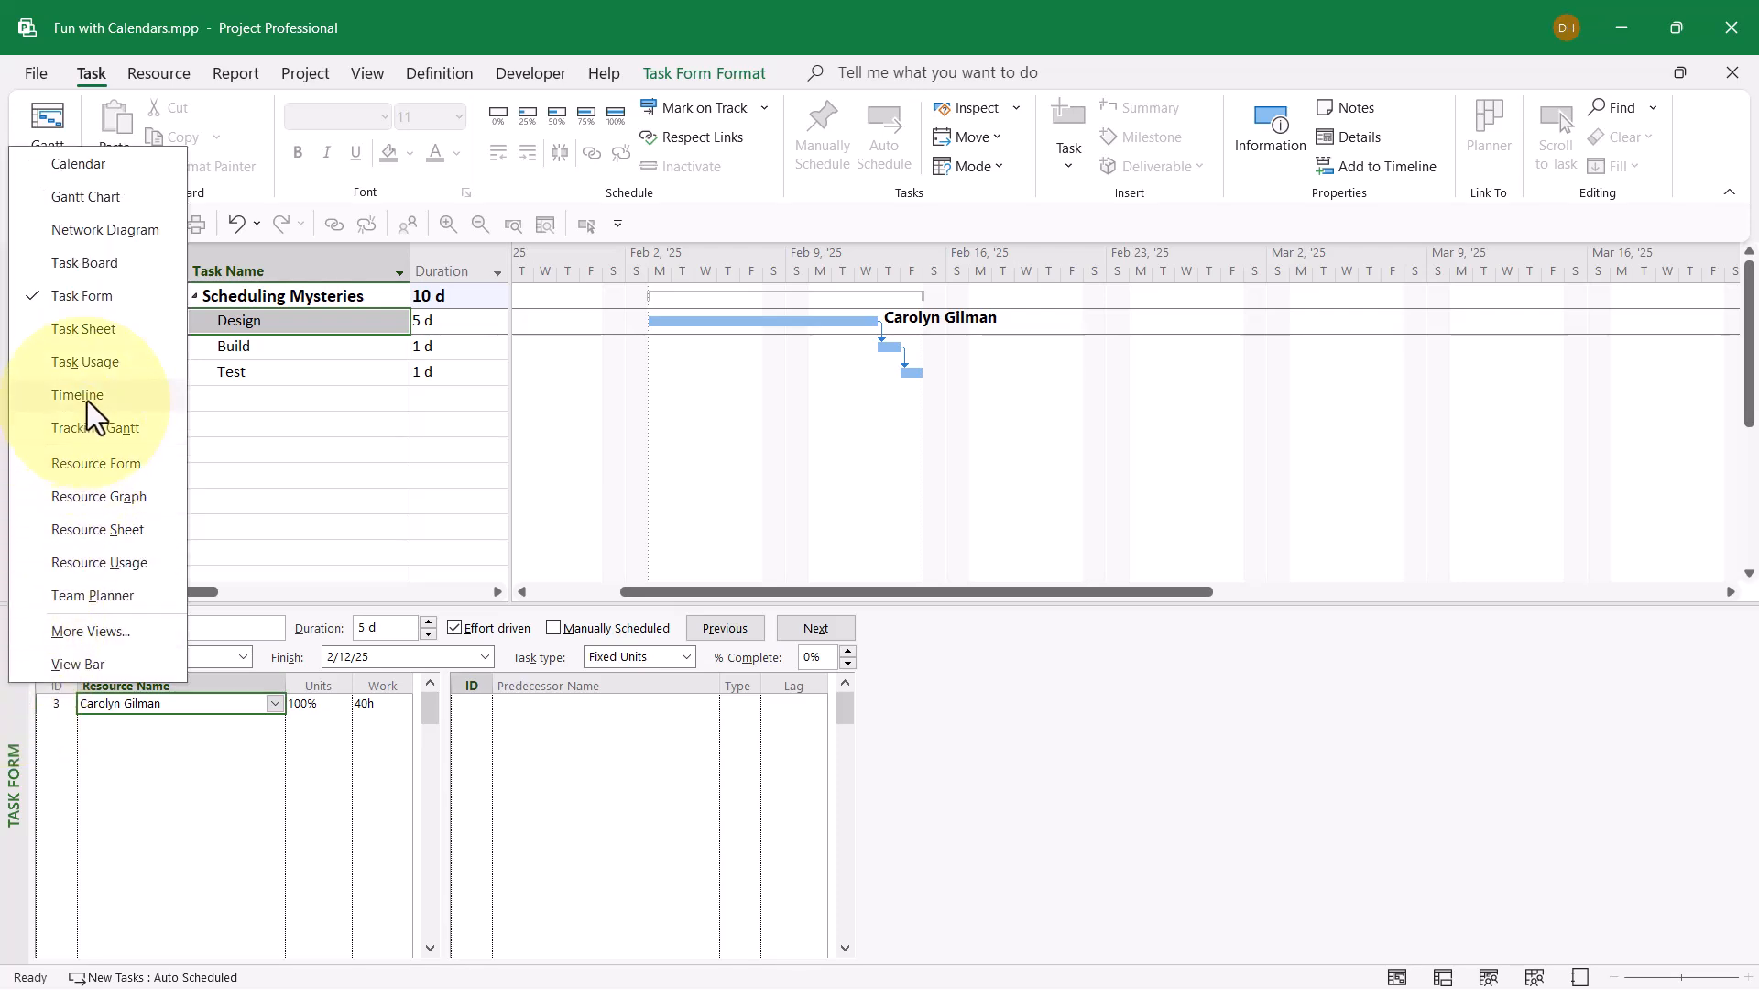
click(85, 361)
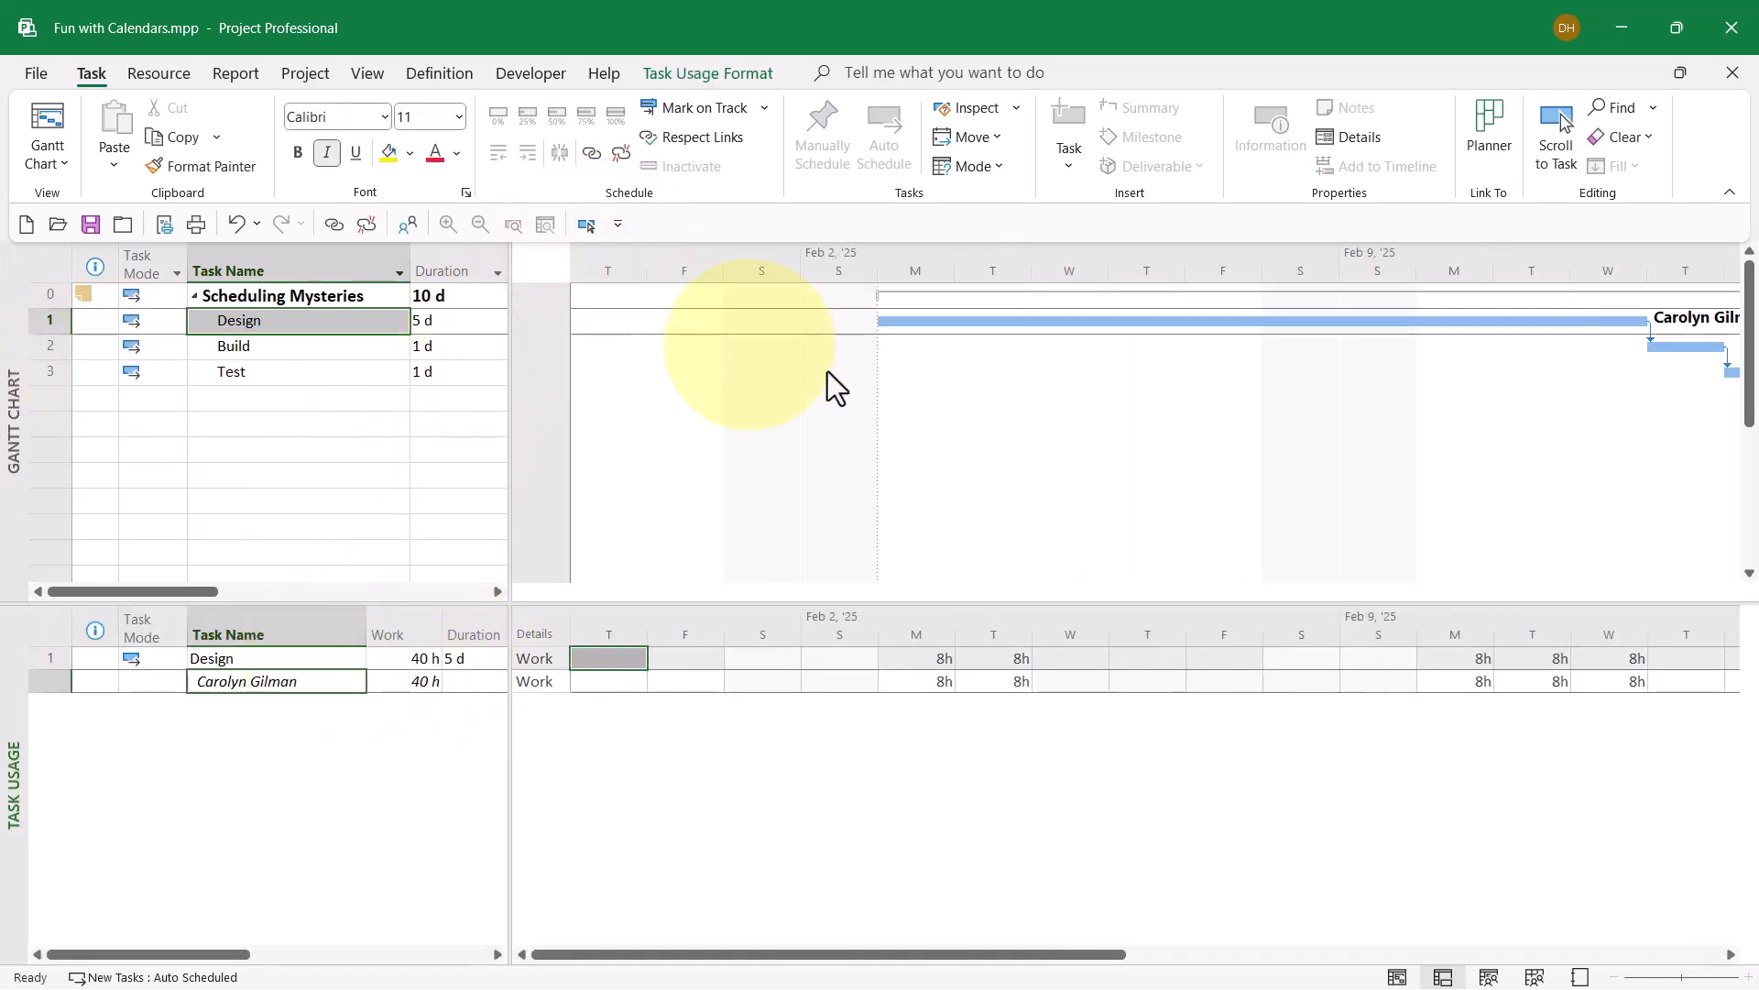
mouse_move(1001, 827)
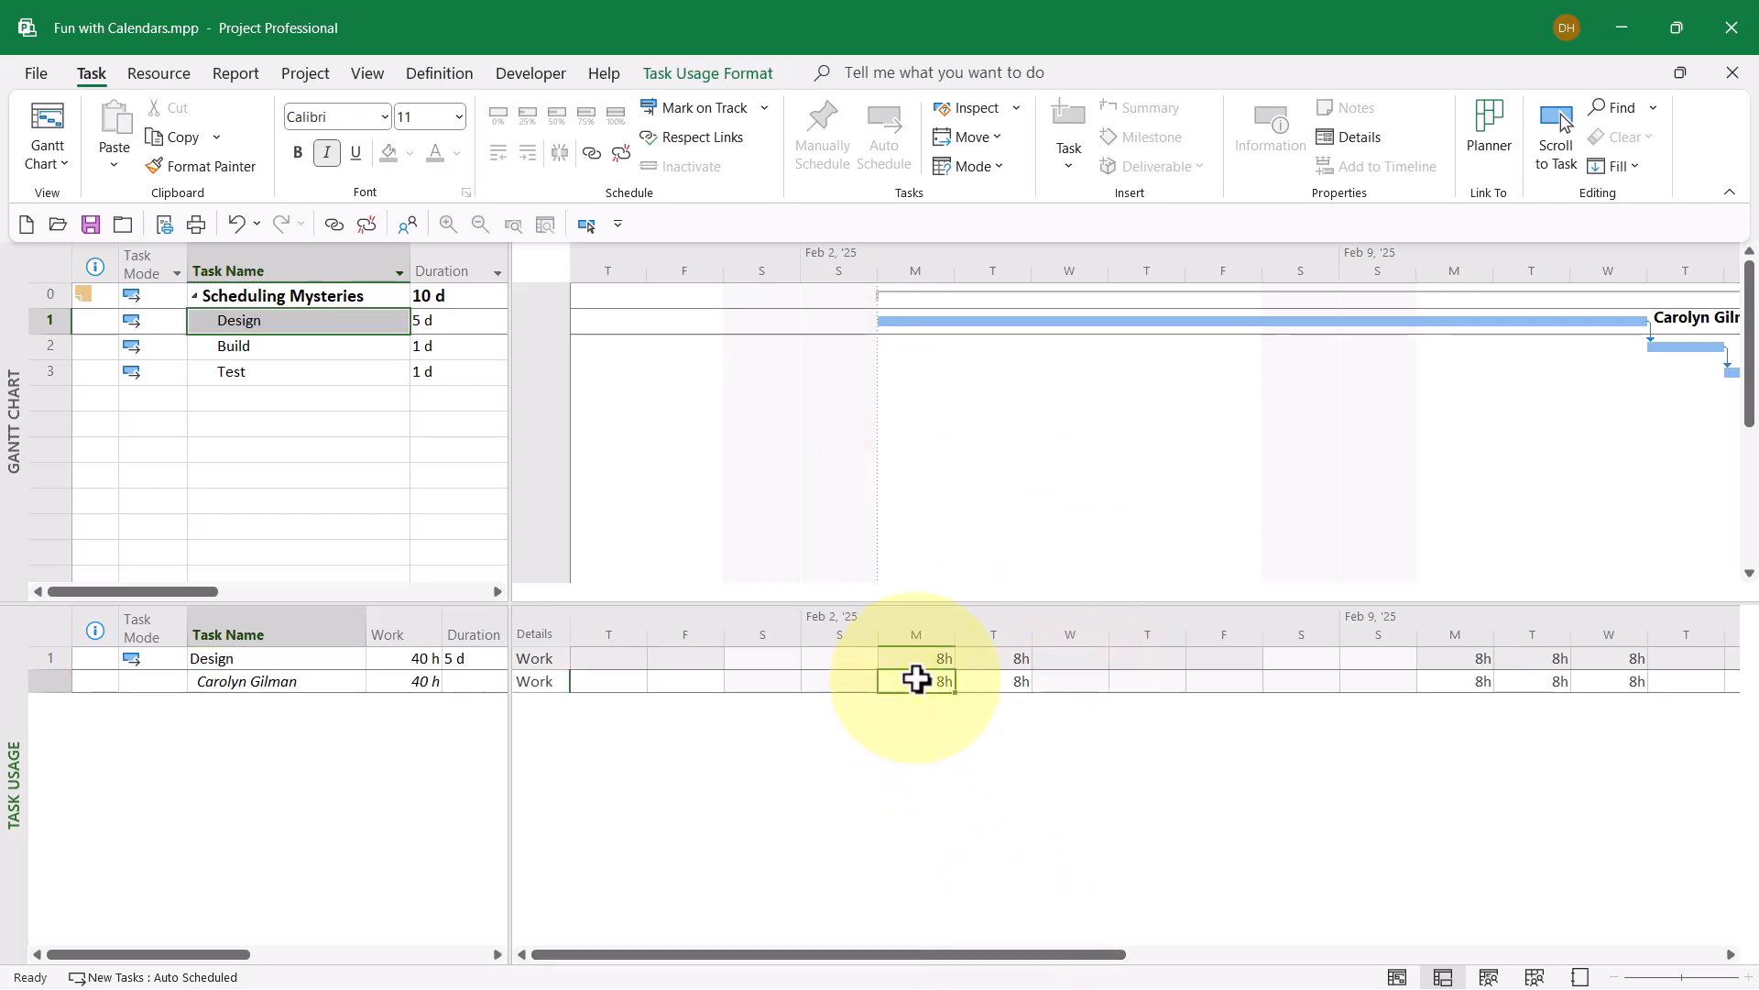
click(994, 680)
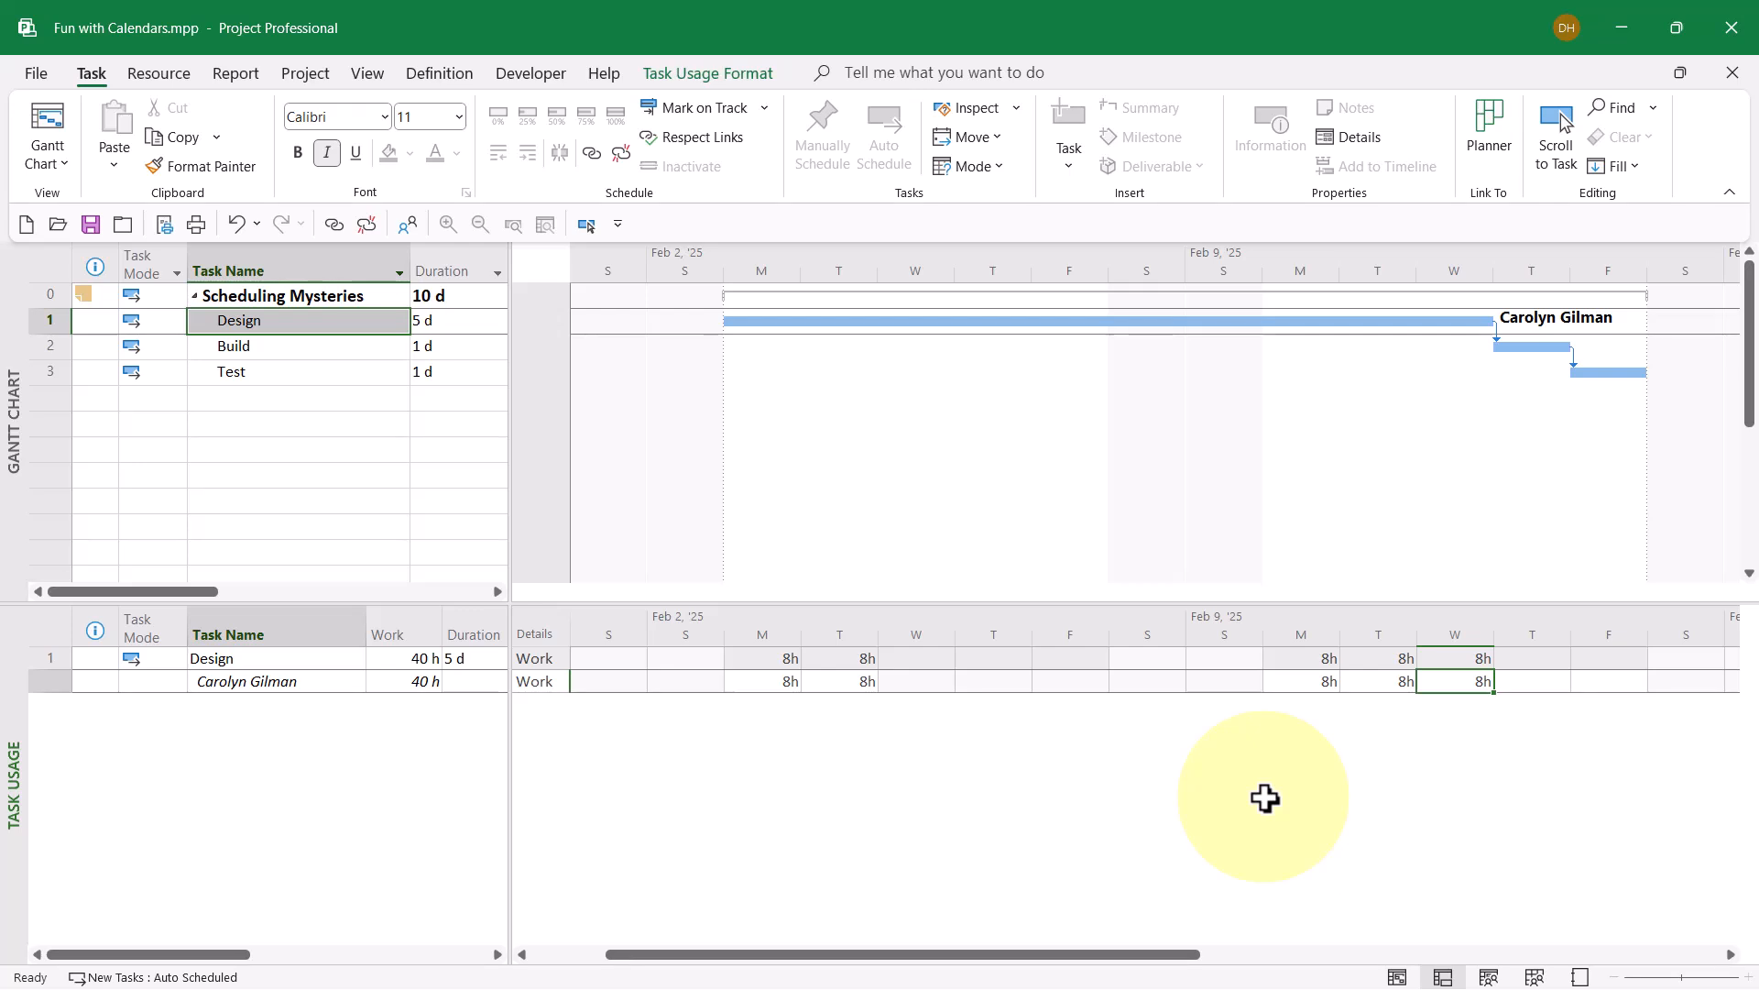
mouse_move(134, 721)
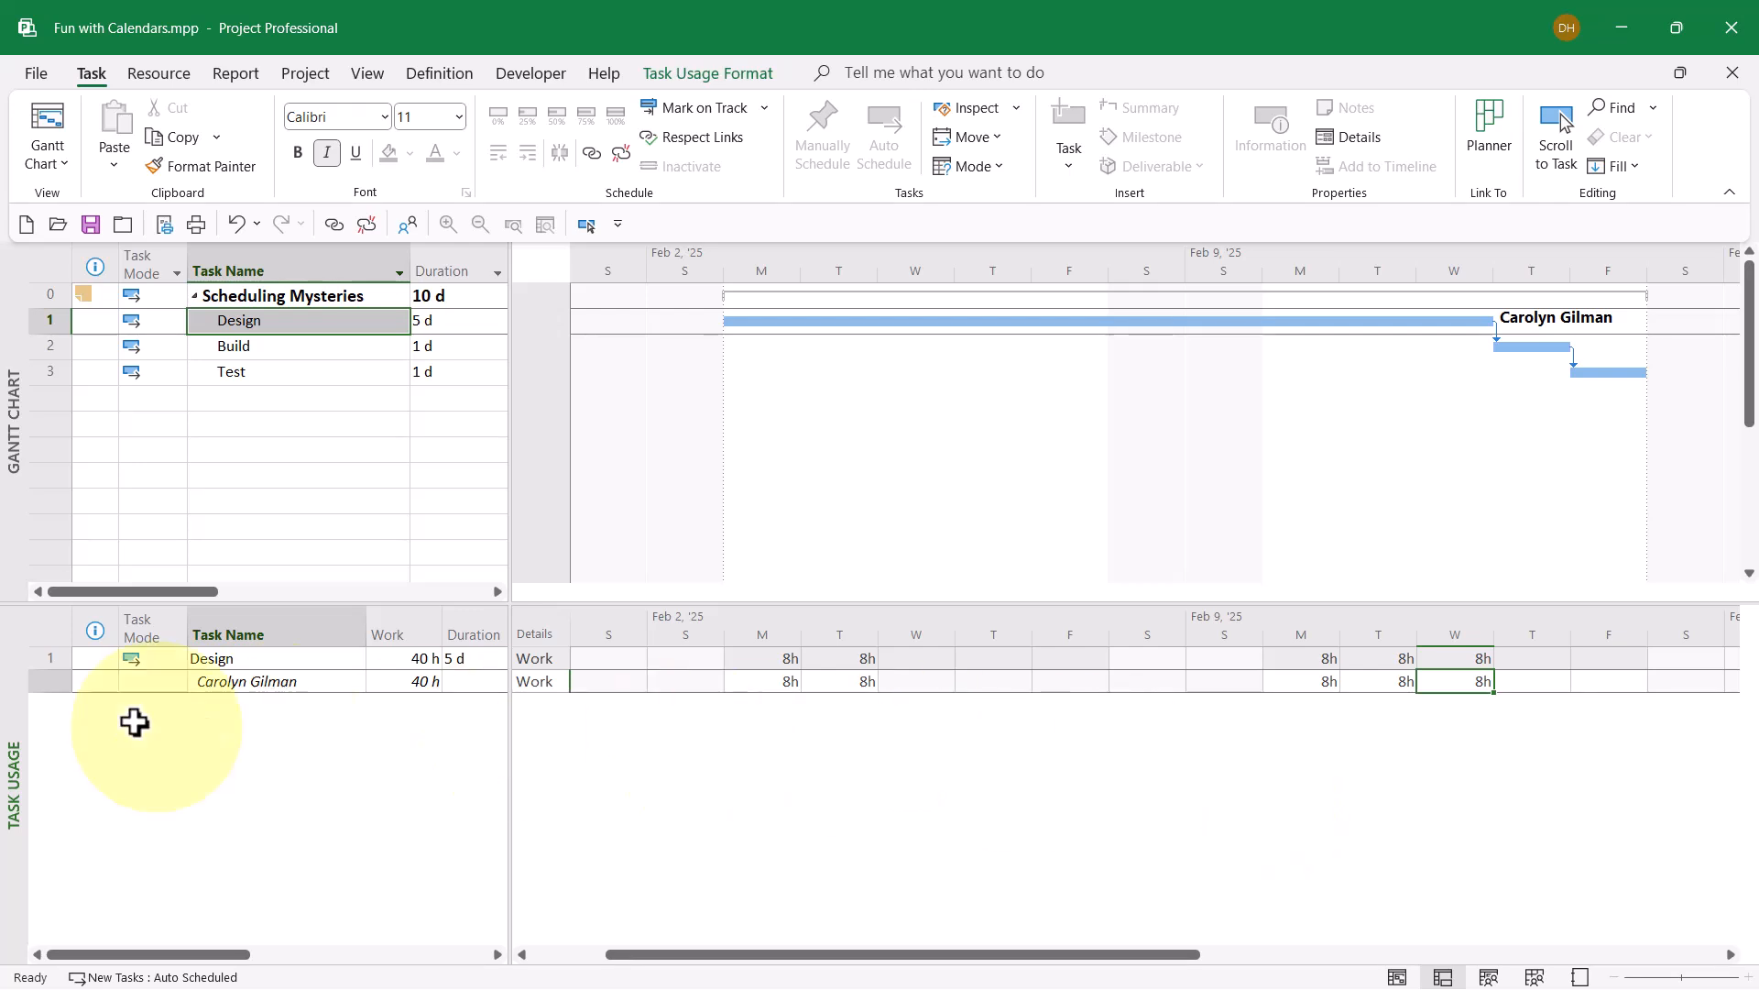
click(47, 165)
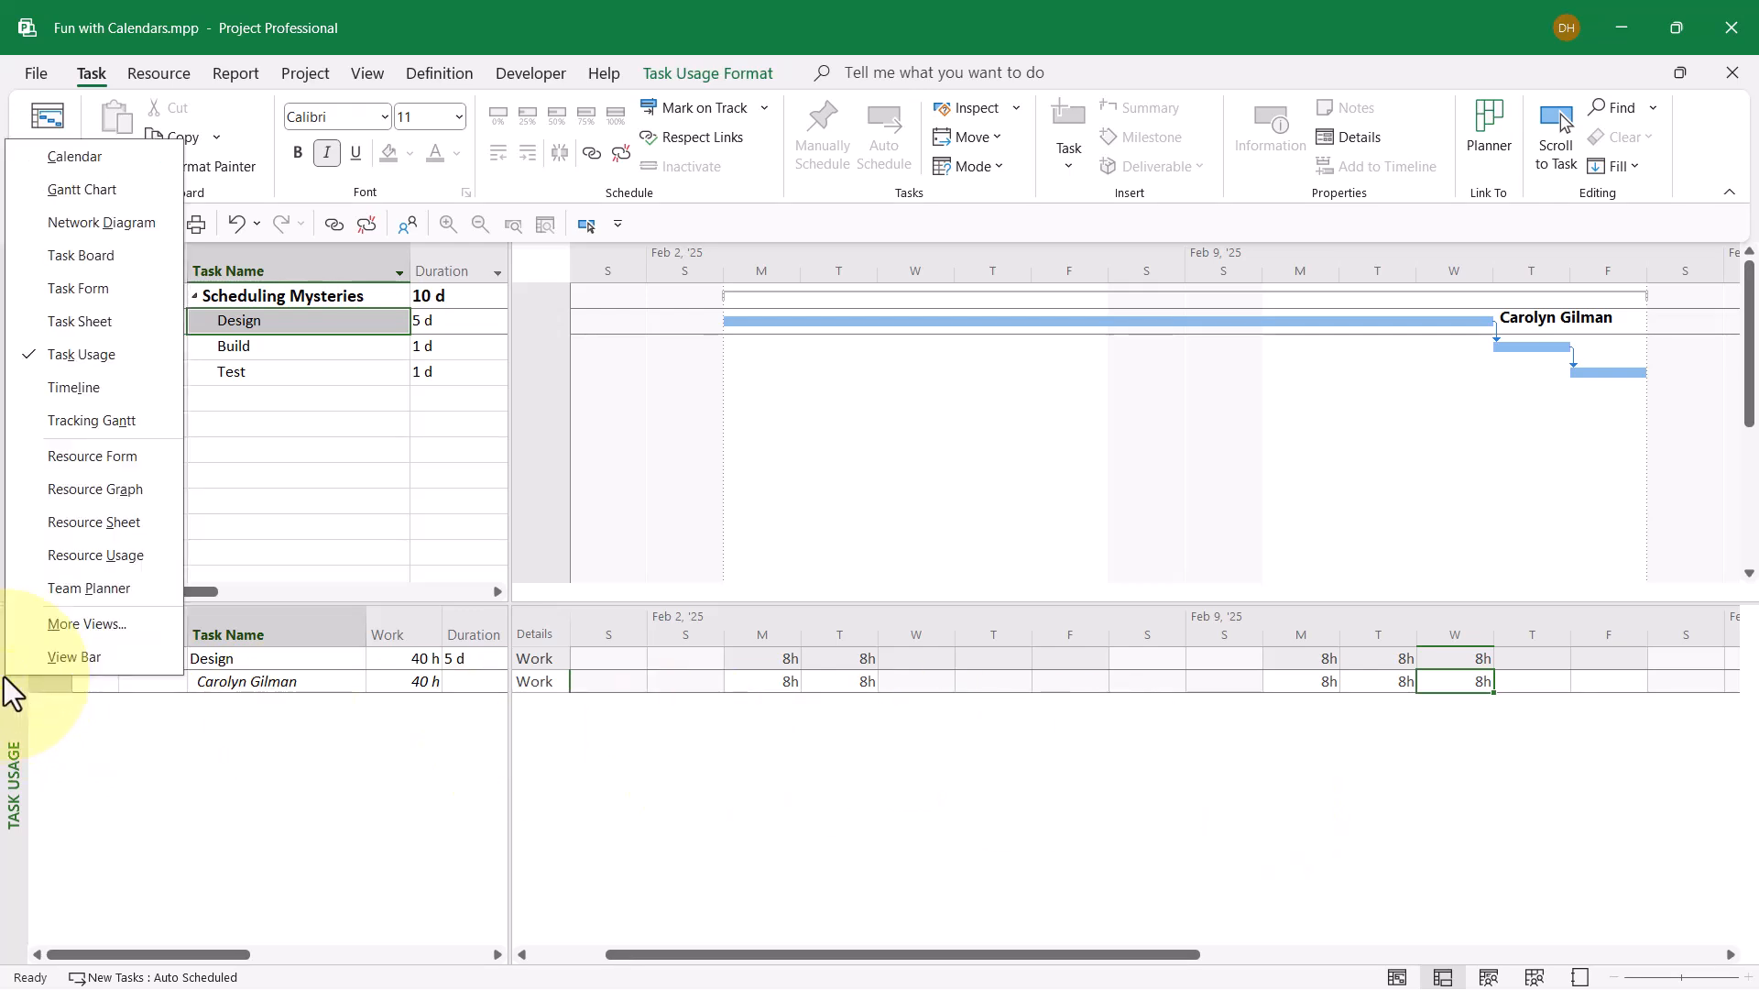
click(81, 189)
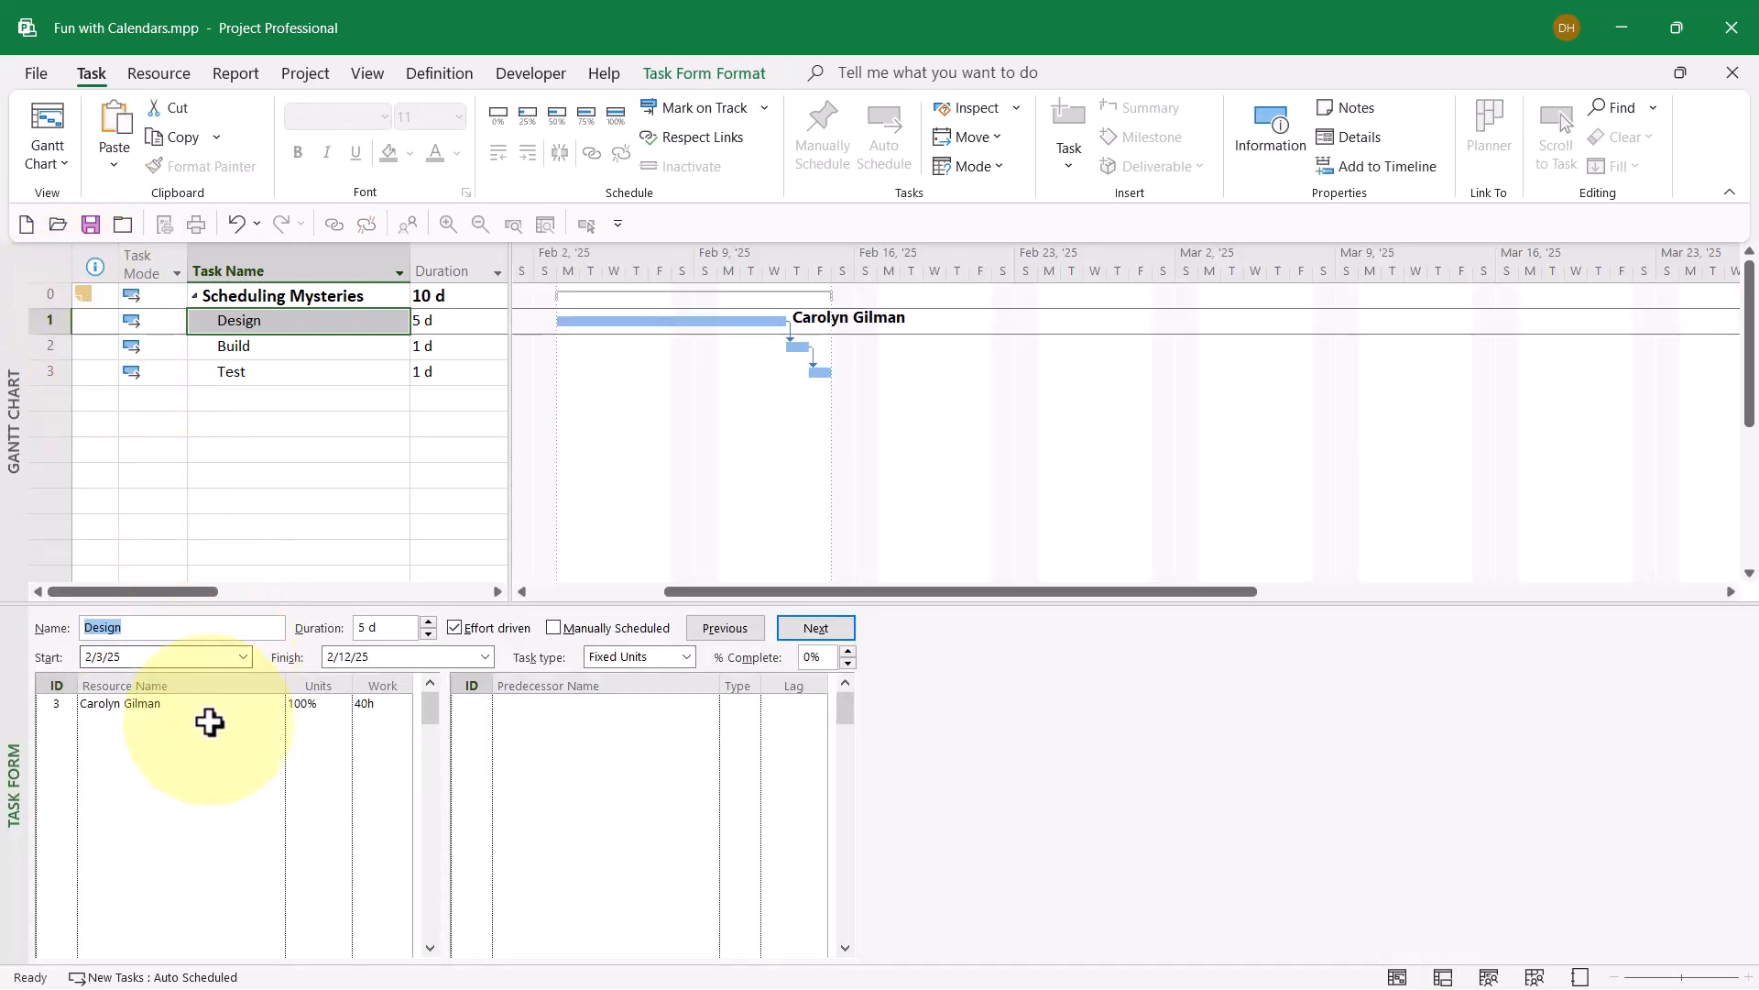
click(174, 704)
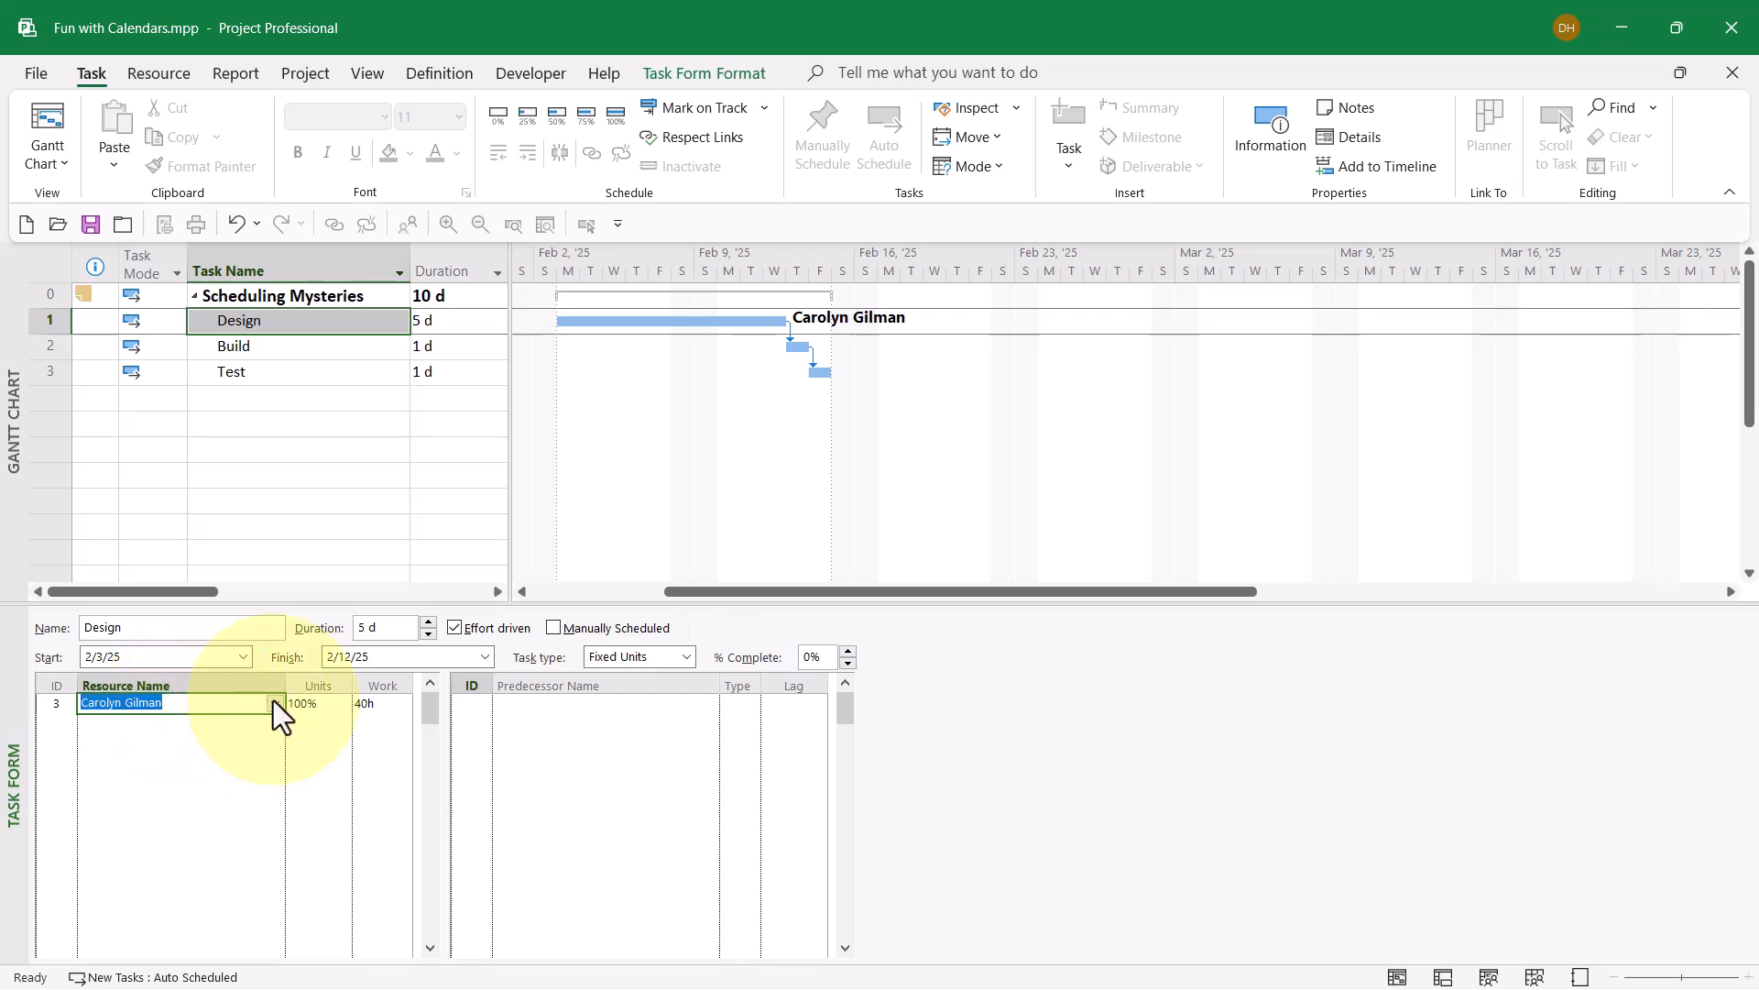
click(275, 704)
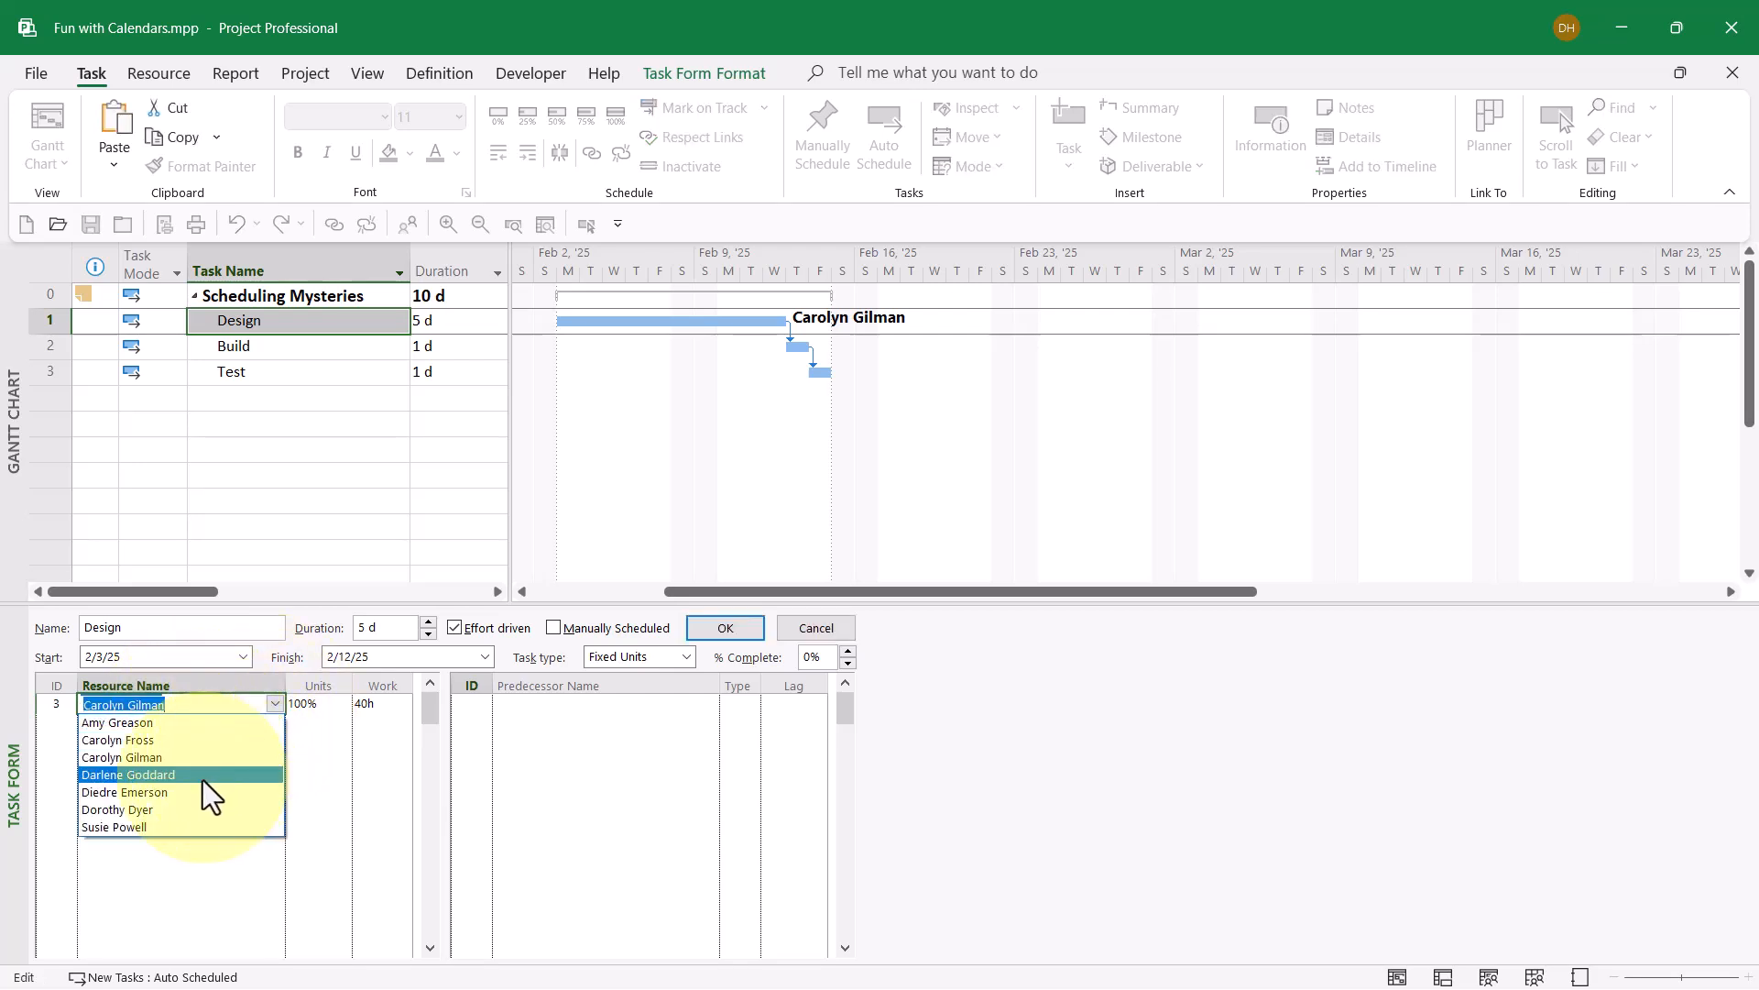
click(129, 774)
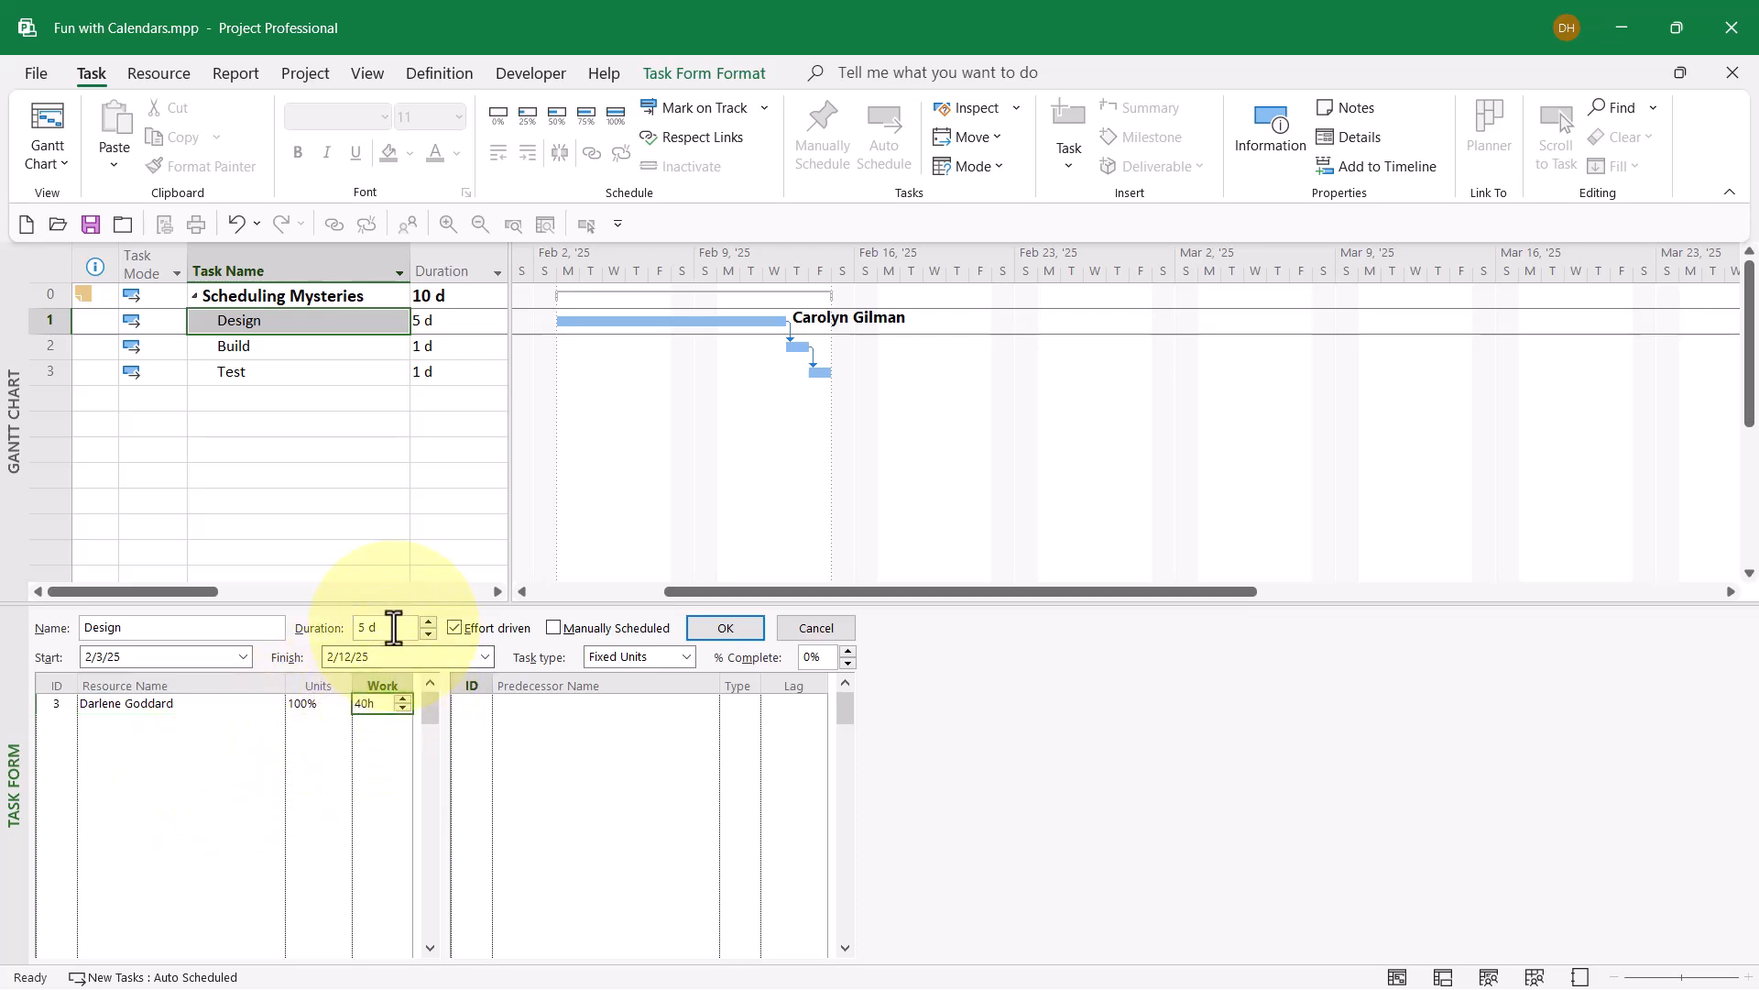
mouse_move(593, 641)
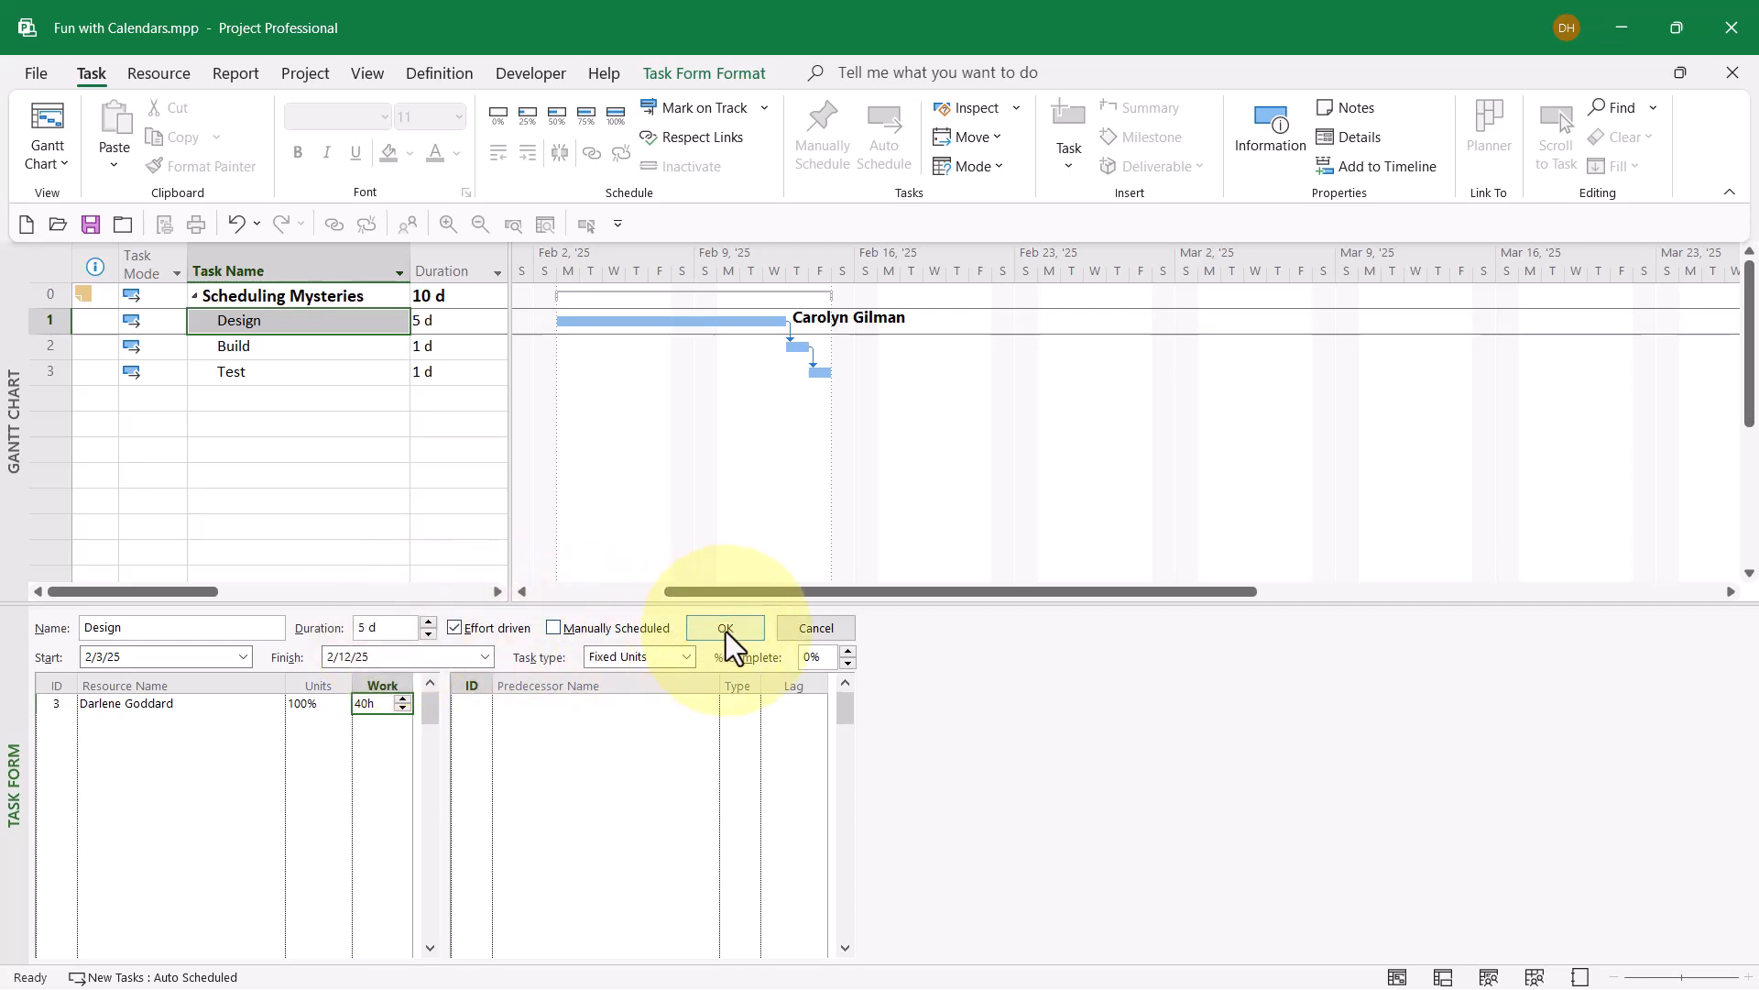
click(725, 627)
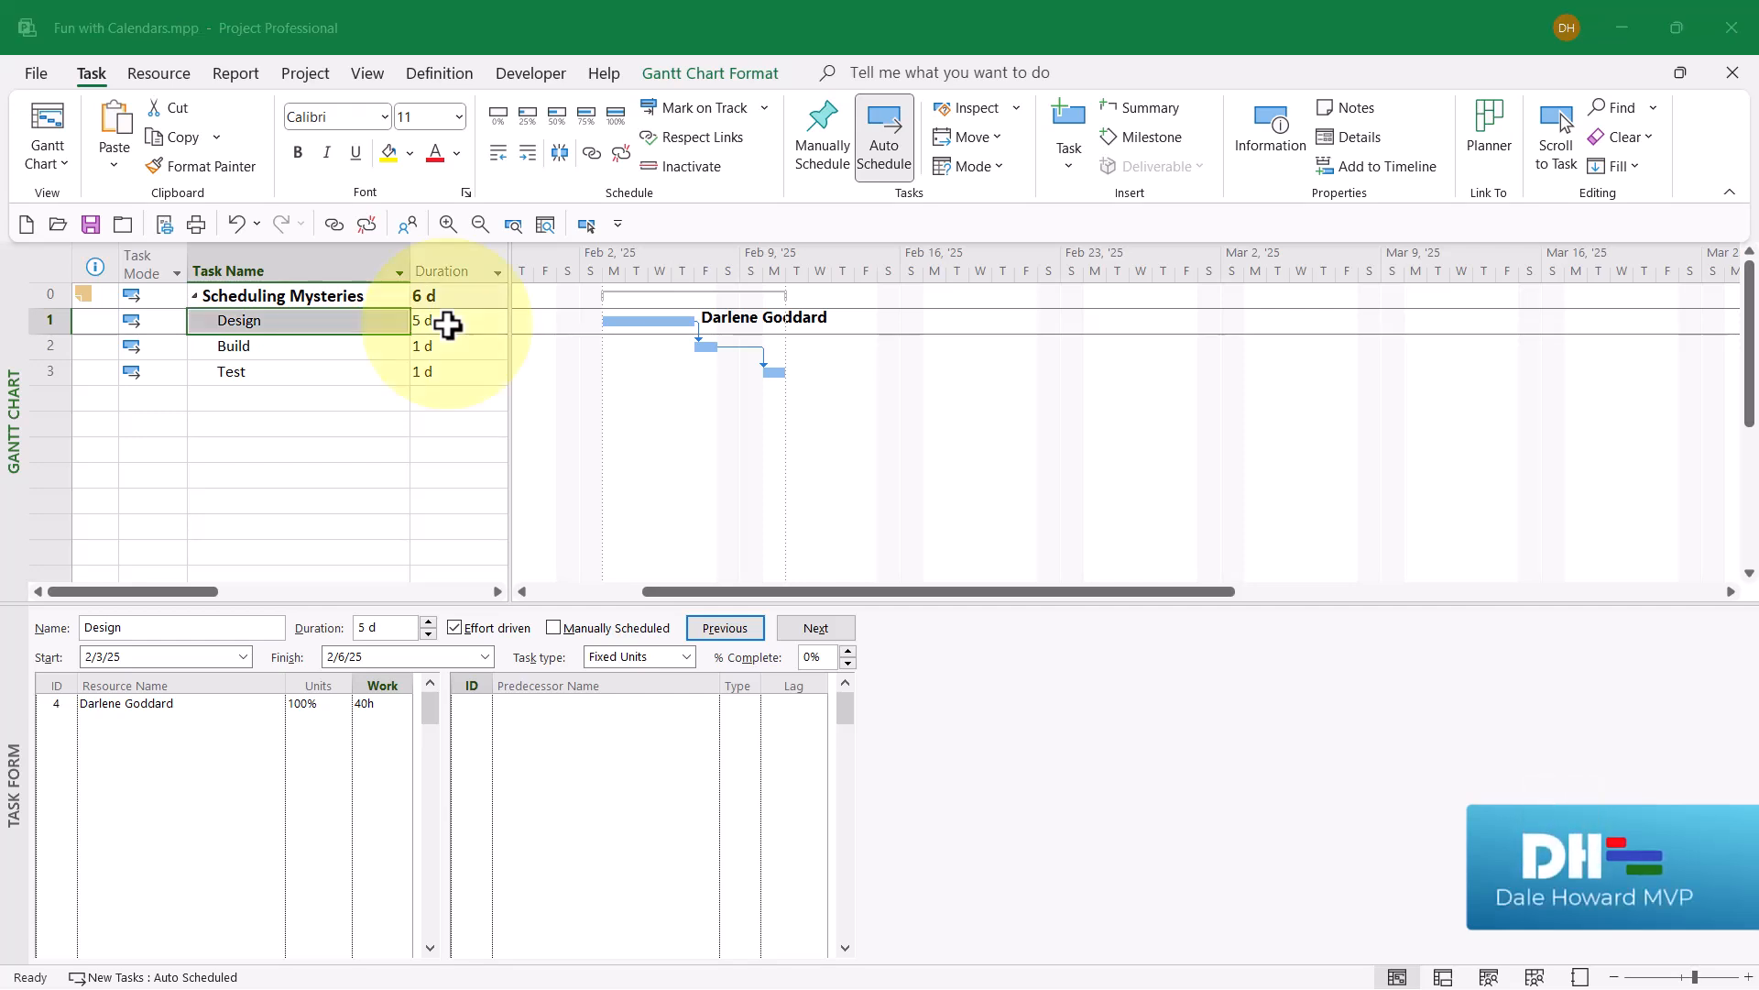
mouse_move(190, 716)
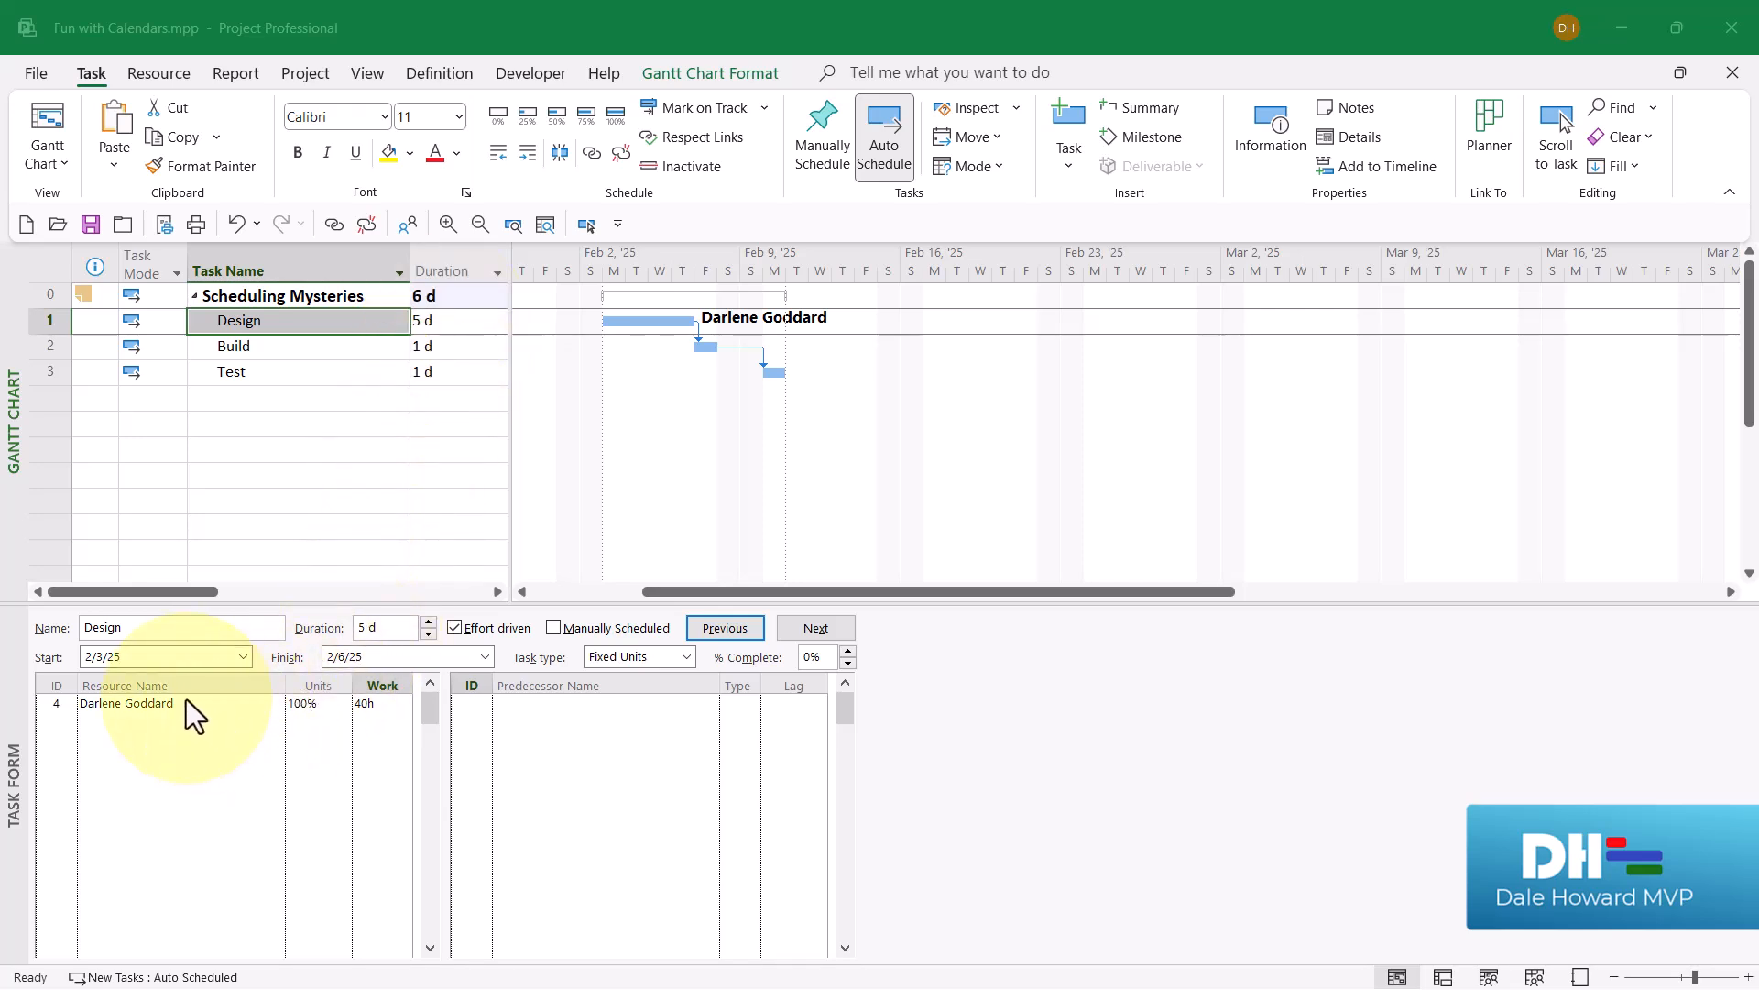
click(125, 703)
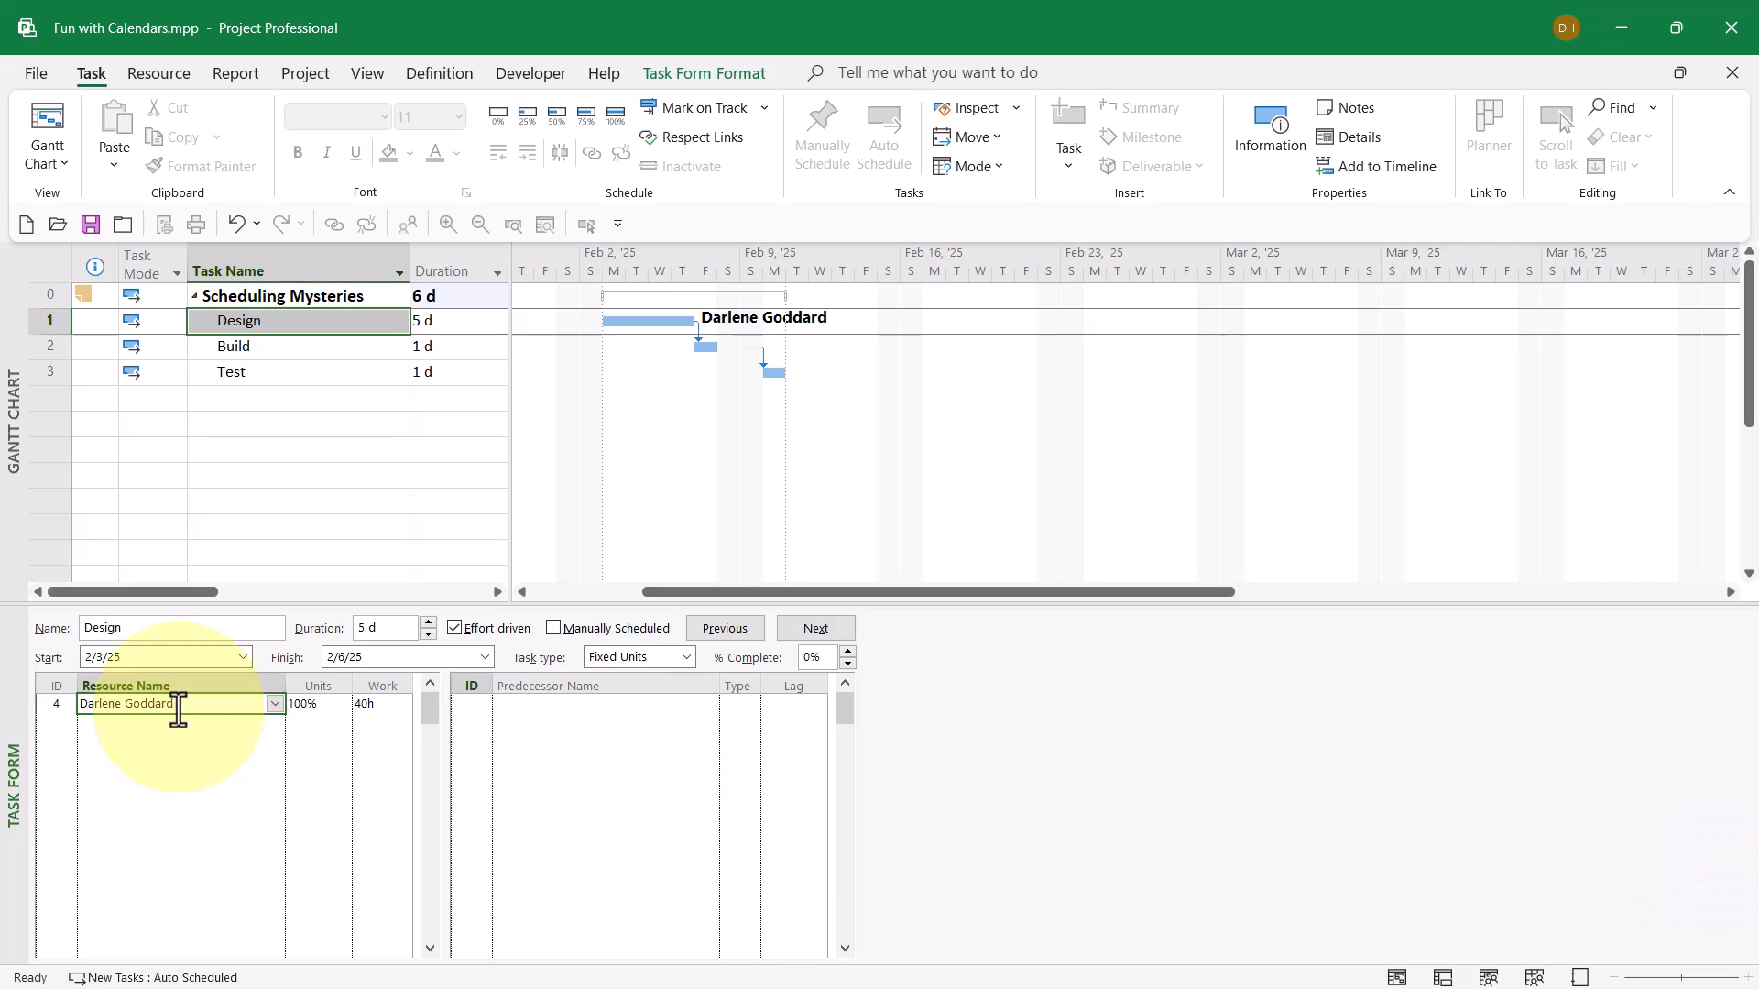
double_click(124, 704)
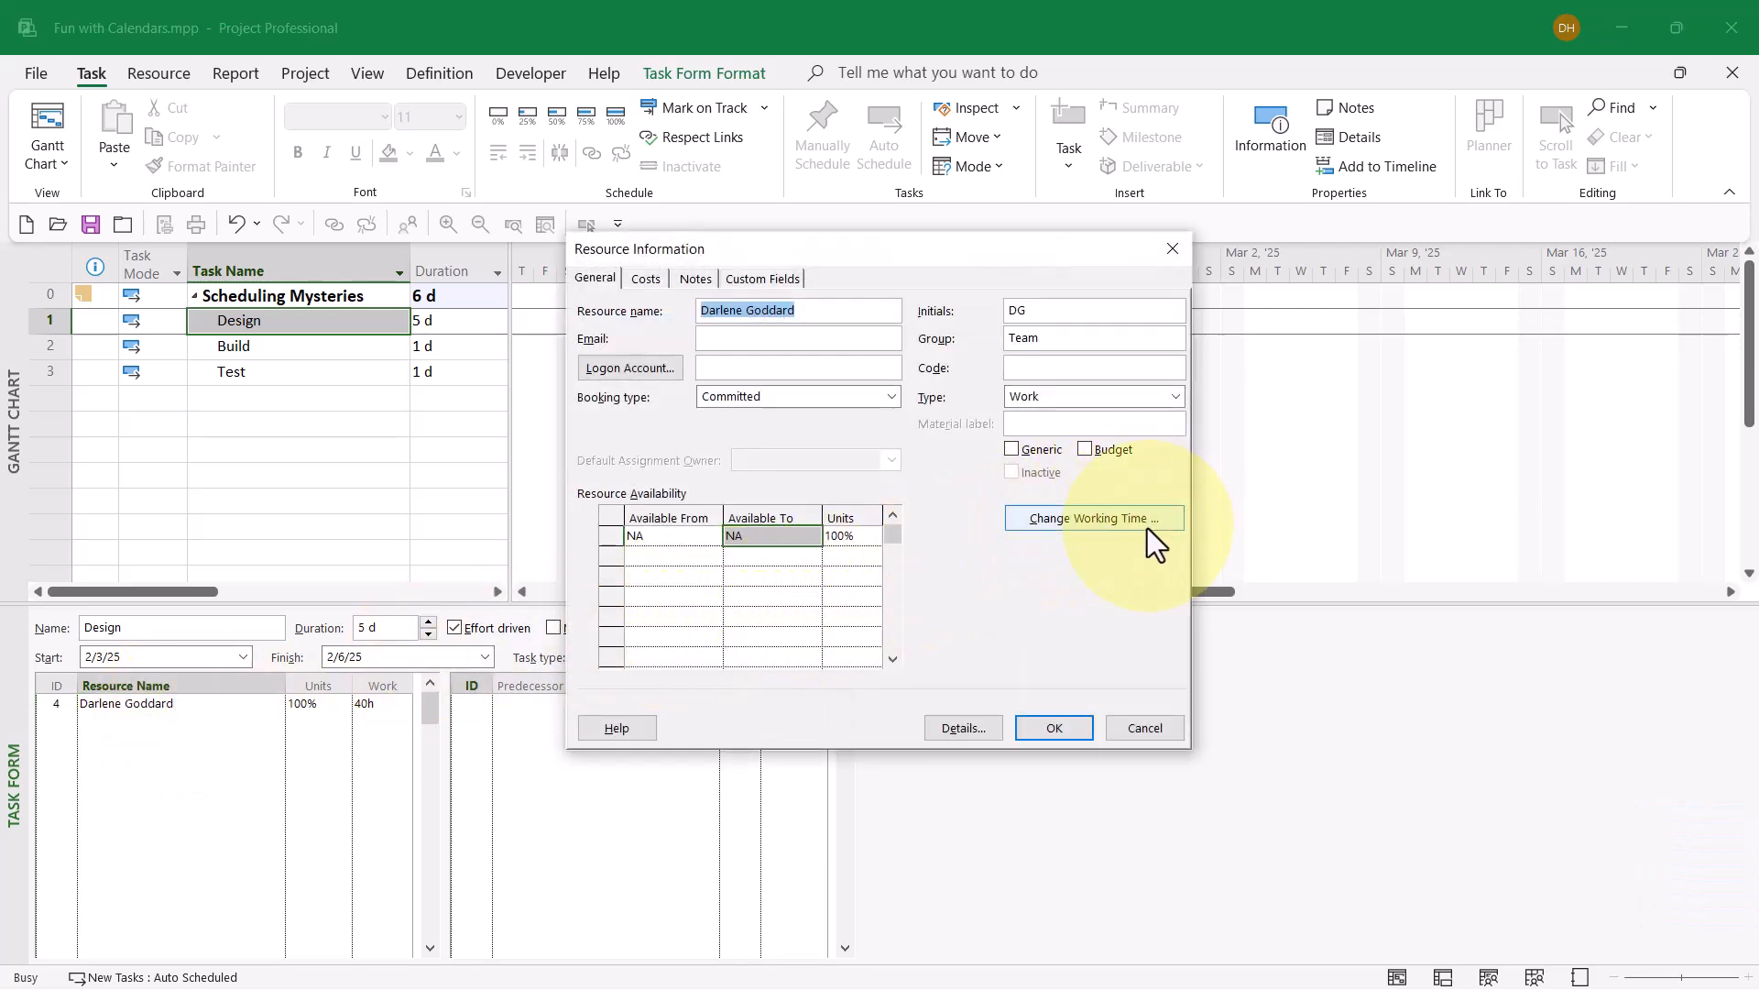
click(1093, 516)
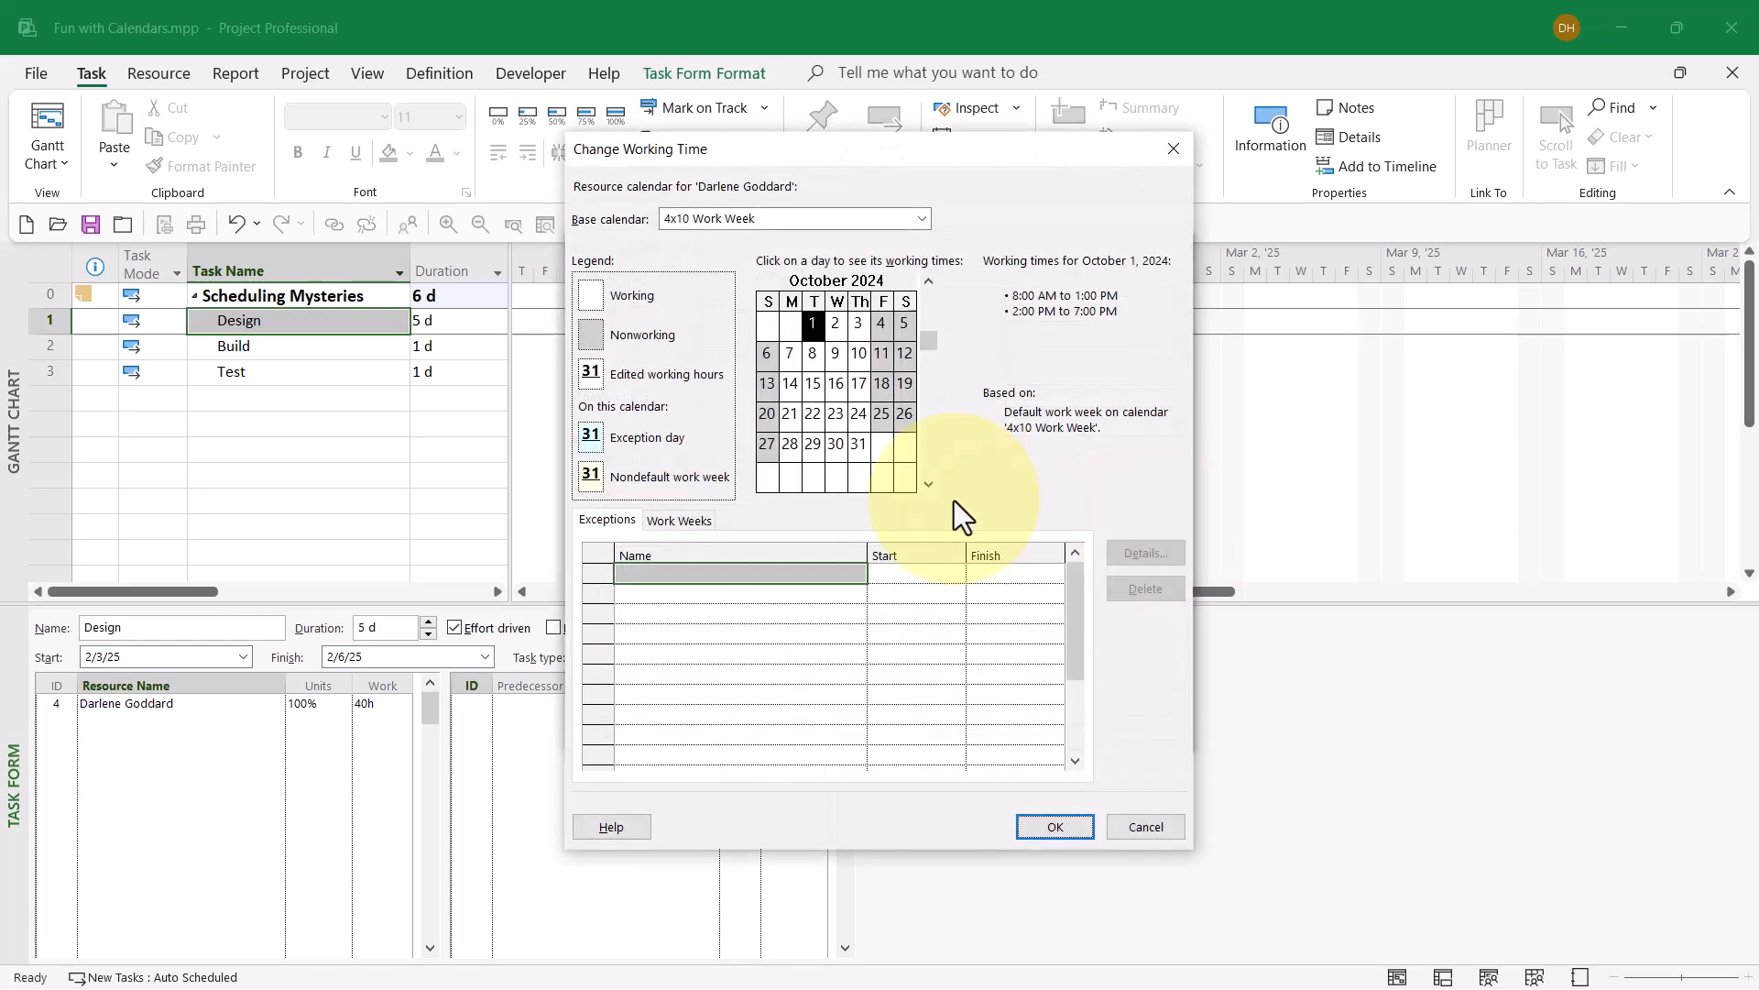
mouse_move(713, 308)
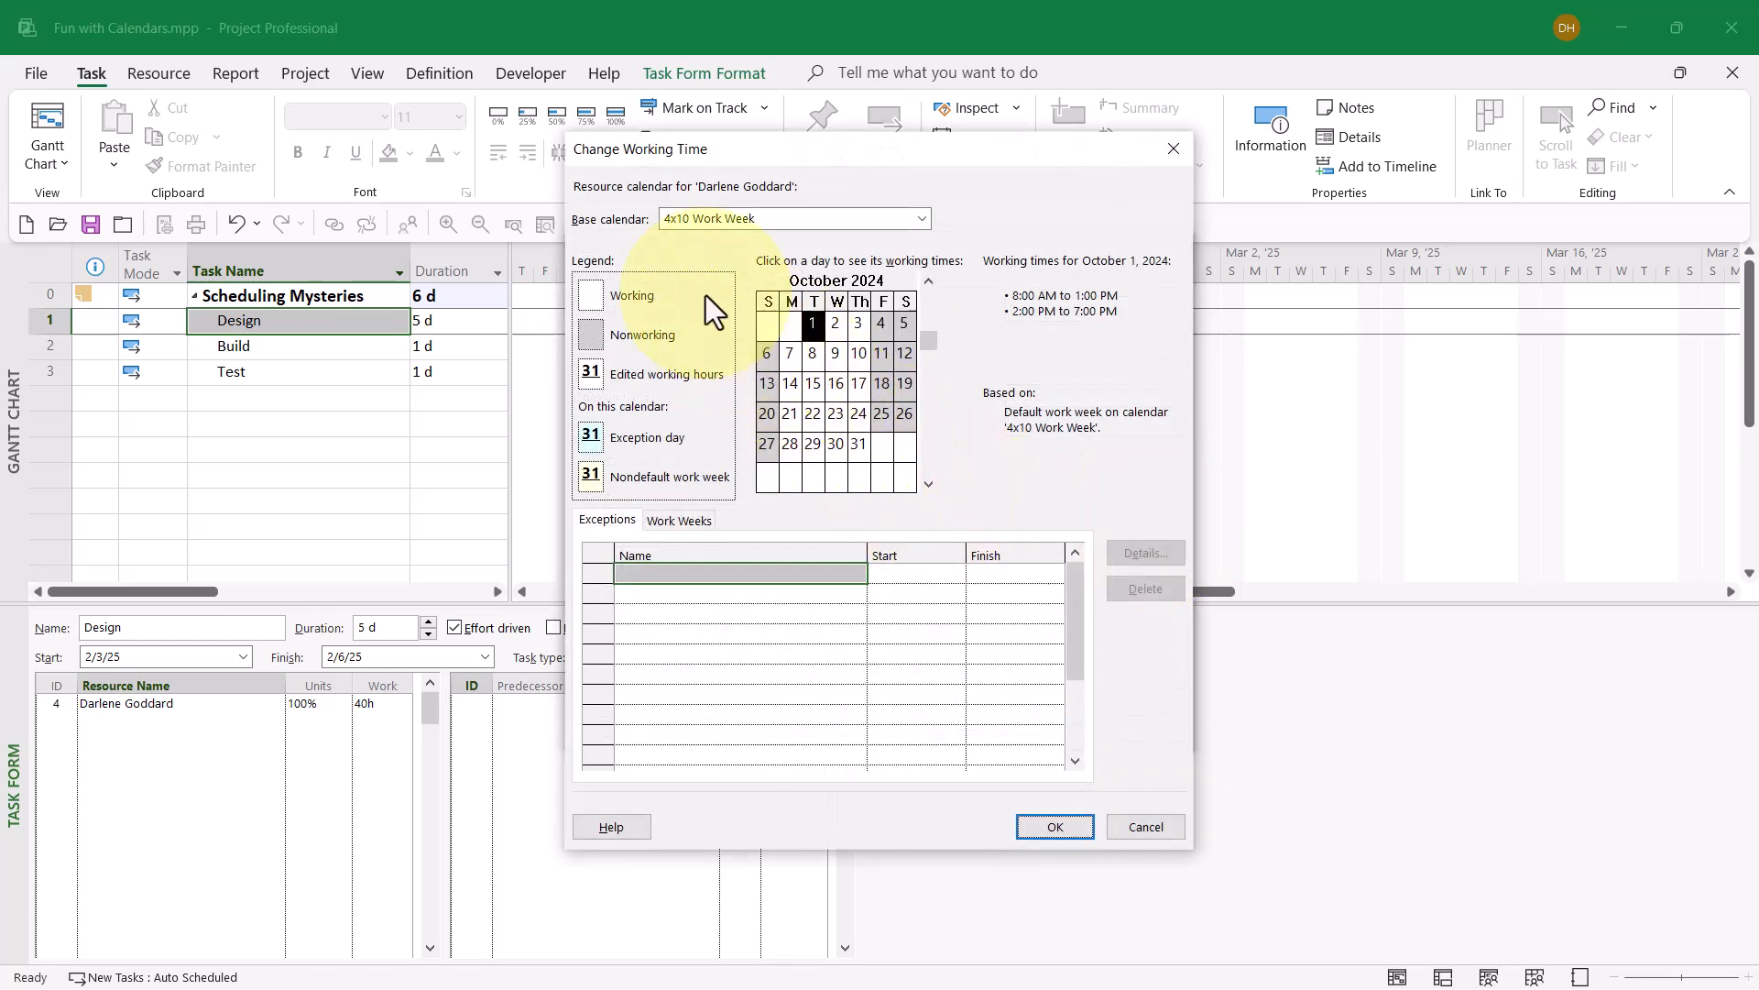
mouse_move(685, 236)
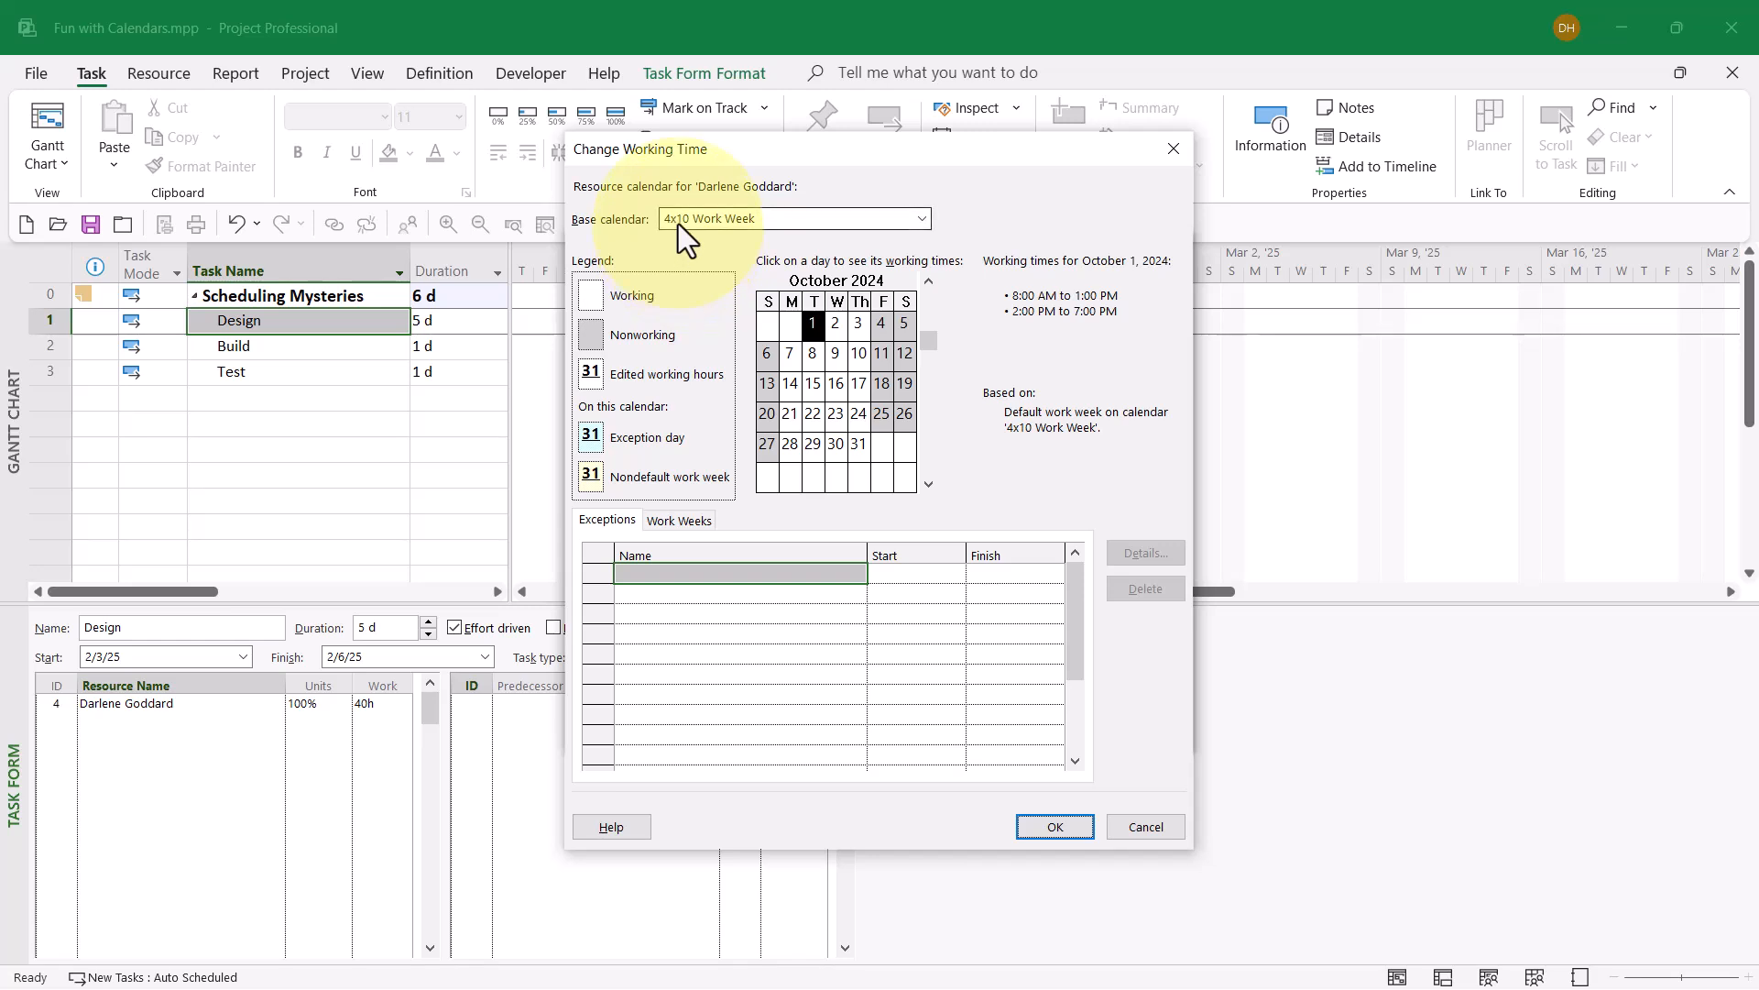
mouse_move(591, 205)
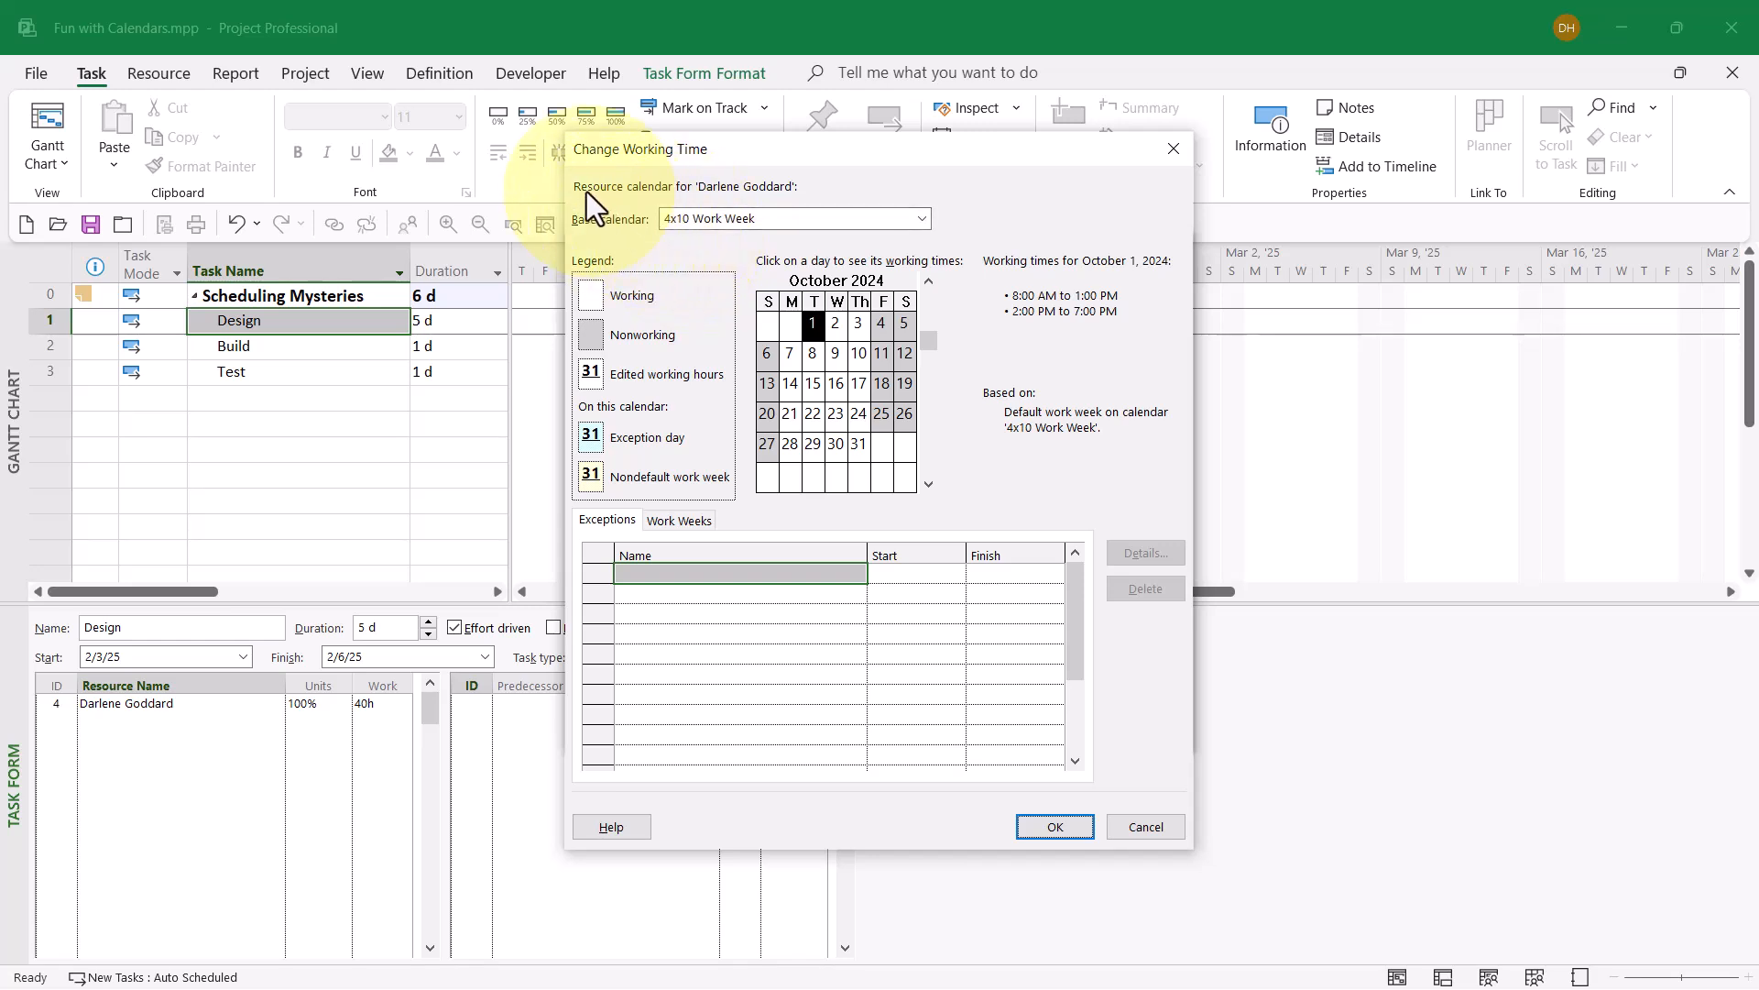
mouse_move(654, 201)
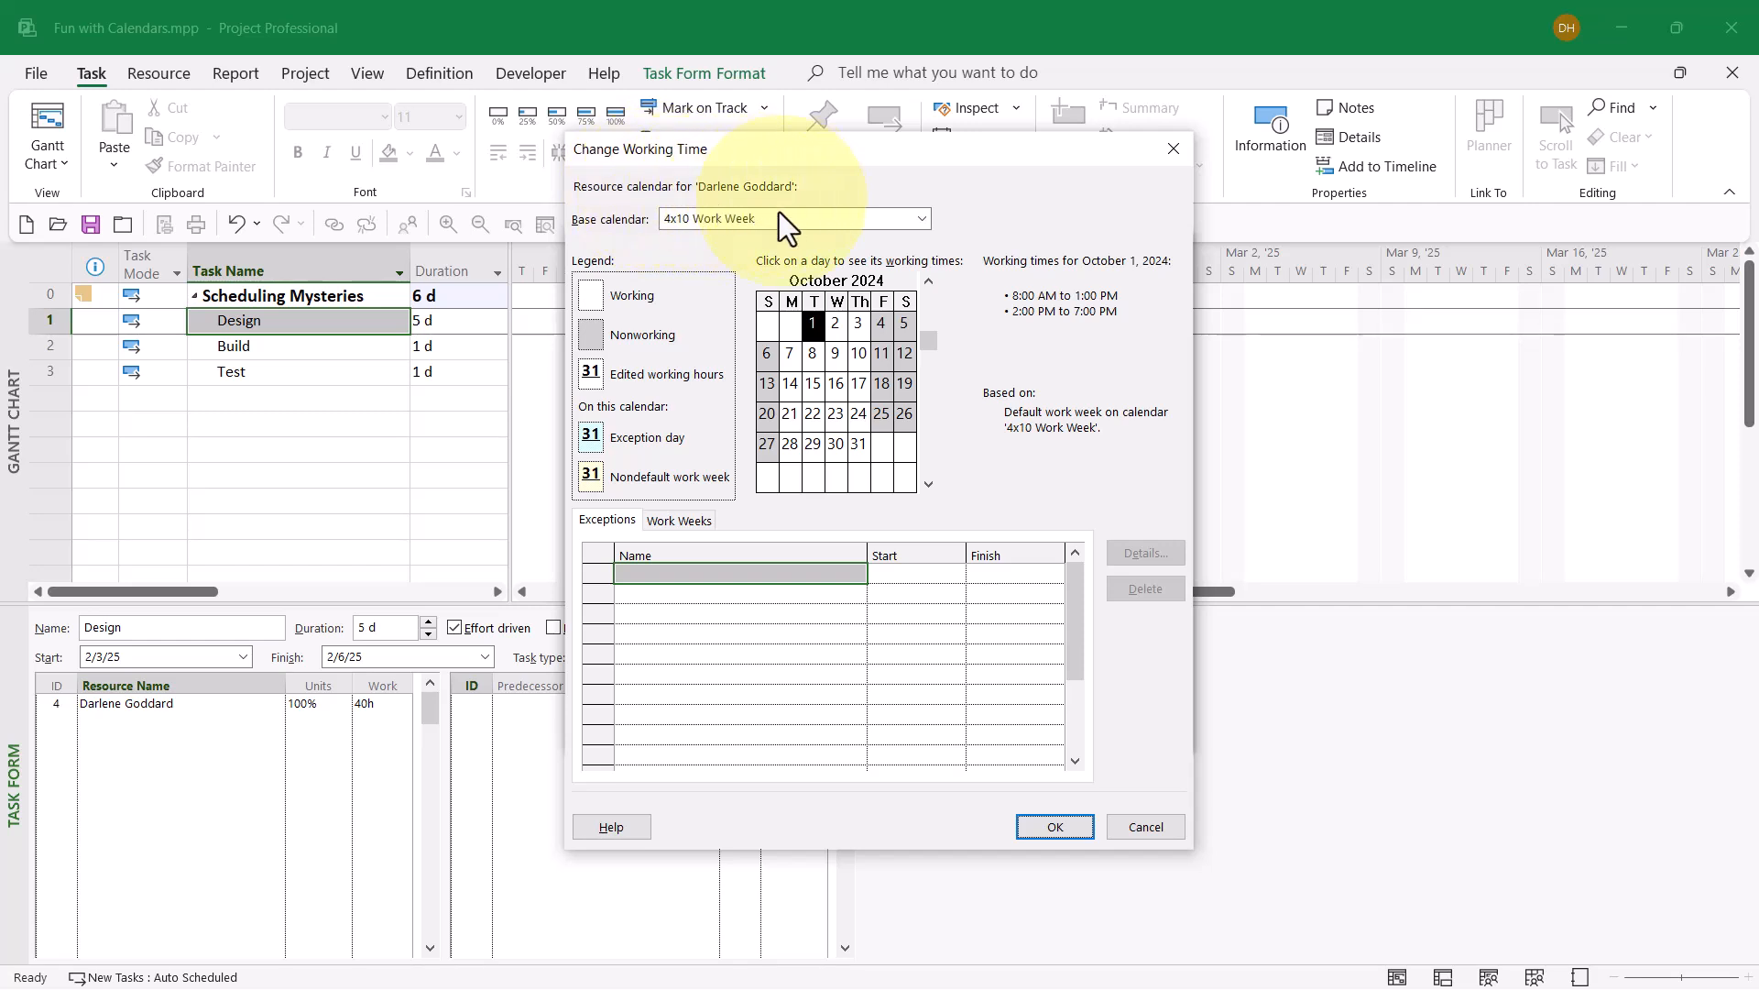
mouse_move(595, 235)
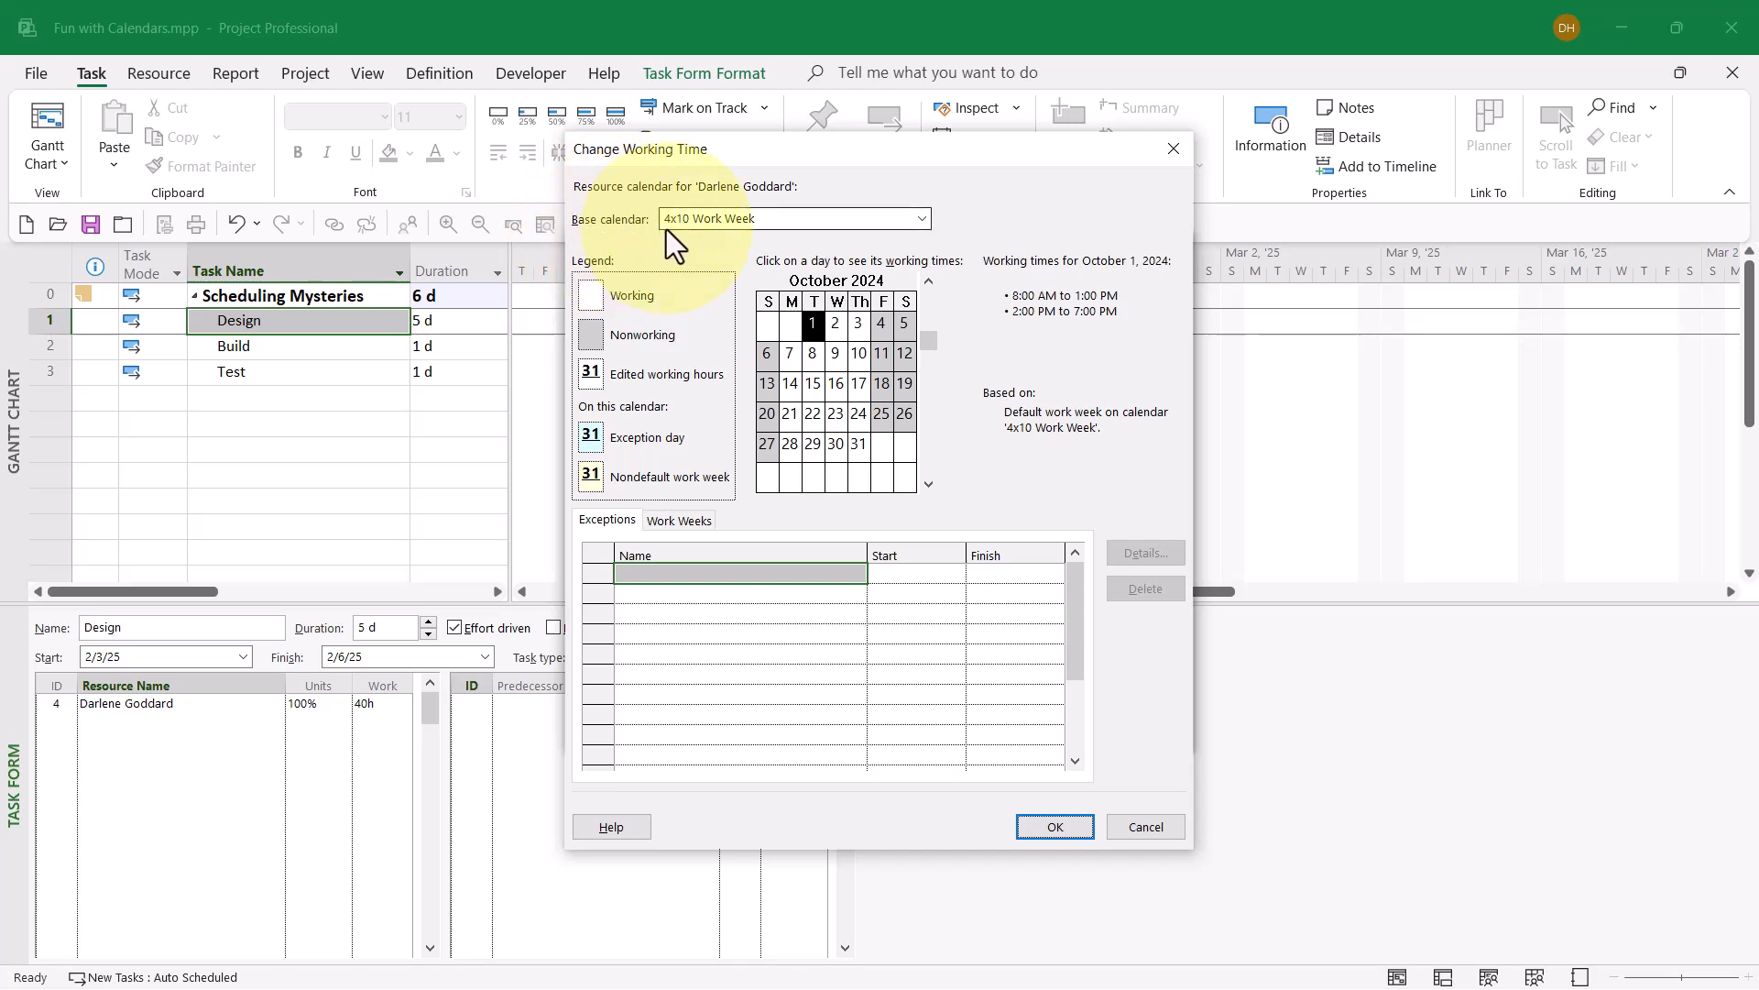
mouse_move(704, 235)
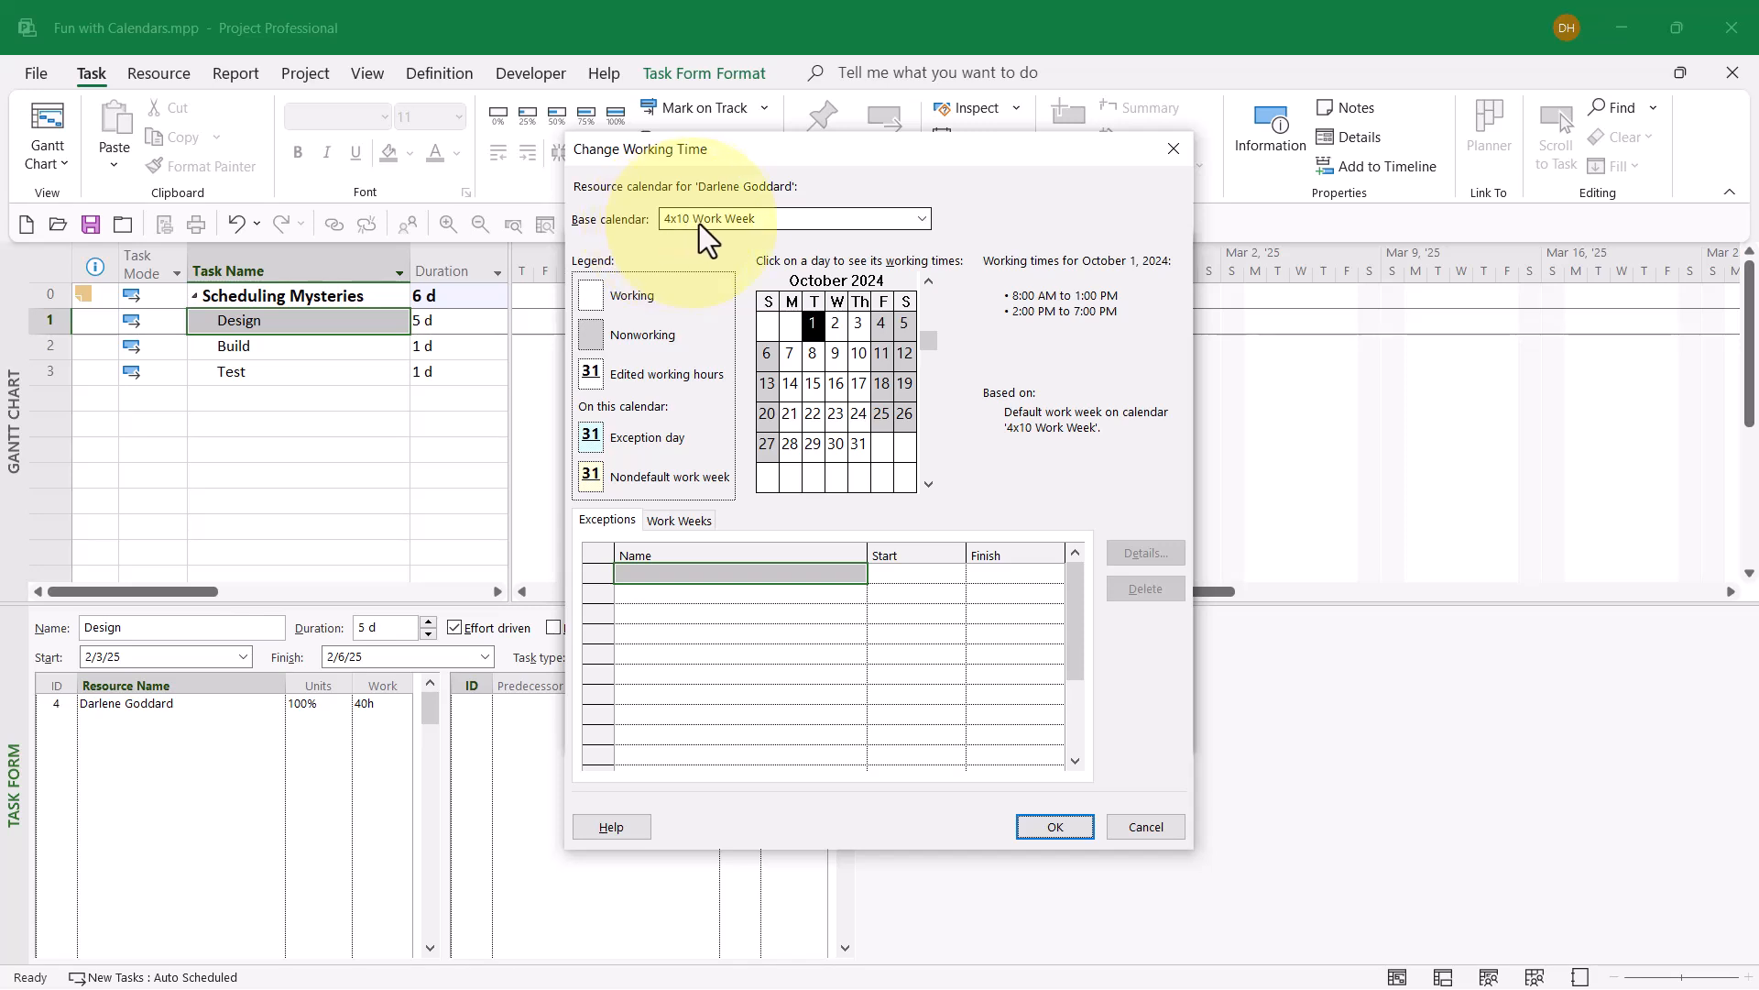
mouse_move(752, 245)
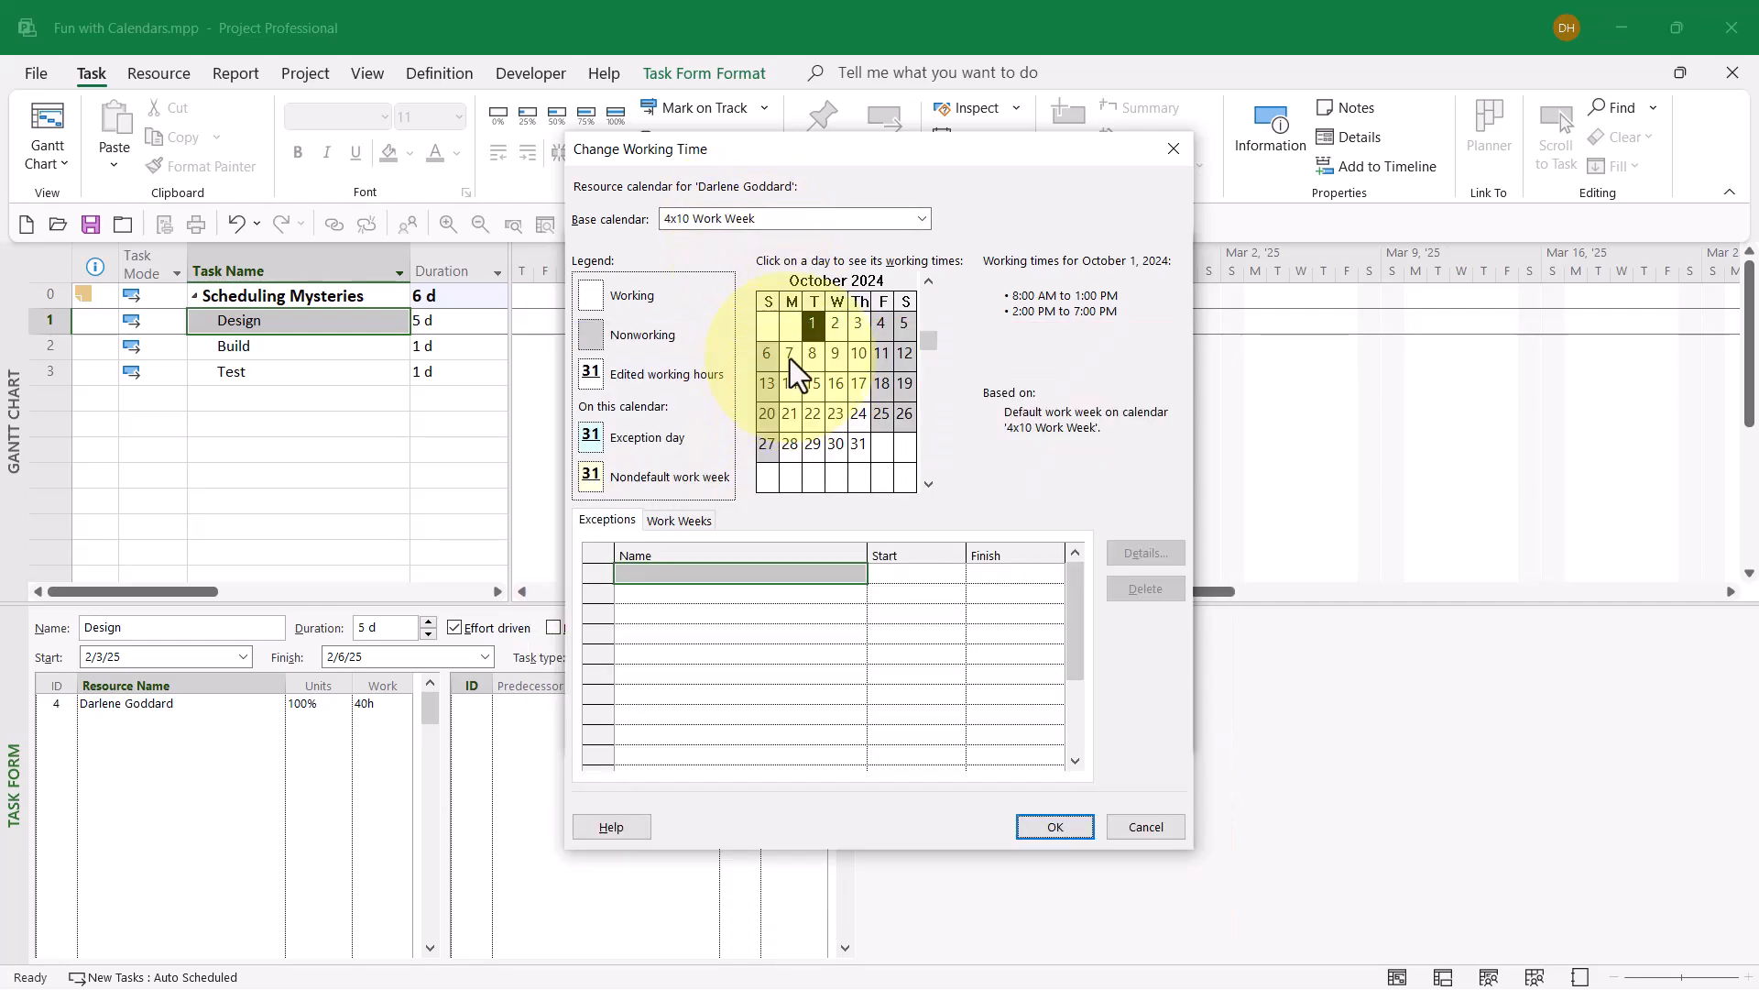
click(790, 354)
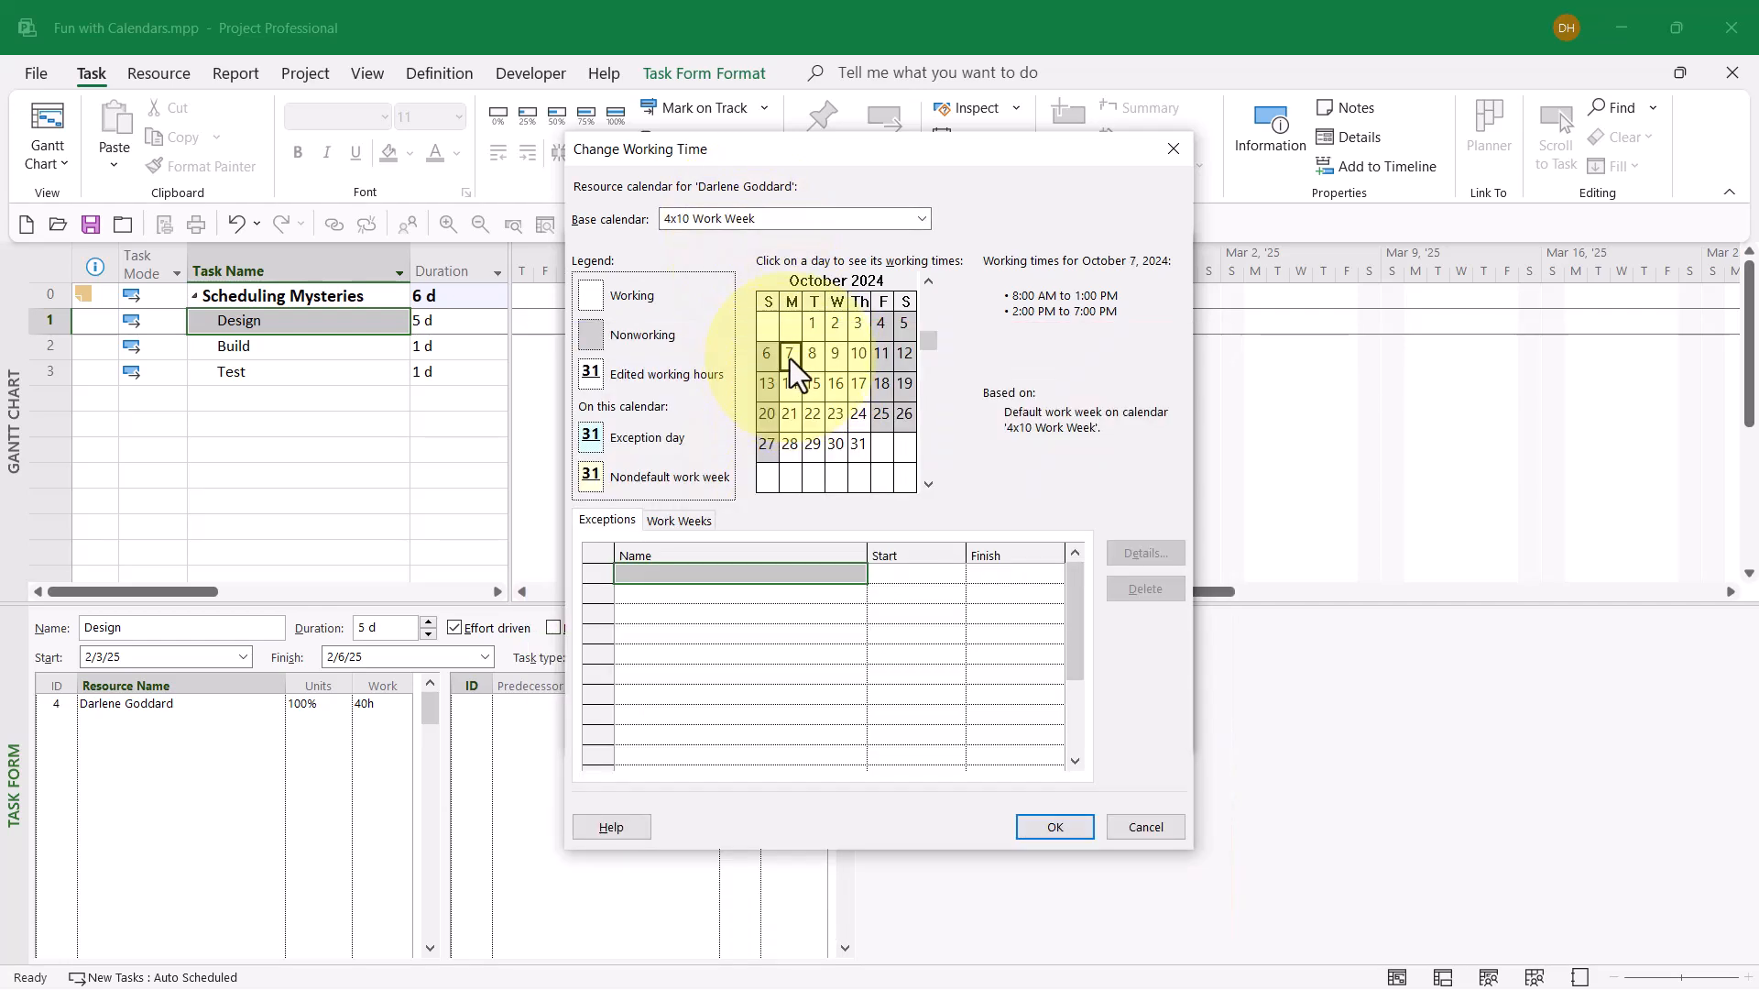
click(811, 354)
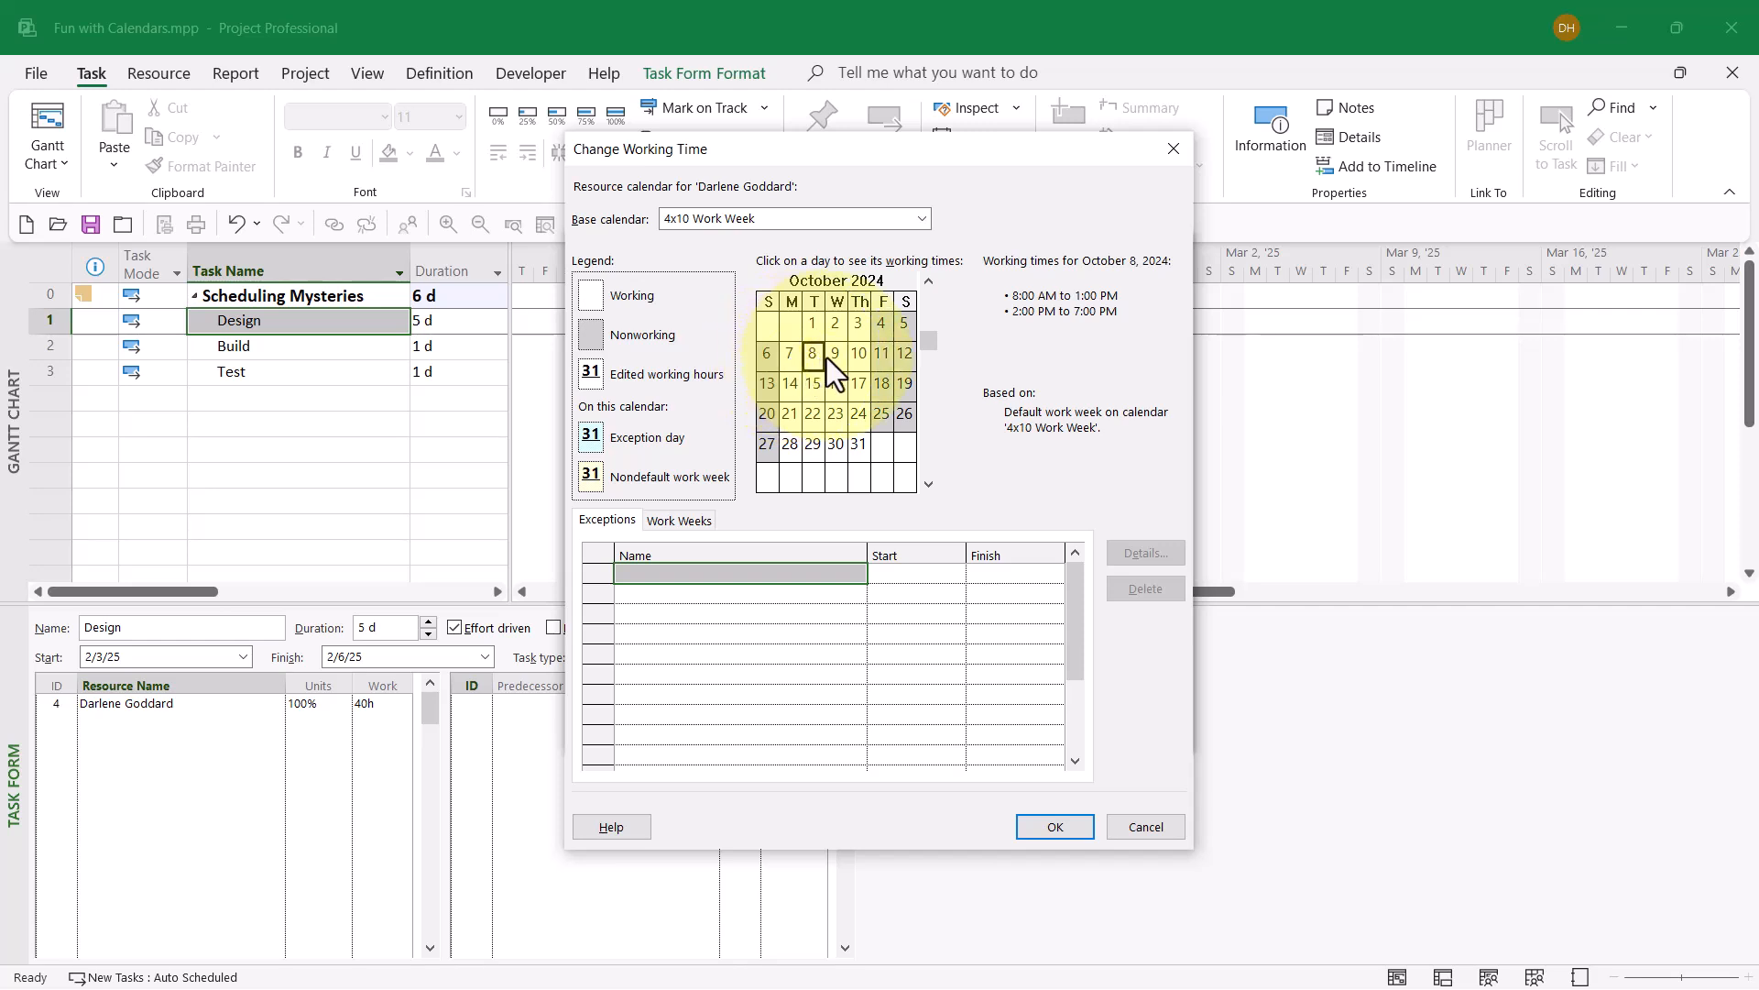
click(858, 353)
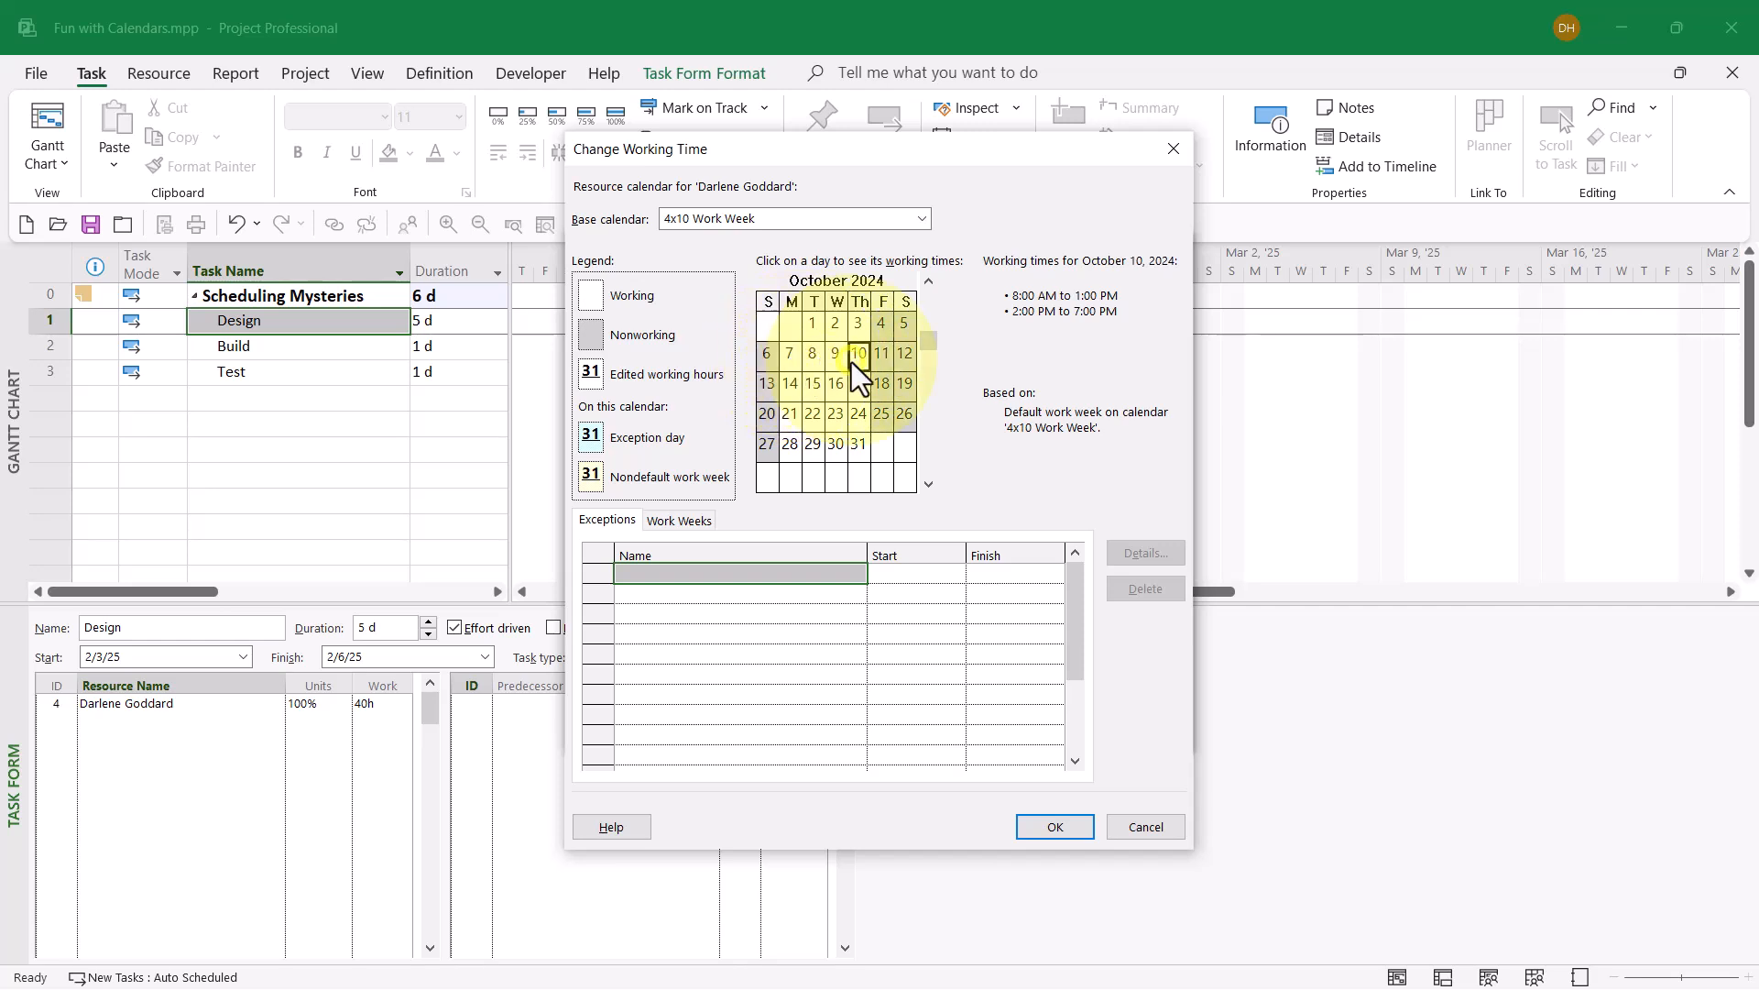
mouse_move(1028, 311)
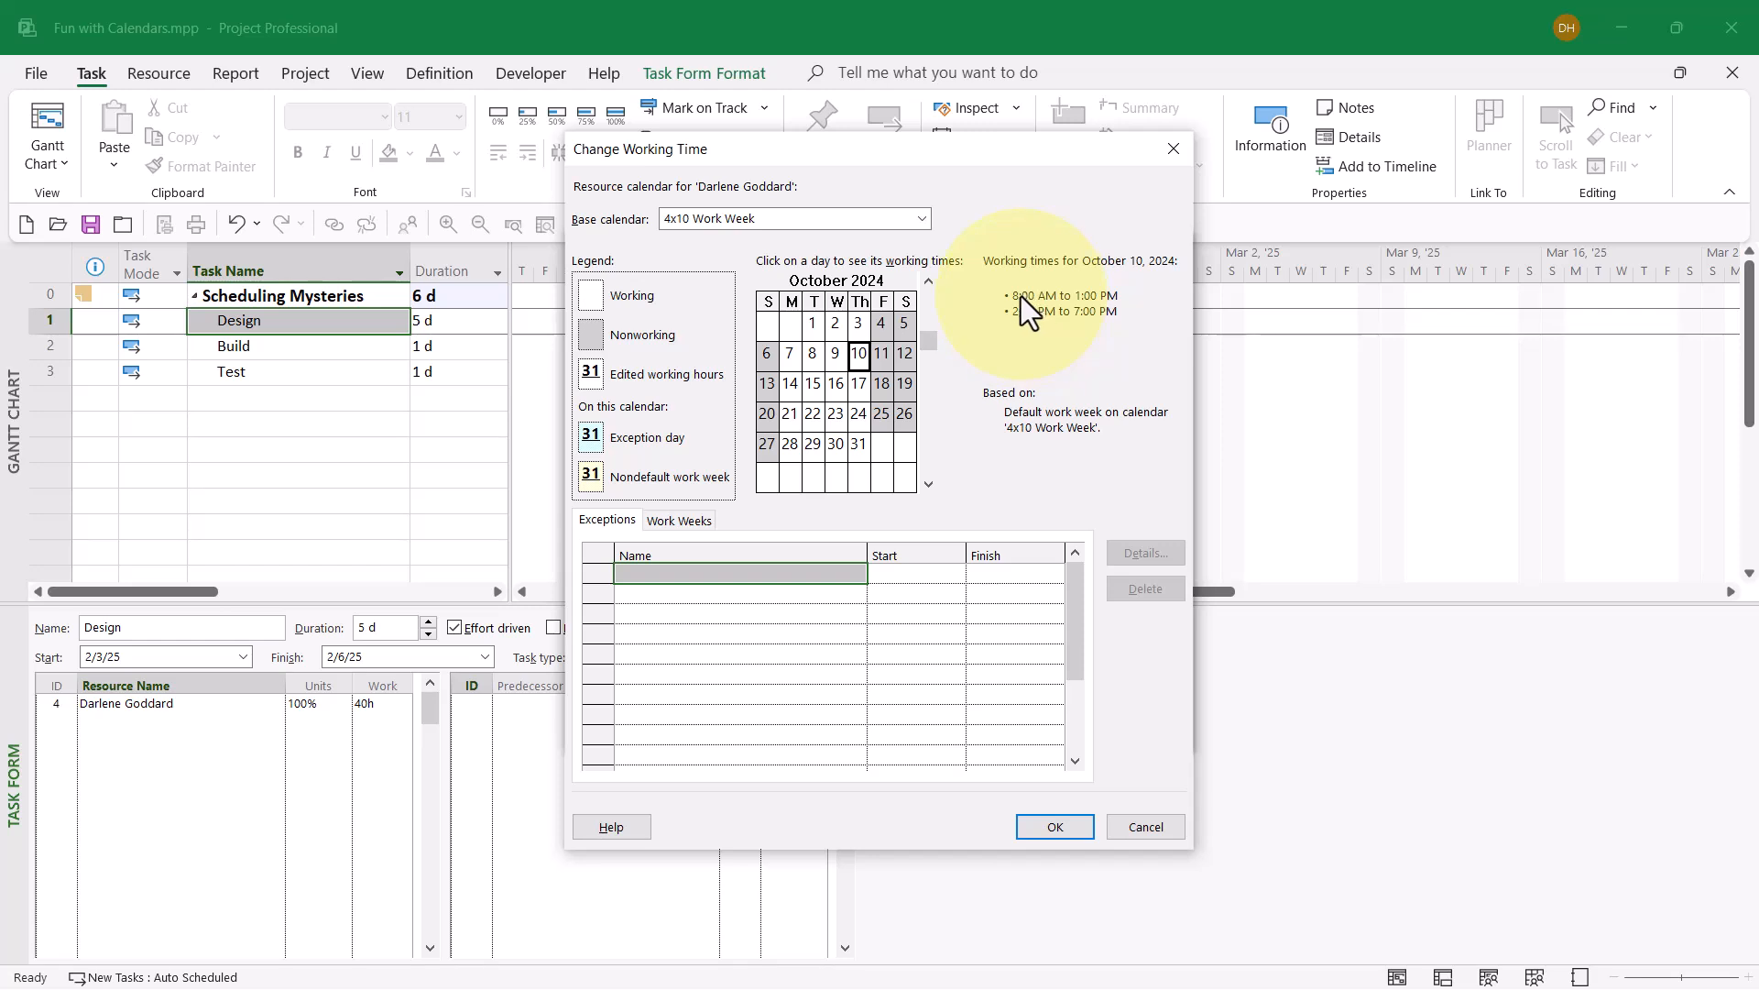
mouse_move(1095, 314)
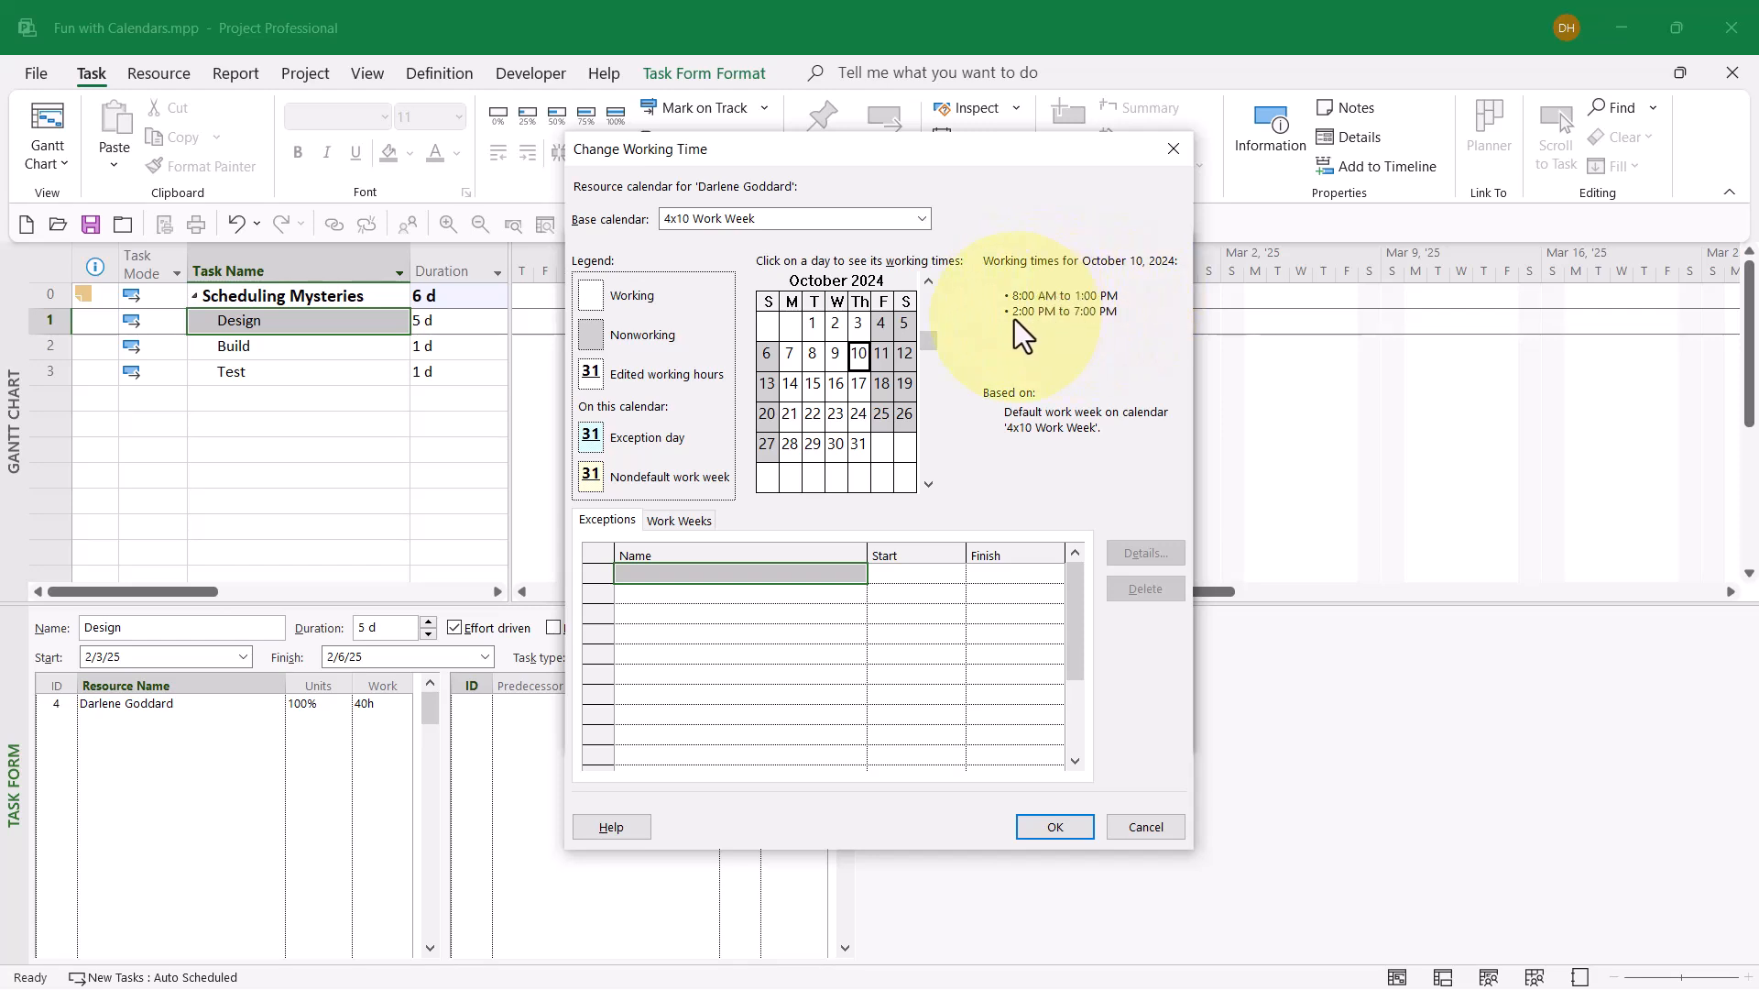
mouse_move(904, 381)
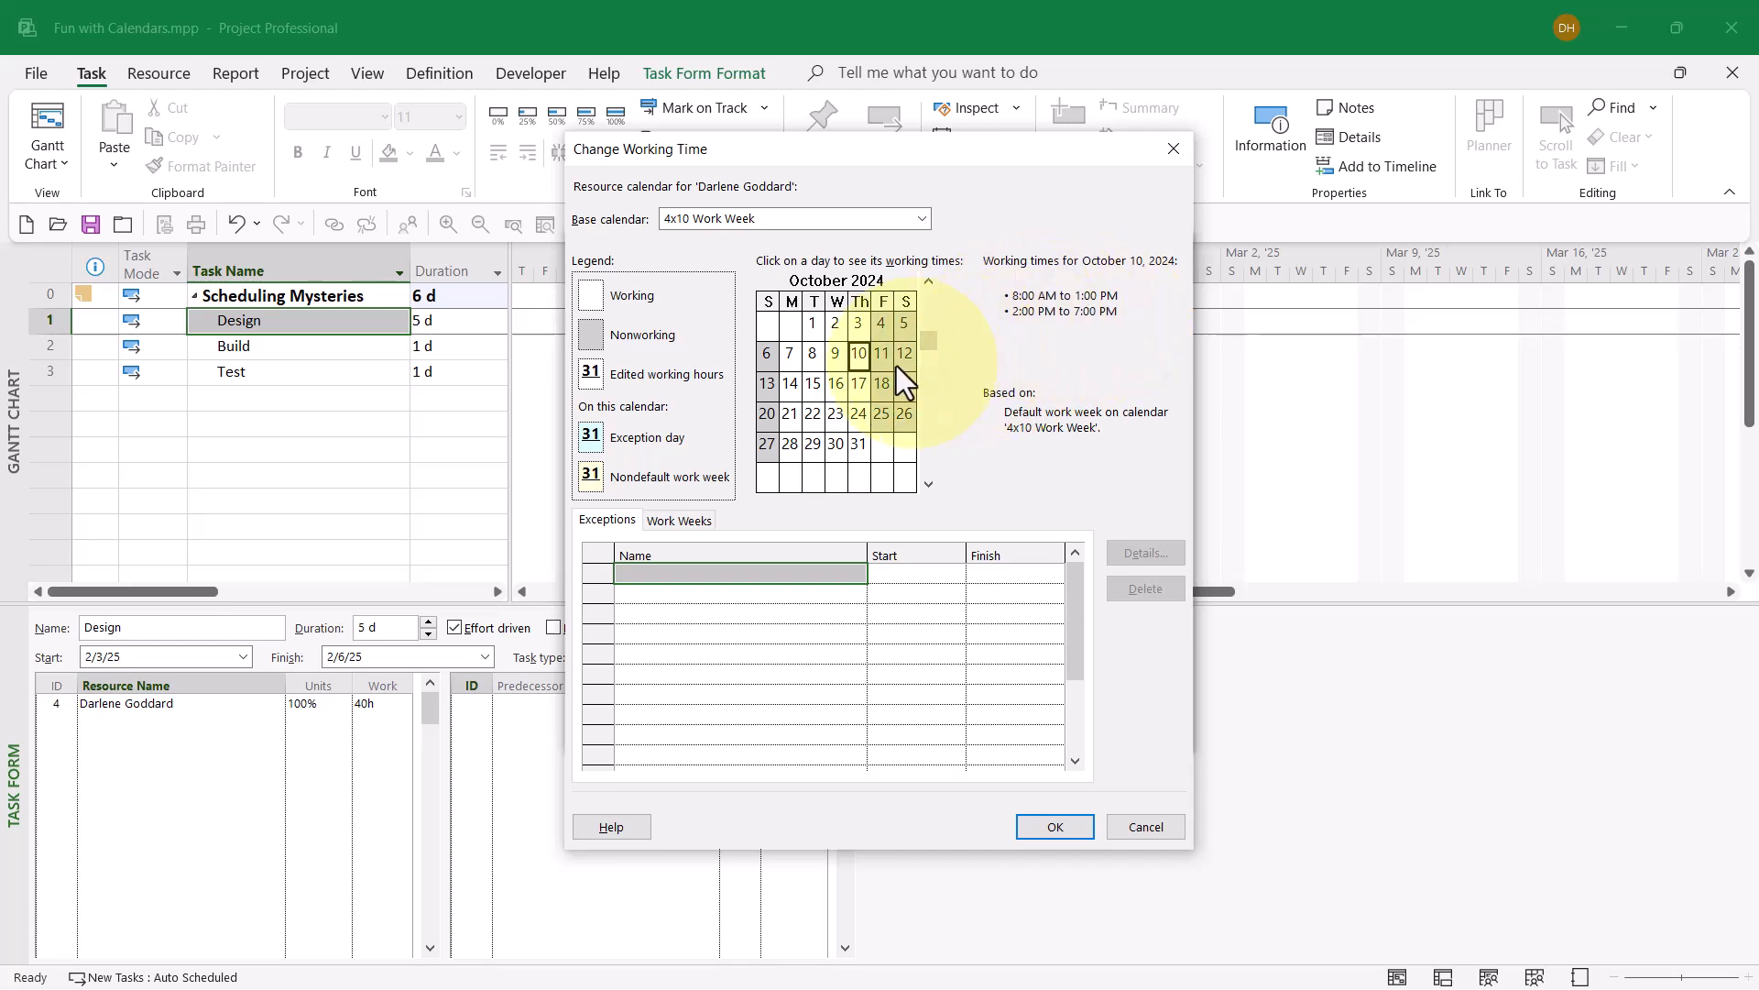
click(883, 384)
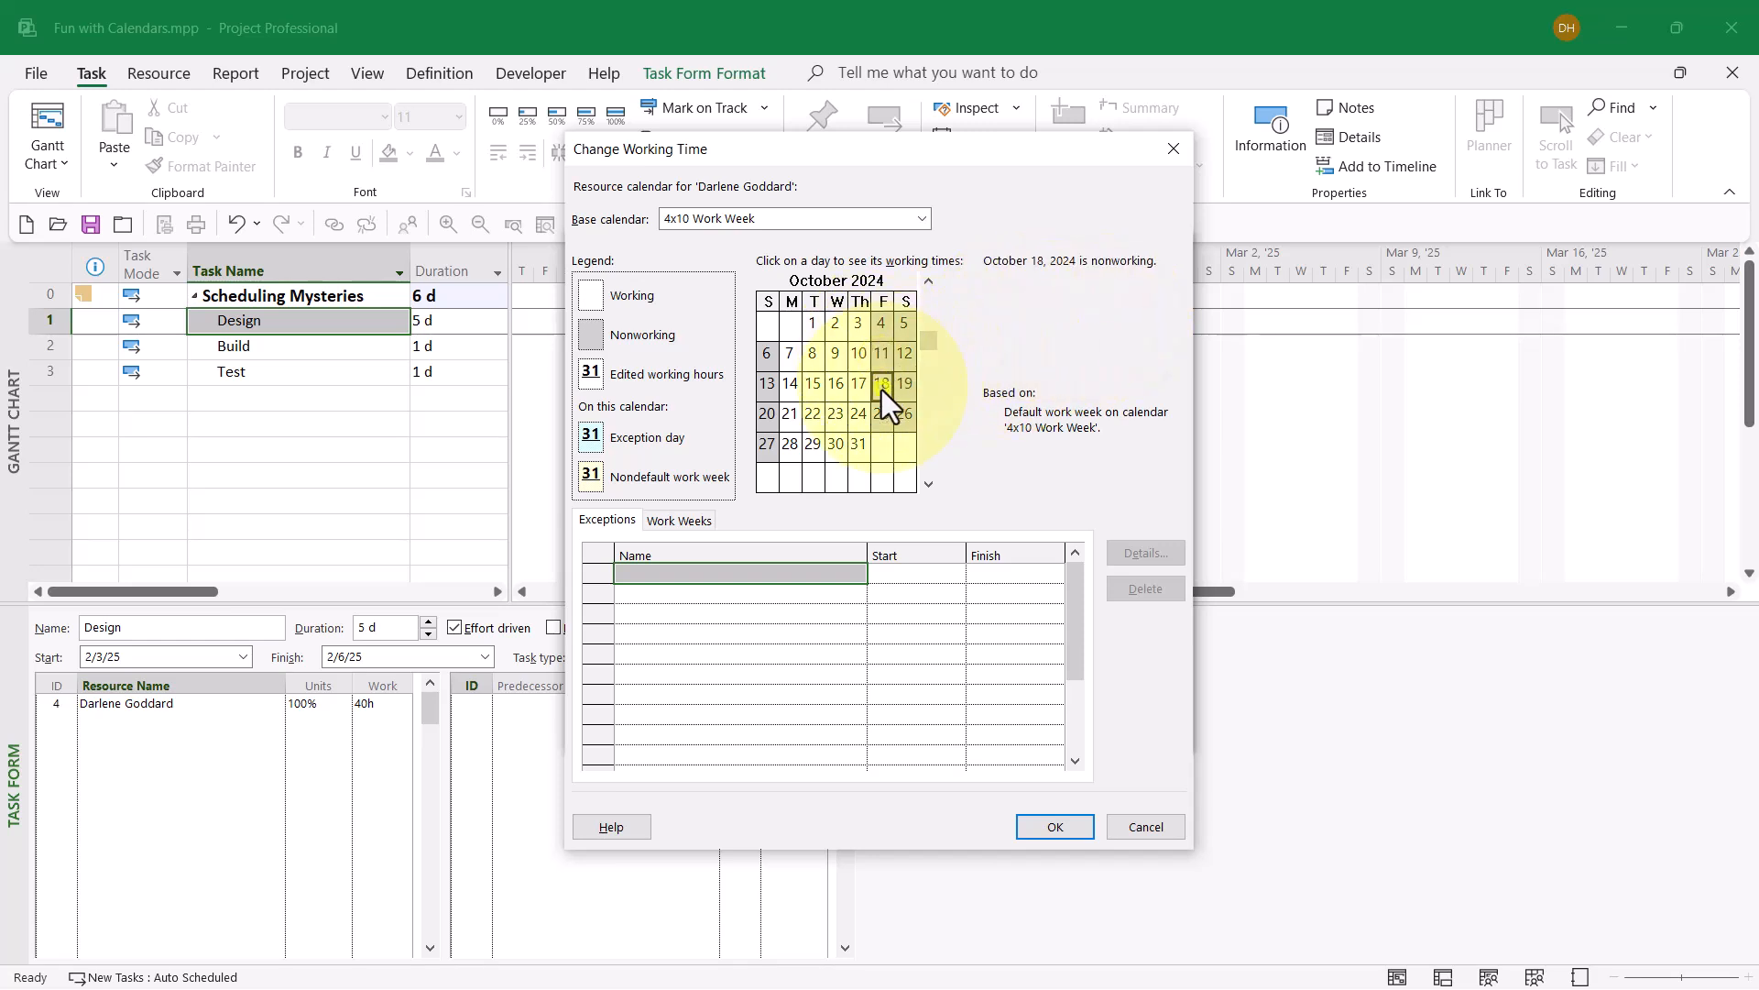
click(880, 413)
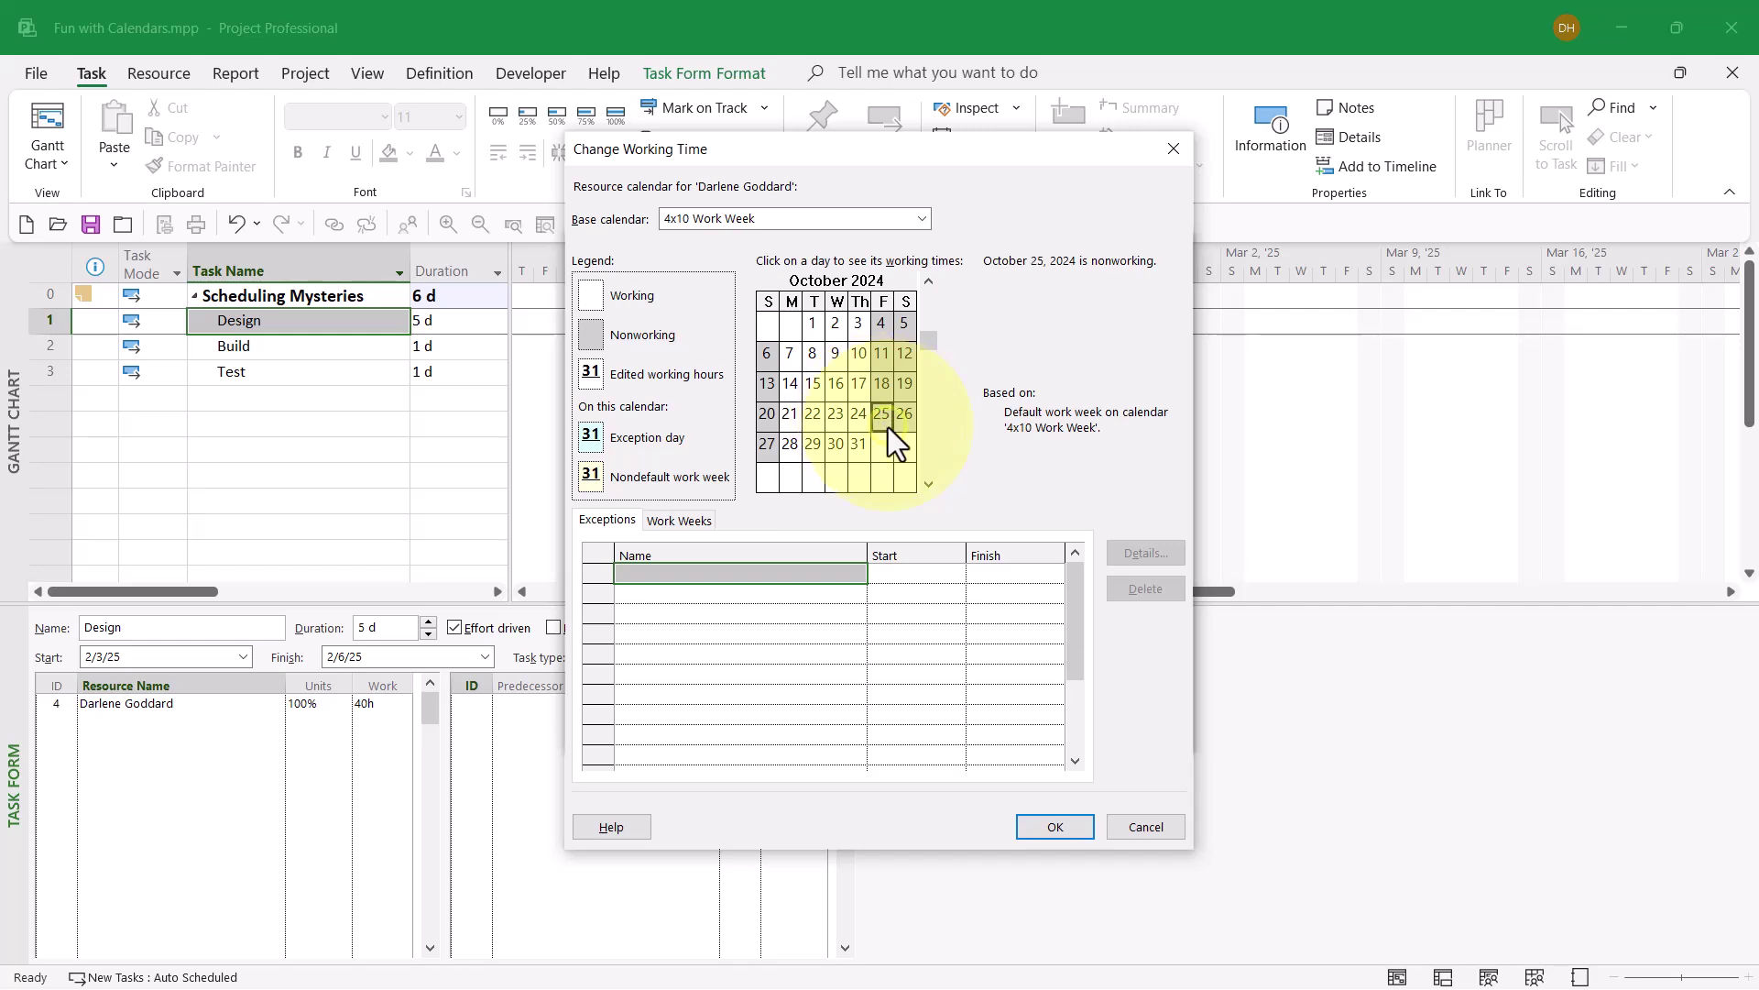
click(1144, 827)
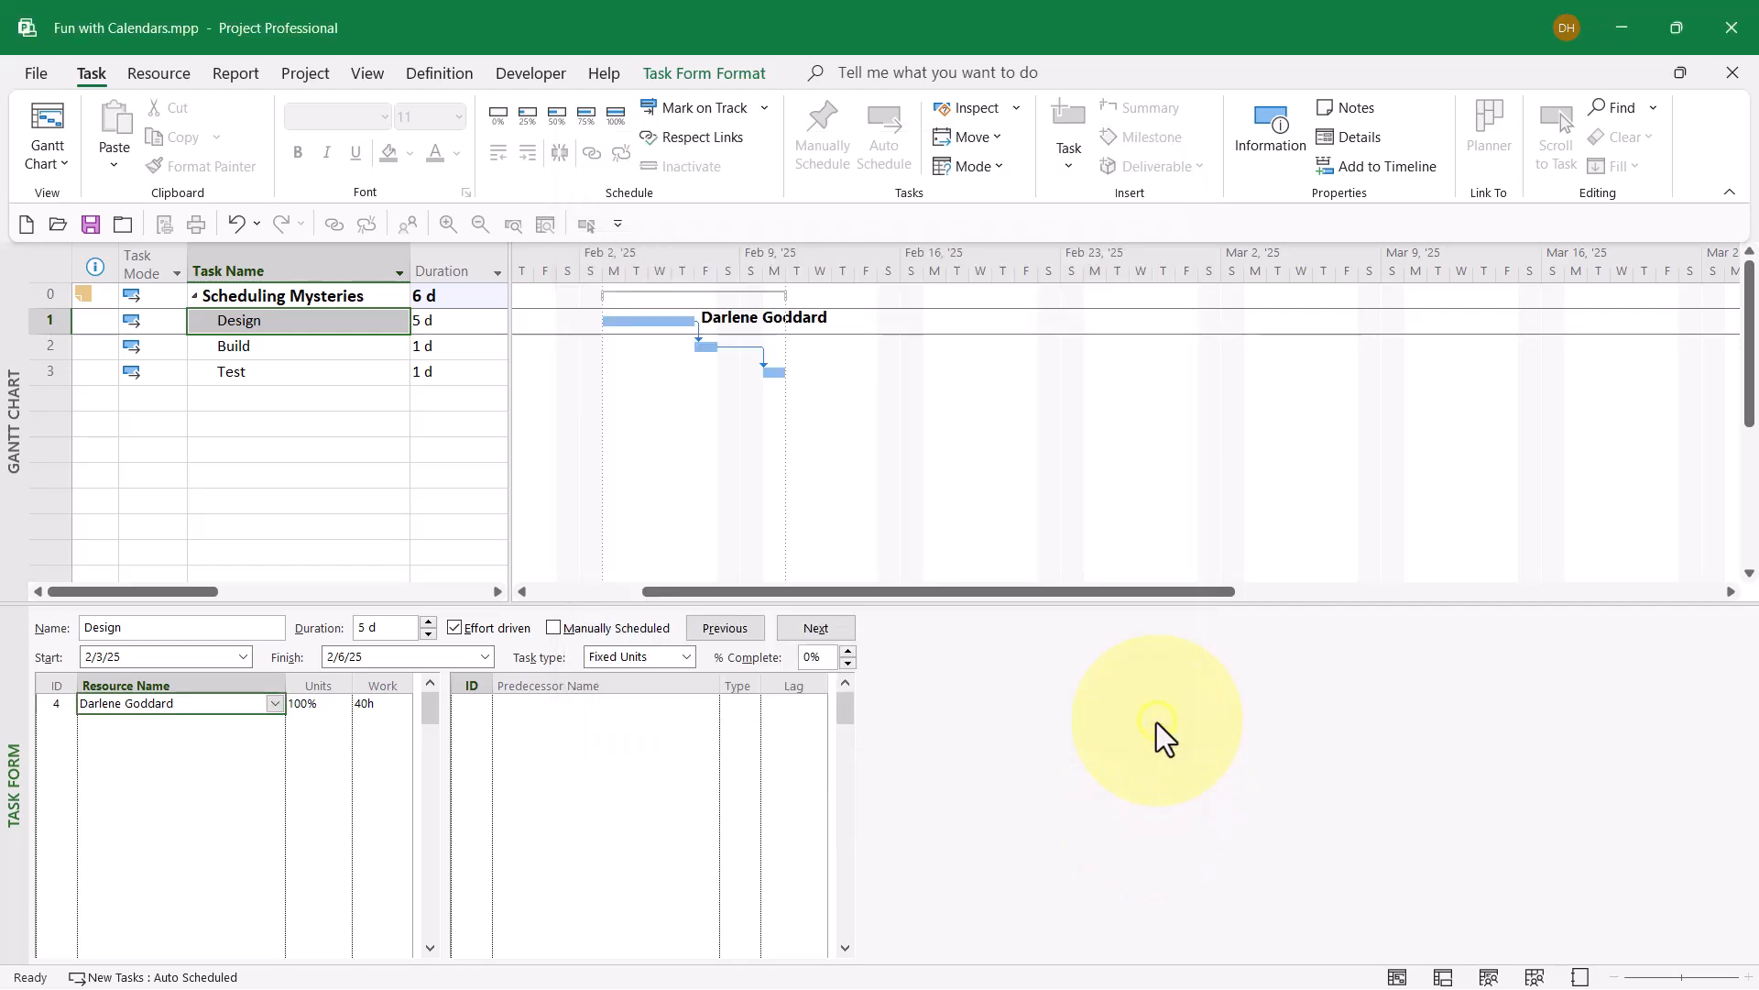
mouse_move(455, 337)
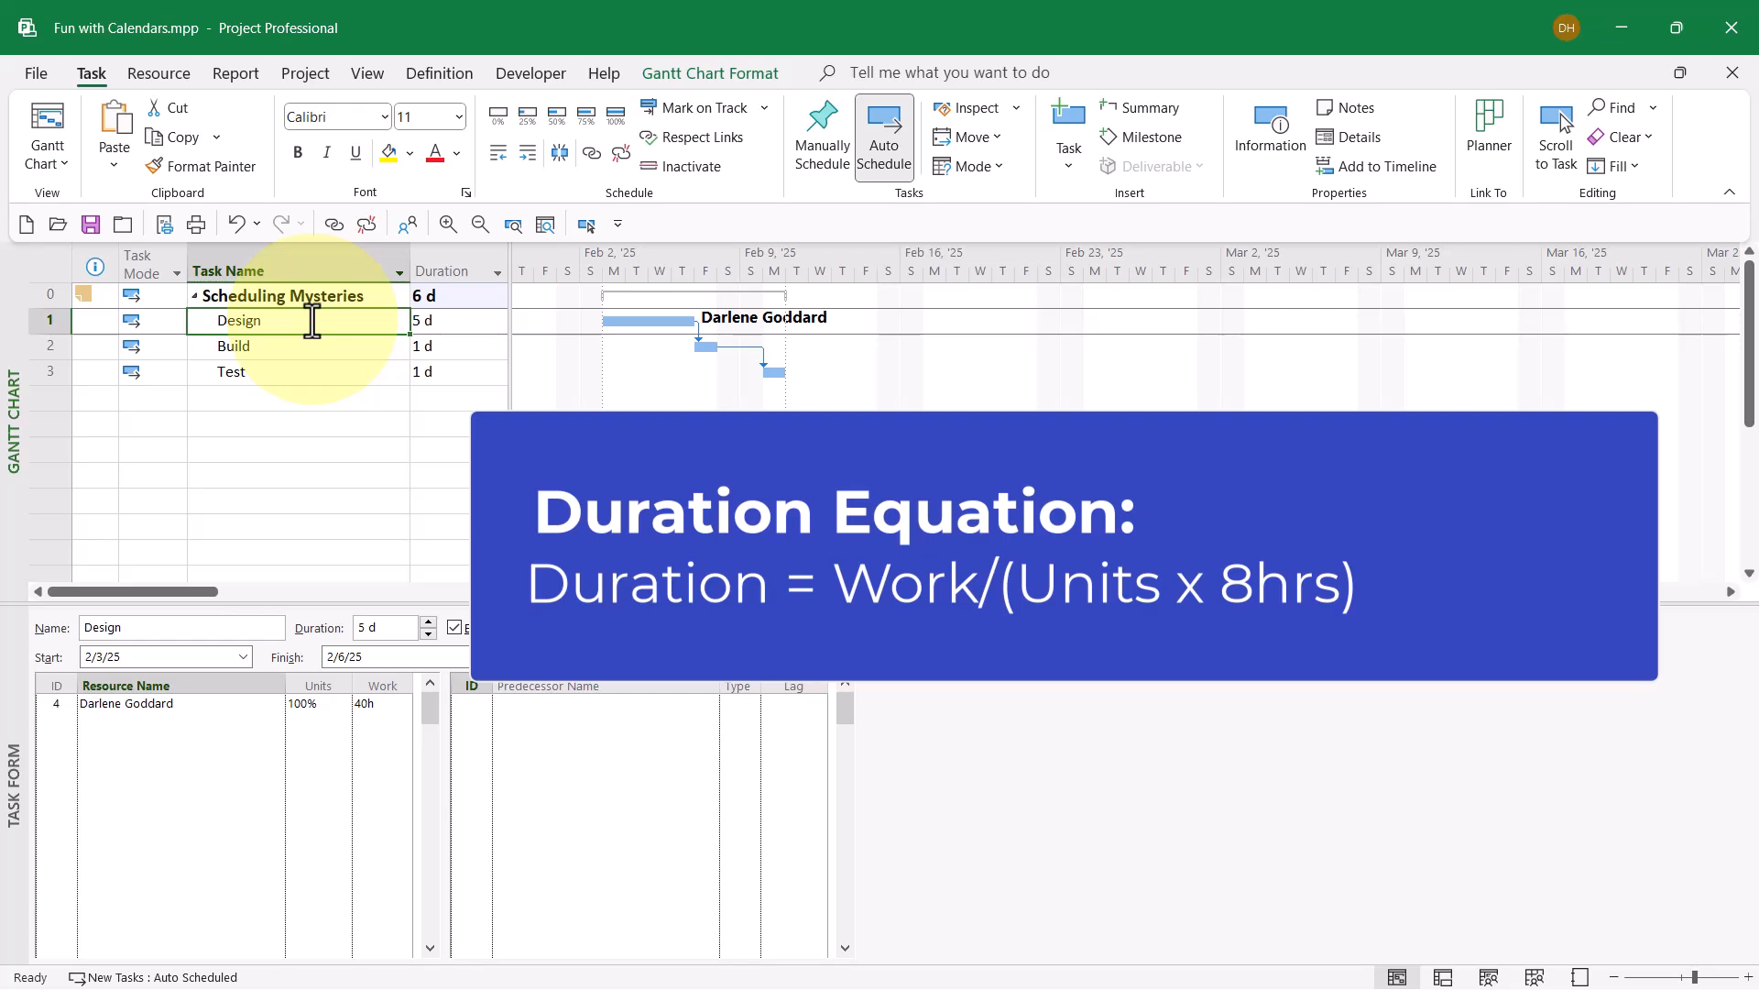
mouse_move(421, 661)
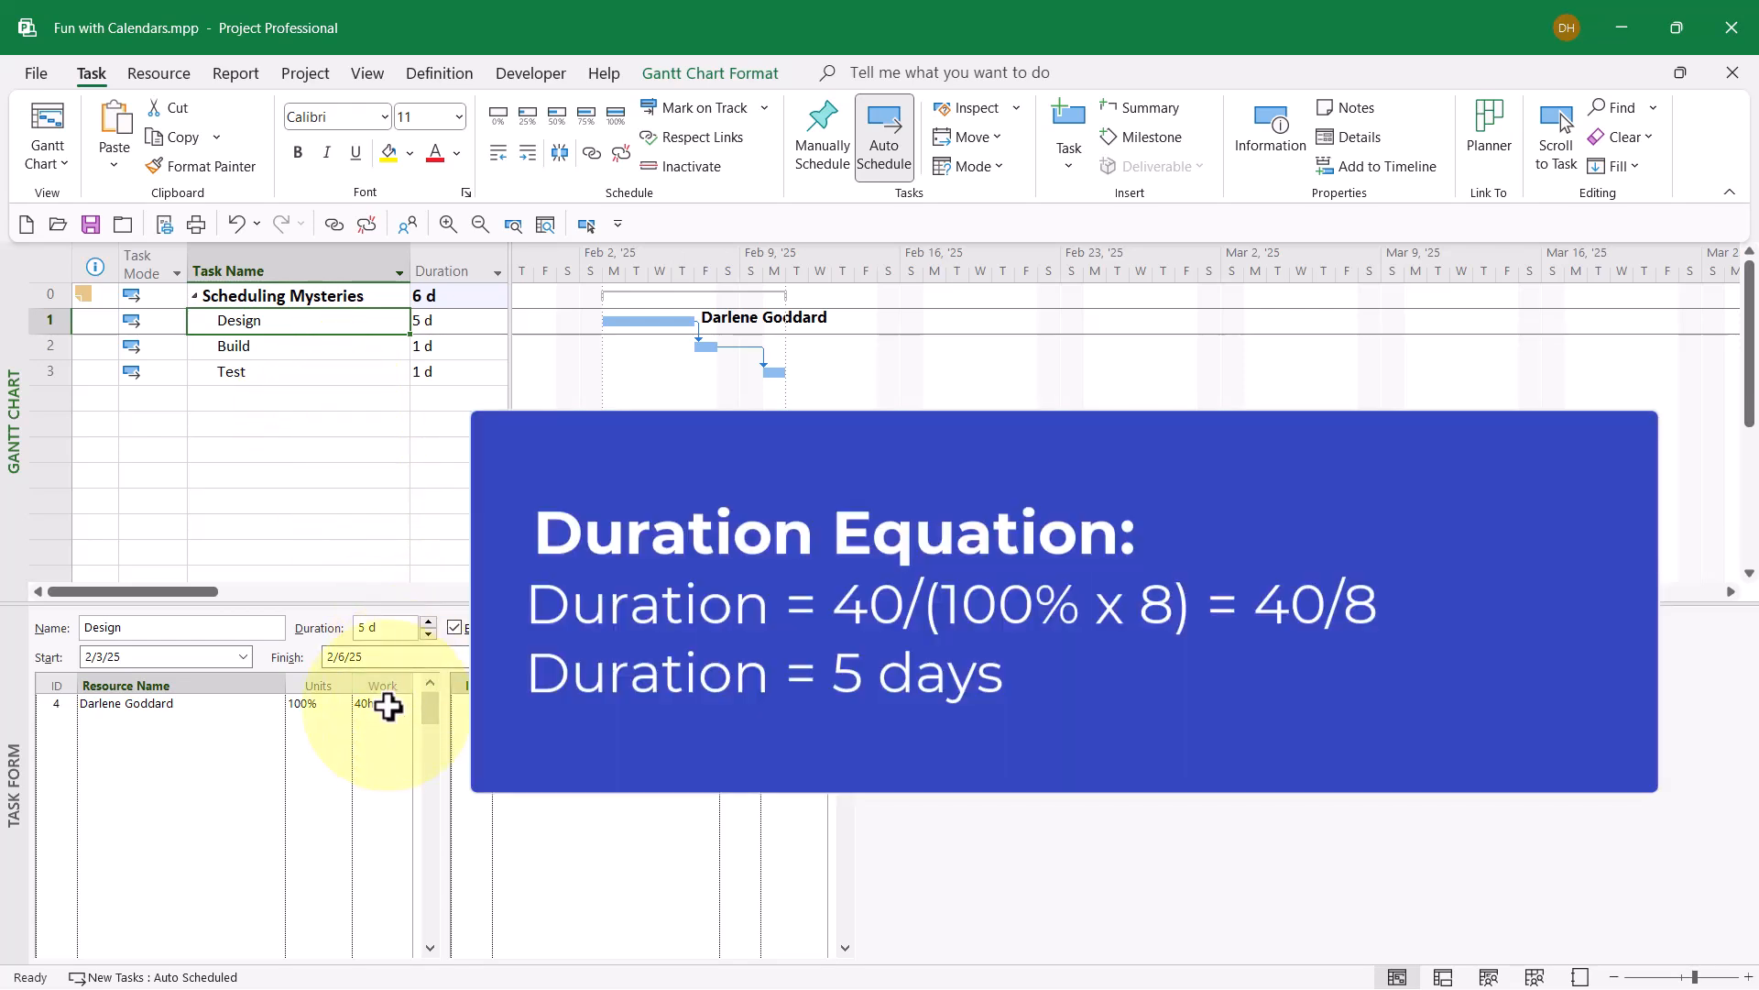
click(370, 704)
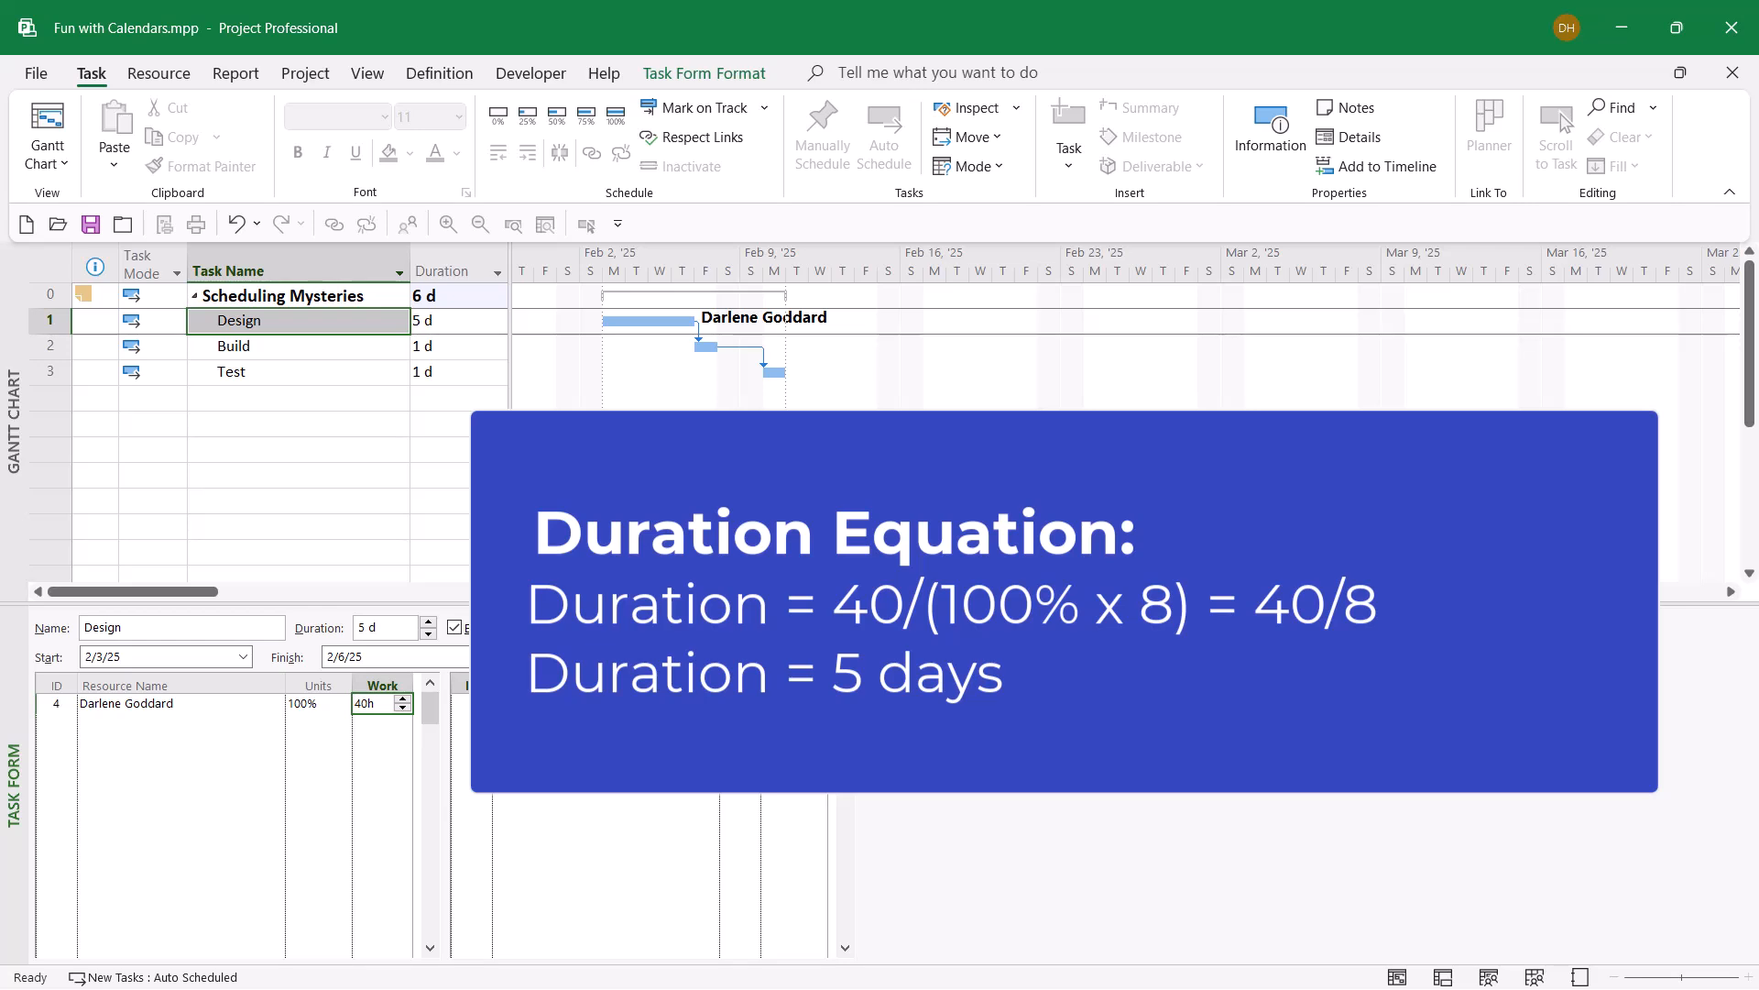
mouse_move(469, 316)
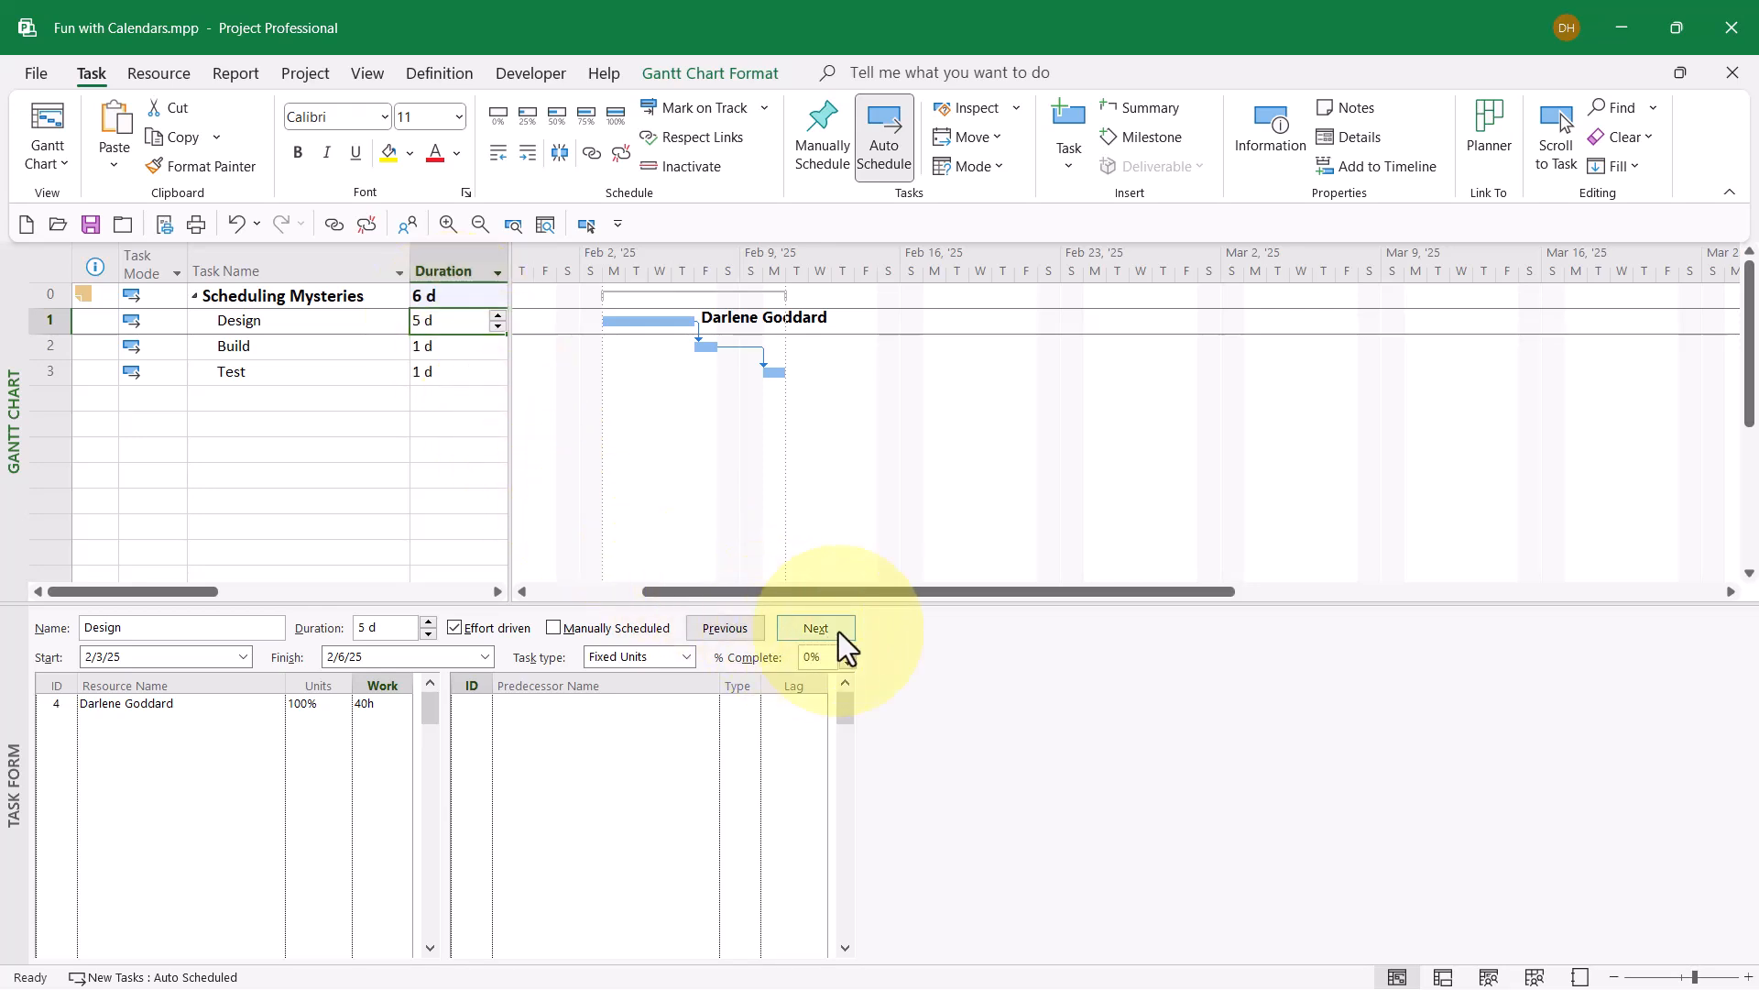
click(816, 627)
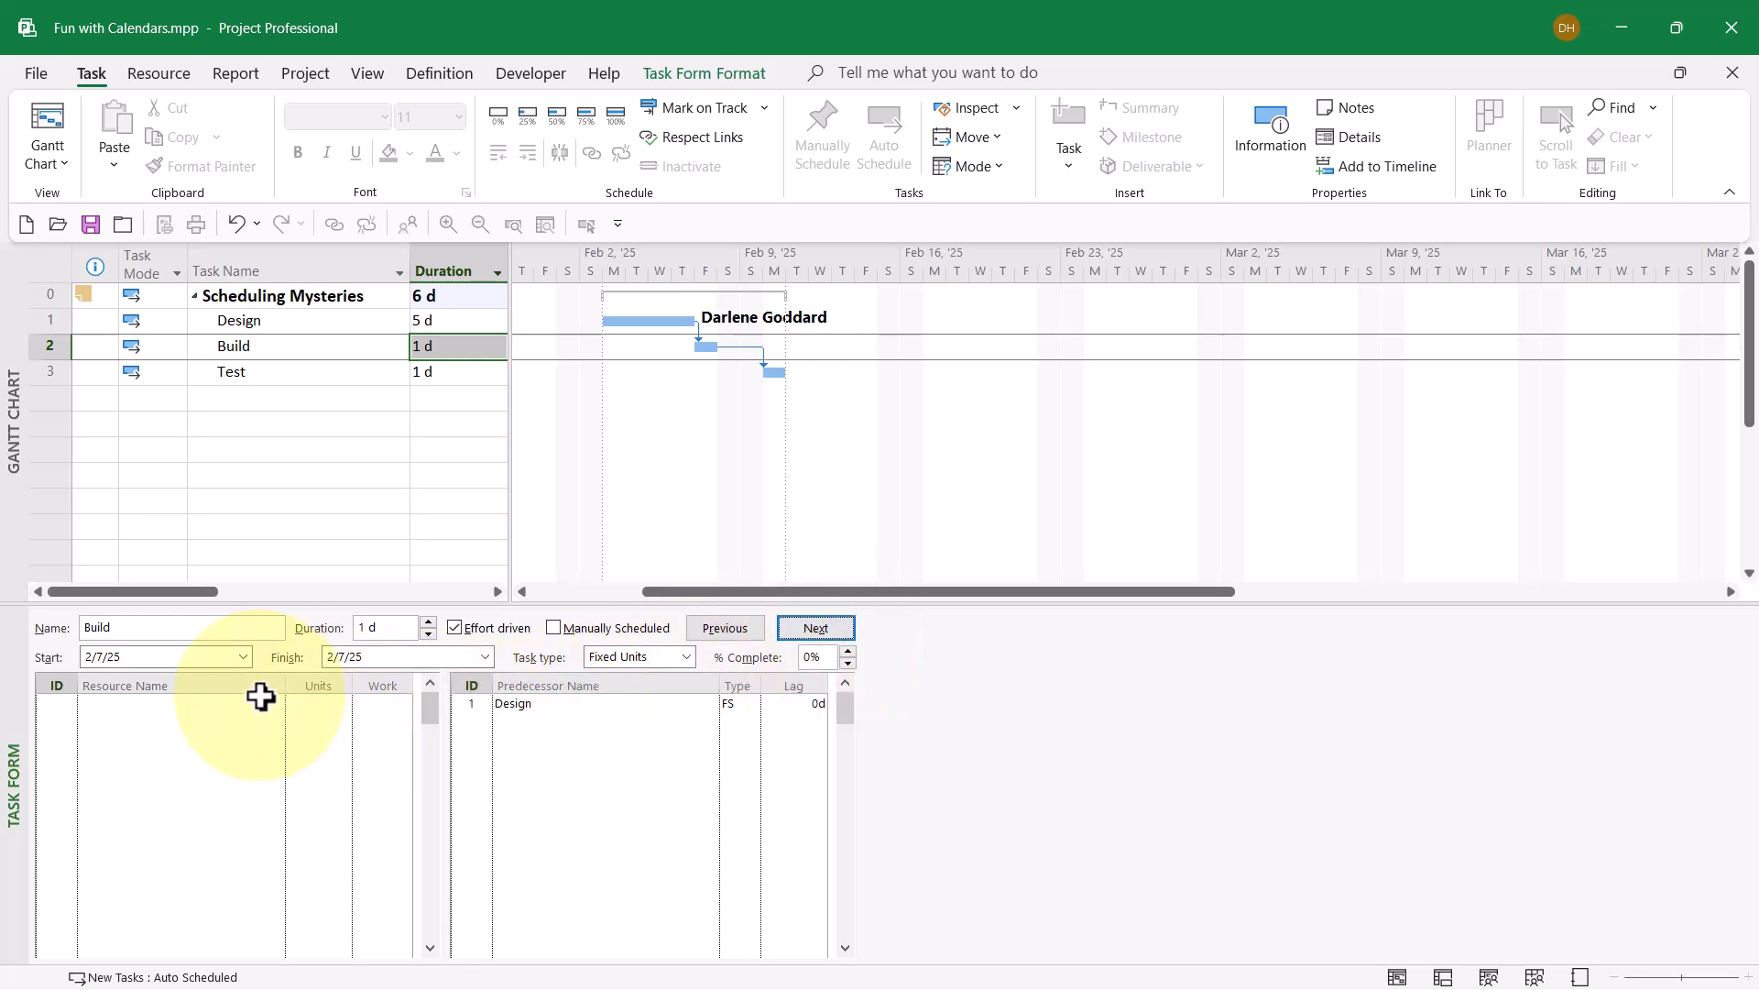
click(169, 704)
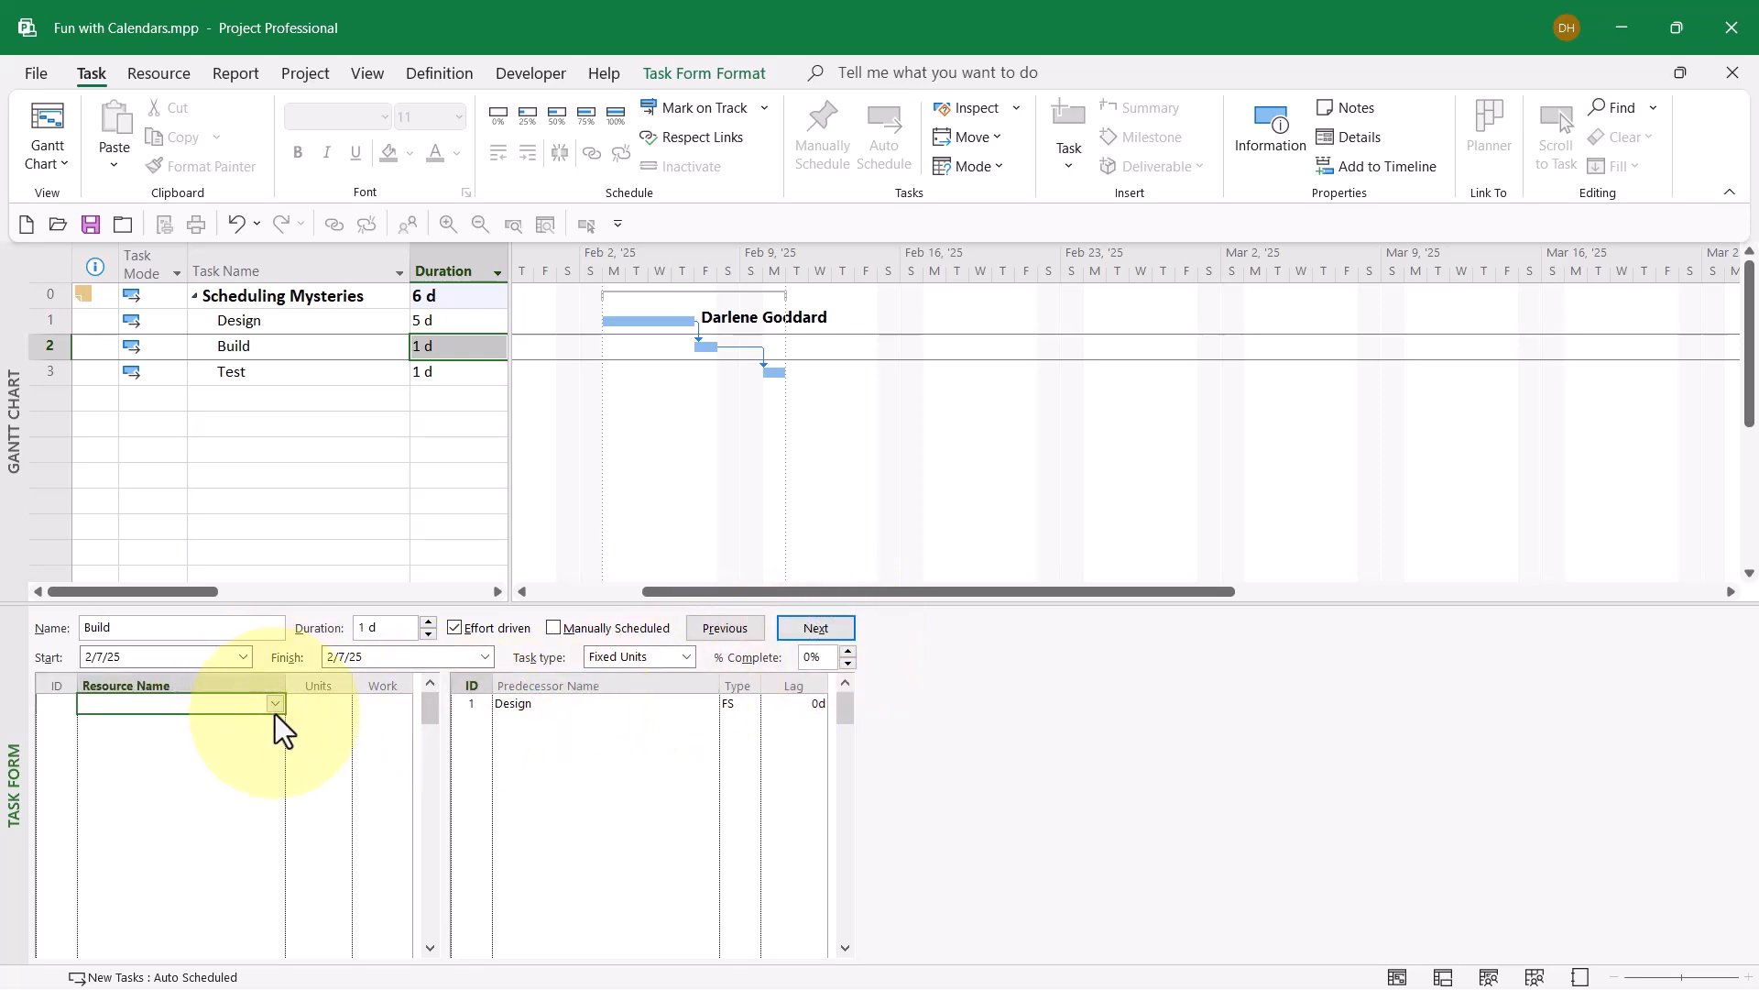
click(275, 704)
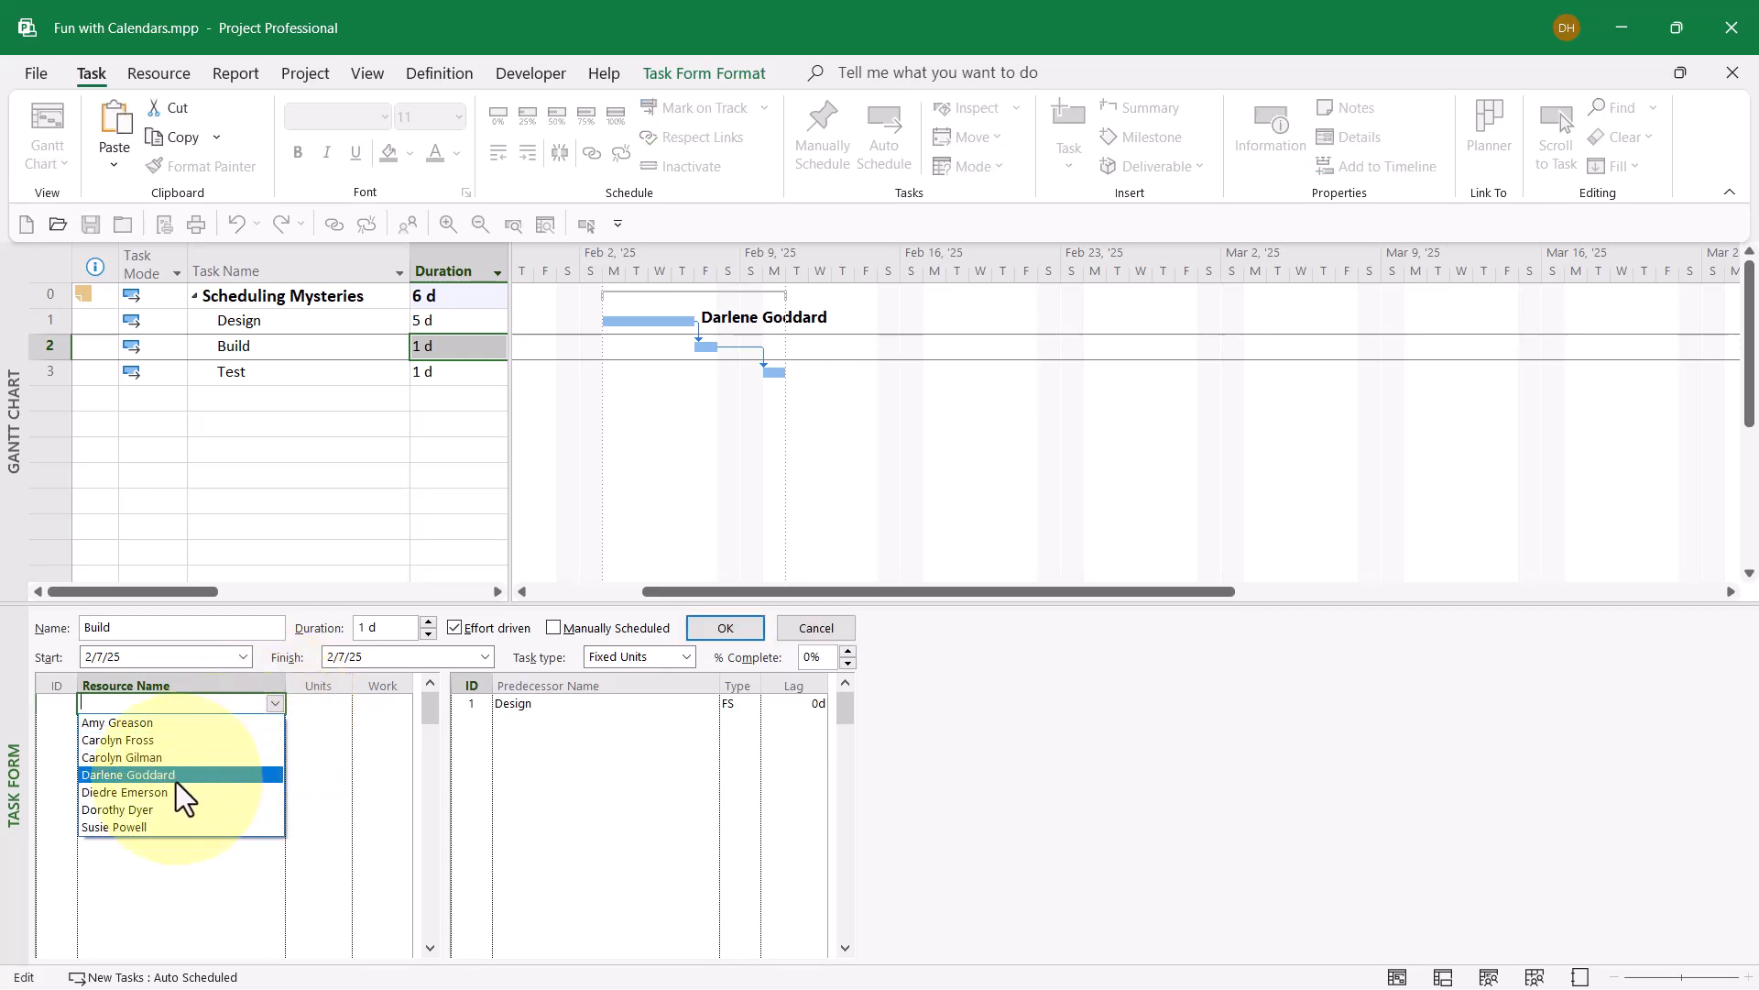
click(123, 792)
text(24)
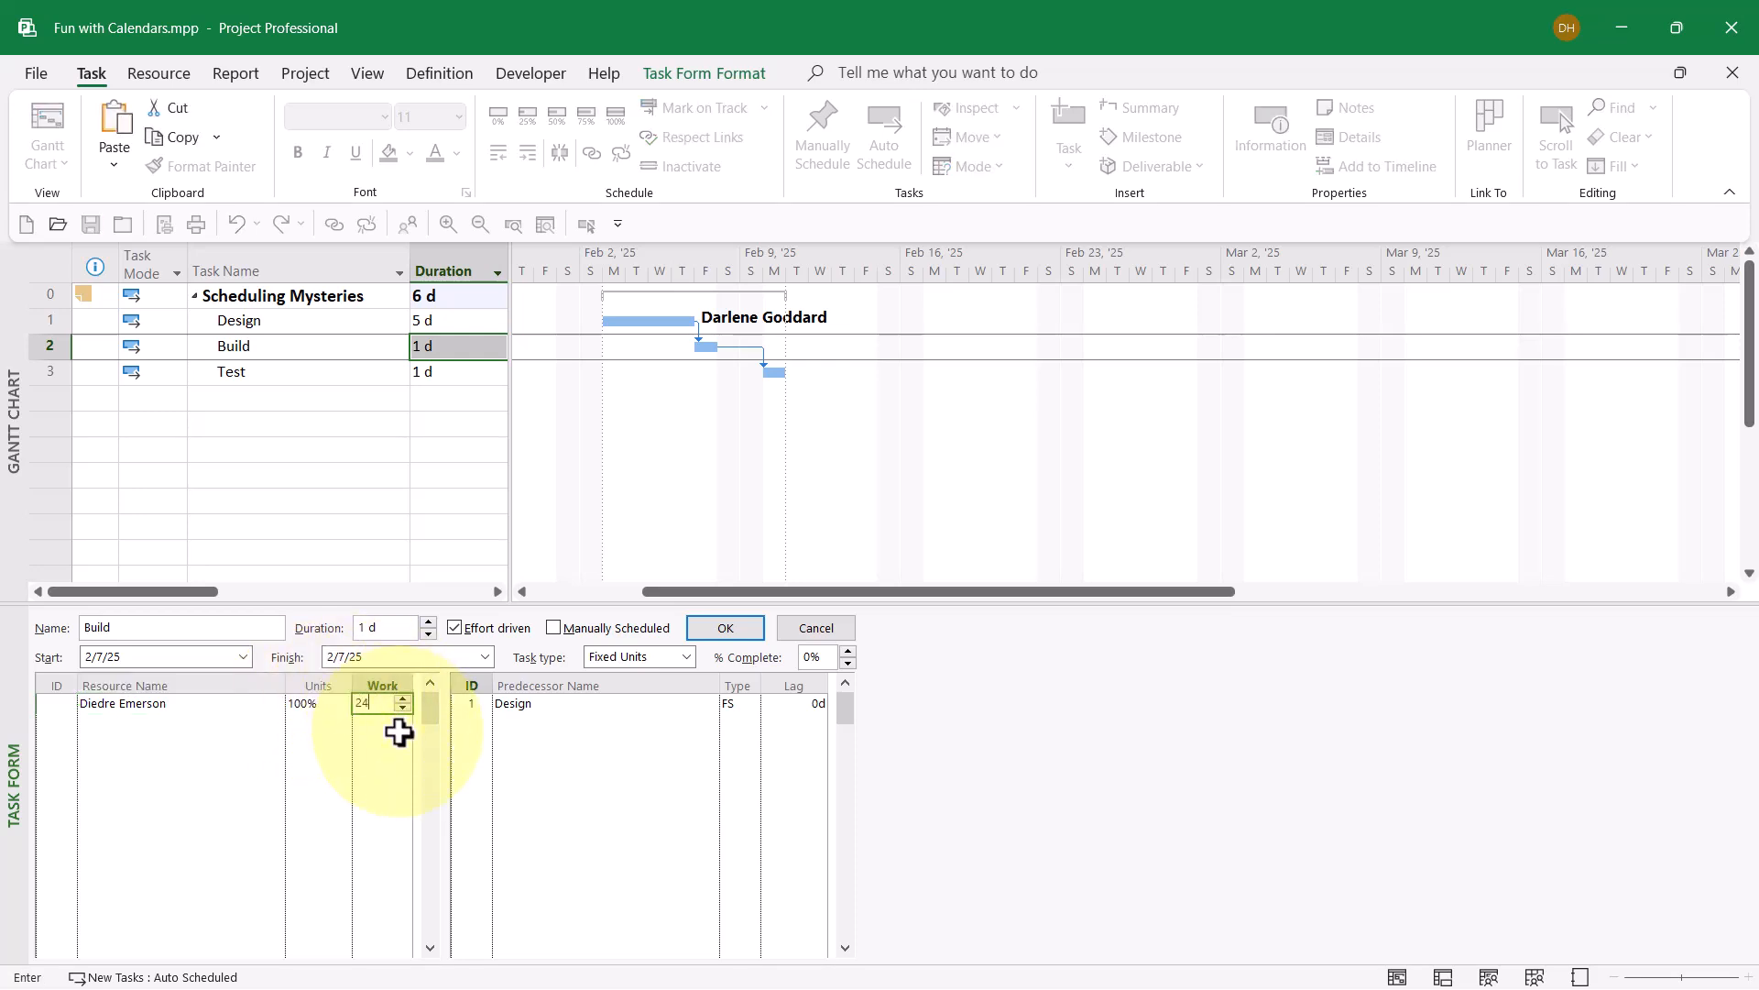
click(724, 626)
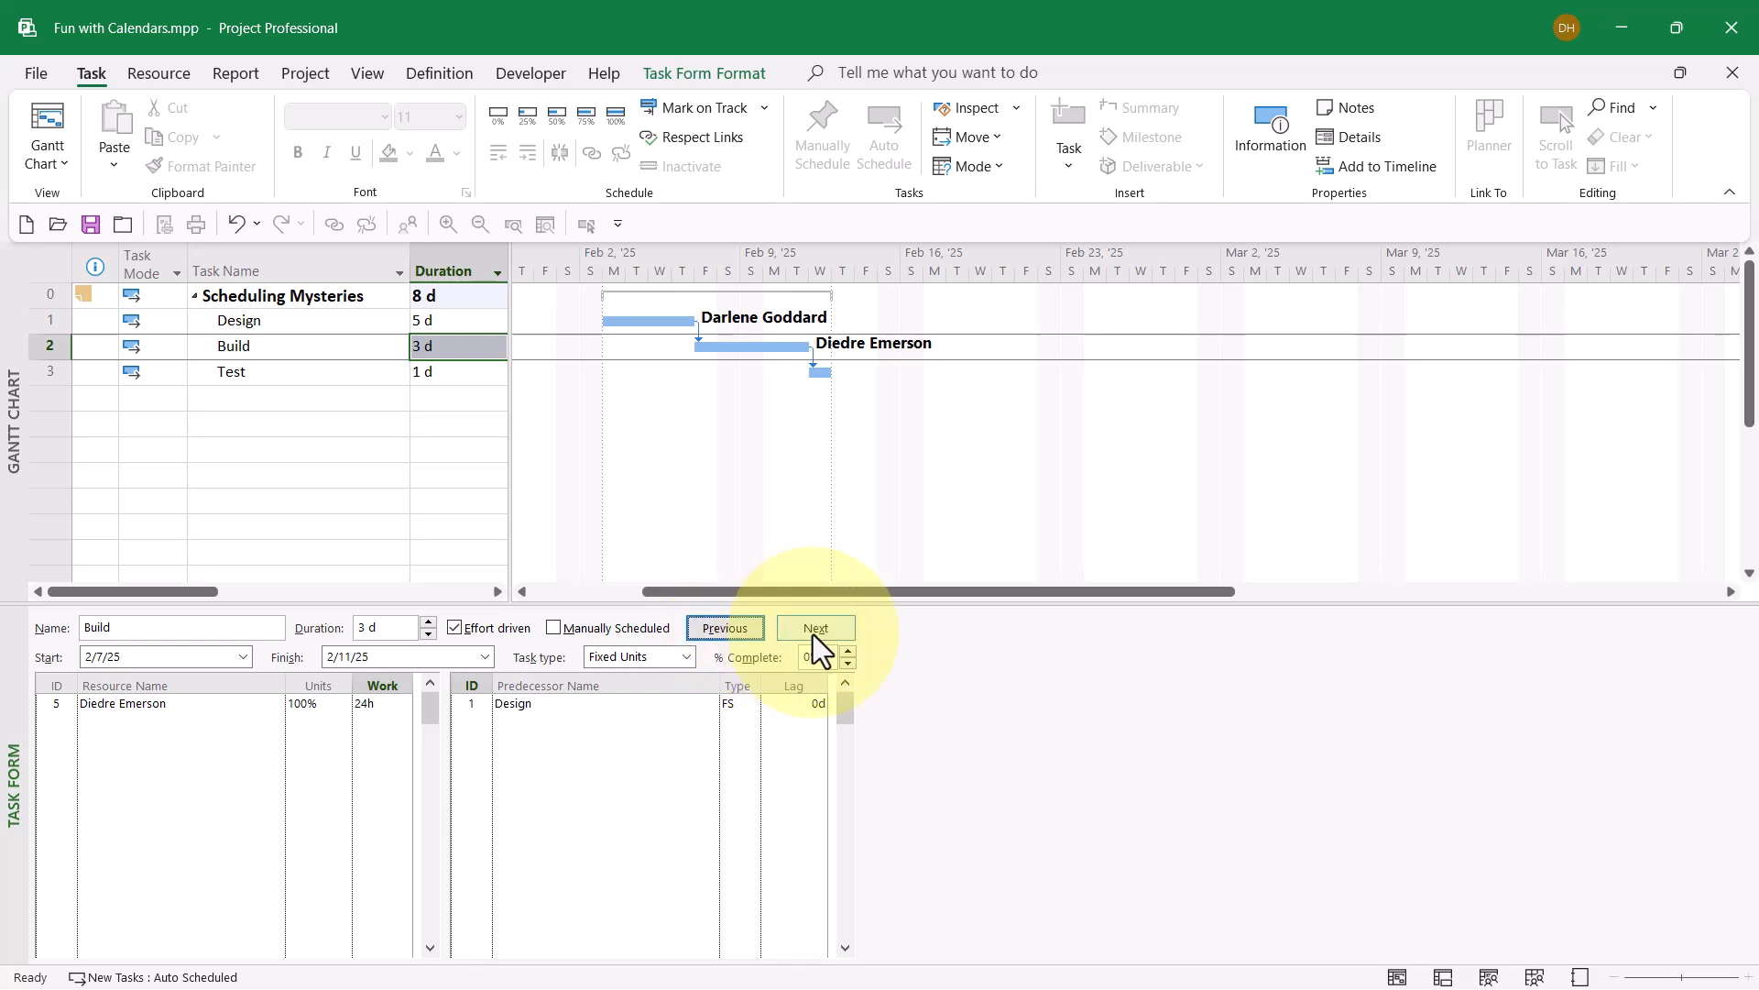
click(815, 627)
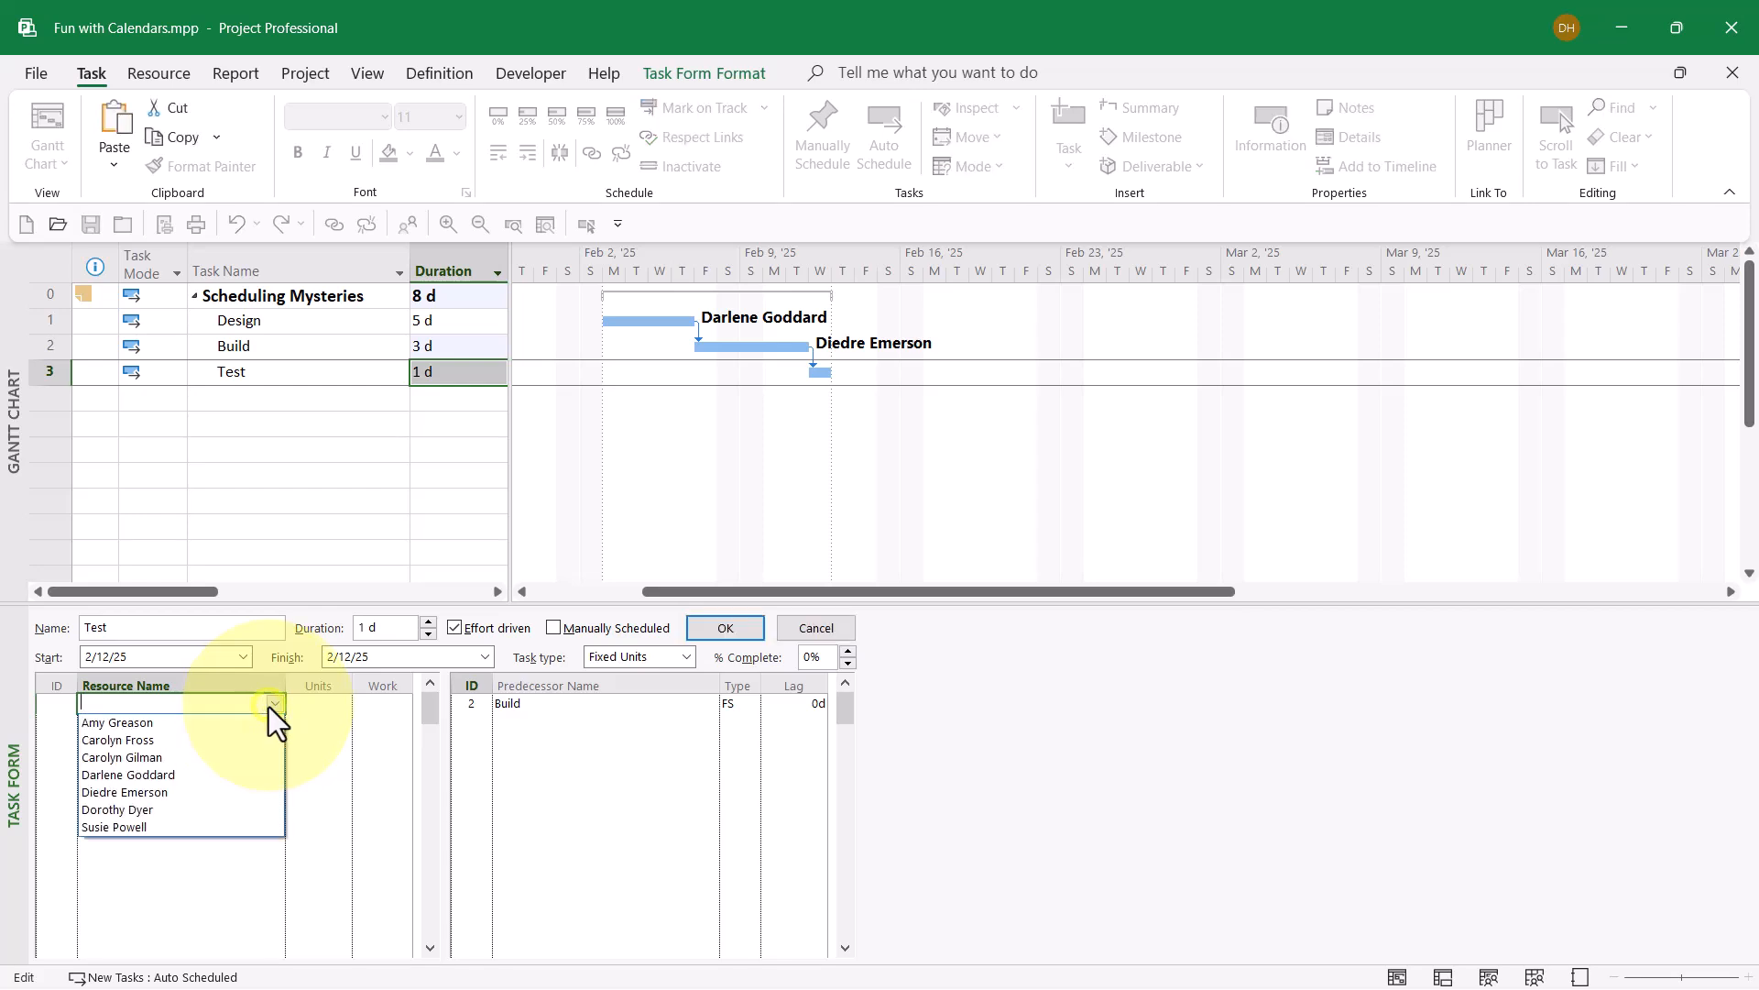
click(116, 809)
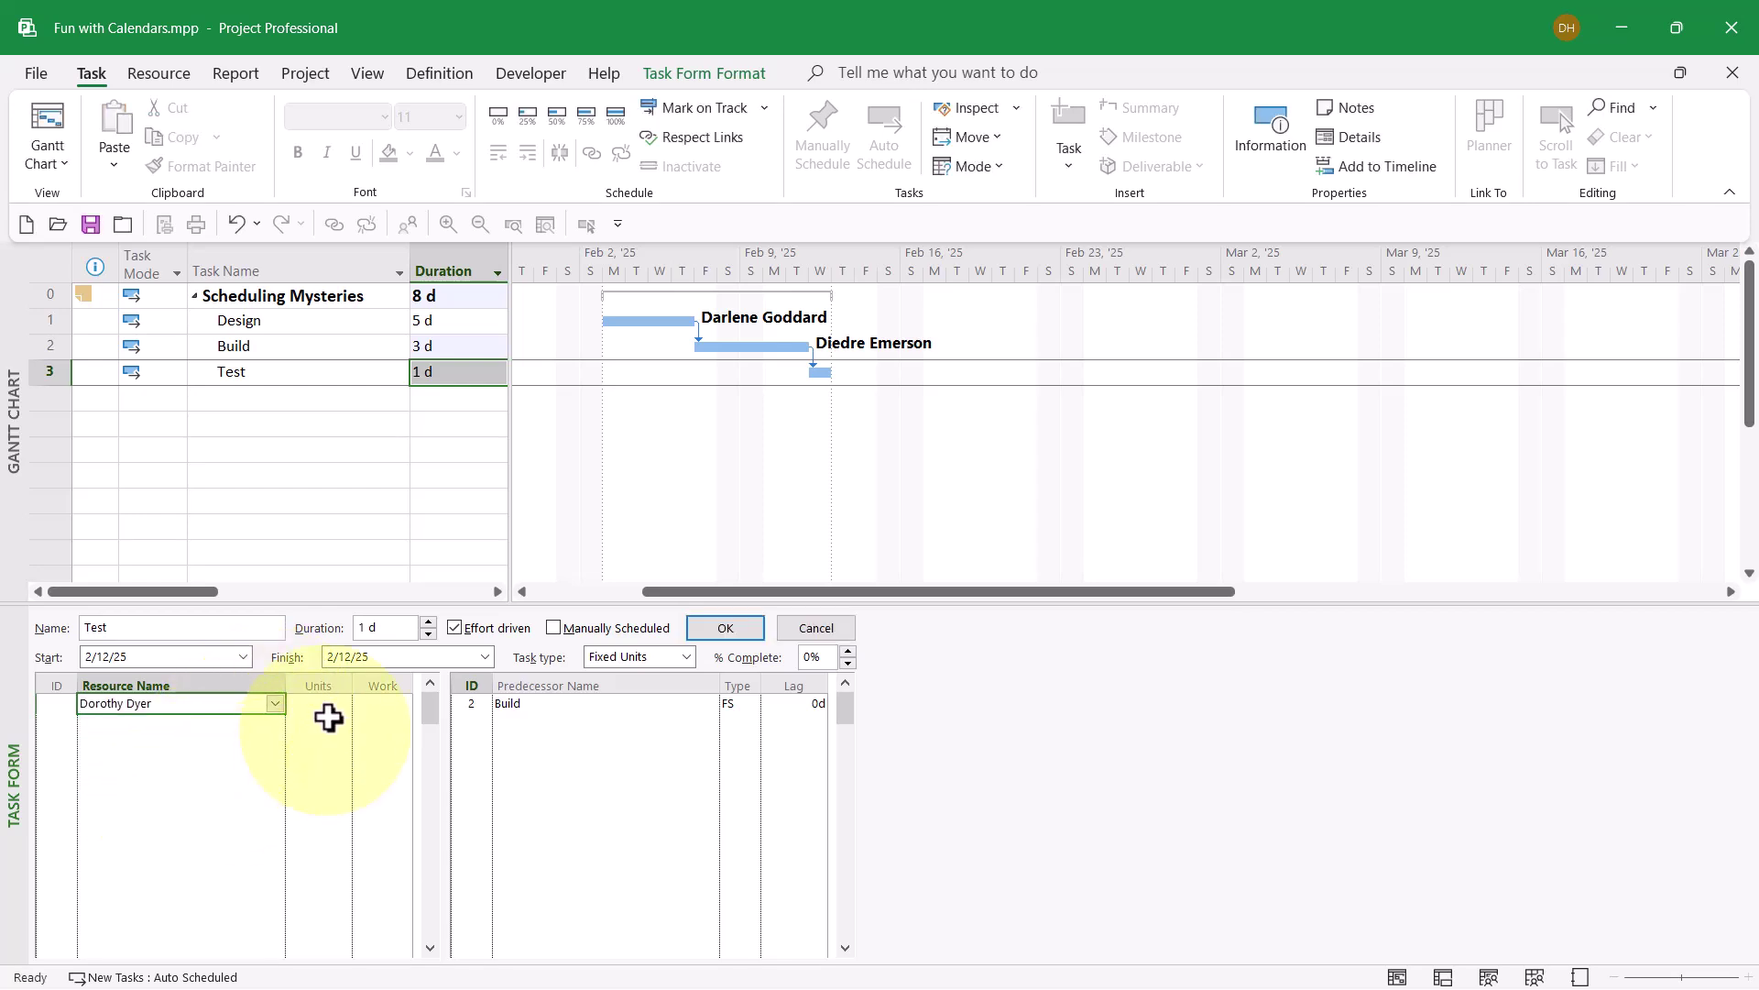
click(318, 703)
text(16)
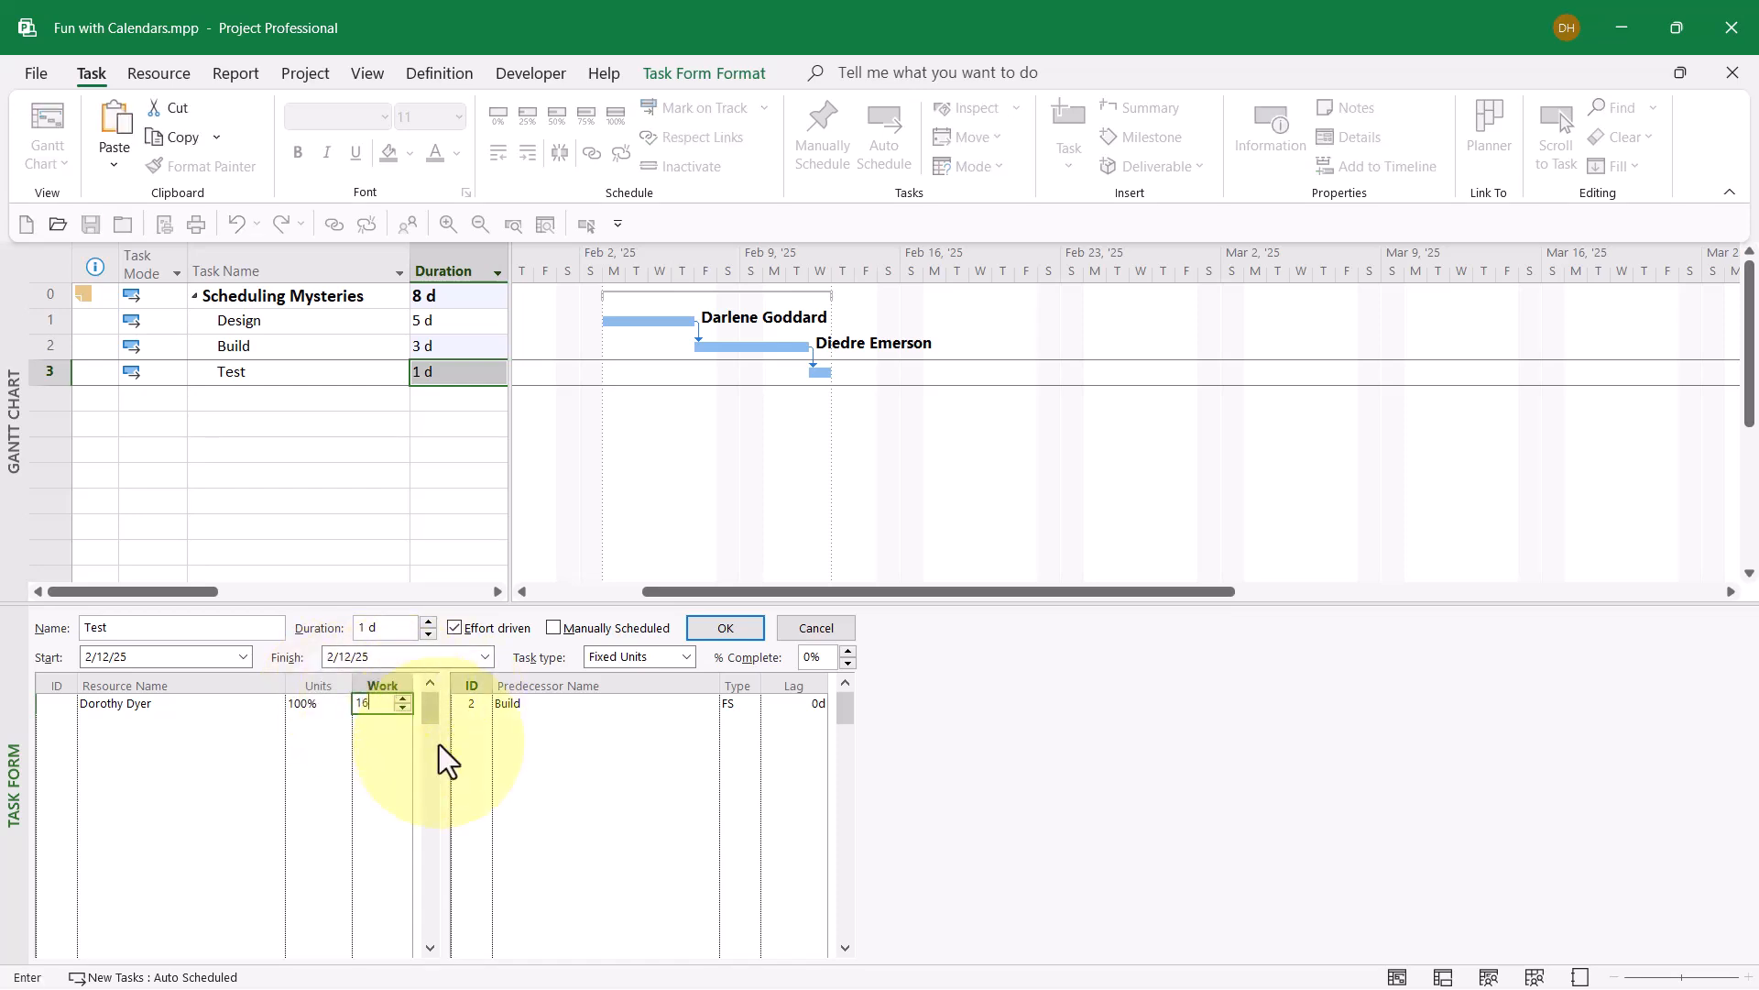
click(725, 627)
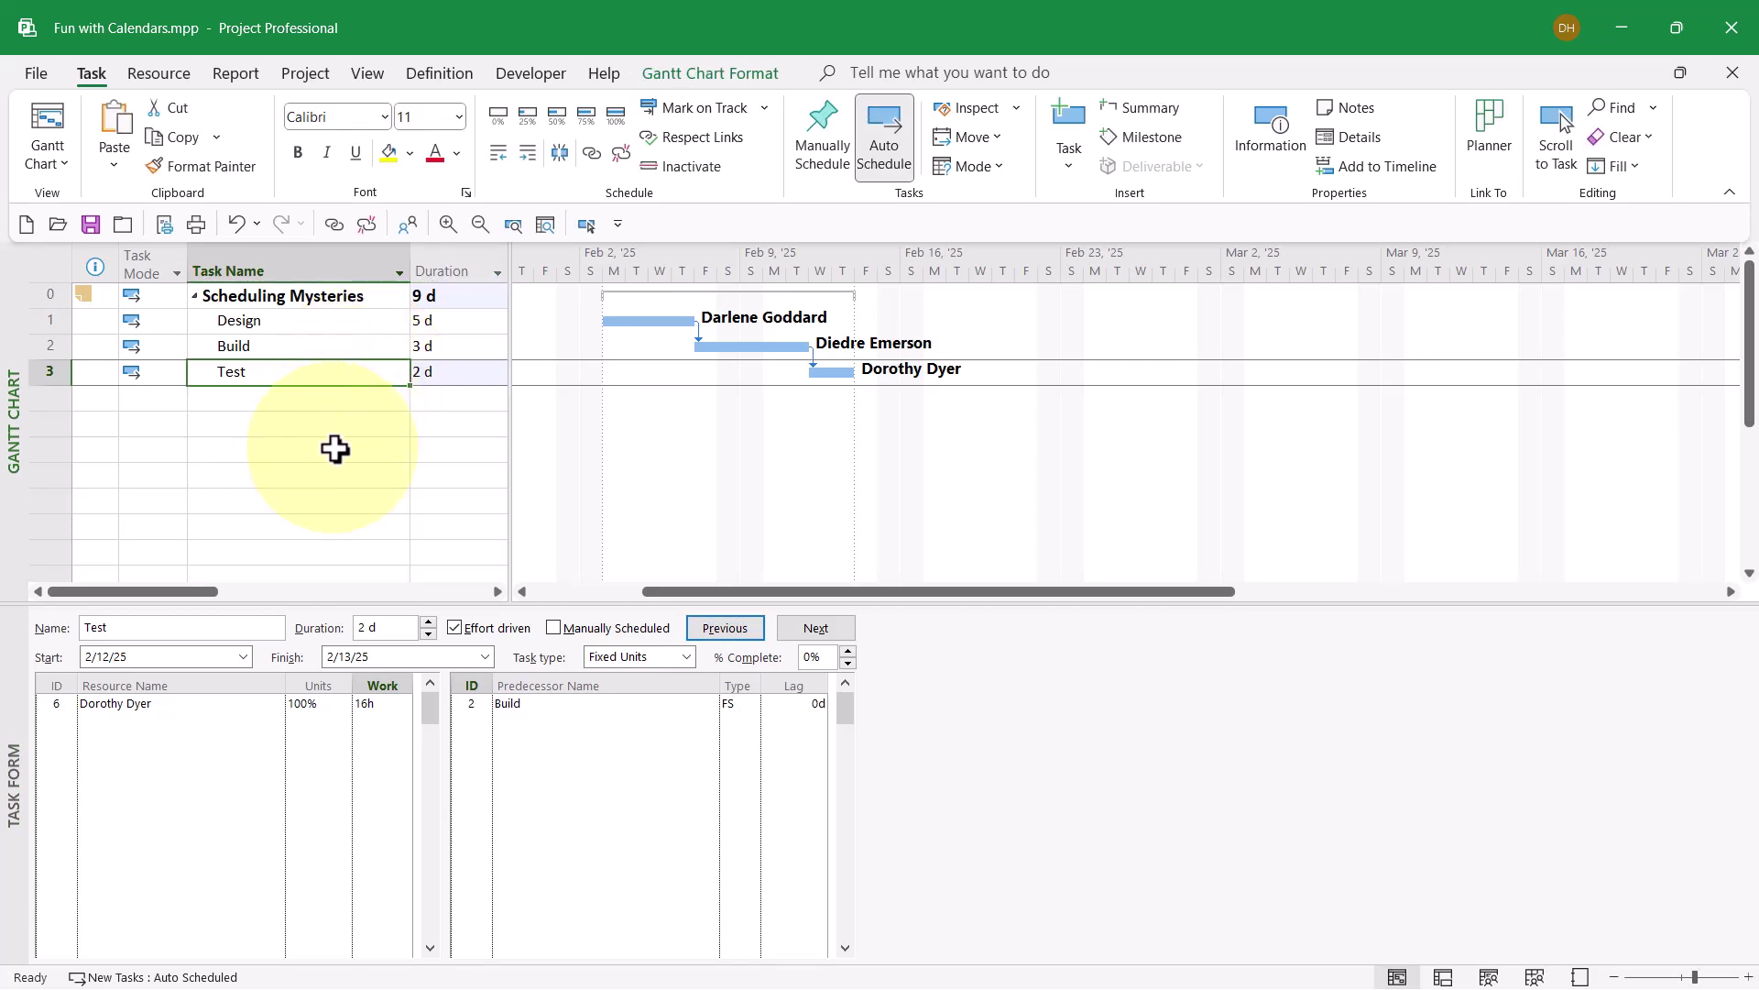
mouse_move(315, 398)
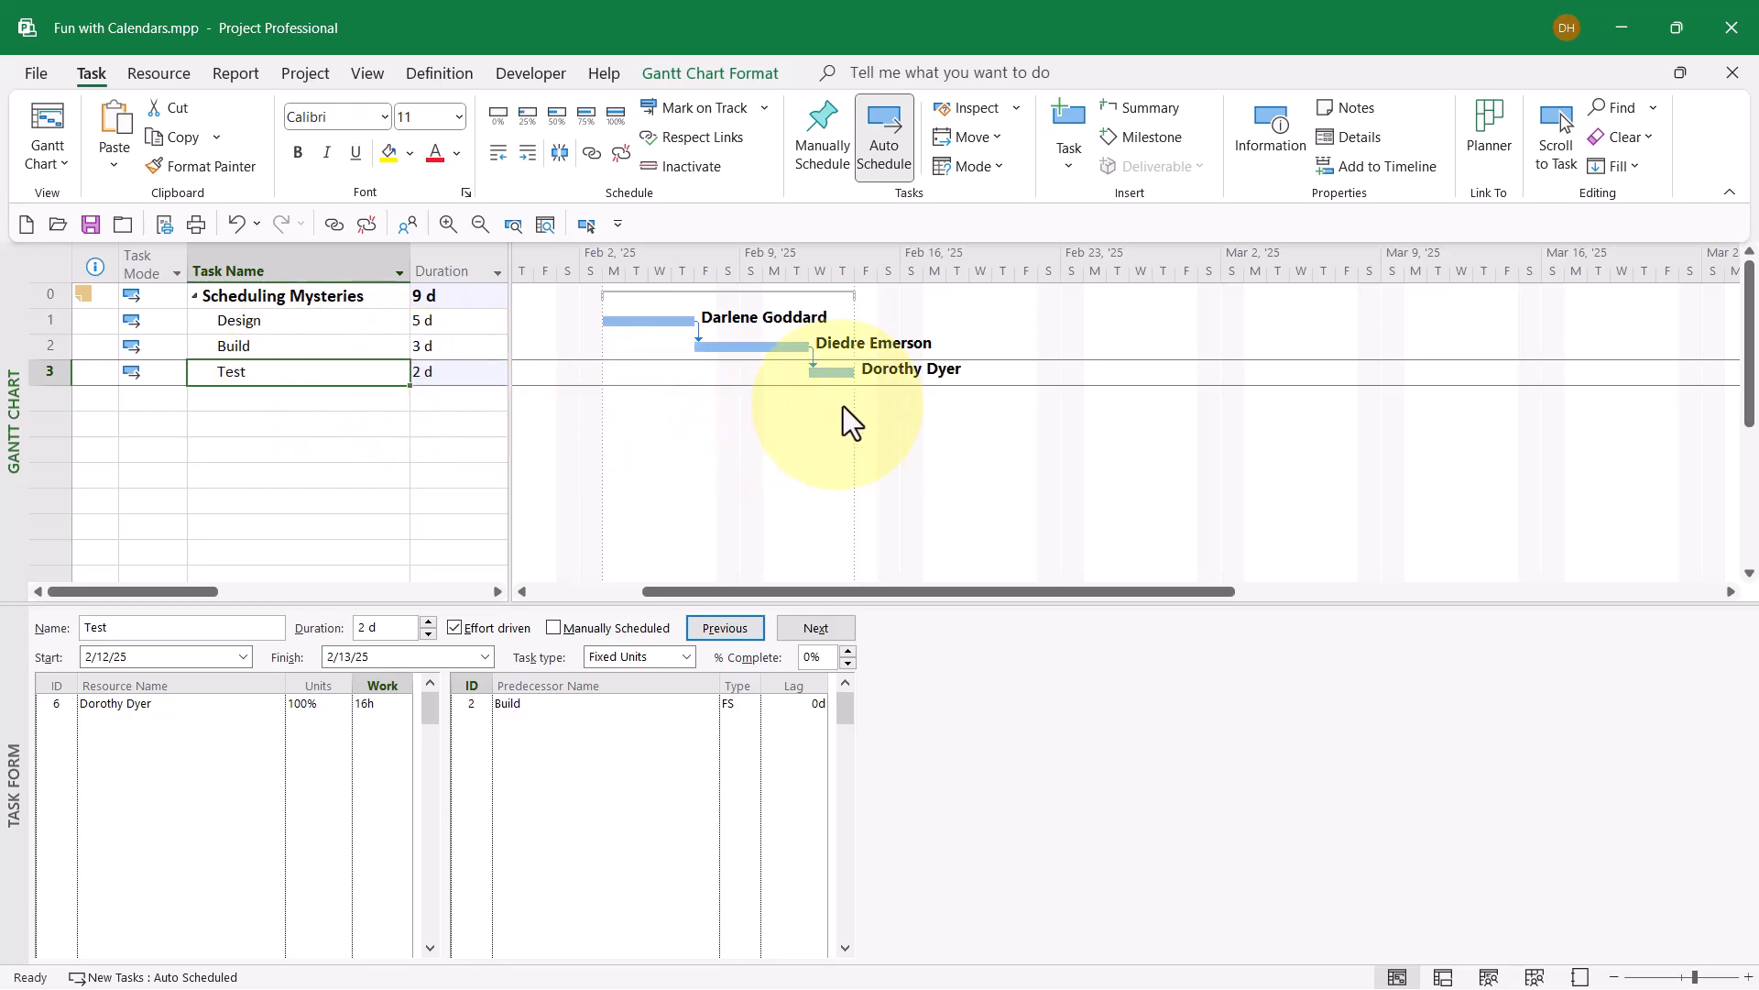
mouse_move(942, 407)
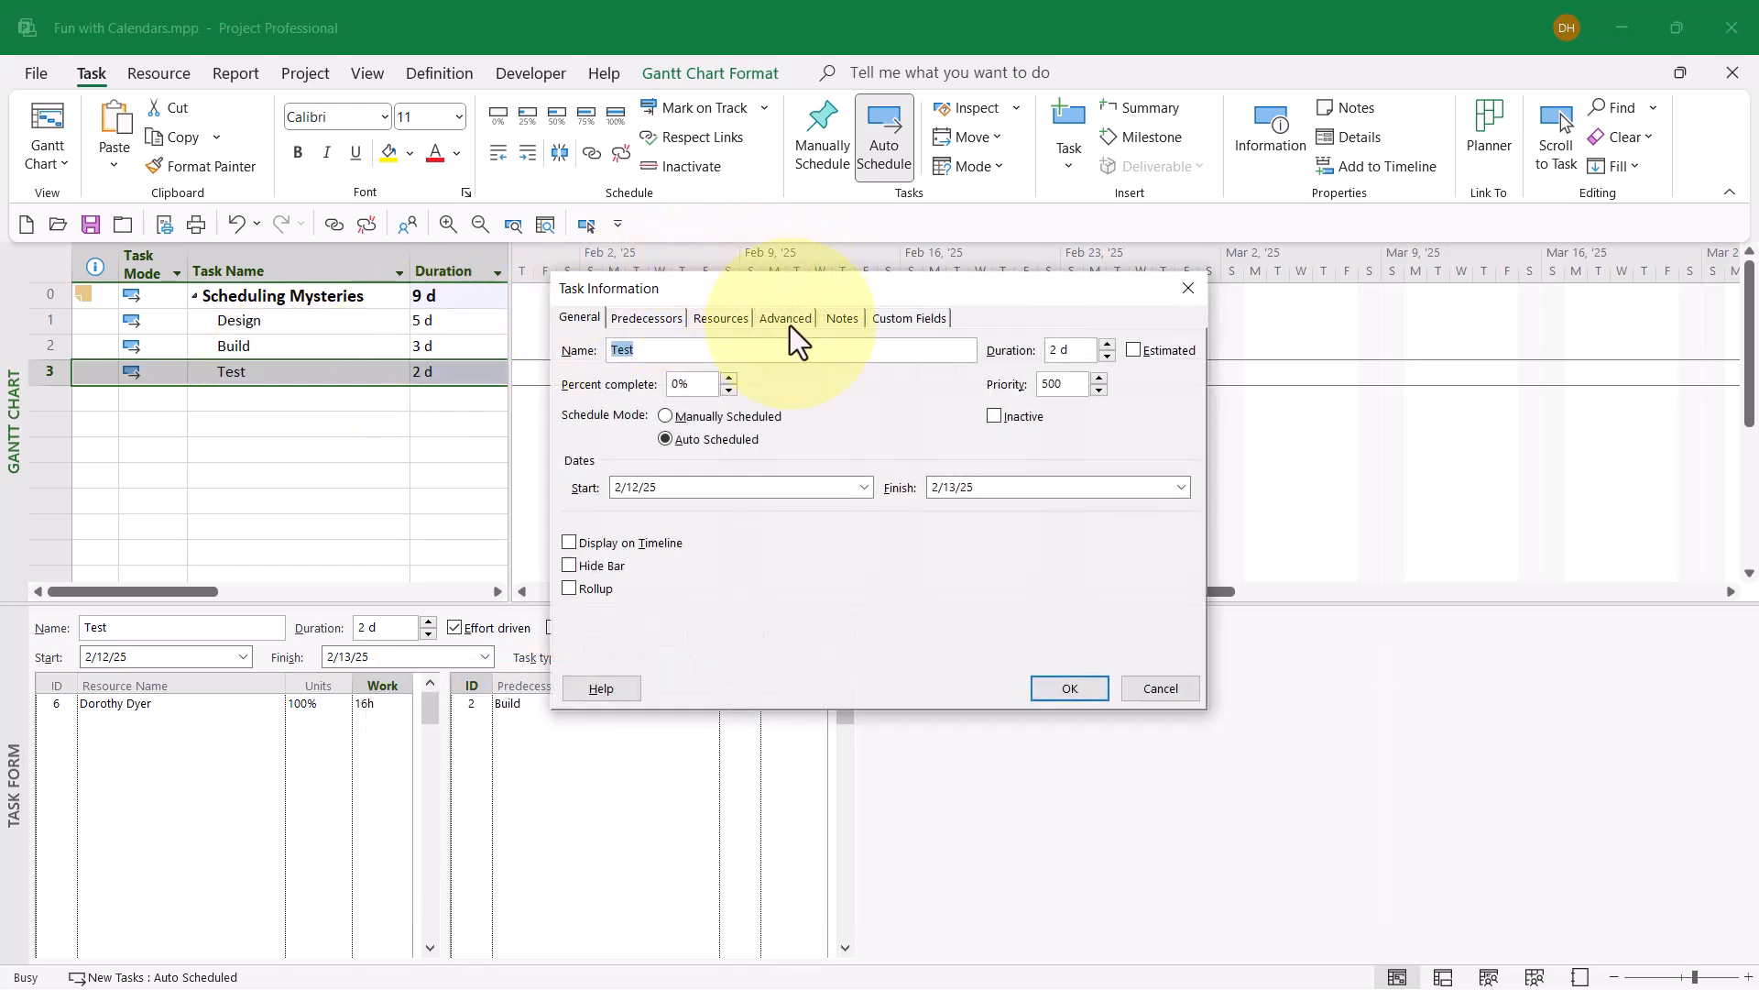
On Test's Advanced settings, choose the Weekend Work calendar and check ignore resource calendars
click(785, 318)
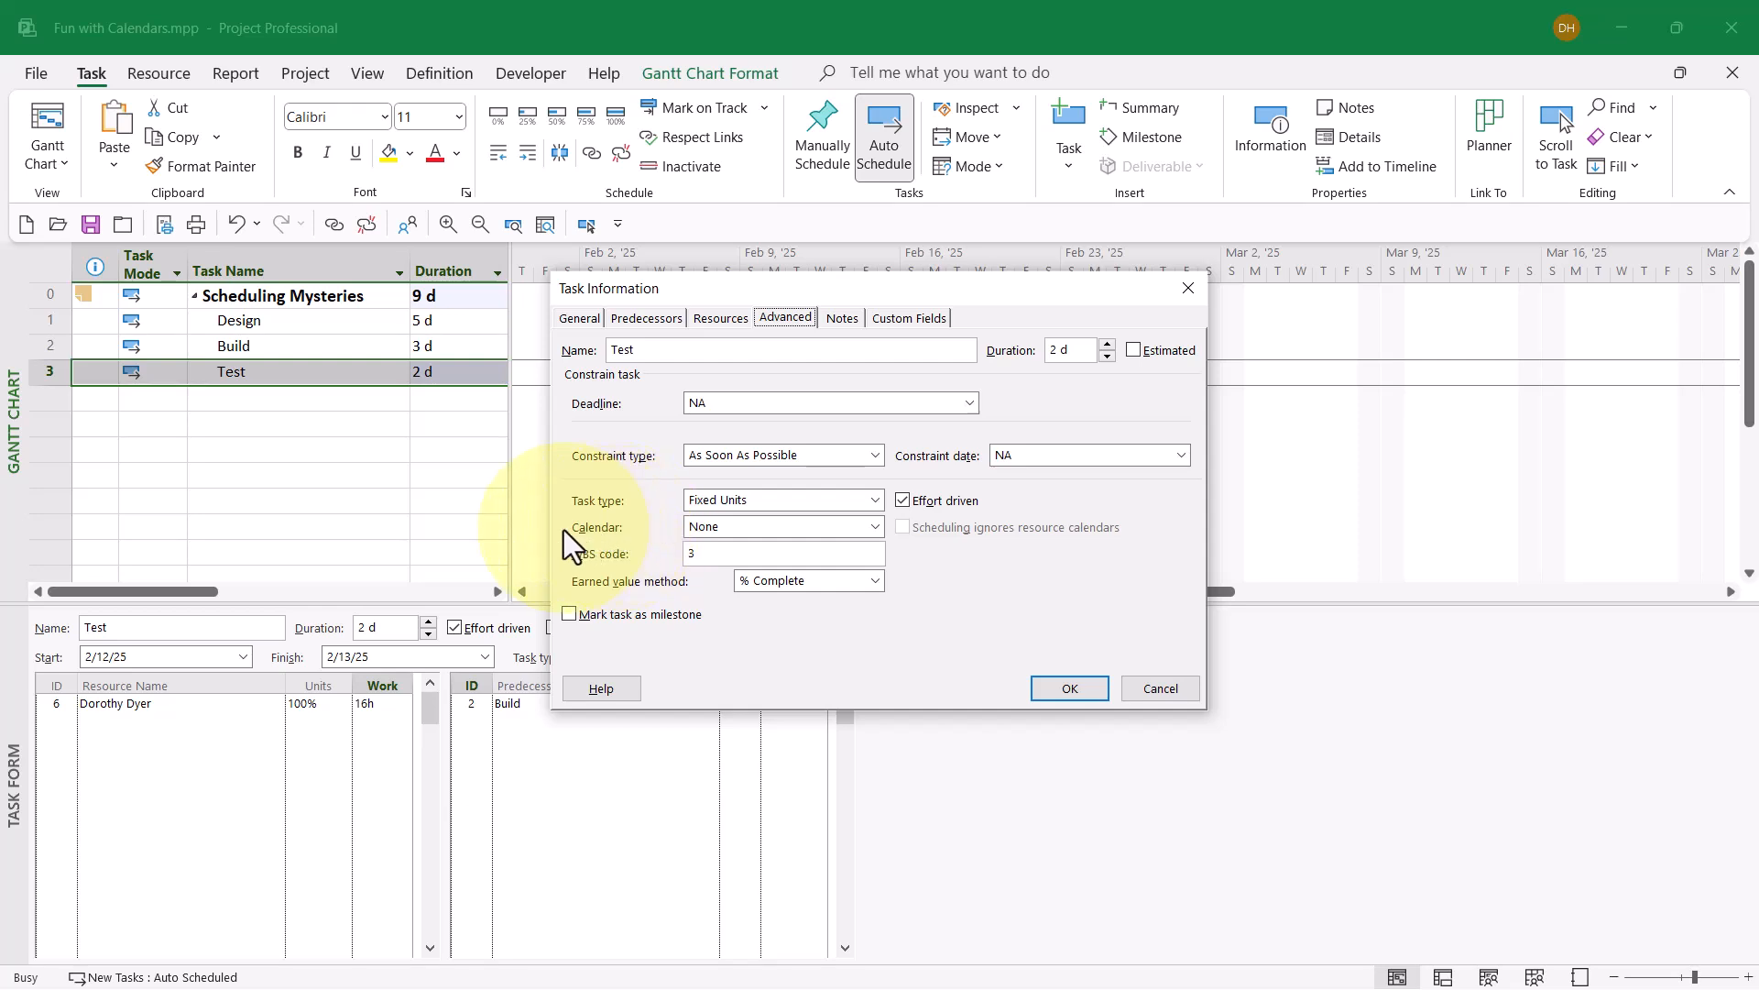
mouse_move(685, 549)
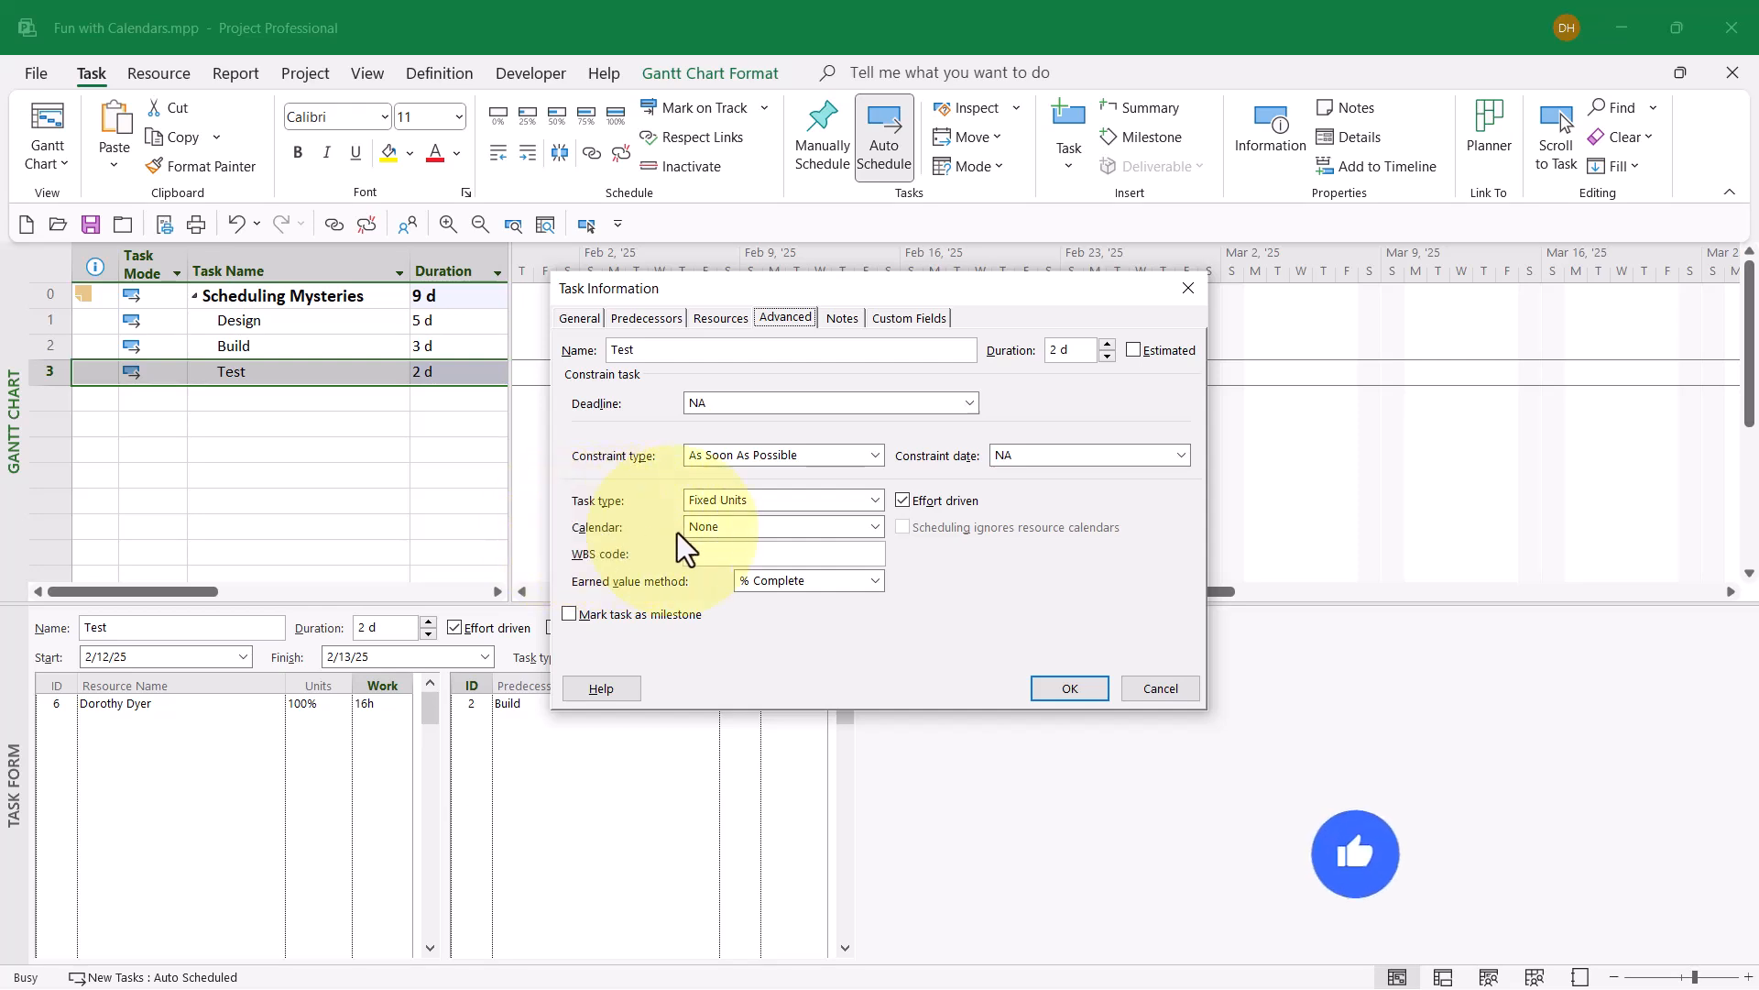
click(876, 526)
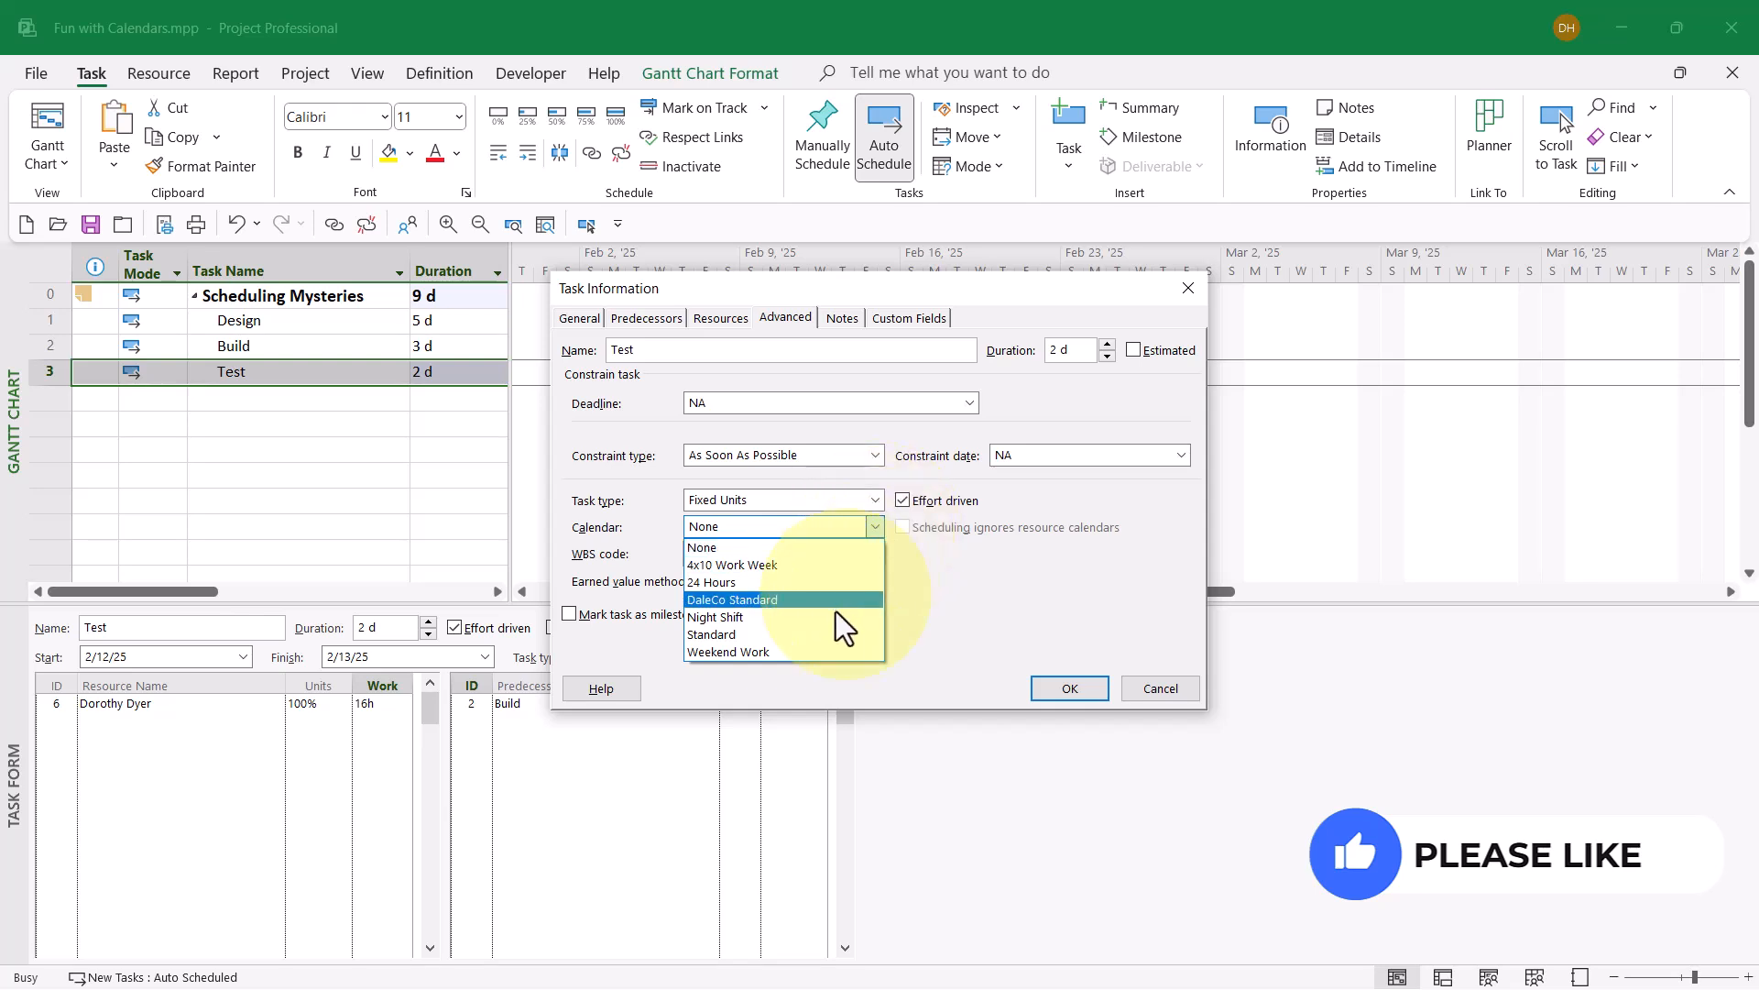
click(729, 651)
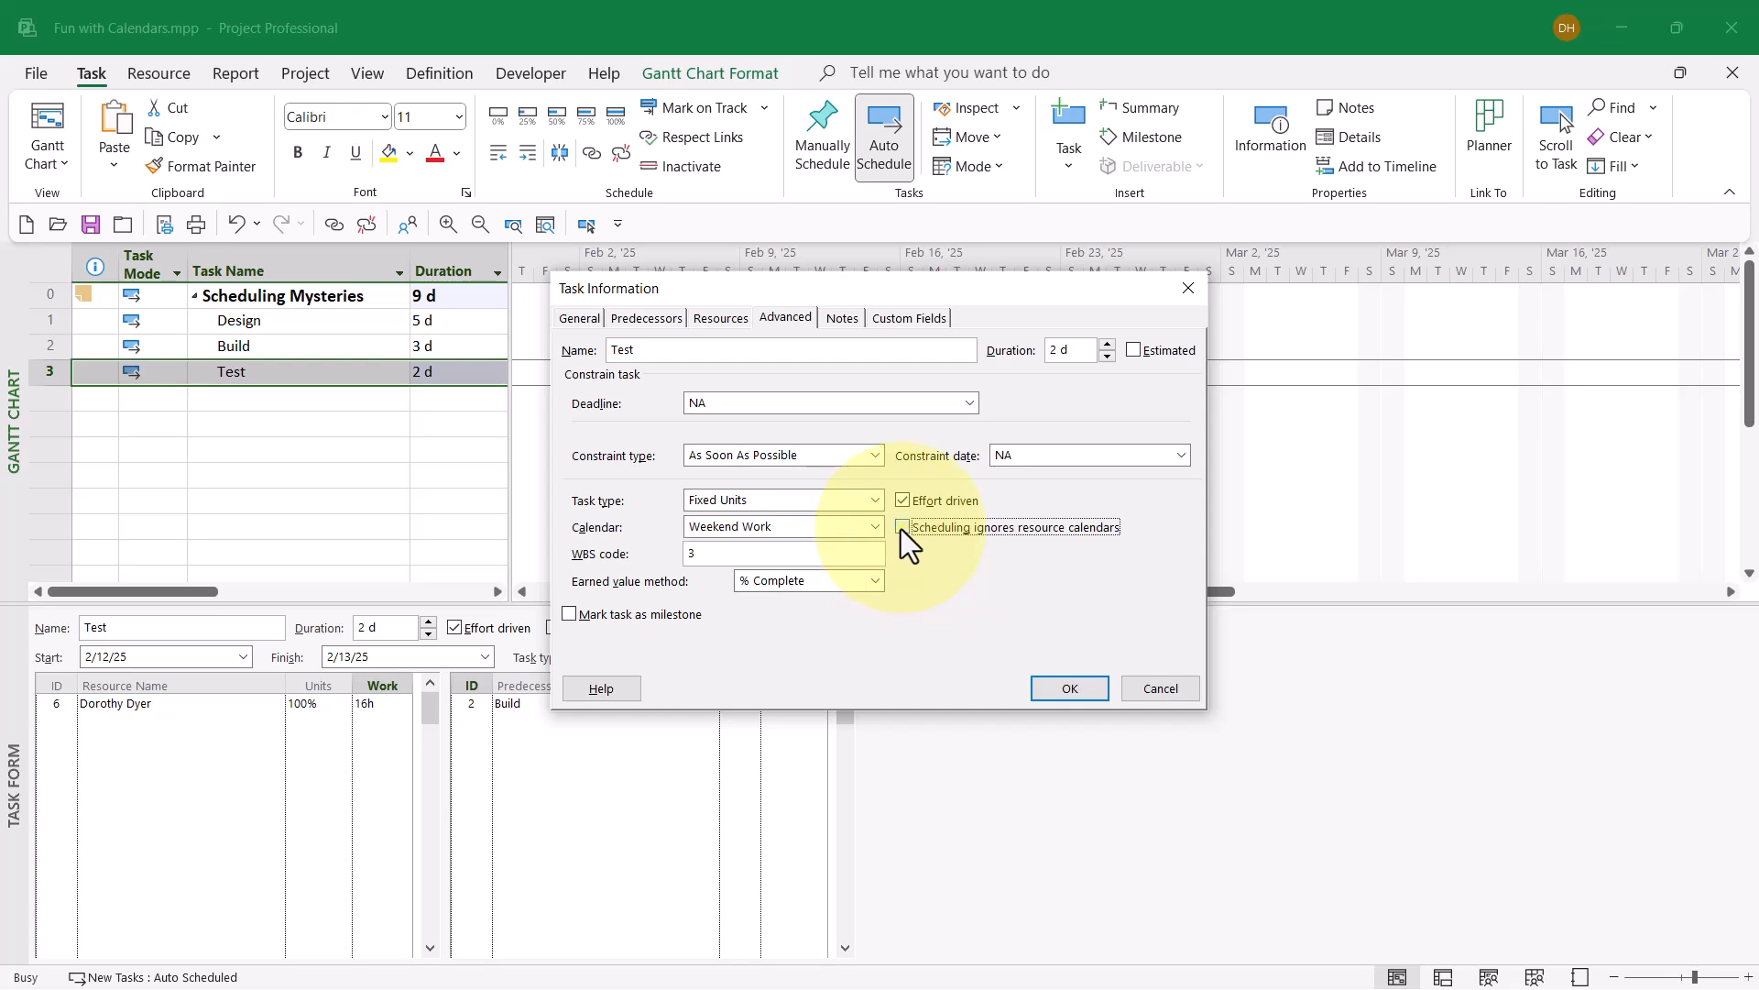
click(904, 528)
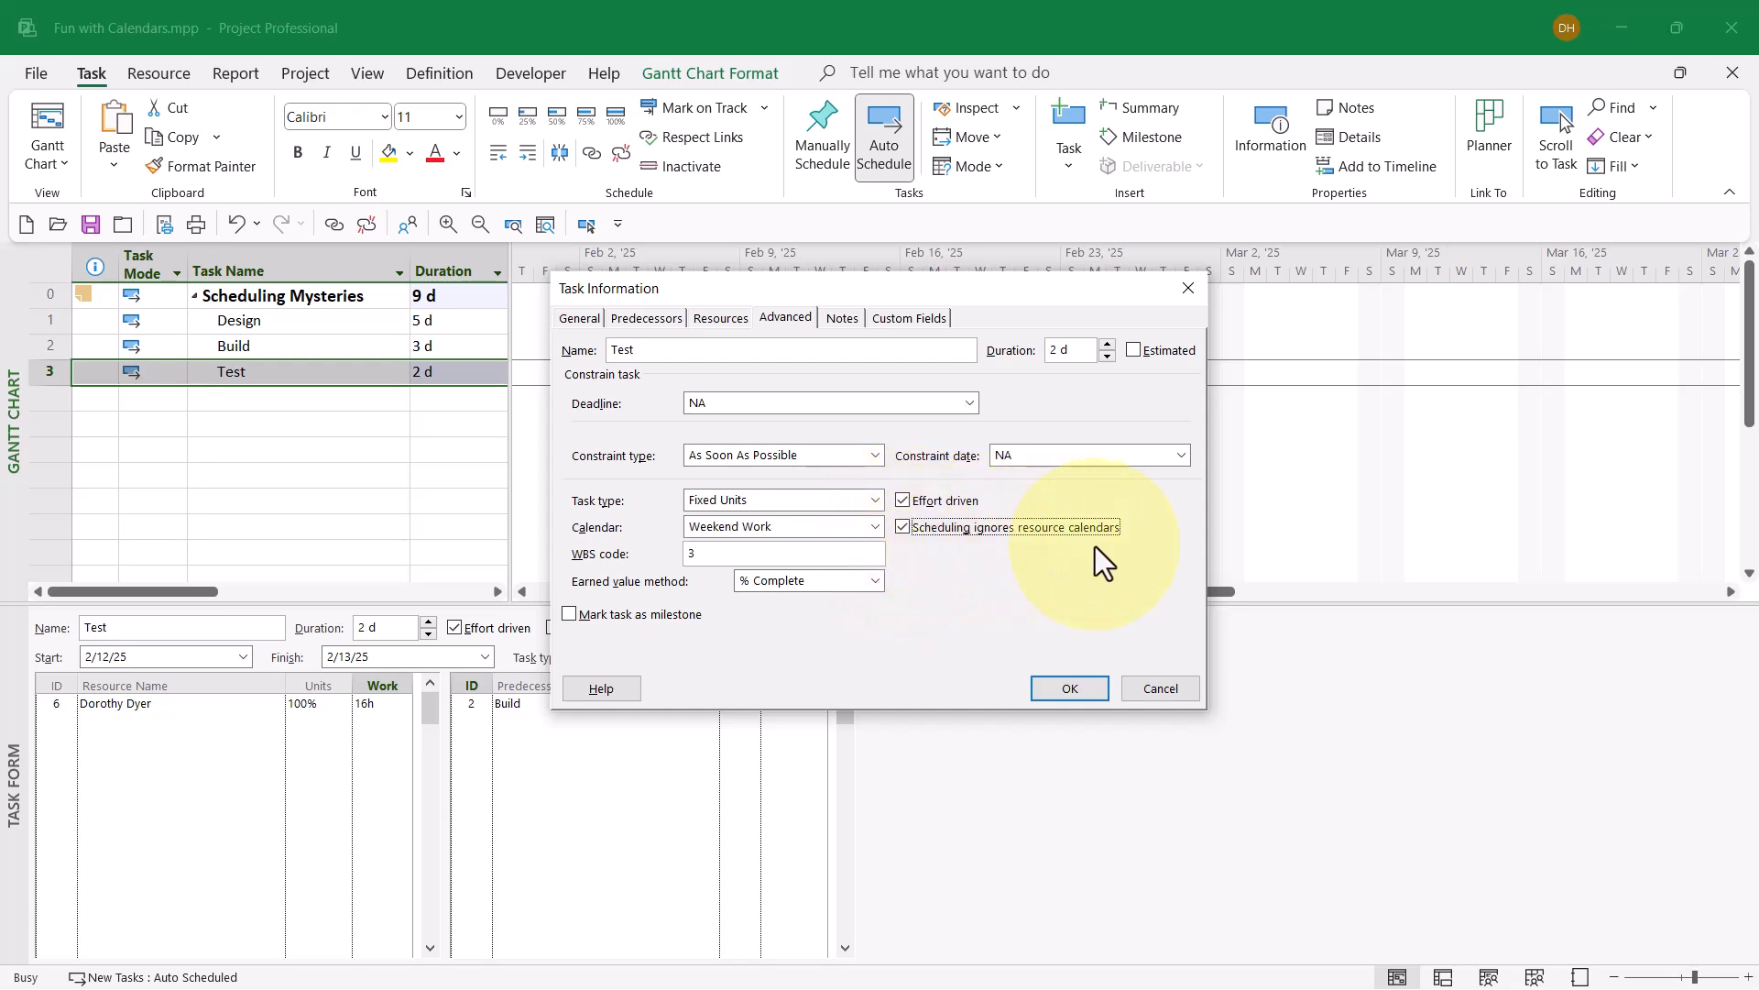
mouse_move(896, 550)
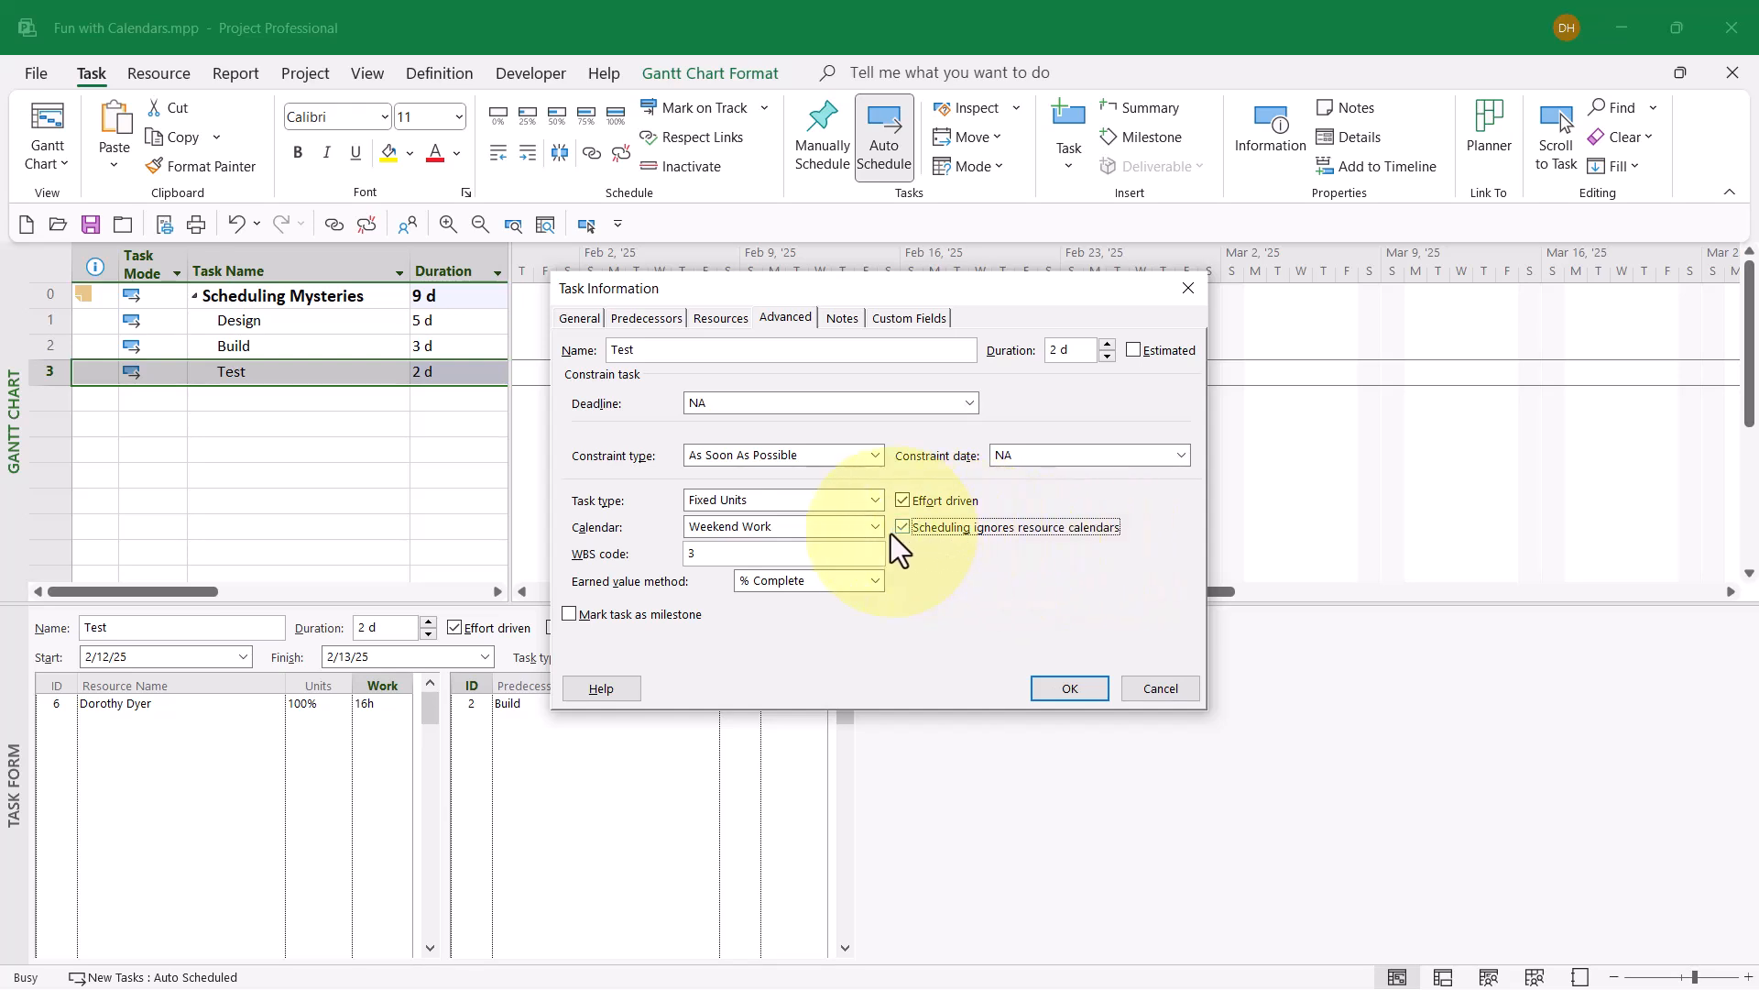
mouse_move(1078, 549)
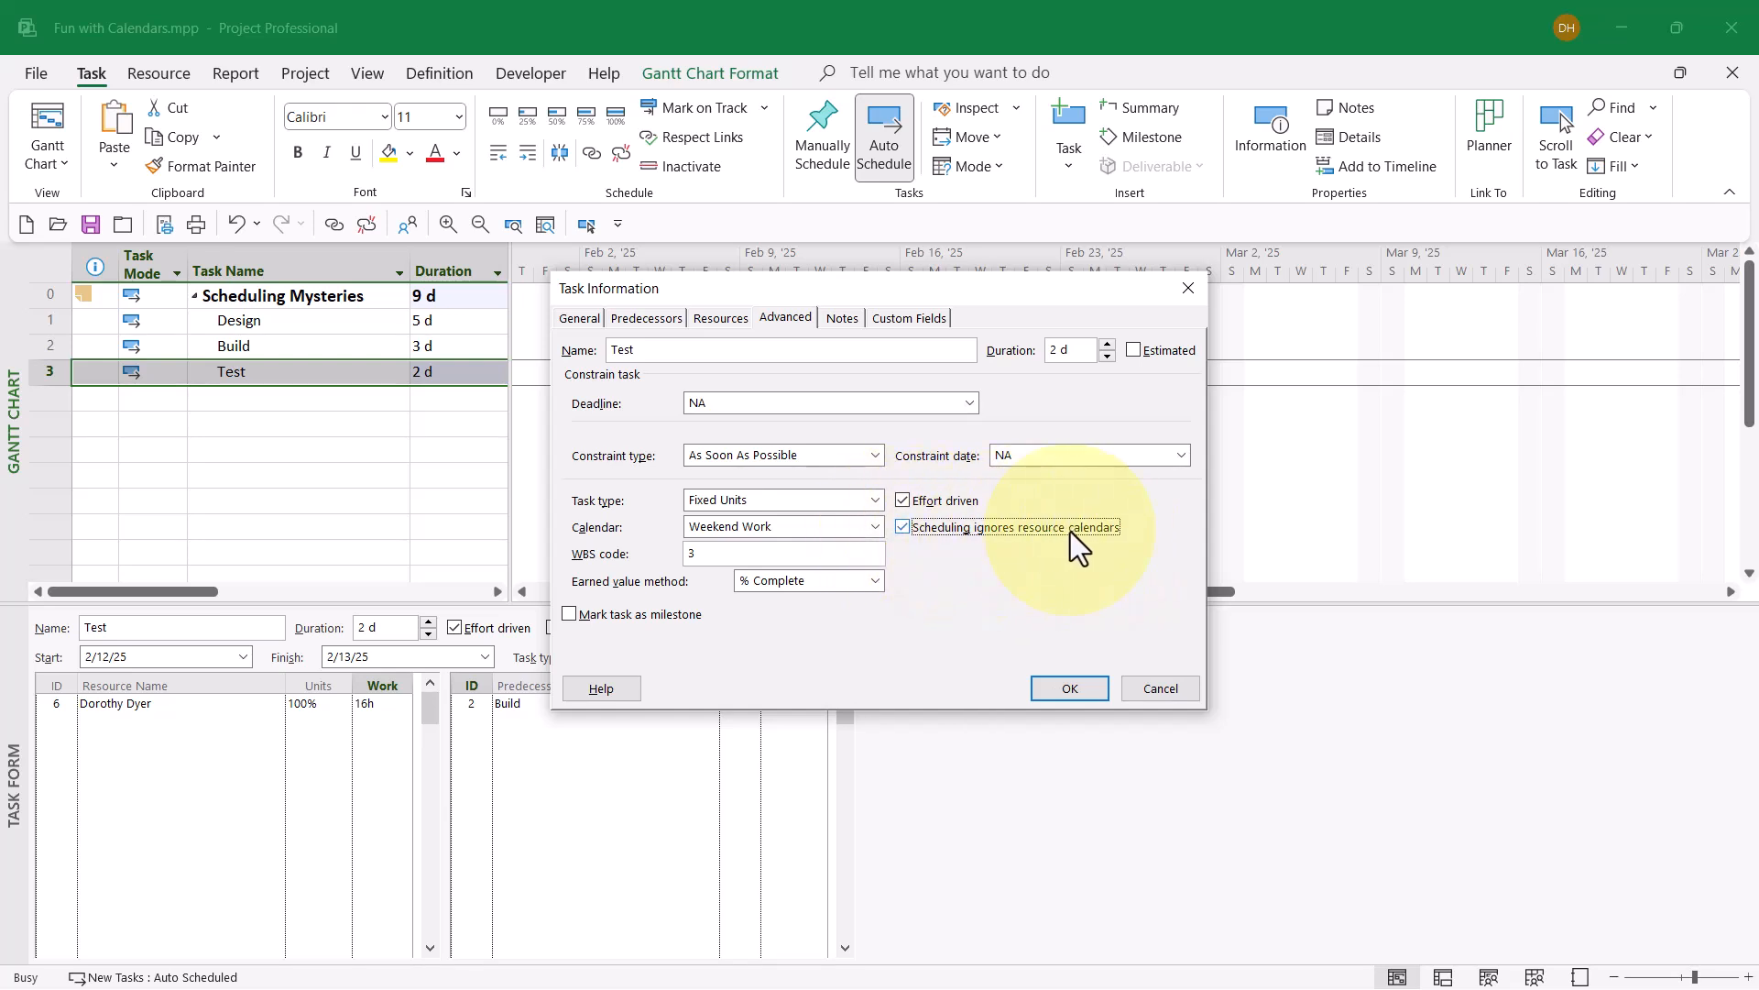
mouse_move(920, 572)
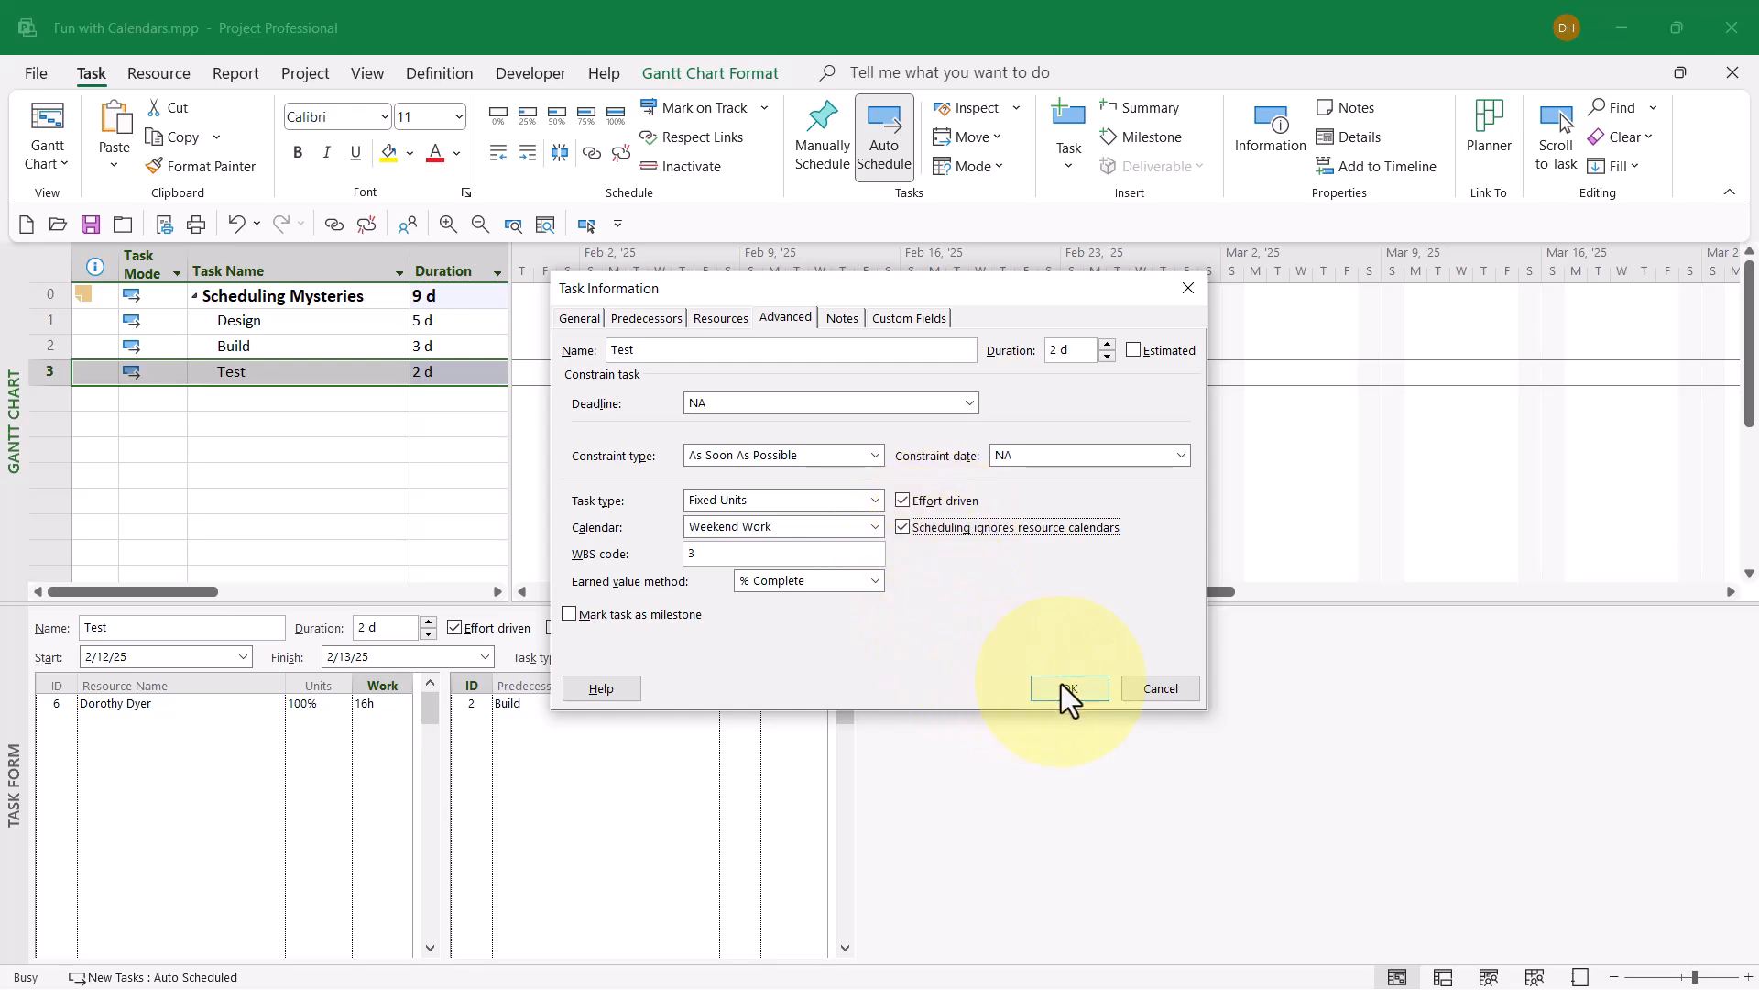
Confirm the Weekend Work calendar so Test moves to Feb 15–16, then select Build
click(1065, 688)
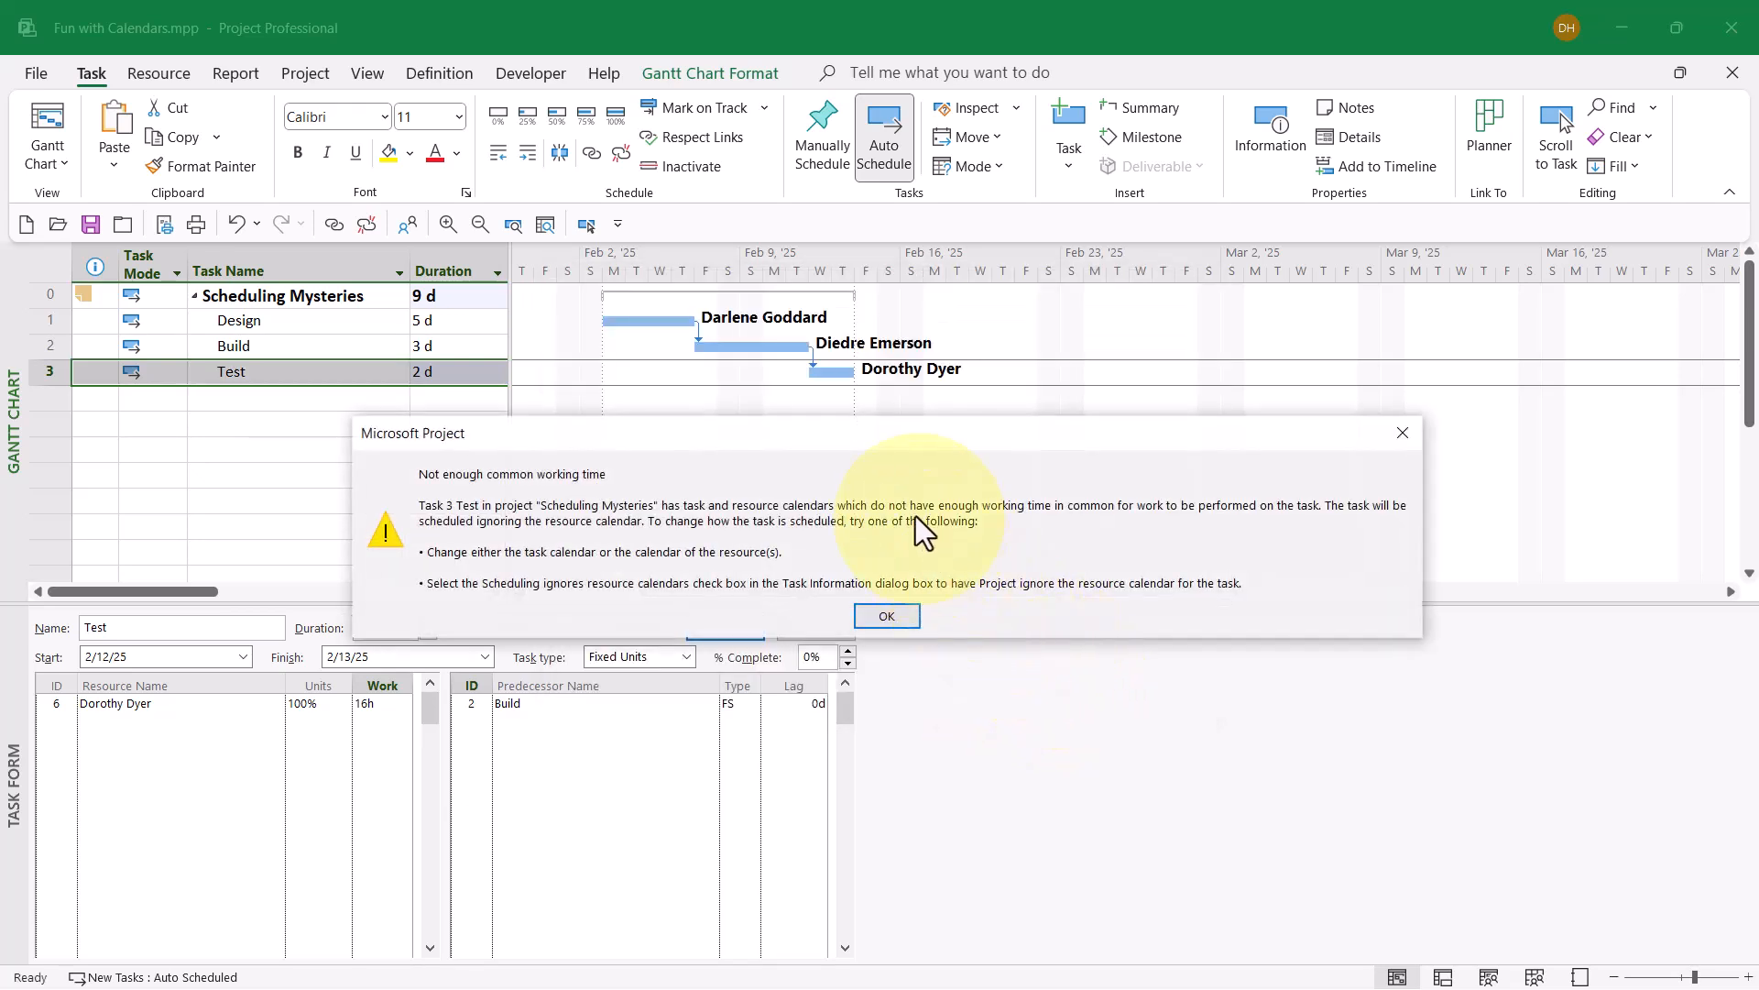
mouse_move(936, 495)
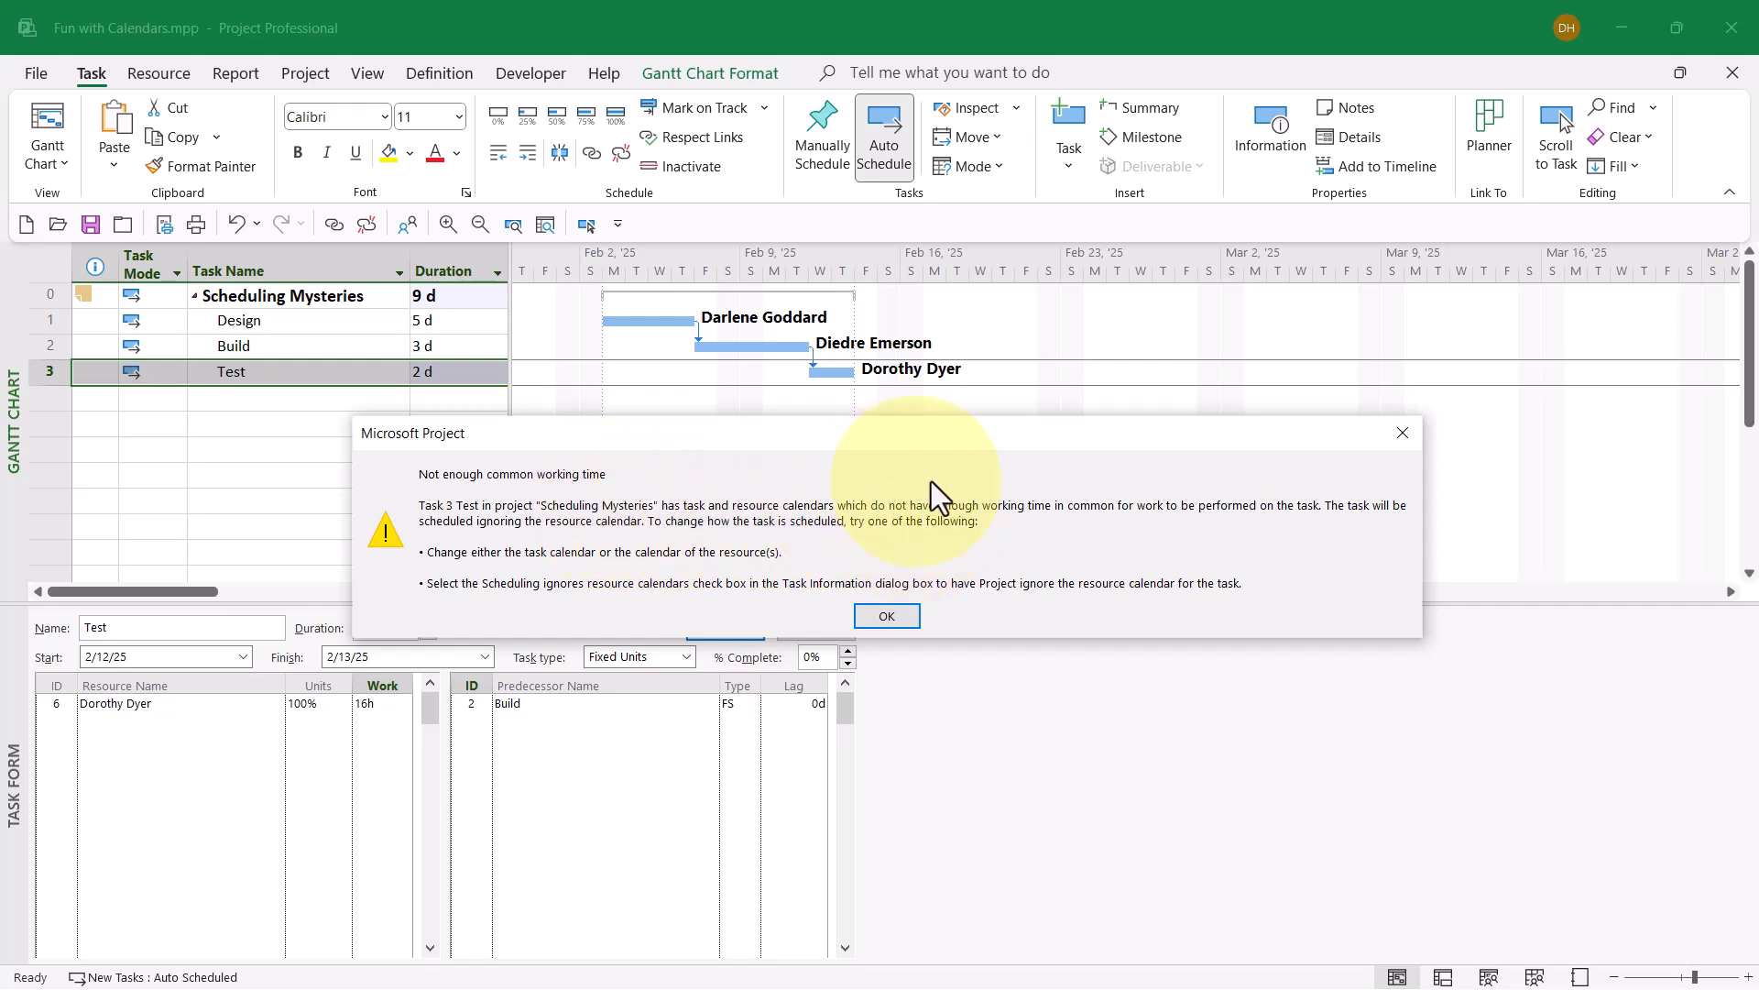
mouse_move(1096, 745)
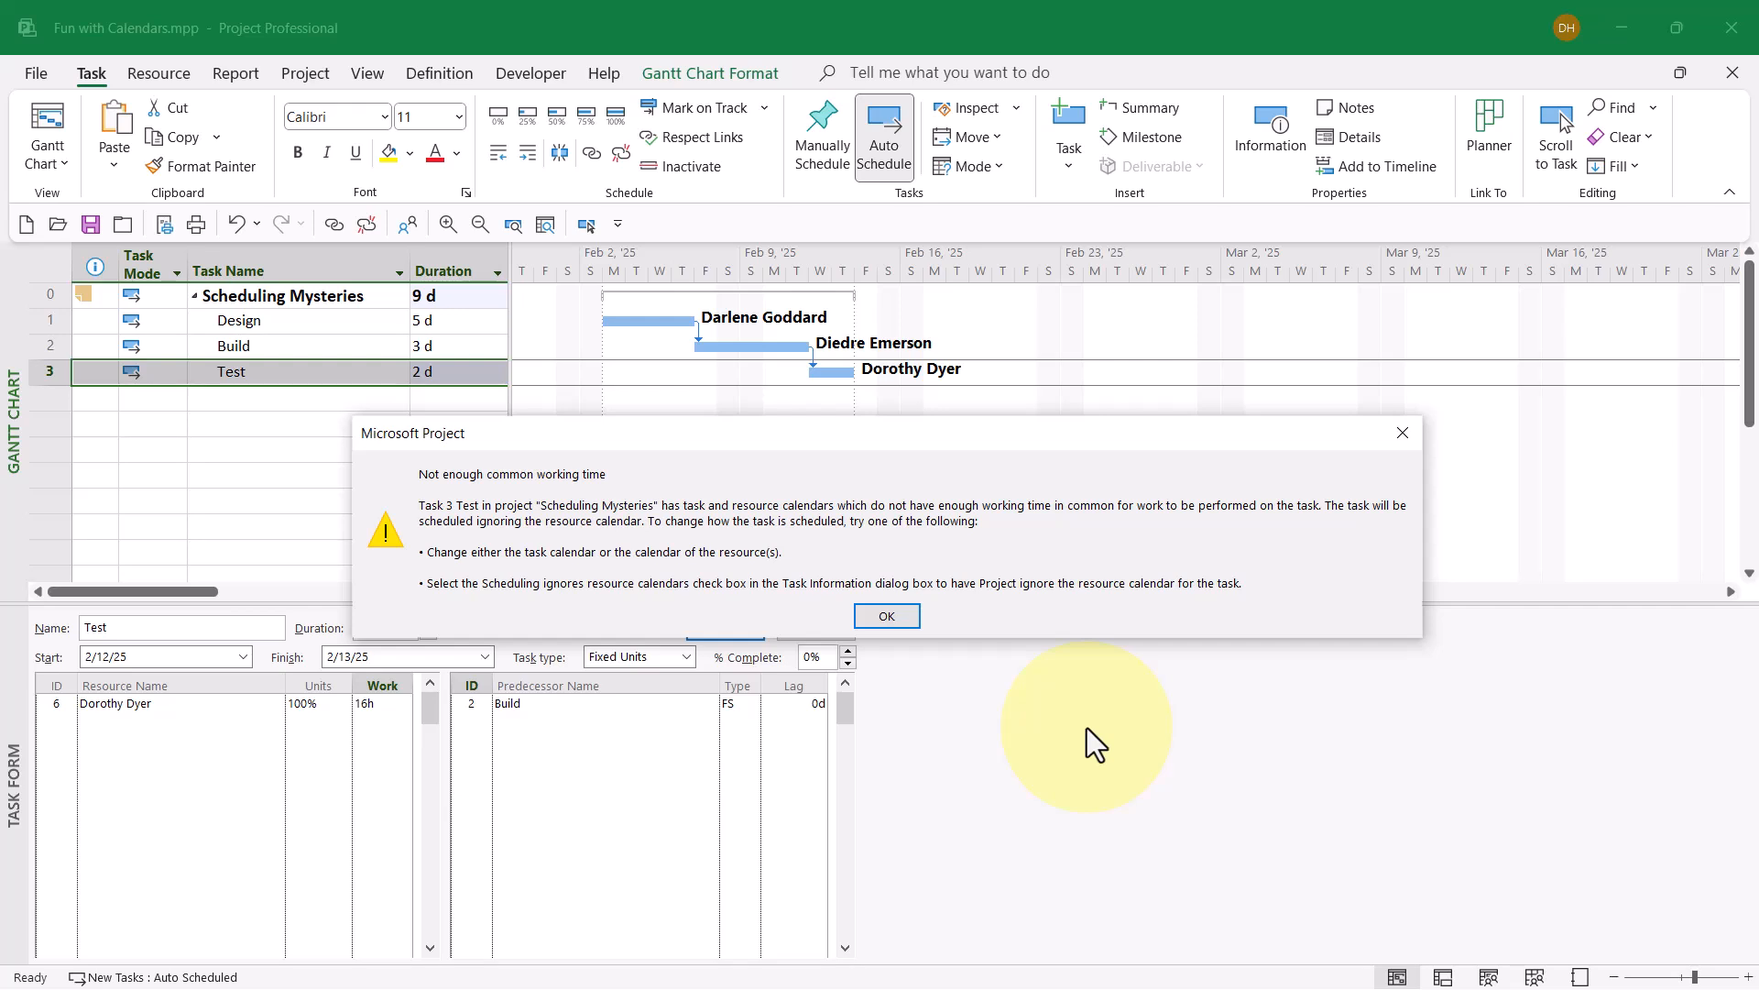
mouse_move(1004, 679)
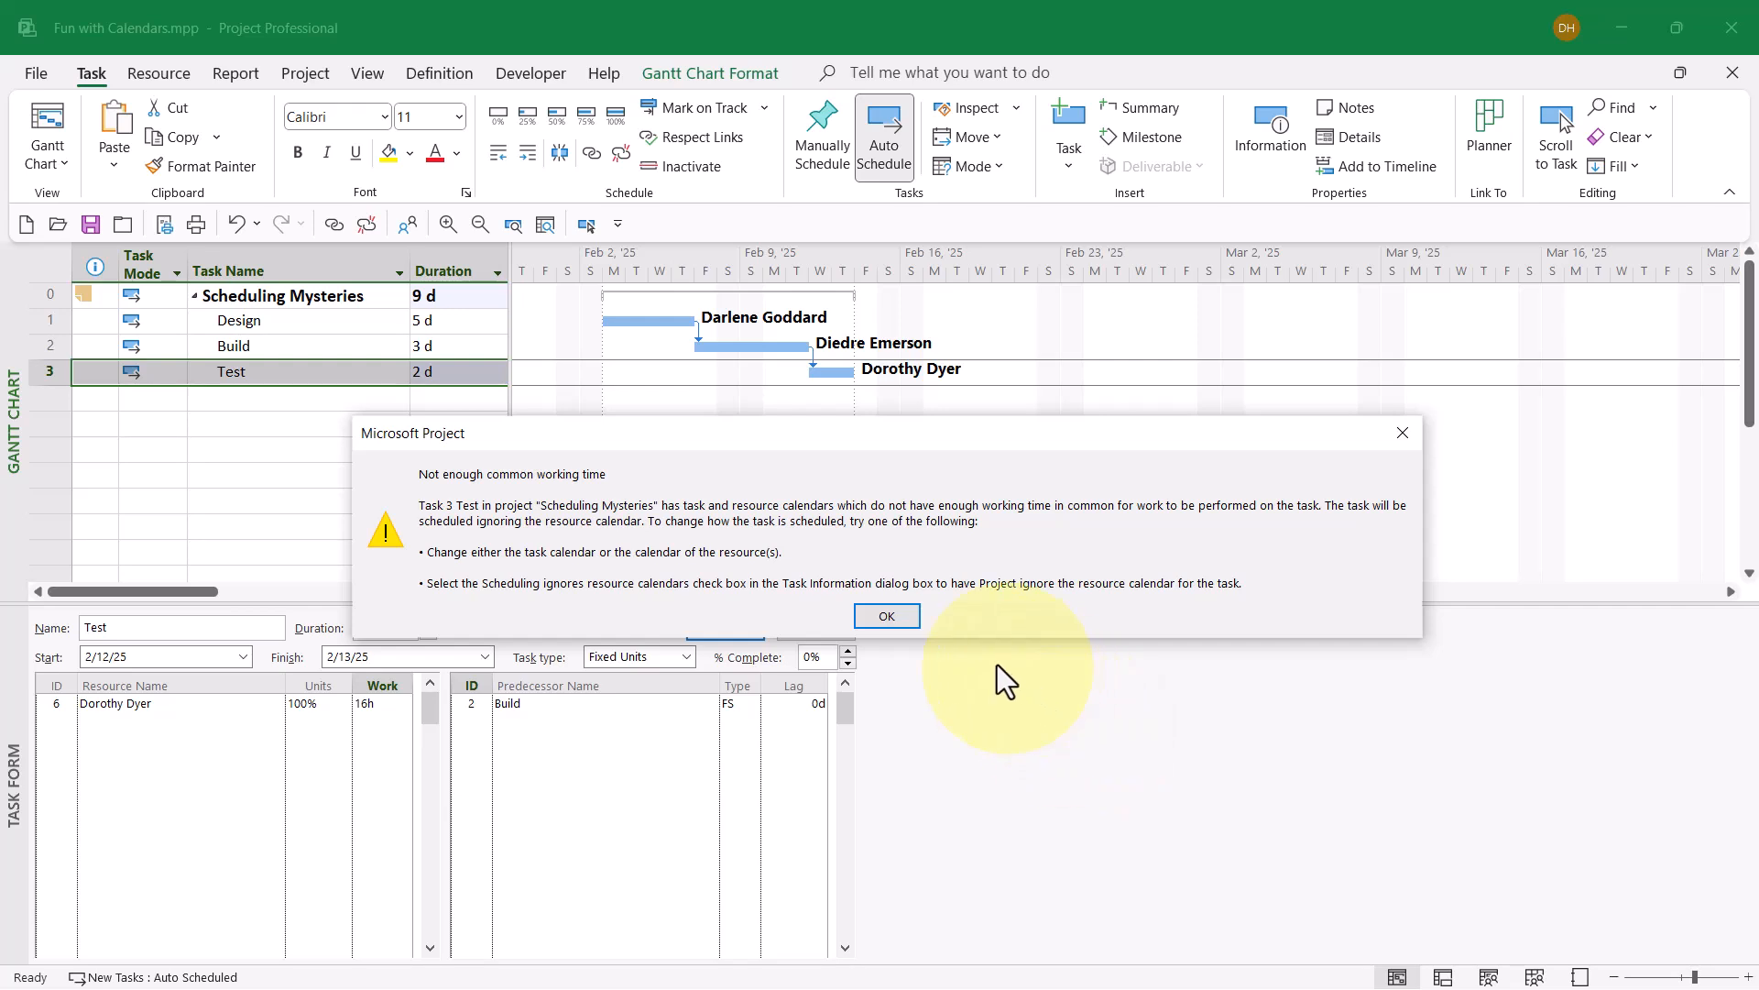
mouse_move(885, 616)
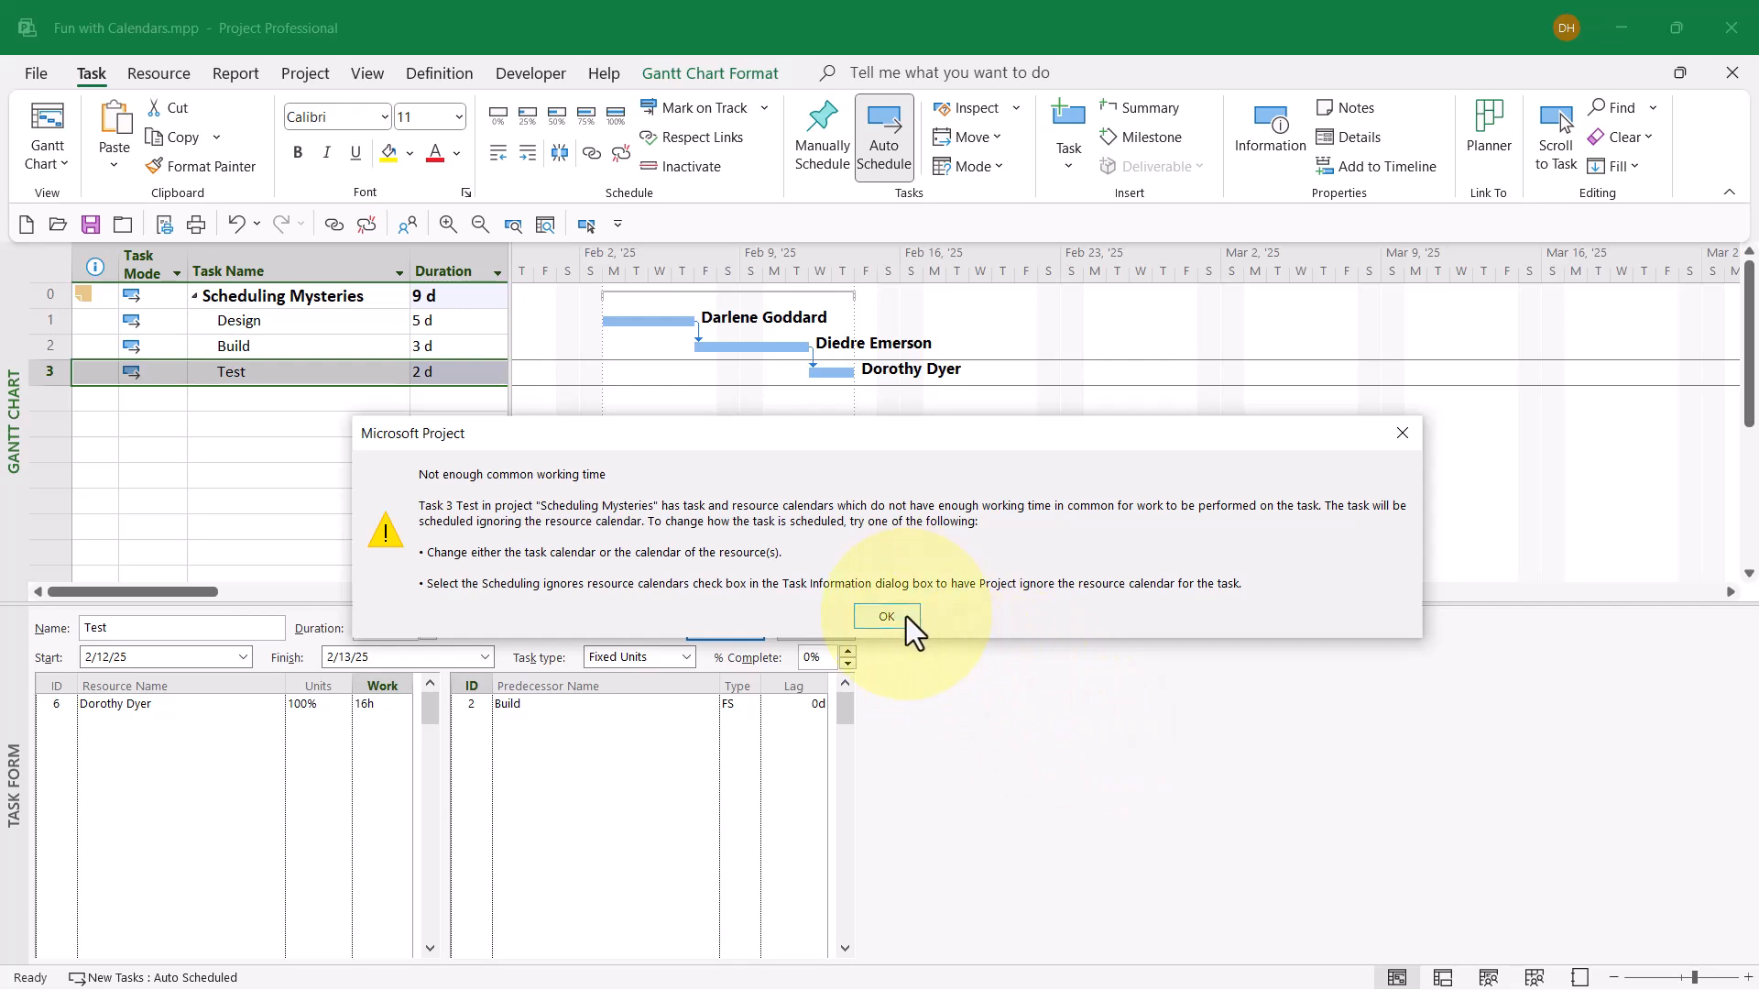
click(886, 616)
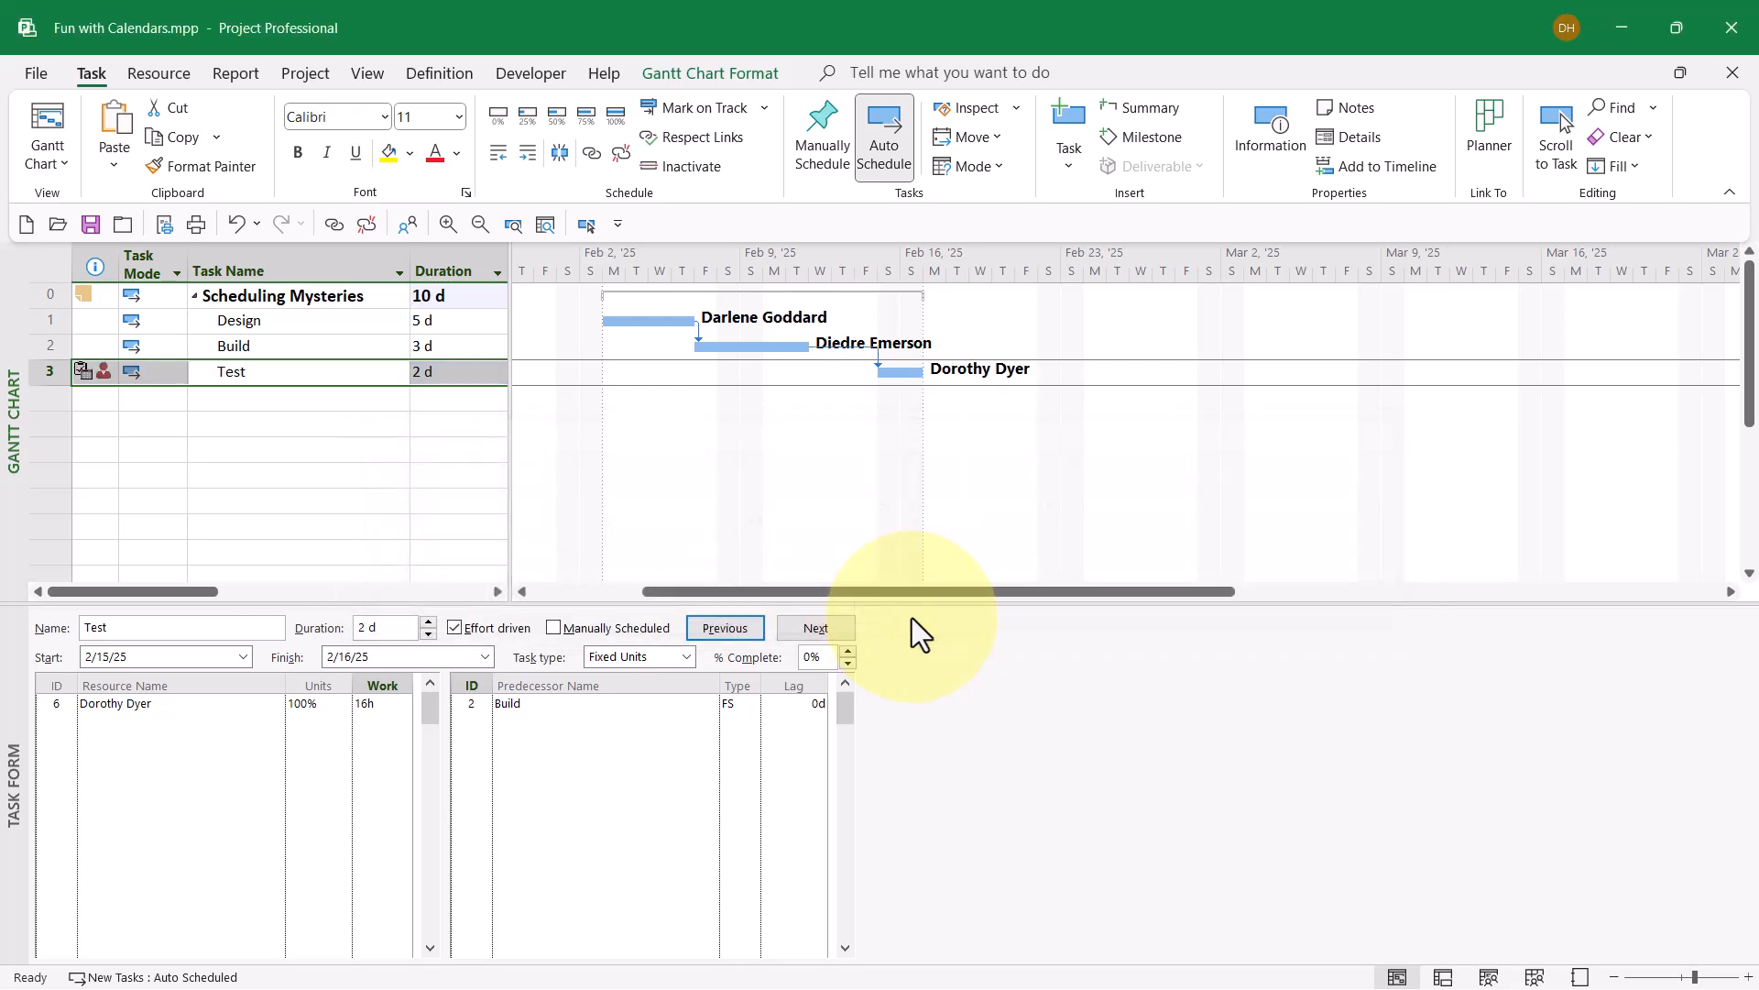
mouse_move(894, 376)
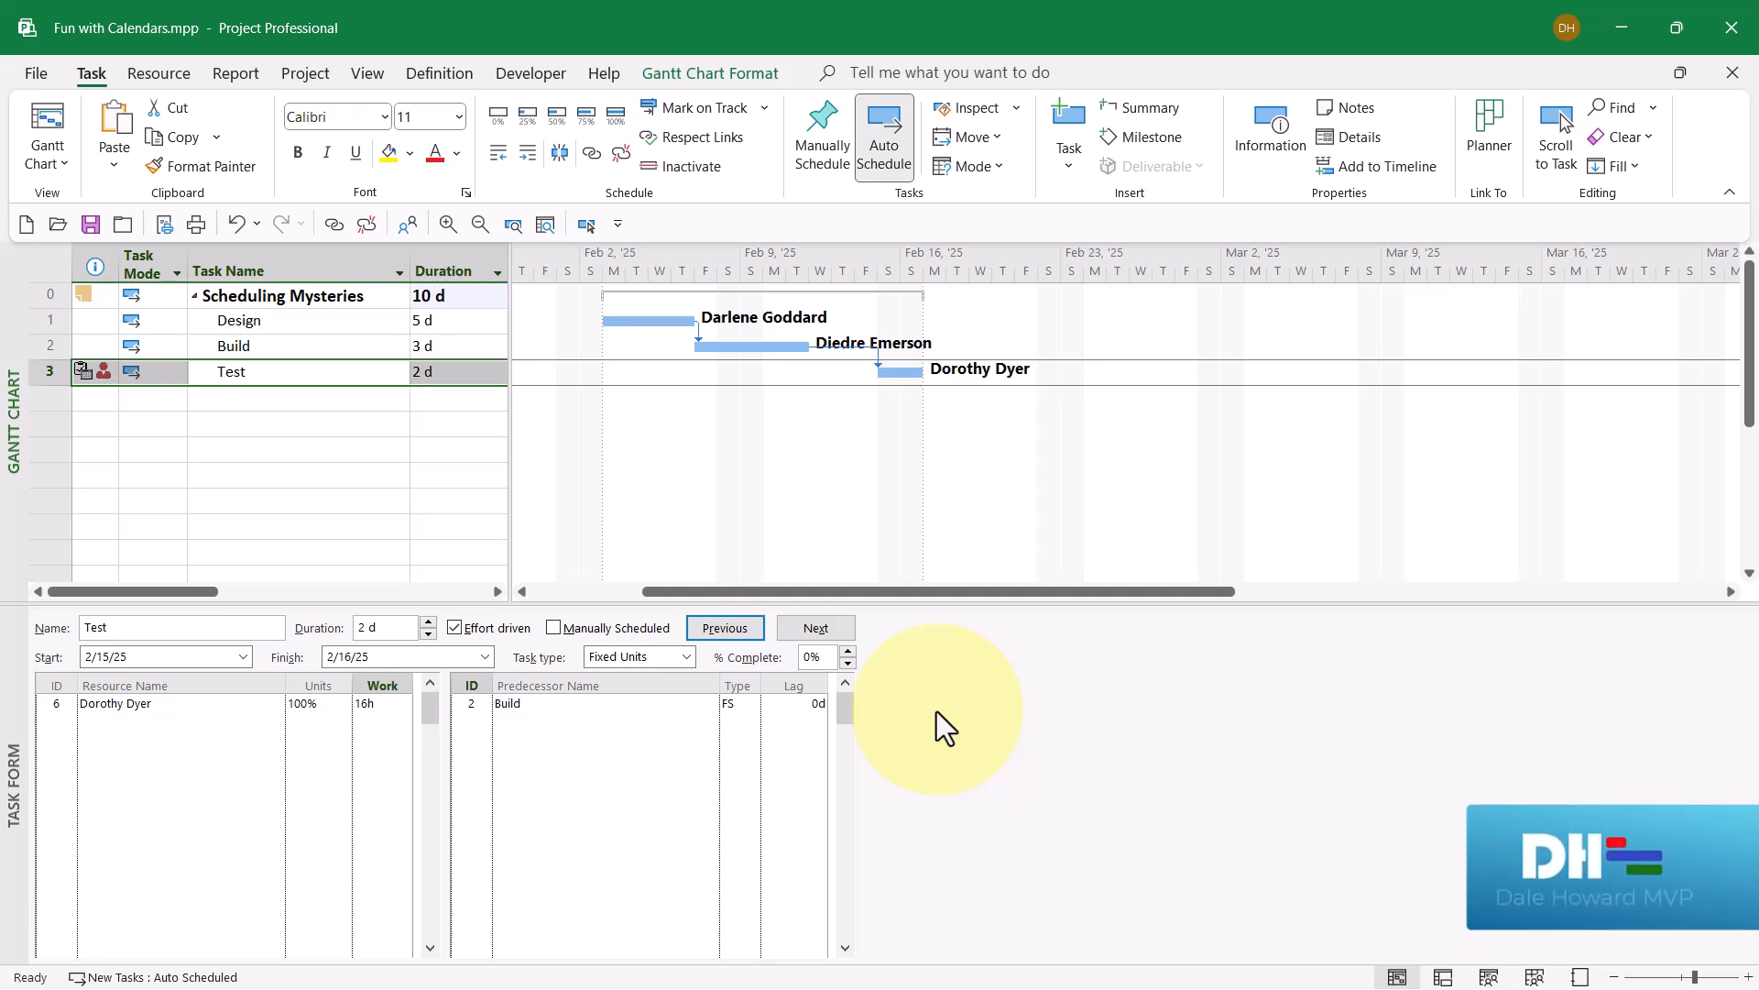
mouse_move(898, 393)
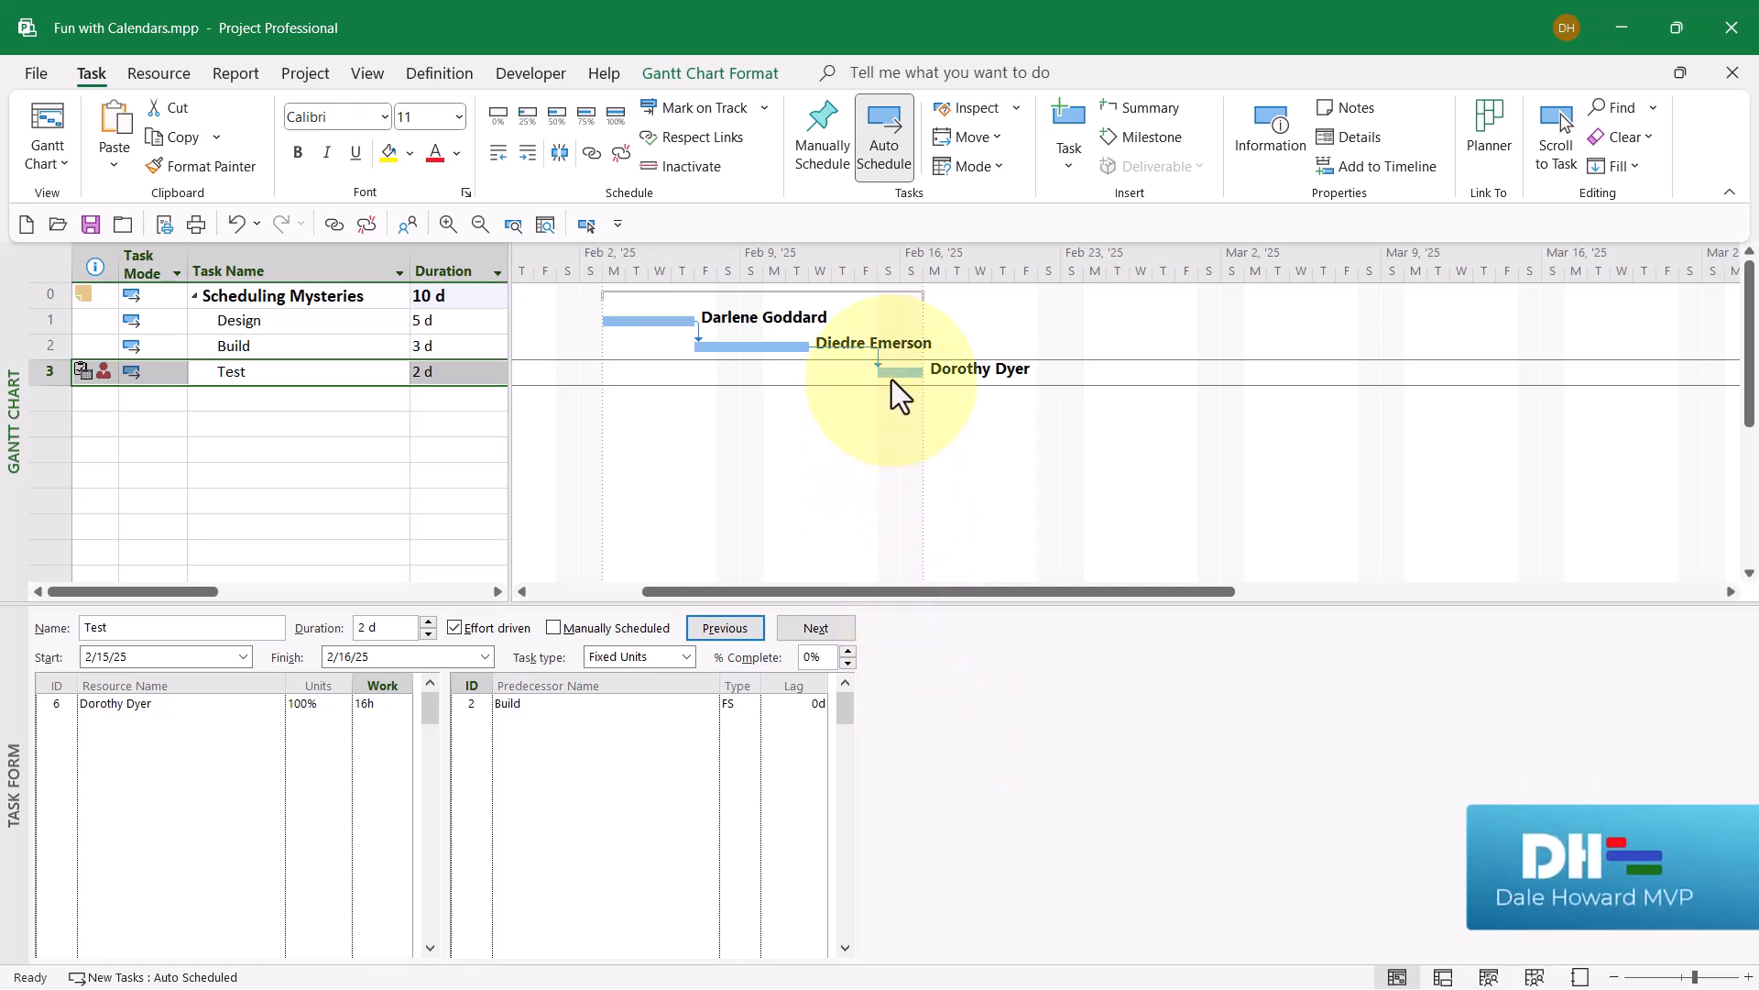
mouse_move(898, 376)
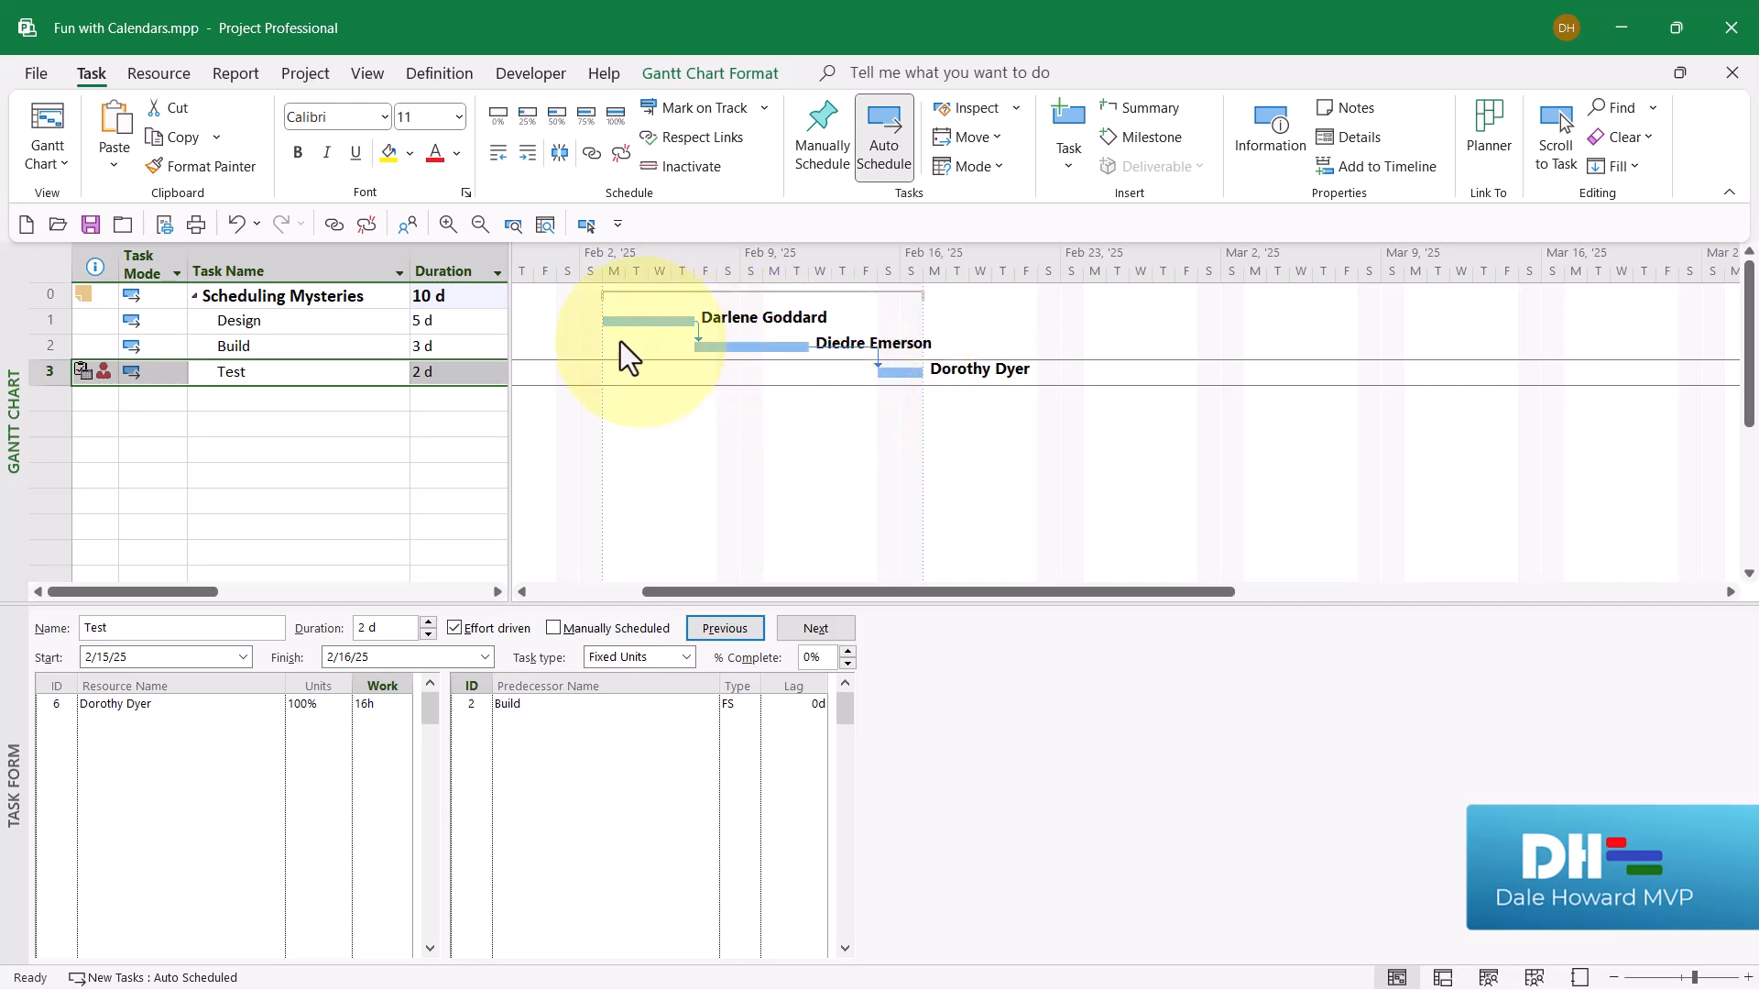
click(233, 346)
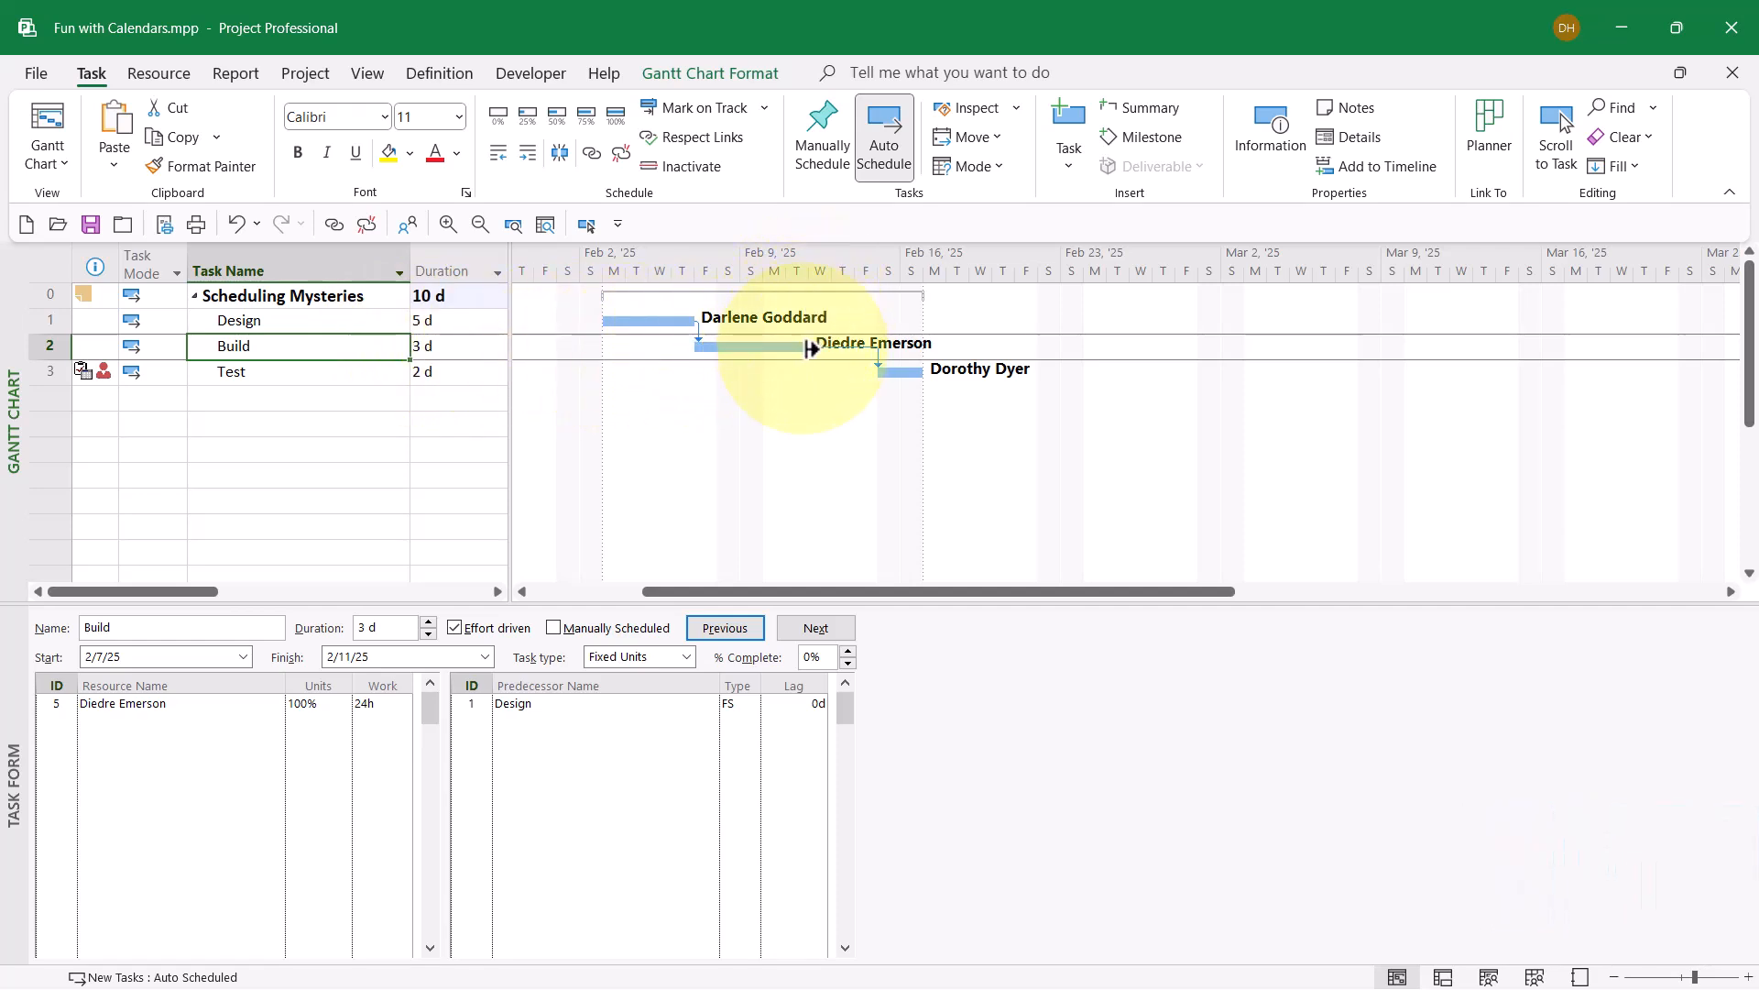
mouse_move(898, 370)
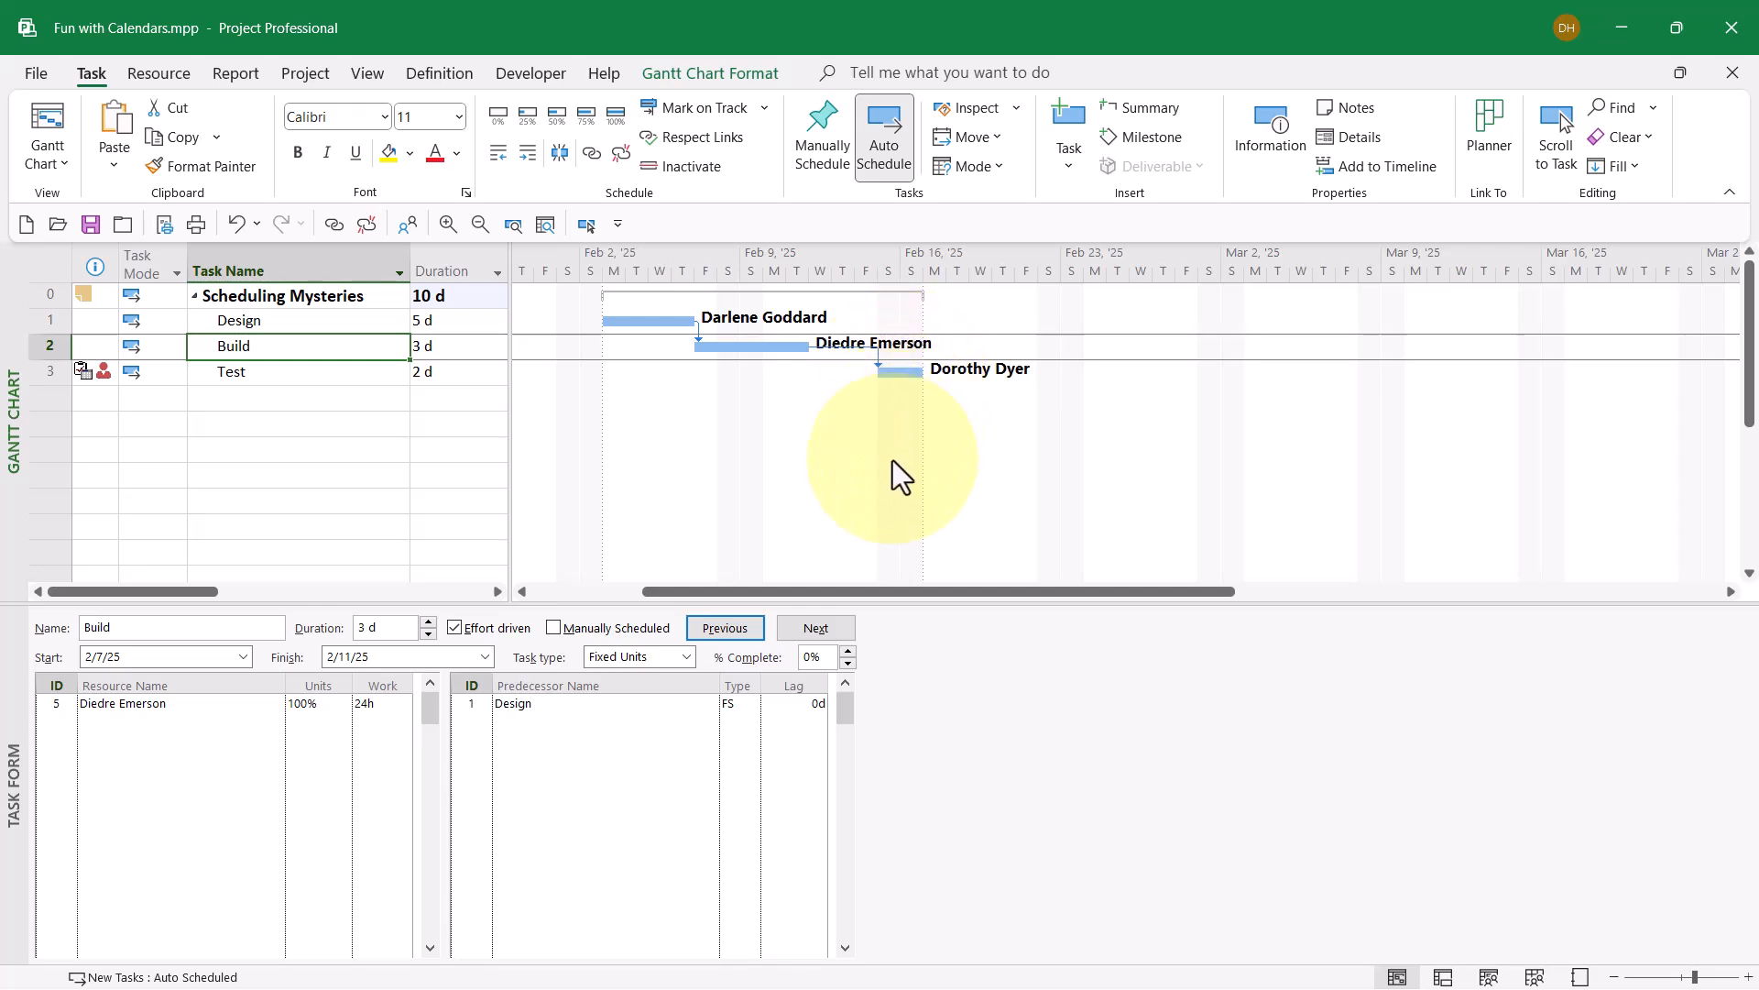
mouse_move(951, 720)
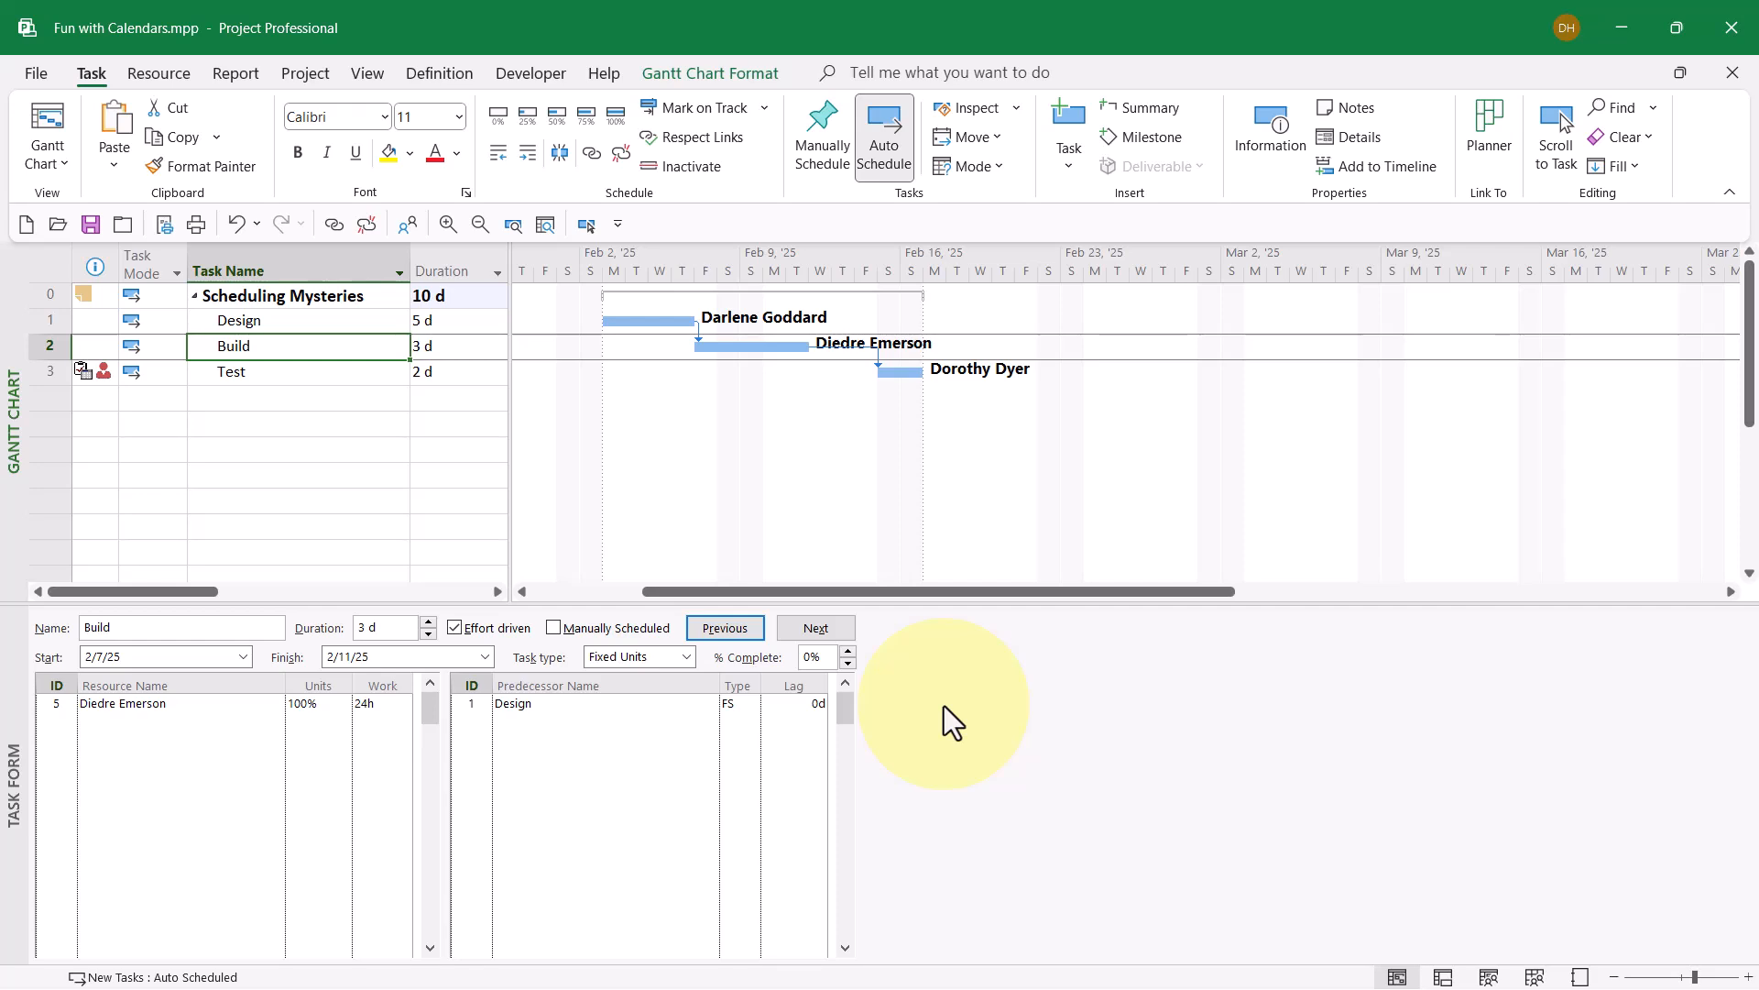
mouse_move(631, 429)
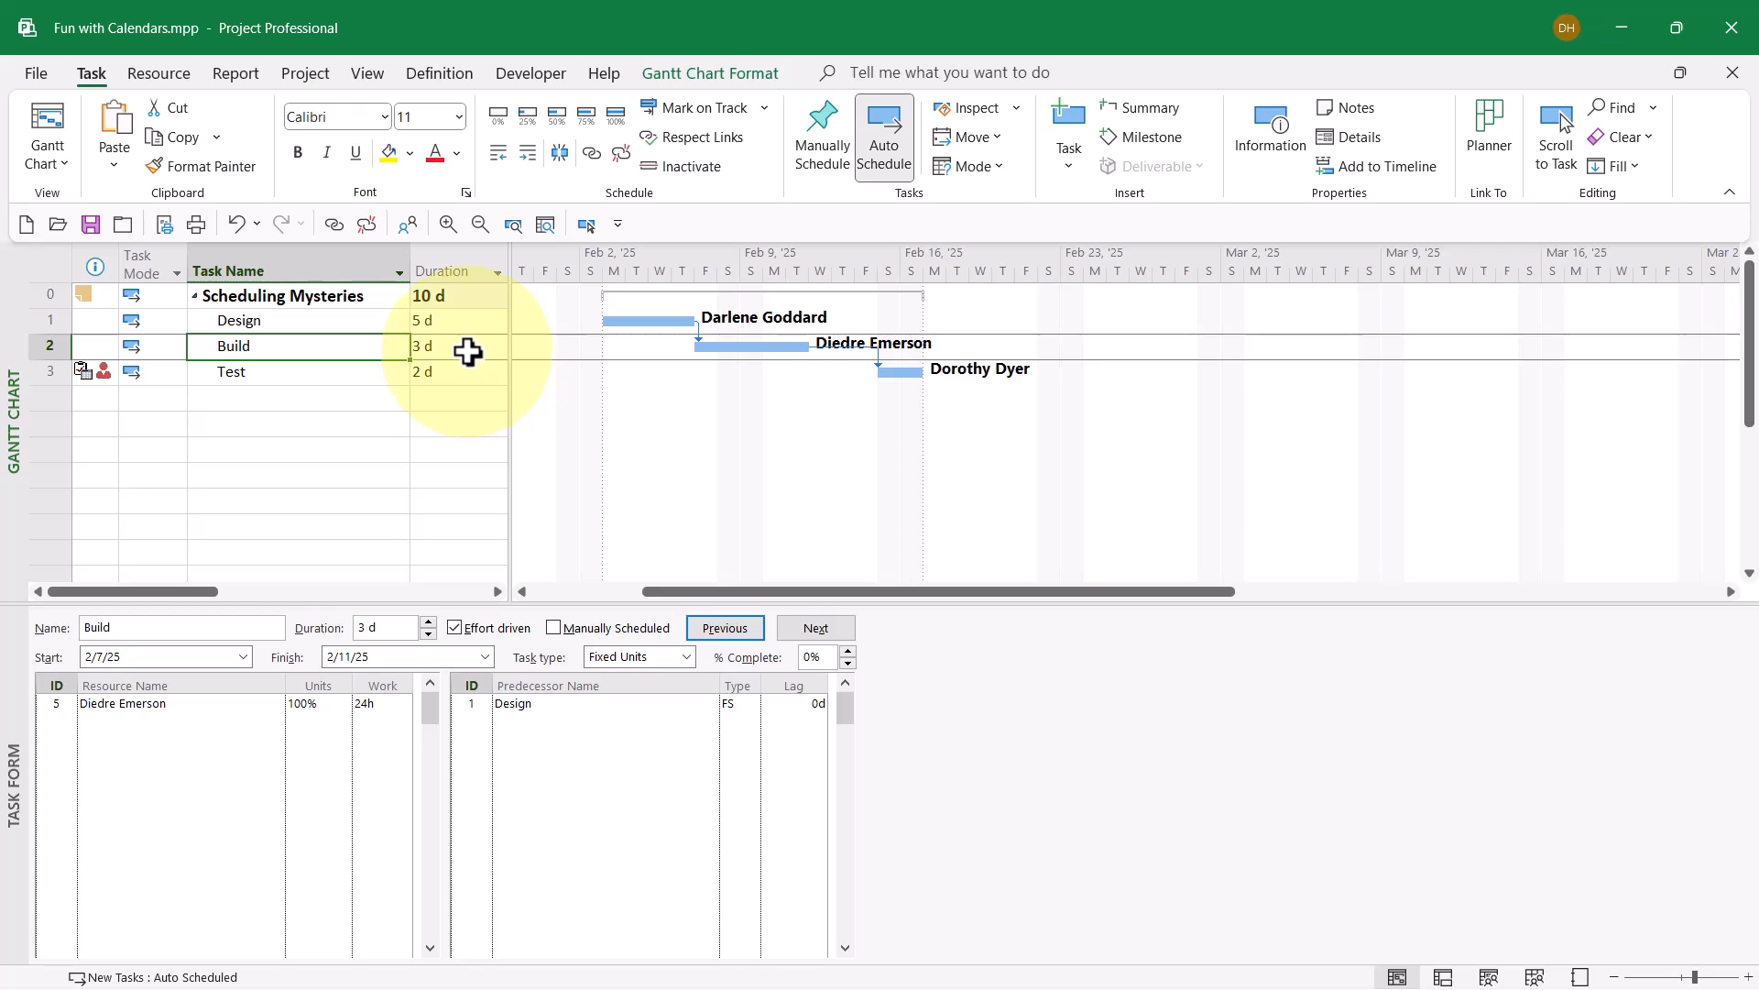
Change Build's duration to 7 days and show its details in the Task Form
click(426, 346)
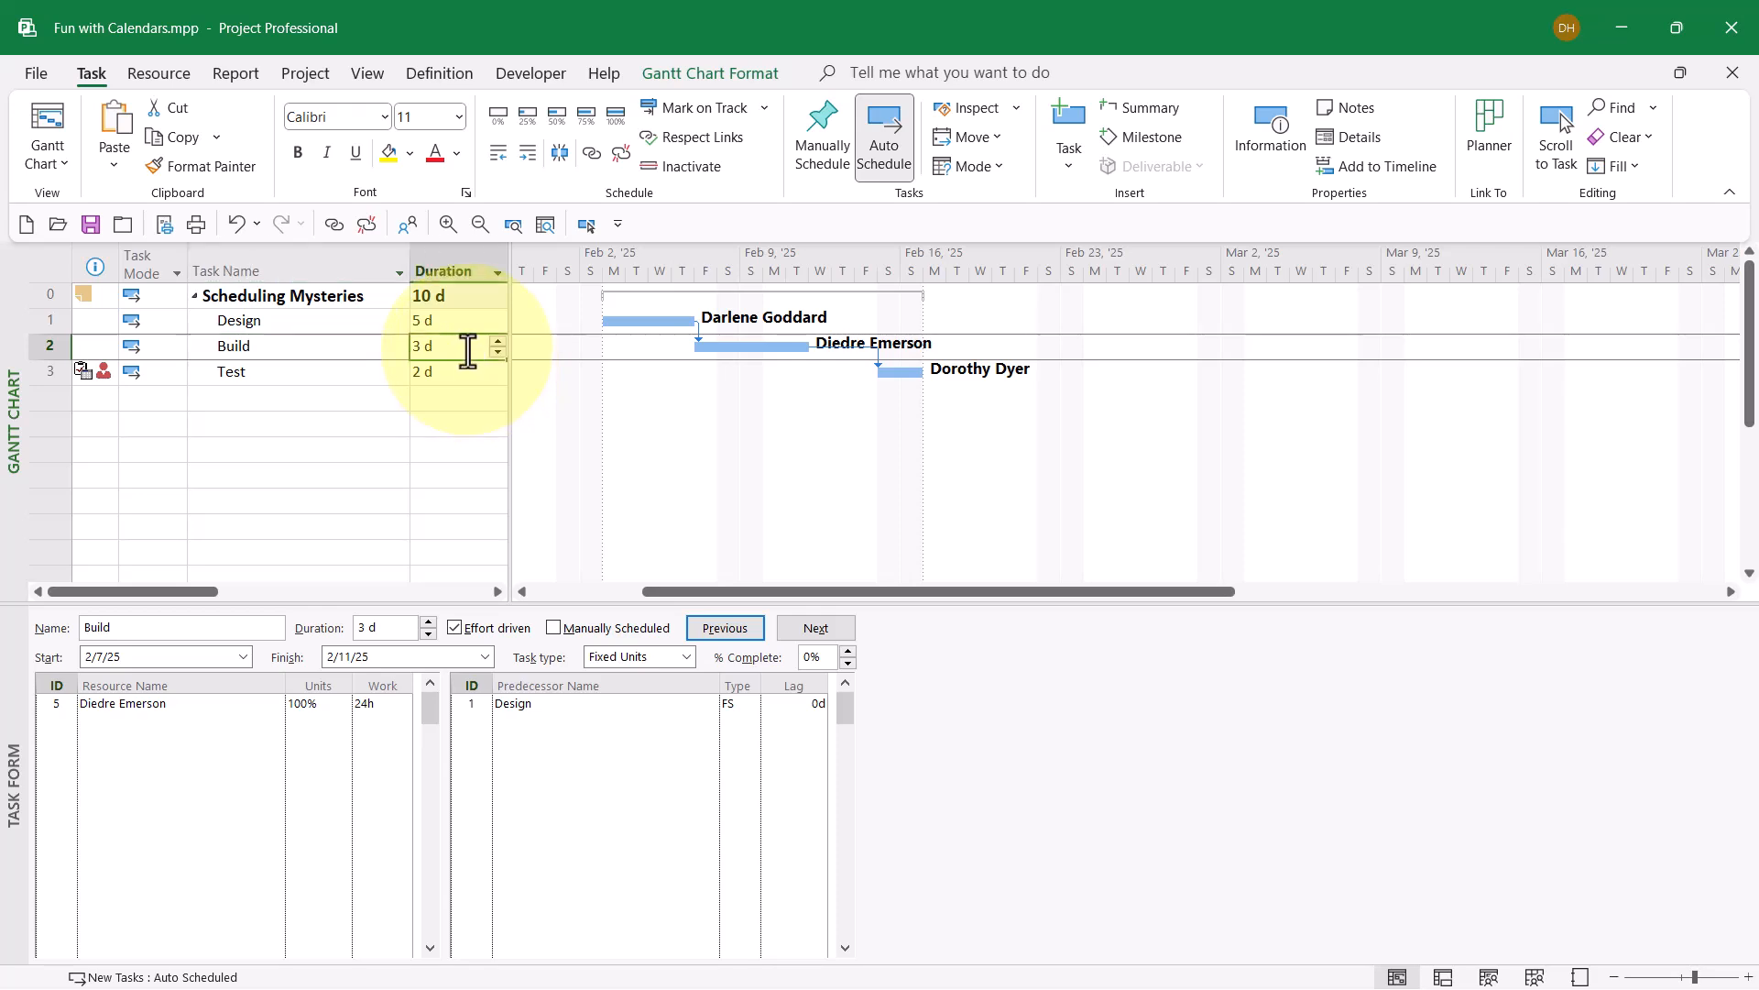
click(499, 340)
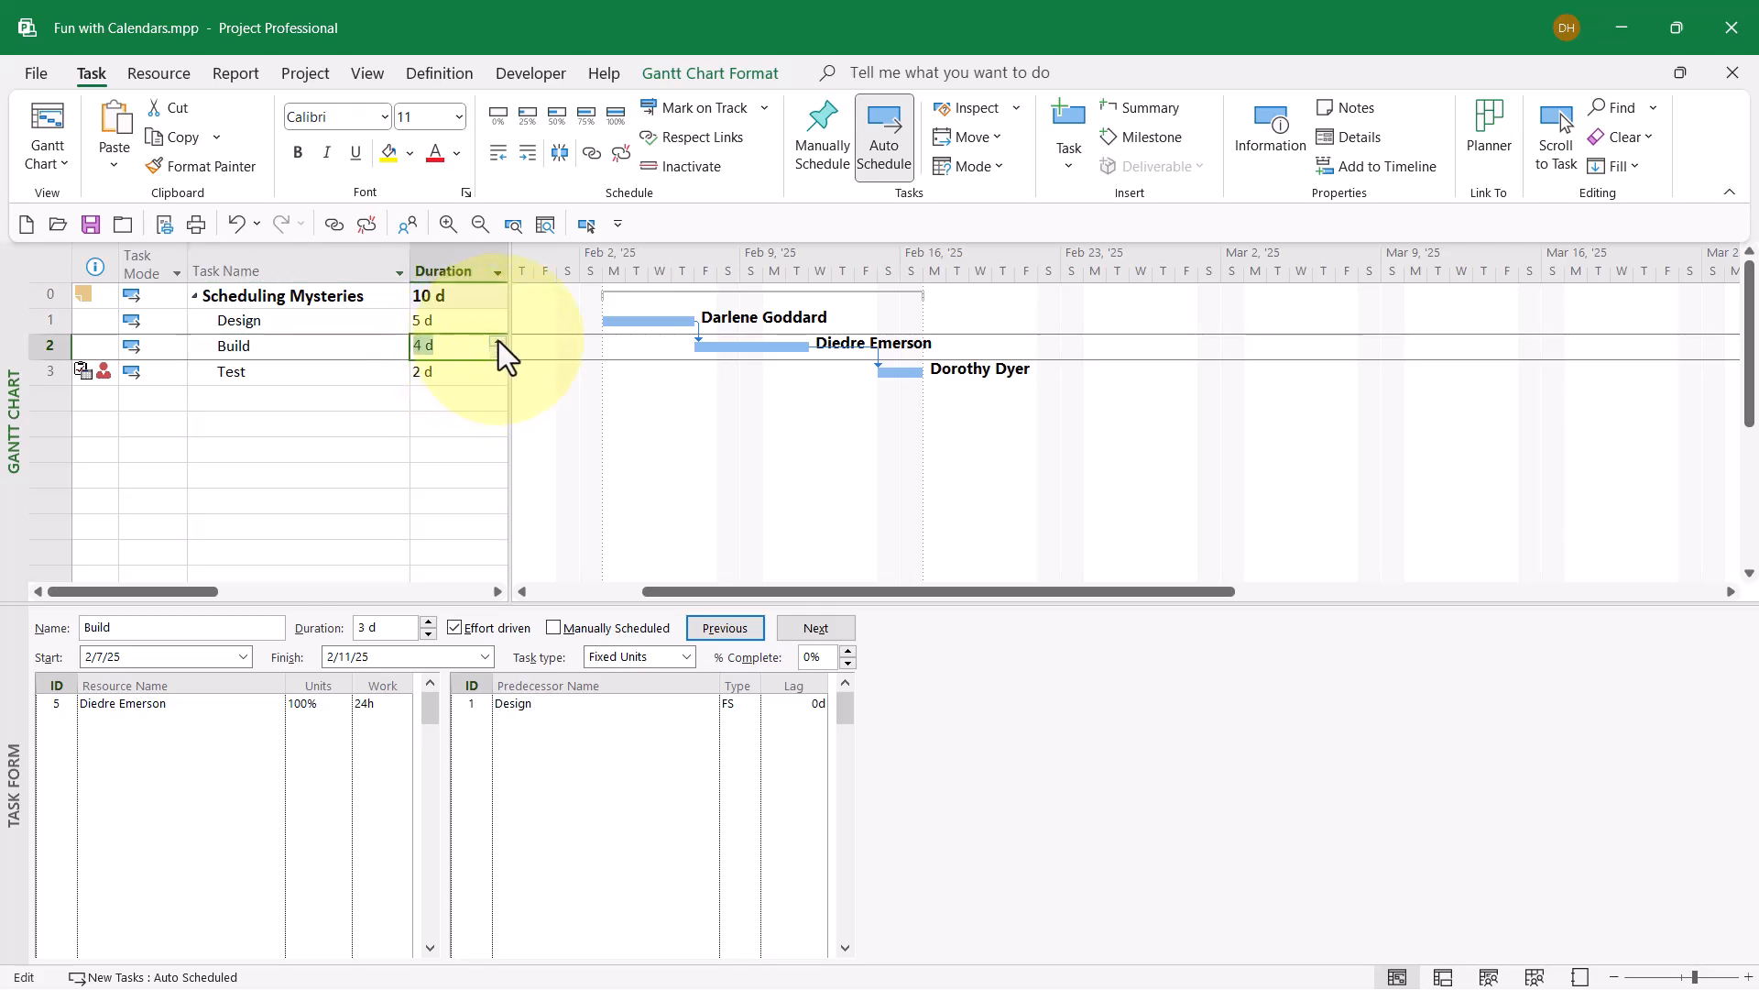
text(7 d)
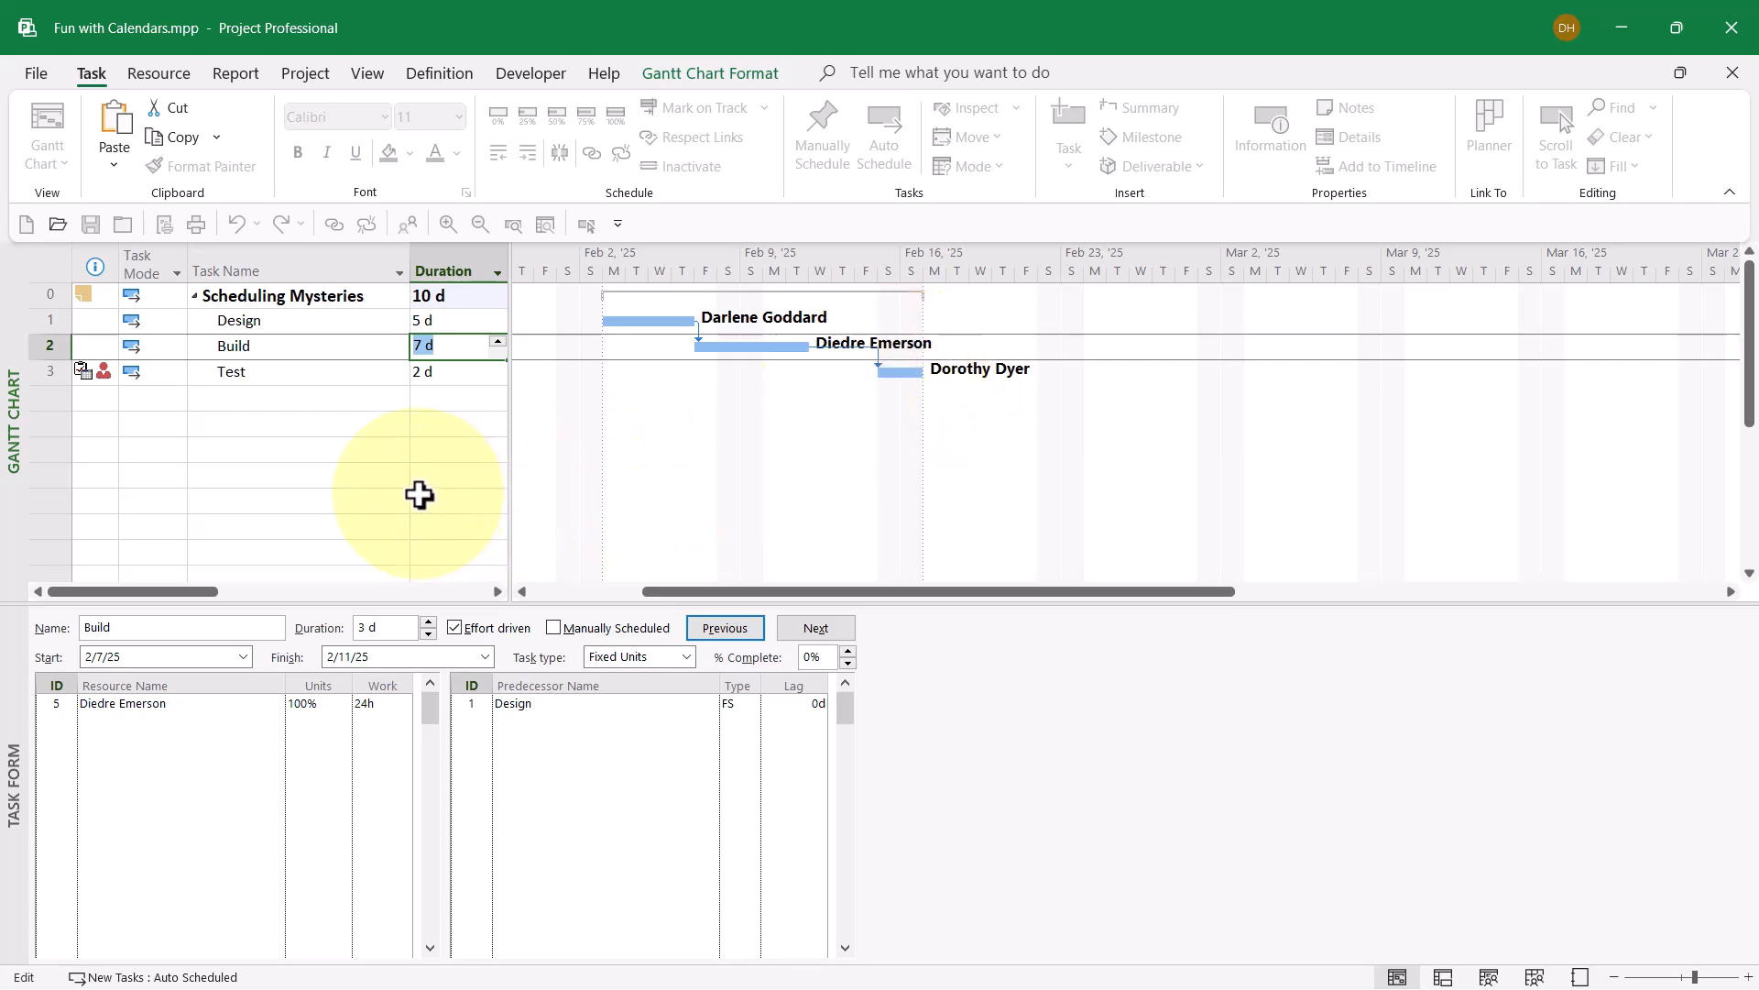
mouse_move(420, 368)
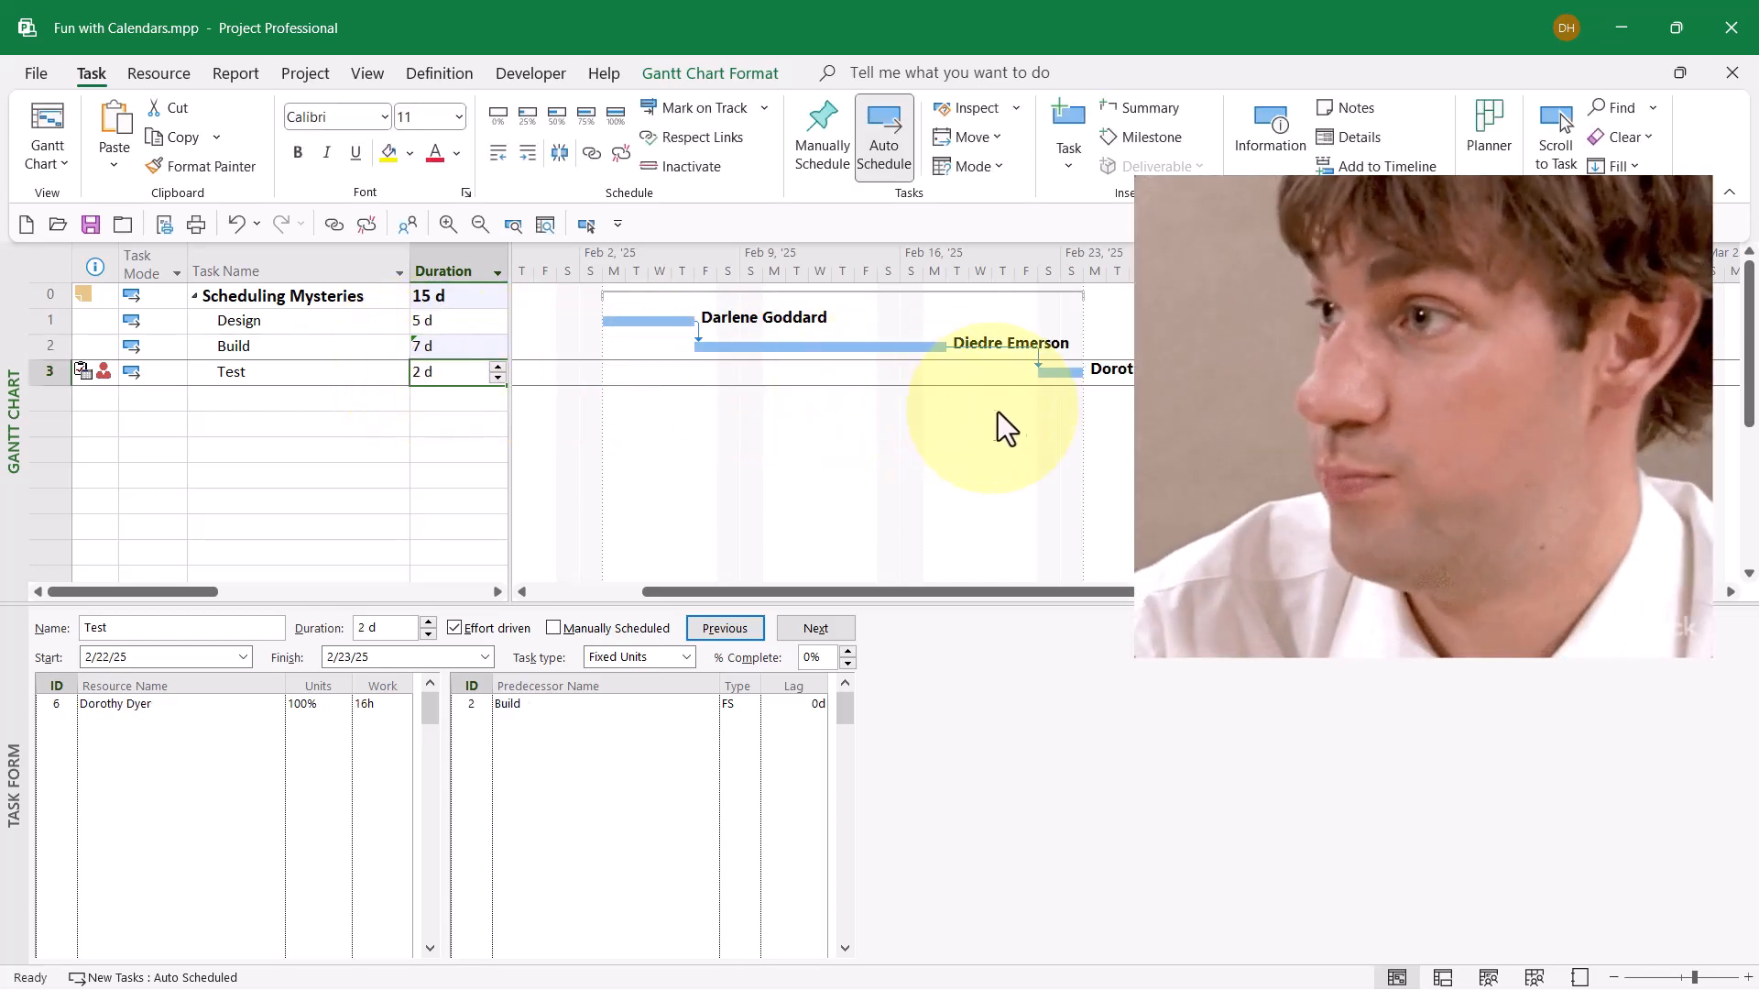
mouse_move(1071, 374)
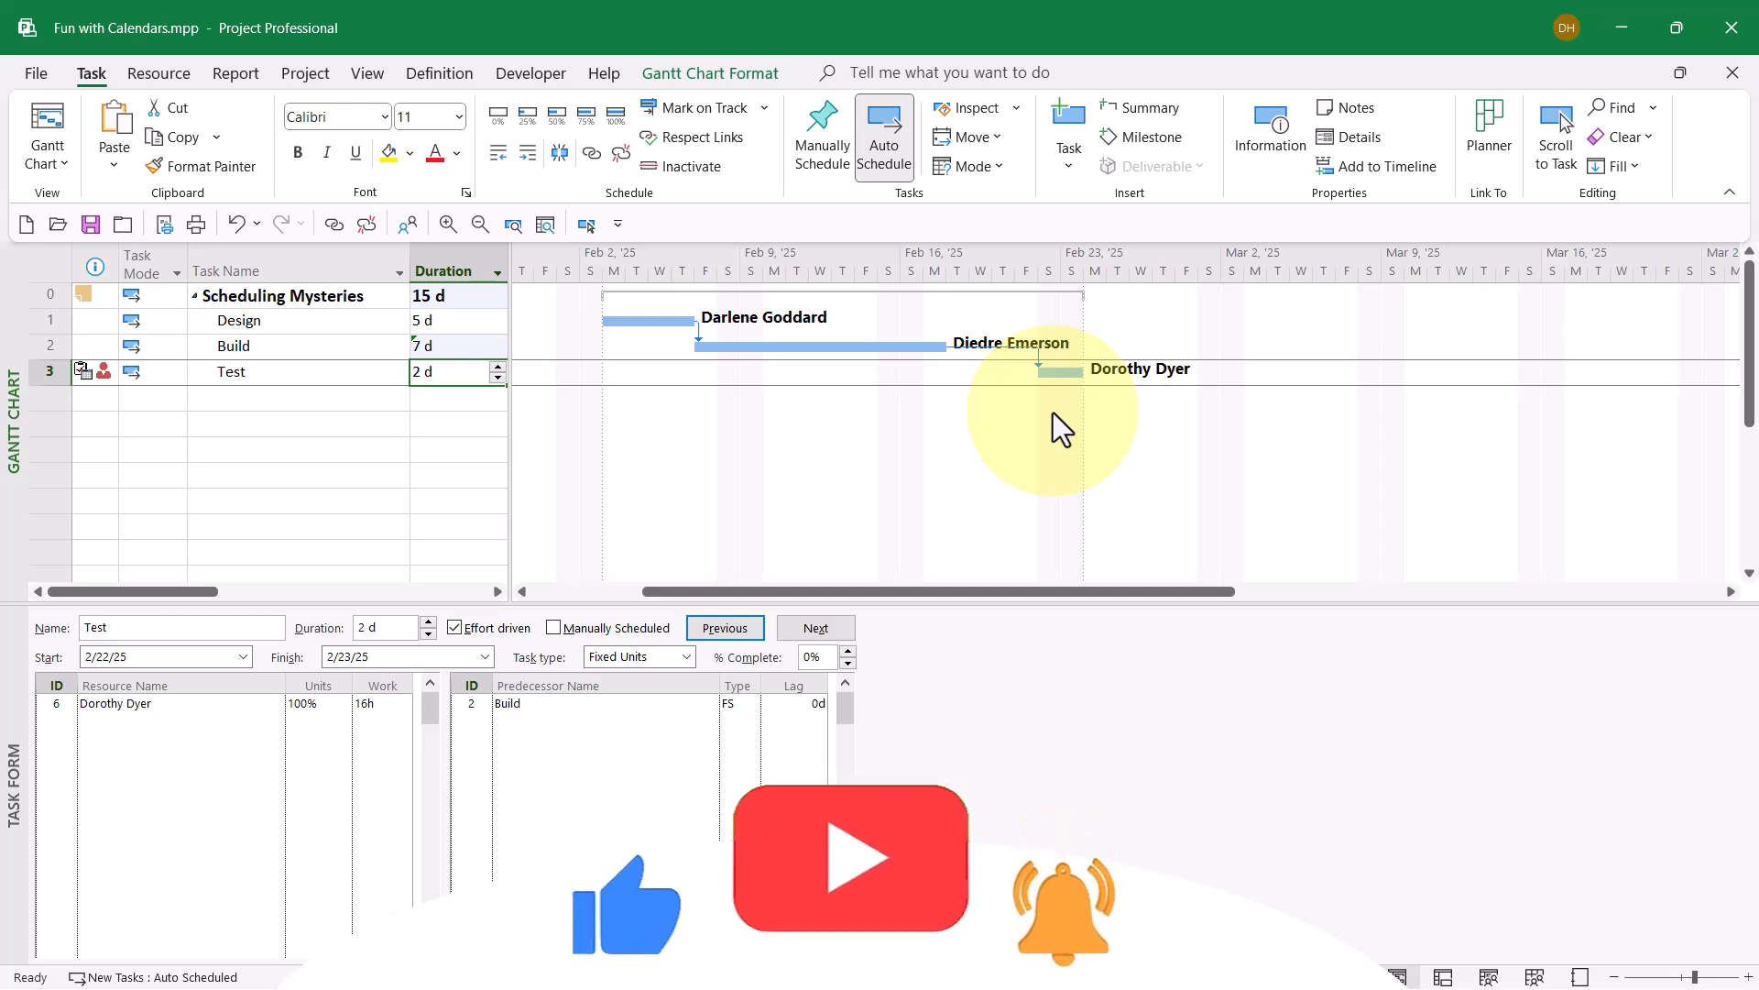
mouse_move(949, 370)
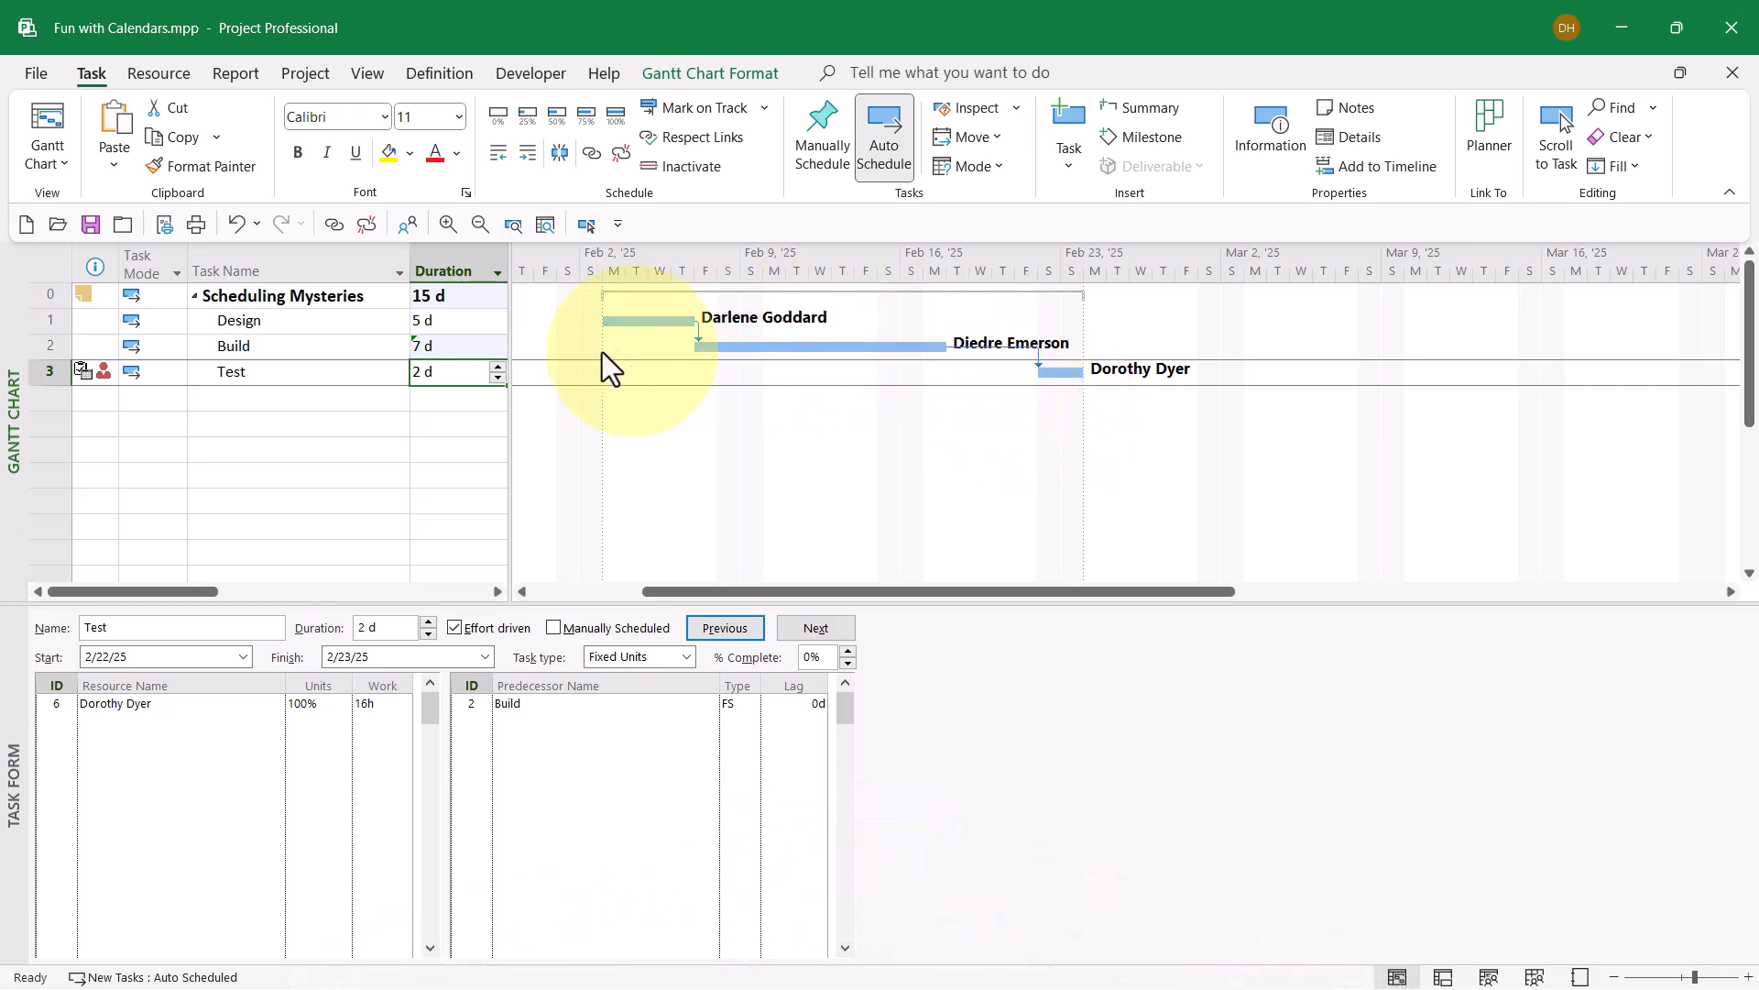
click(234, 345)
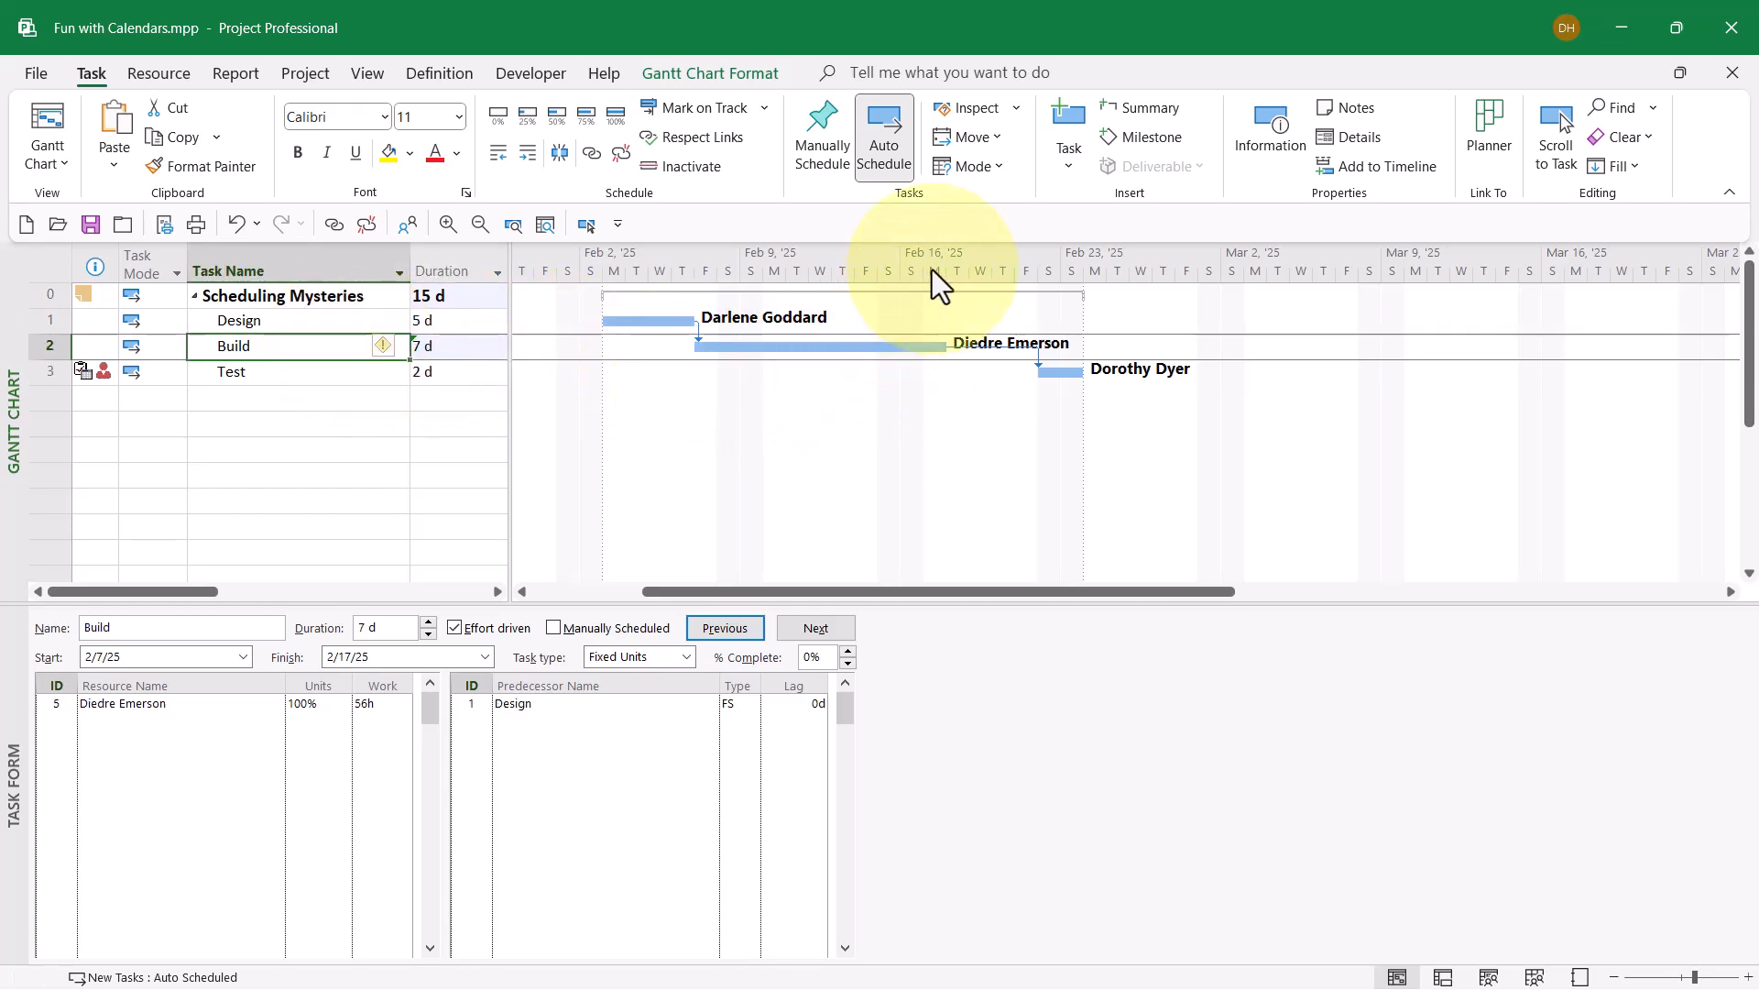
mouse_move(939, 290)
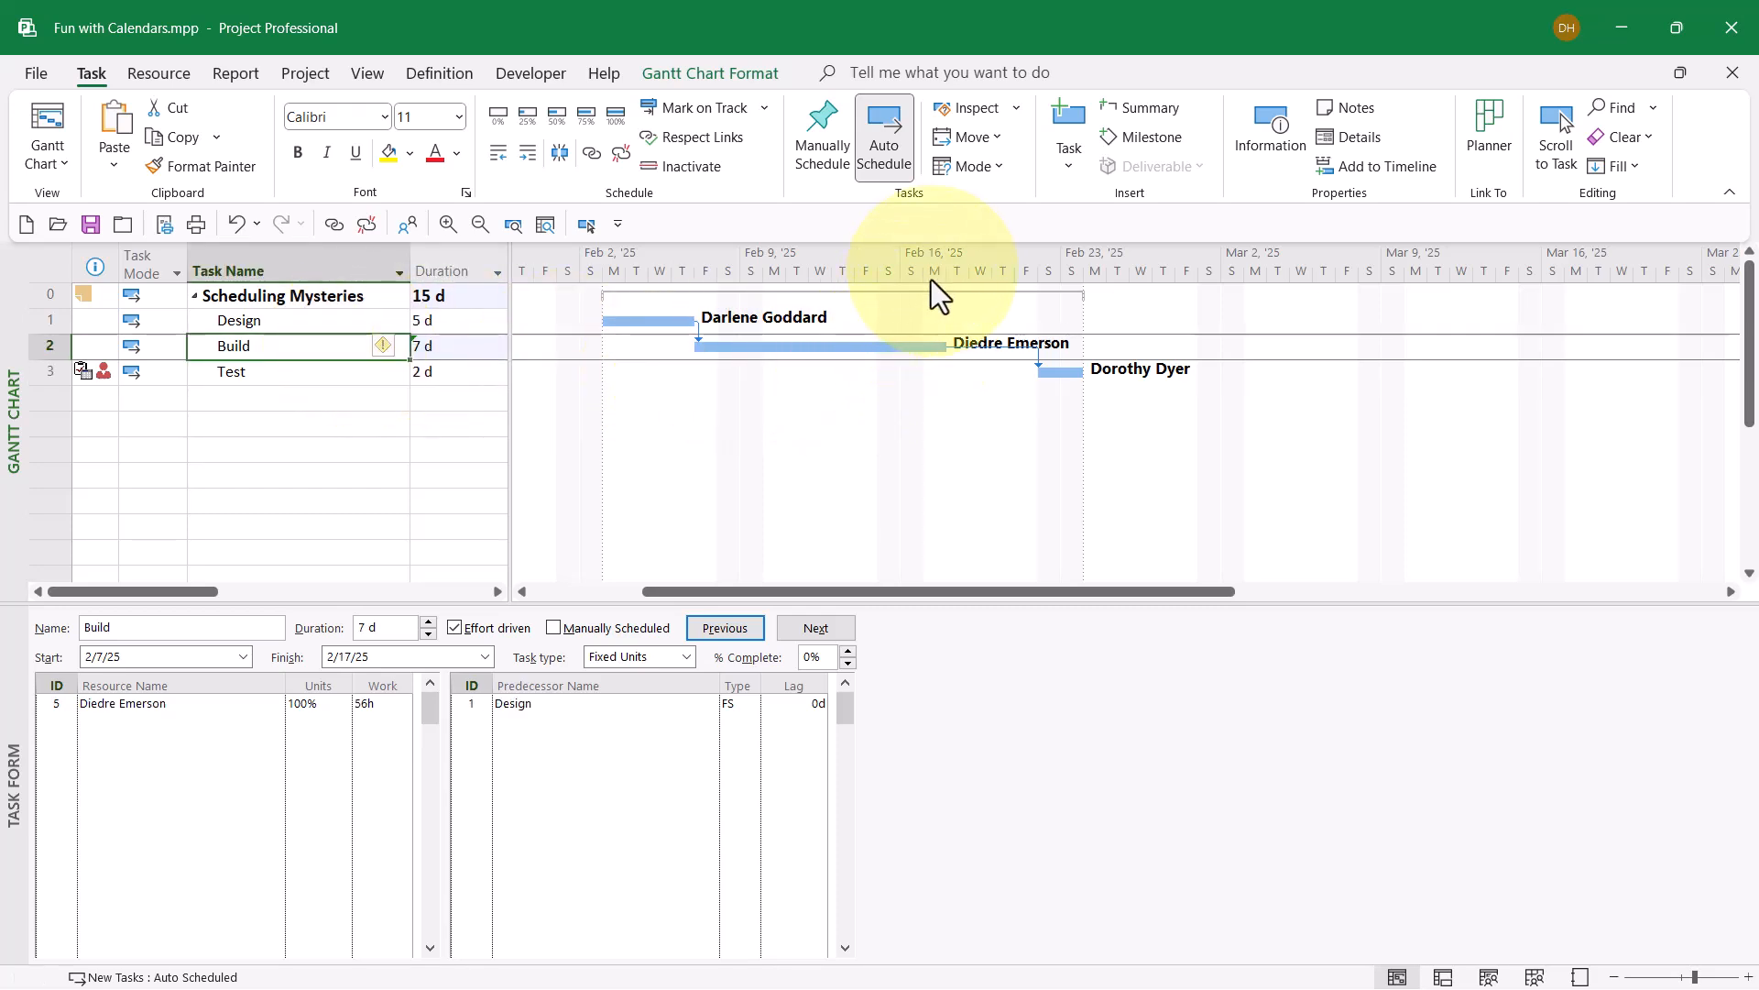
mouse_move(1064, 371)
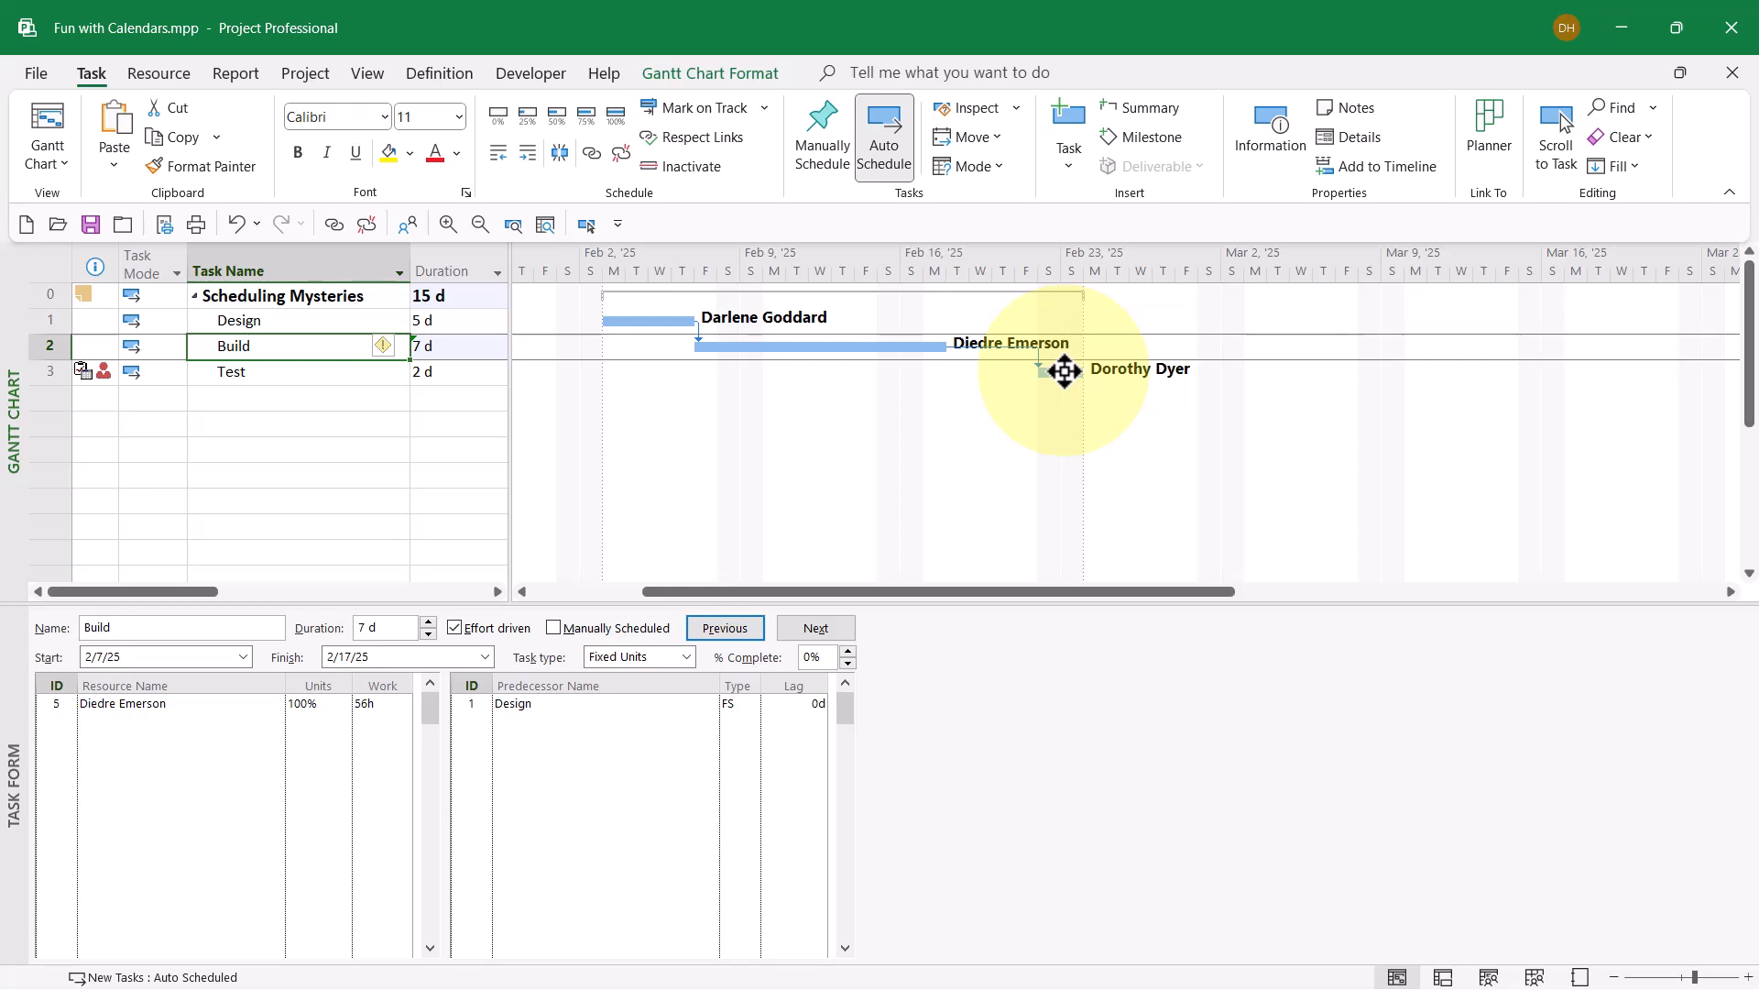
mouse_move(1004, 434)
text(32)
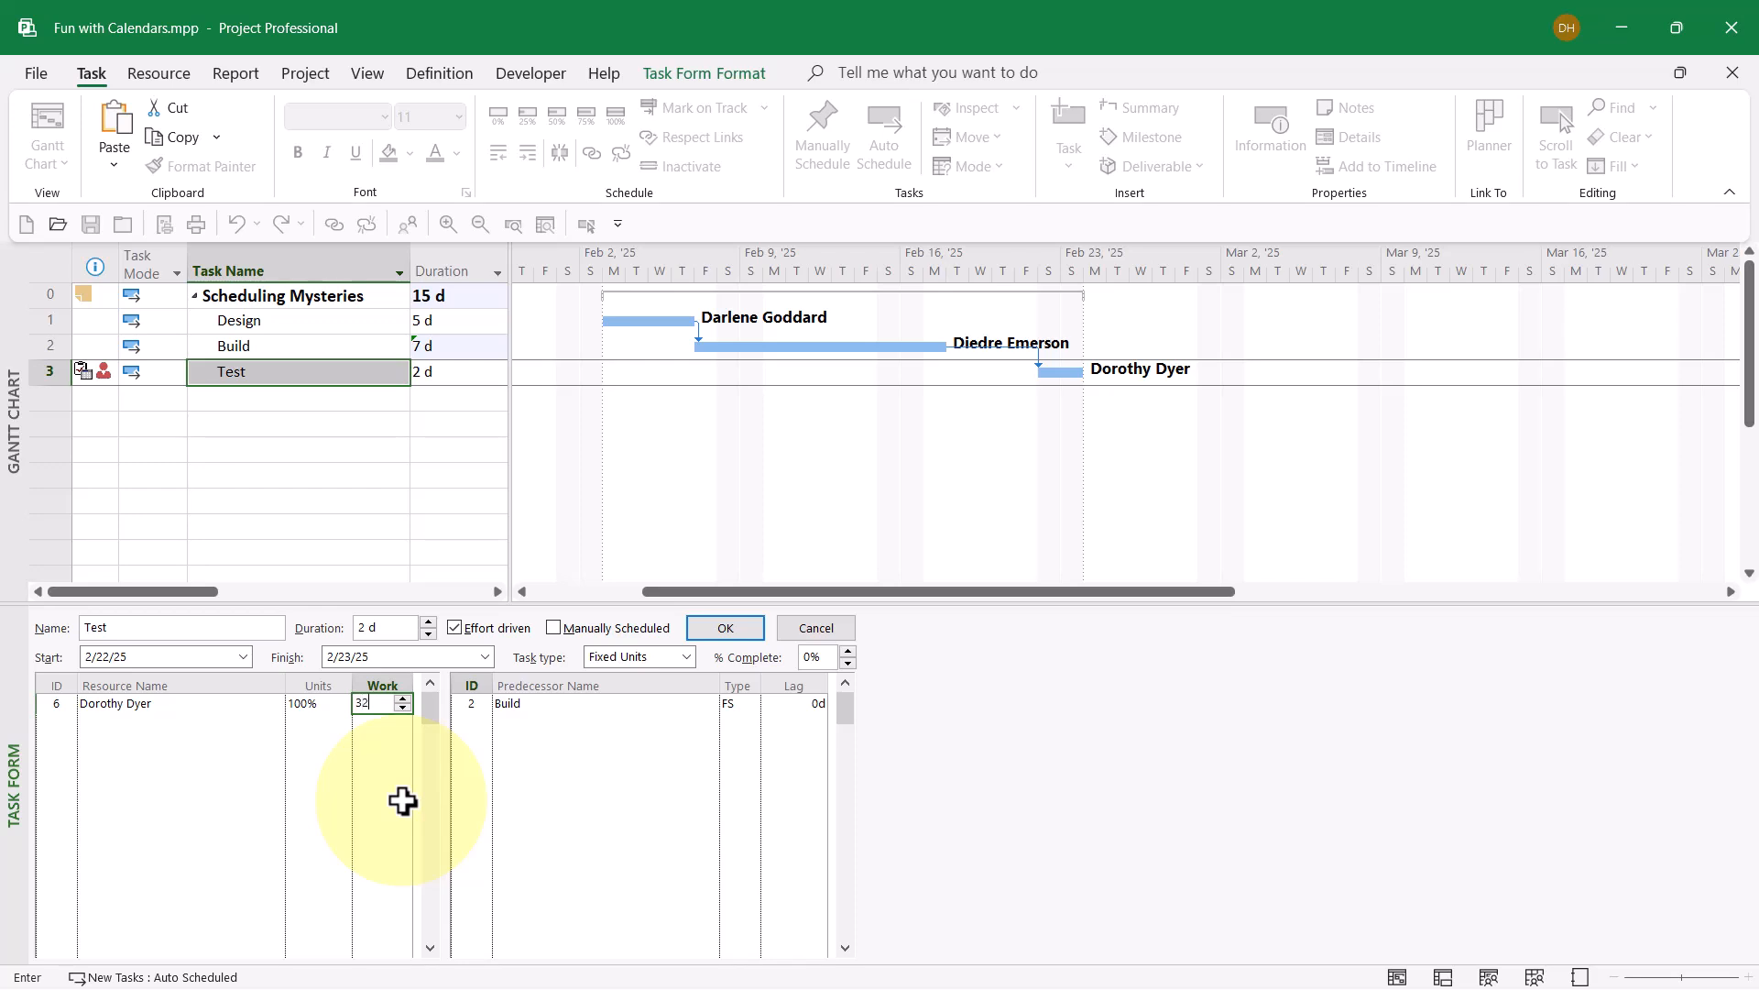
mouse_move(408, 756)
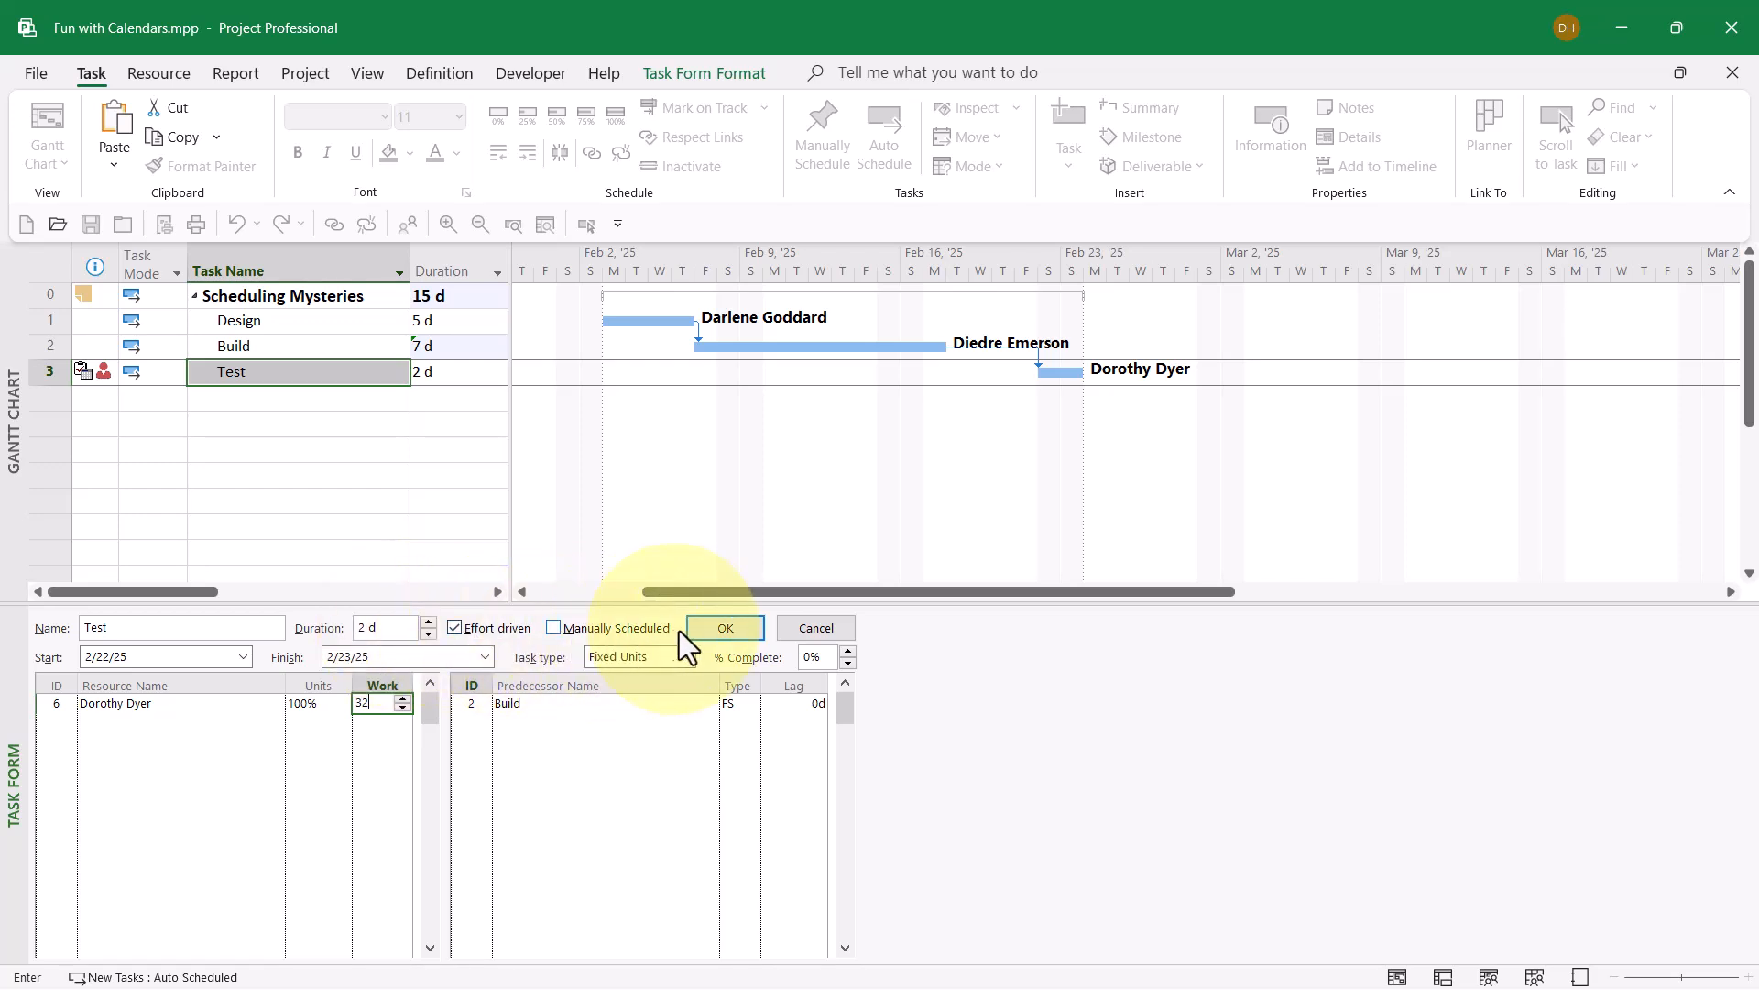
Apply 32 hours of work to Test, extending it to 4 days through Mar 2
click(724, 627)
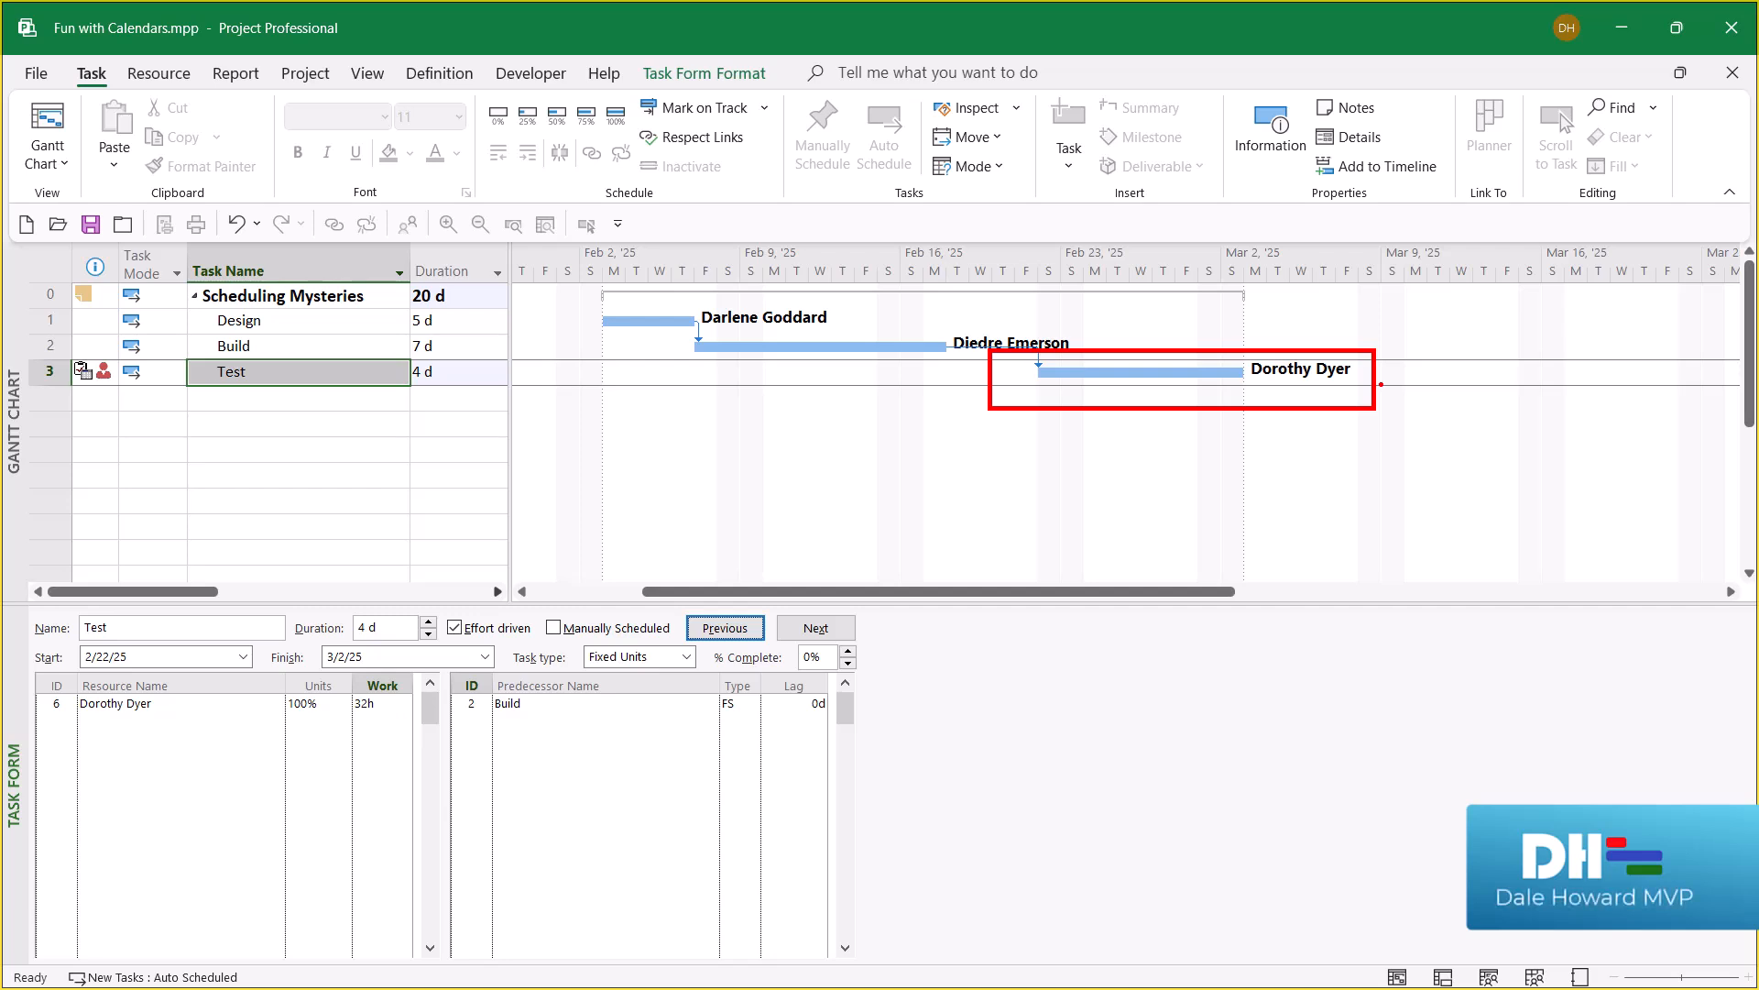
mouse_move(603, 533)
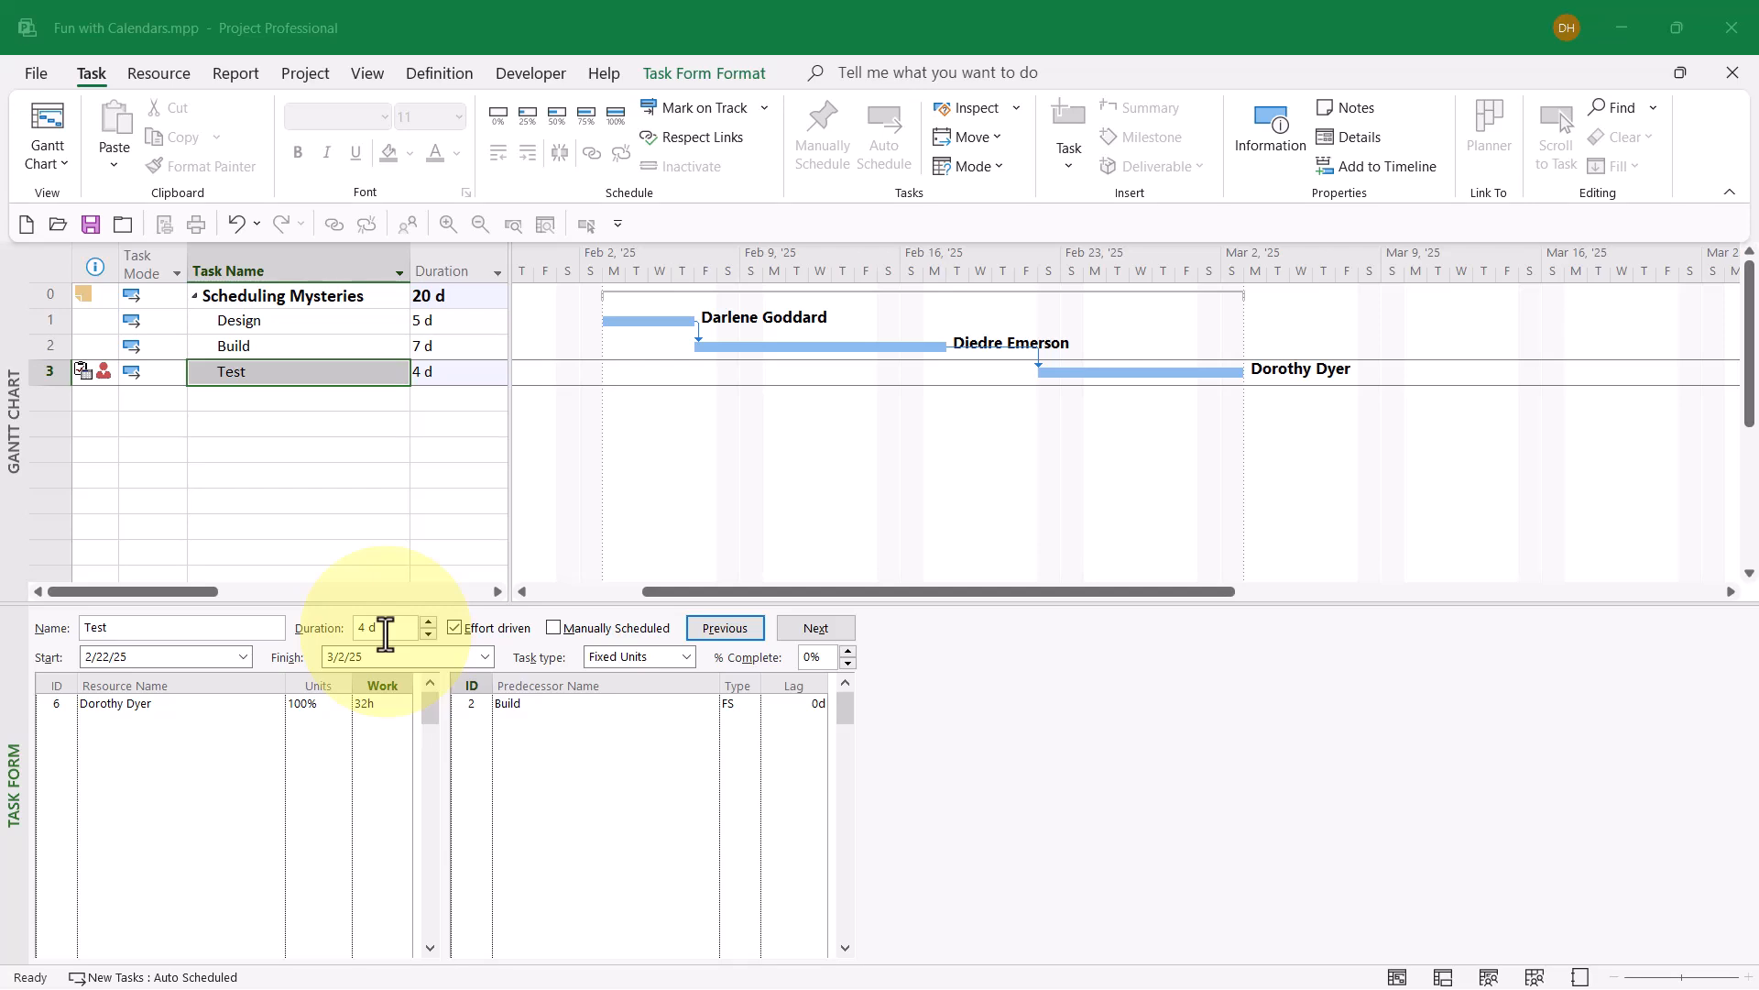
mouse_move(1111, 500)
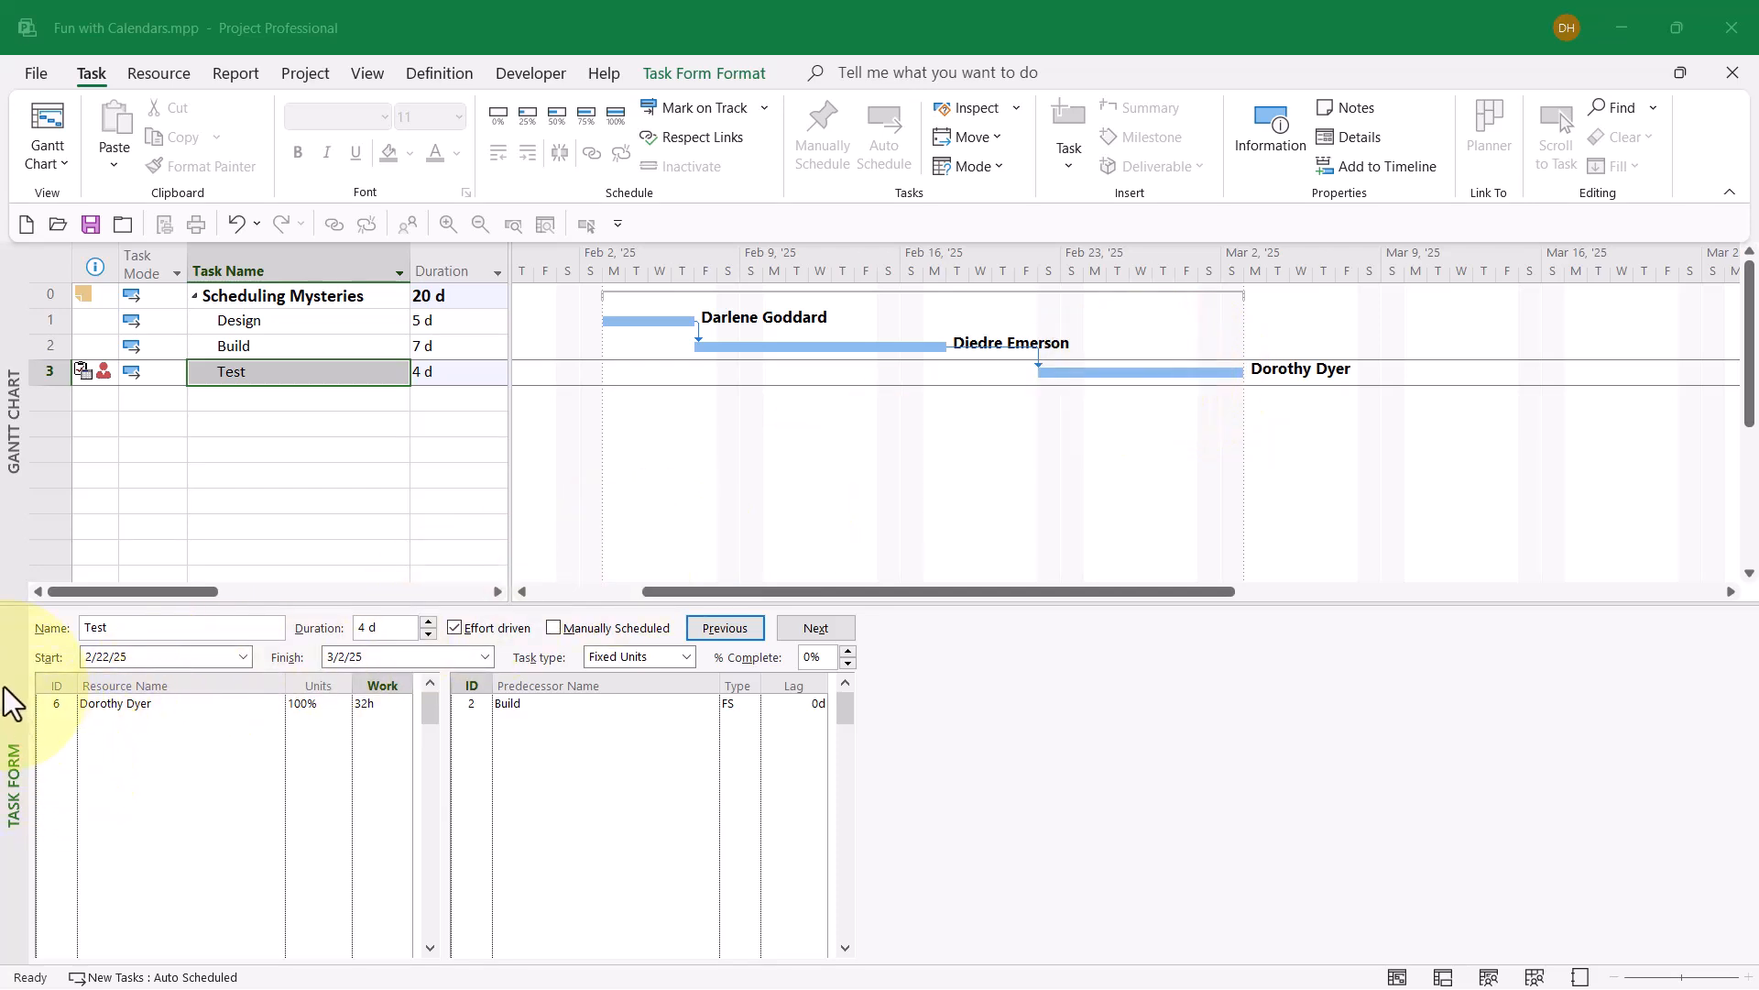
Switch the lower pane to Task Usage and check Test's 8-hour Saturday and Sunday work
click(46, 129)
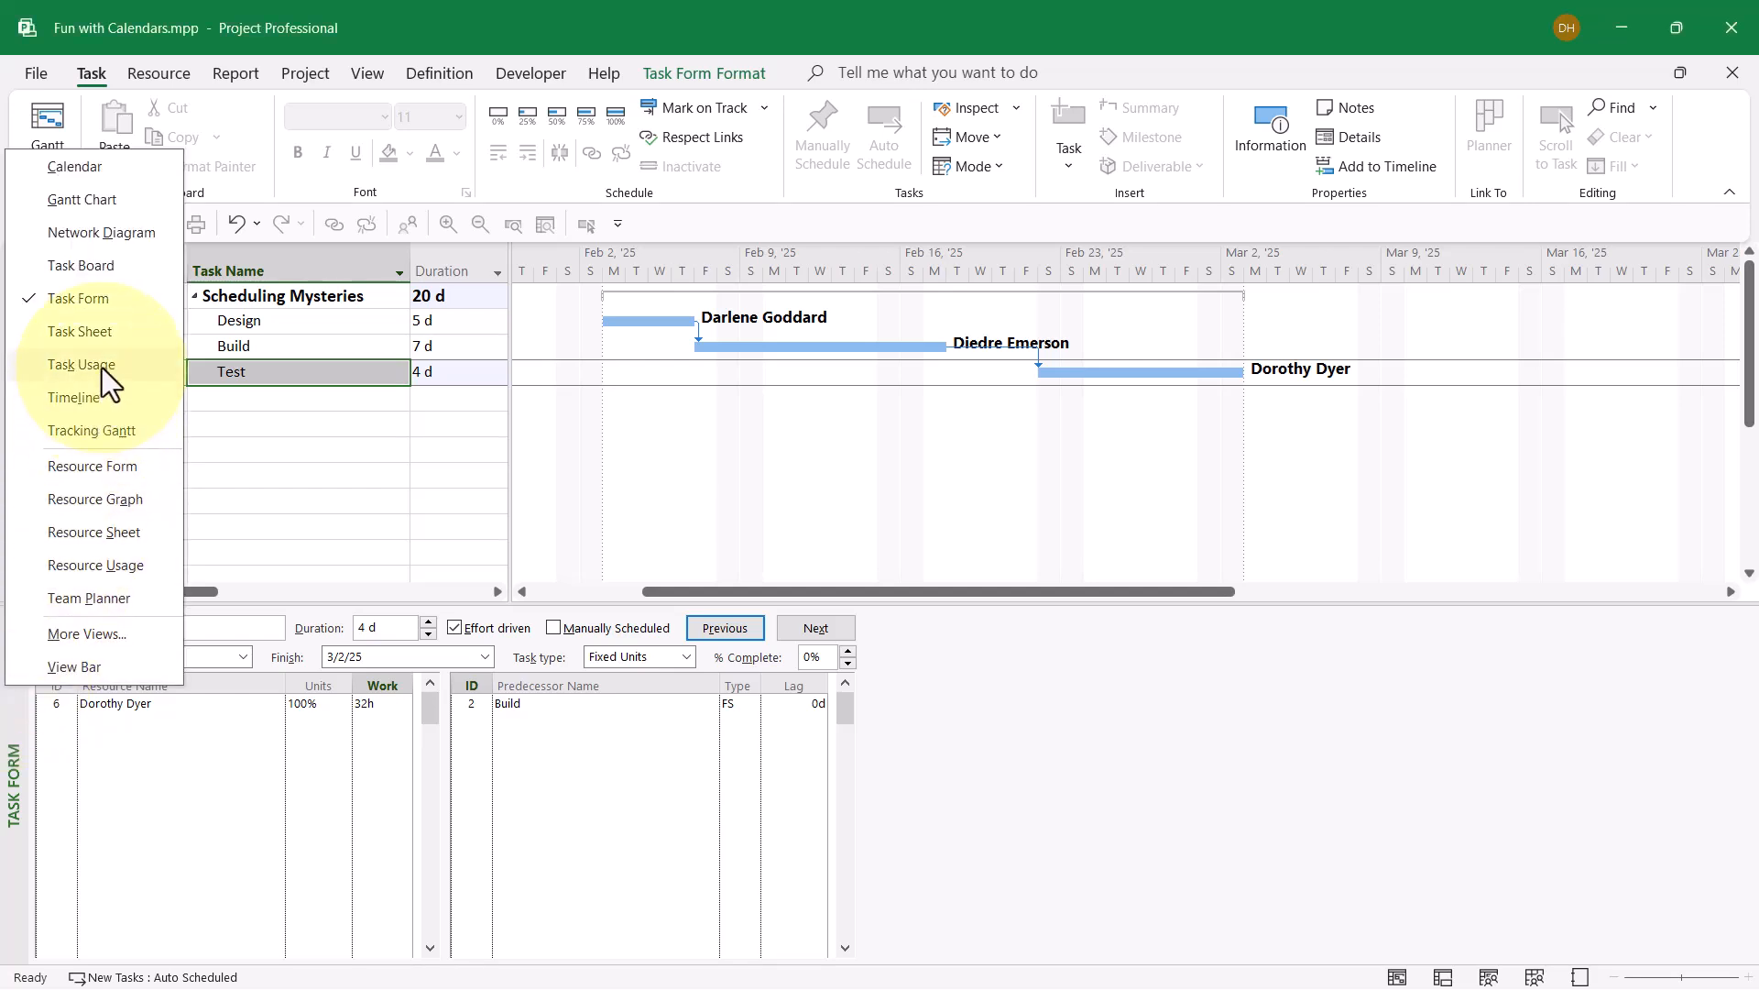
click(80, 364)
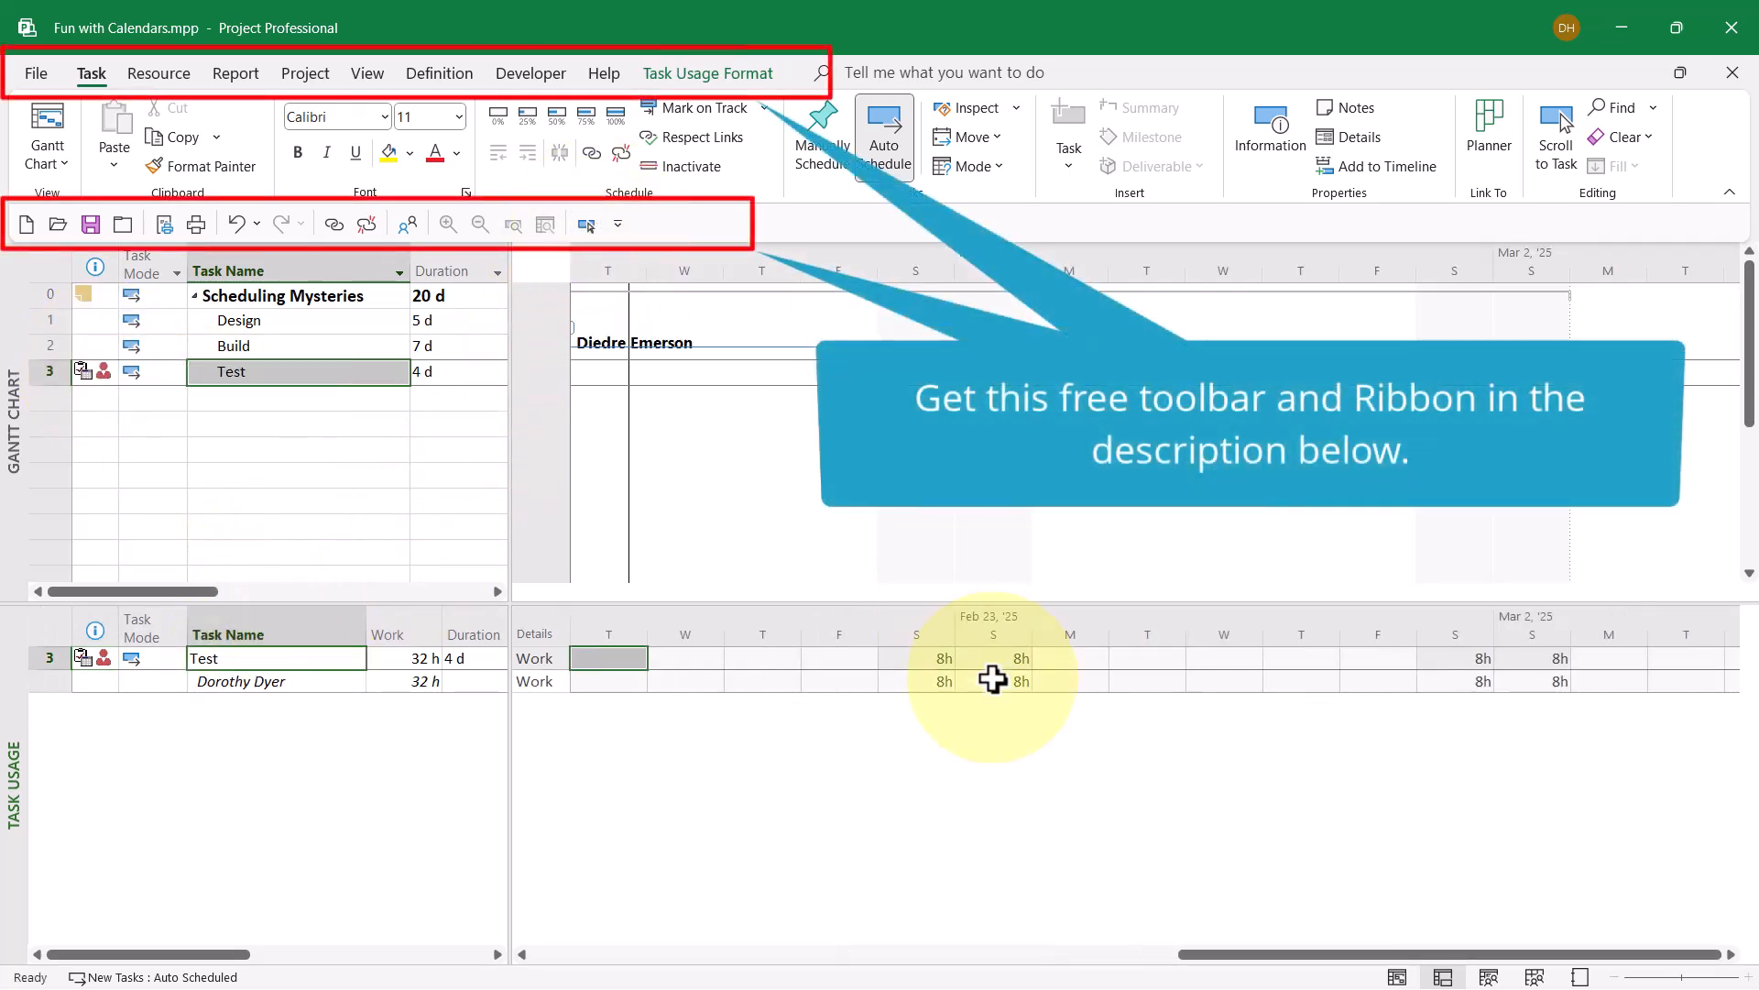
mouse_move(941, 676)
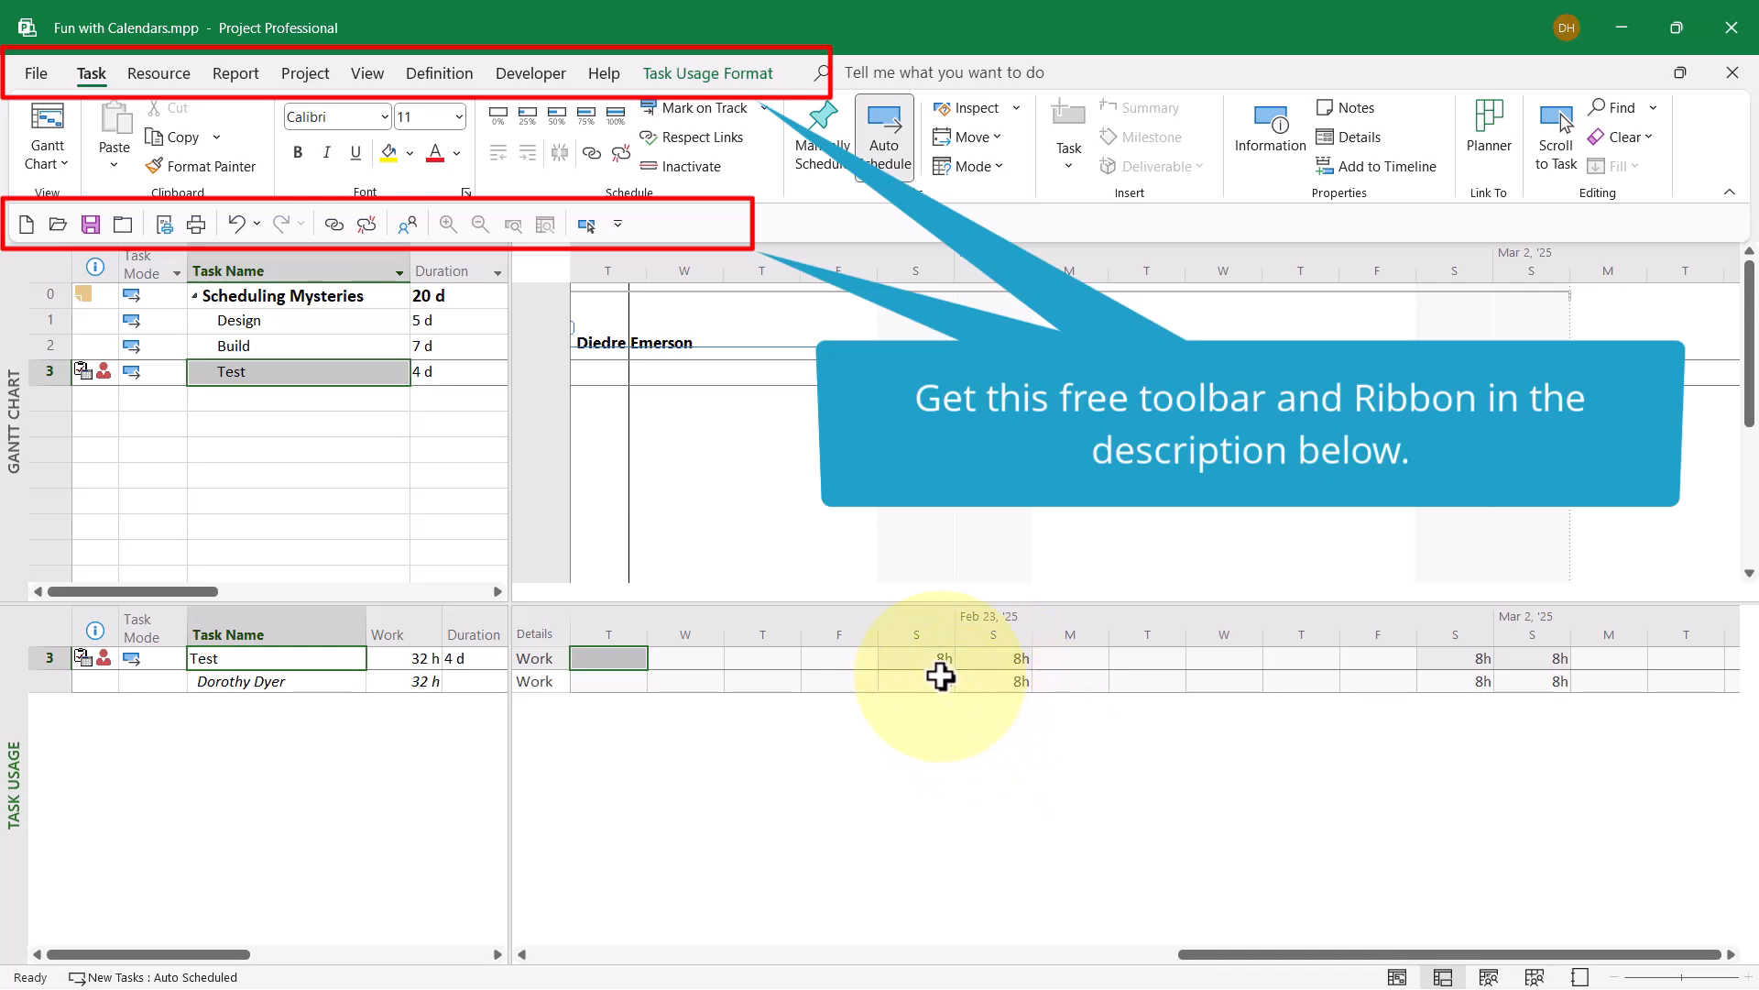
click(925, 681)
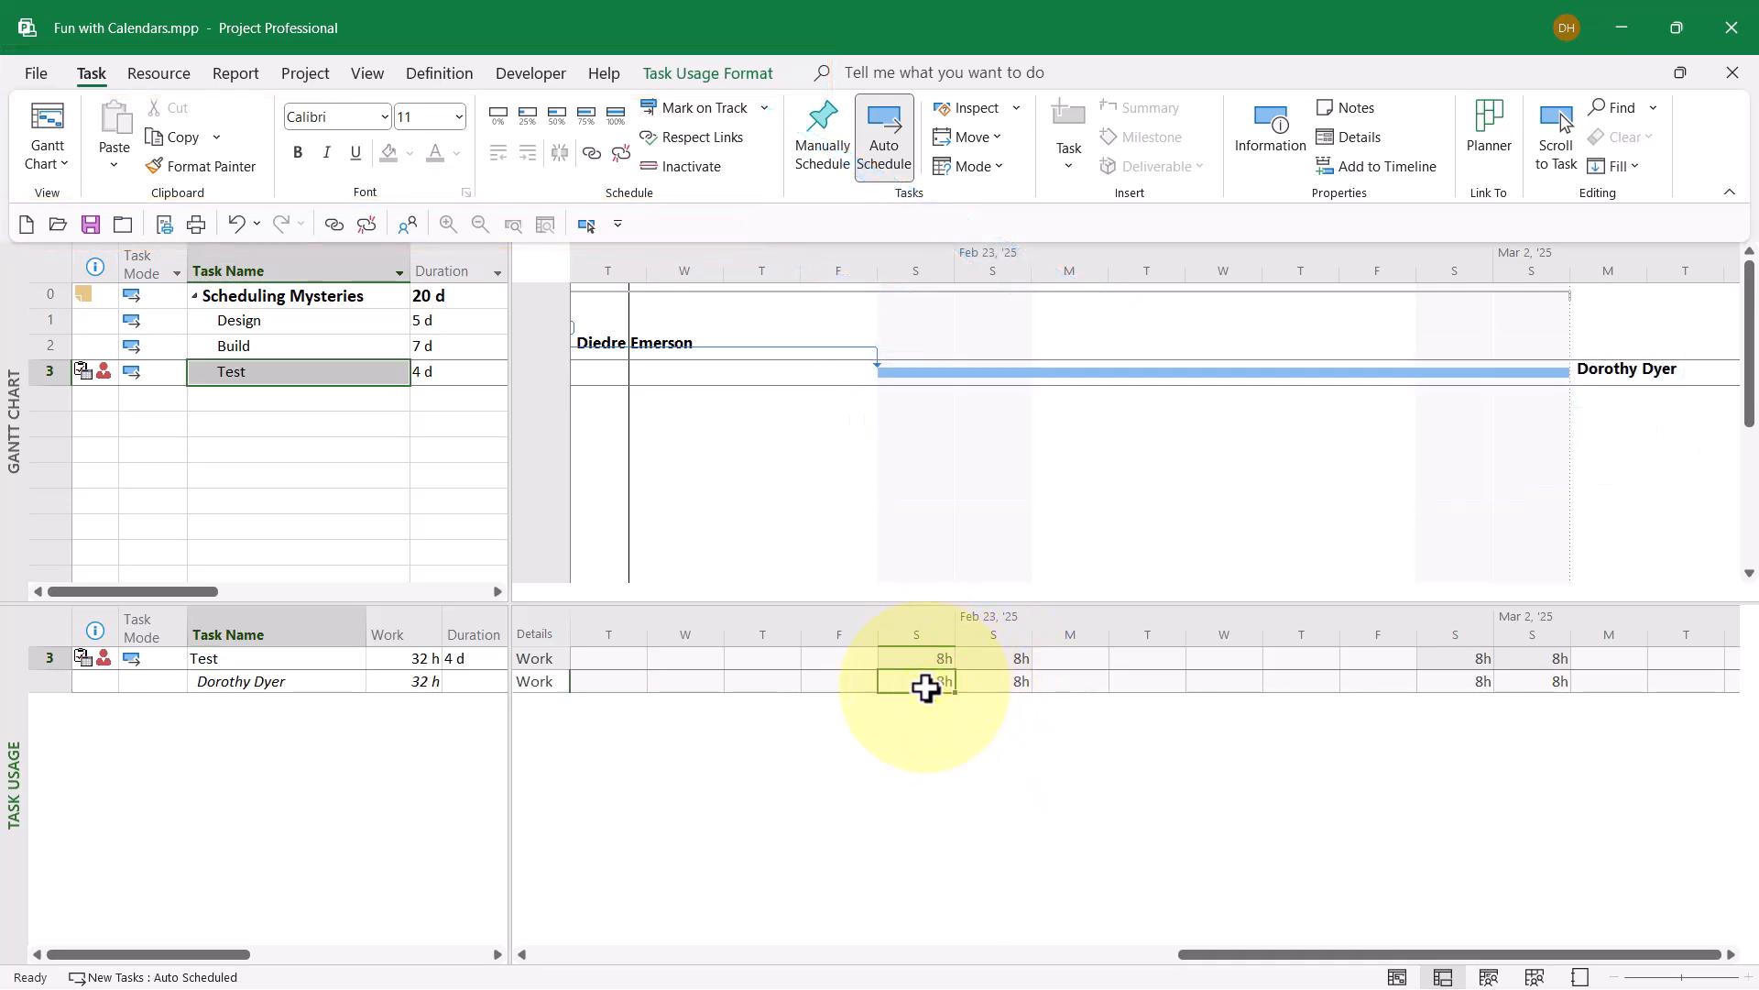
click(993, 680)
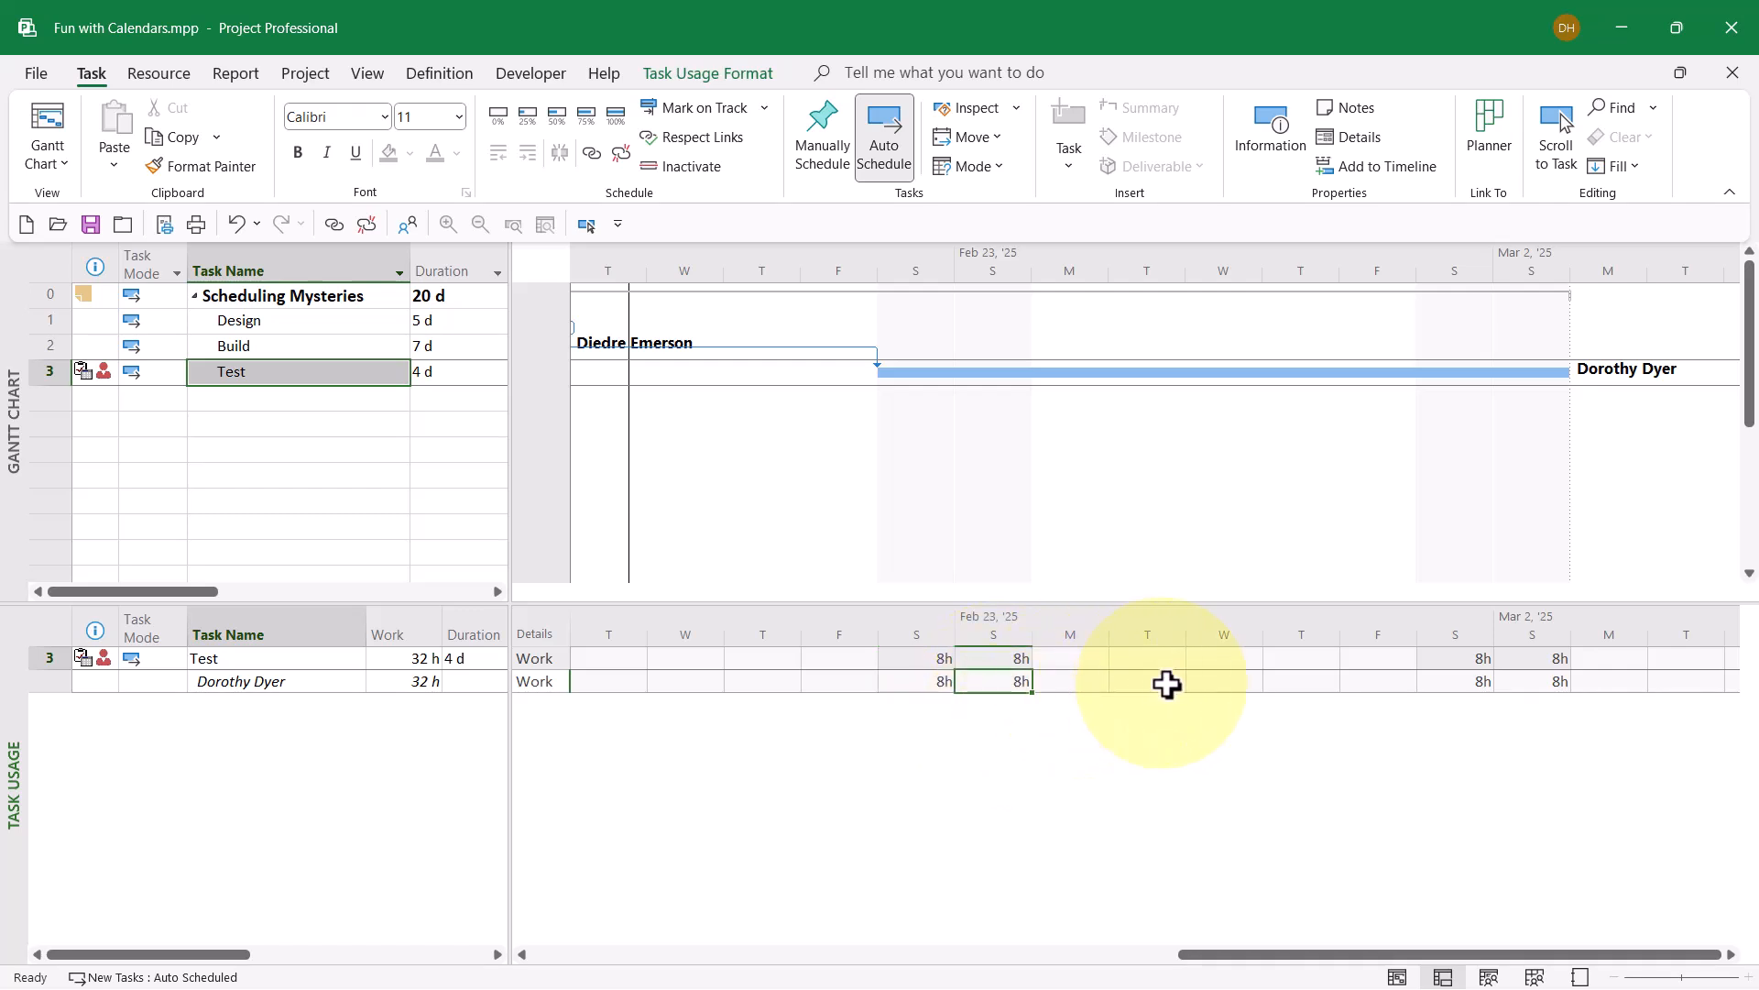
mouse_move(1379, 680)
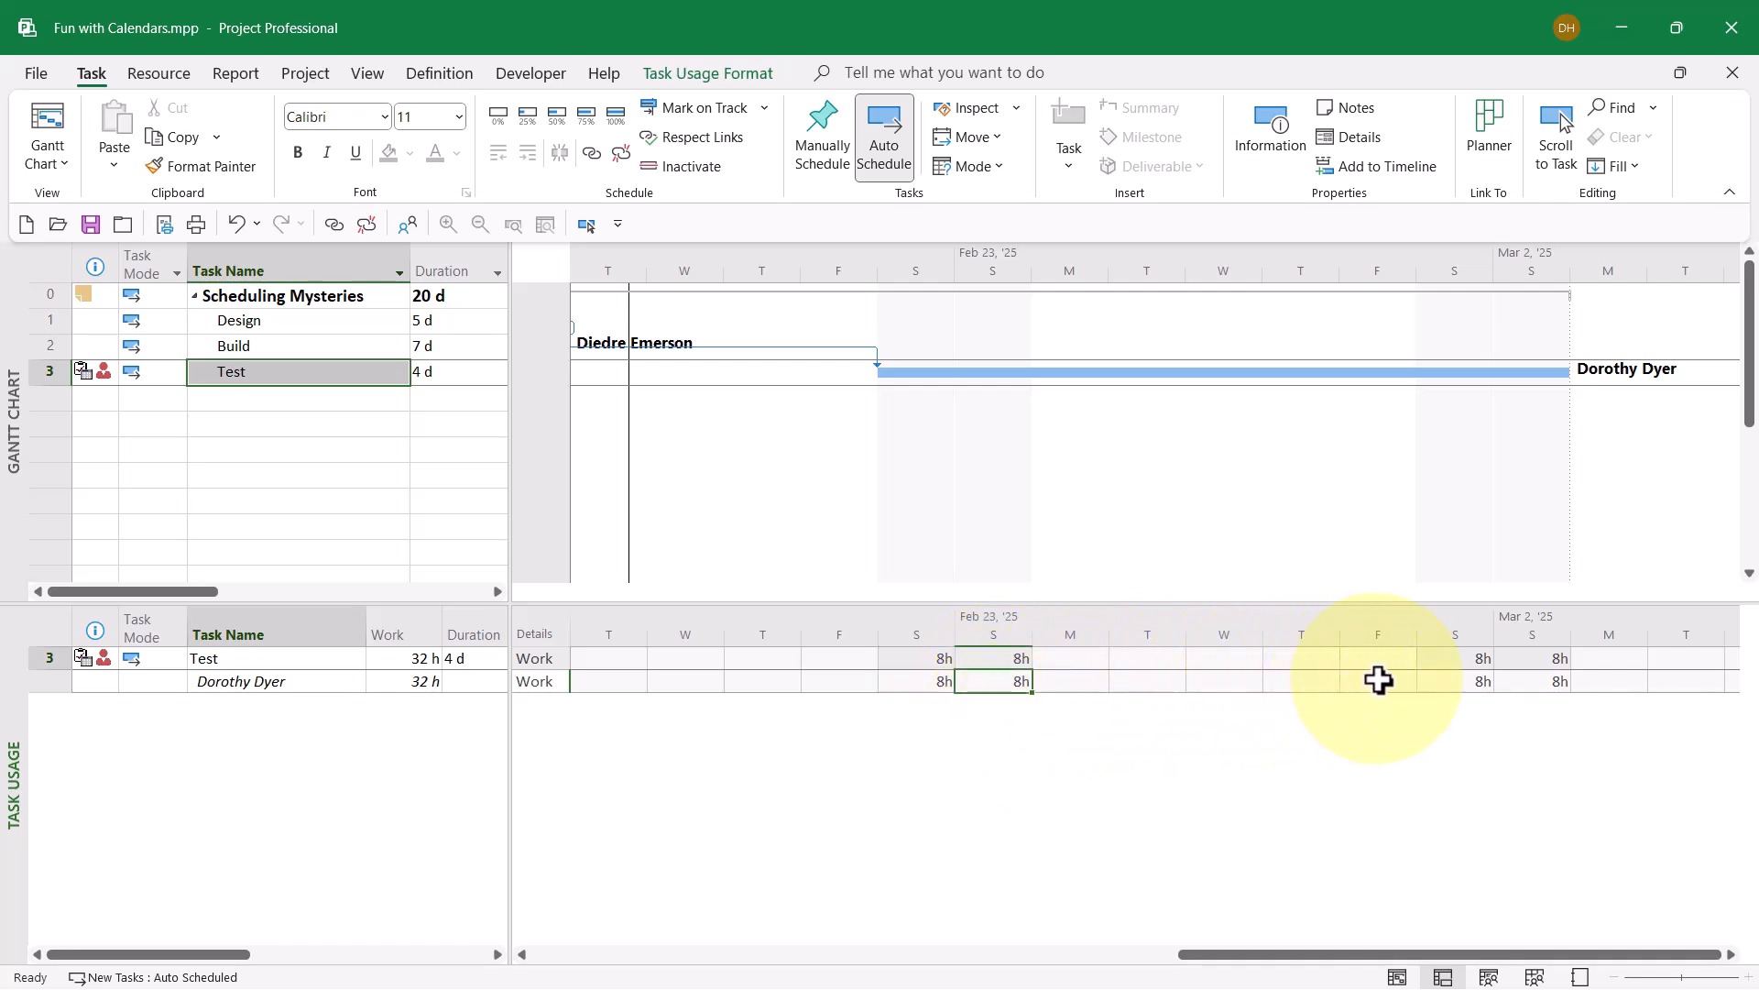
mouse_move(974, 680)
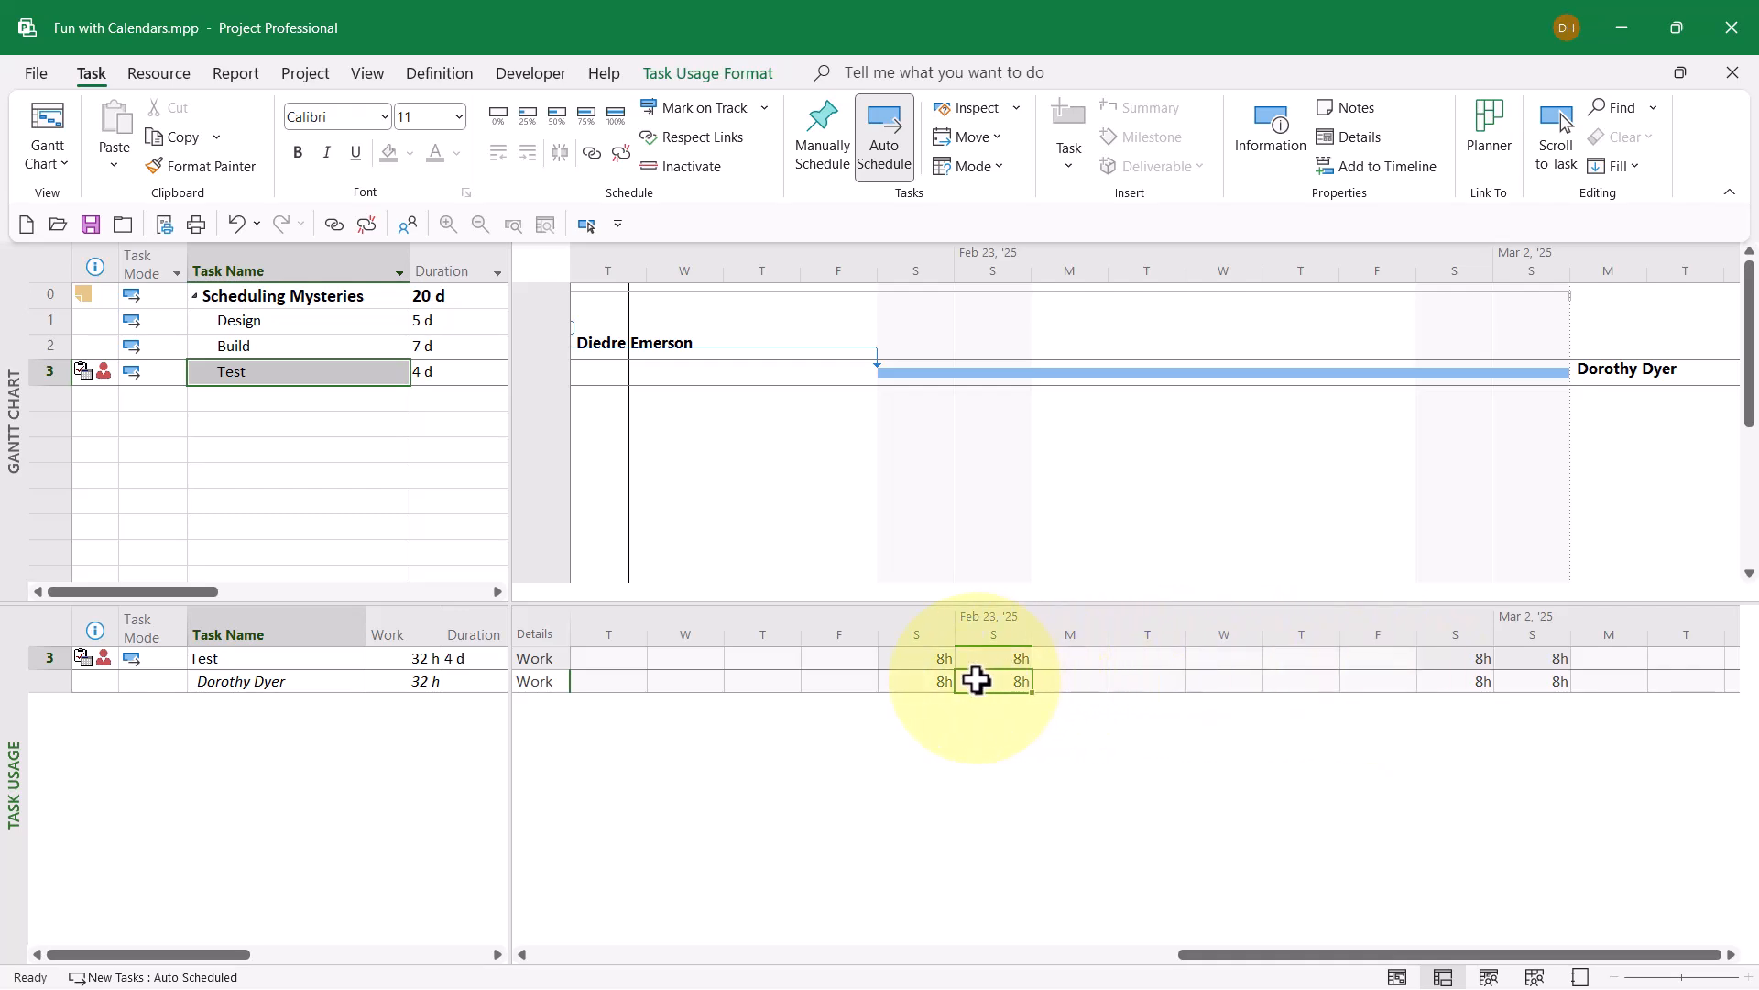
mouse_move(990, 682)
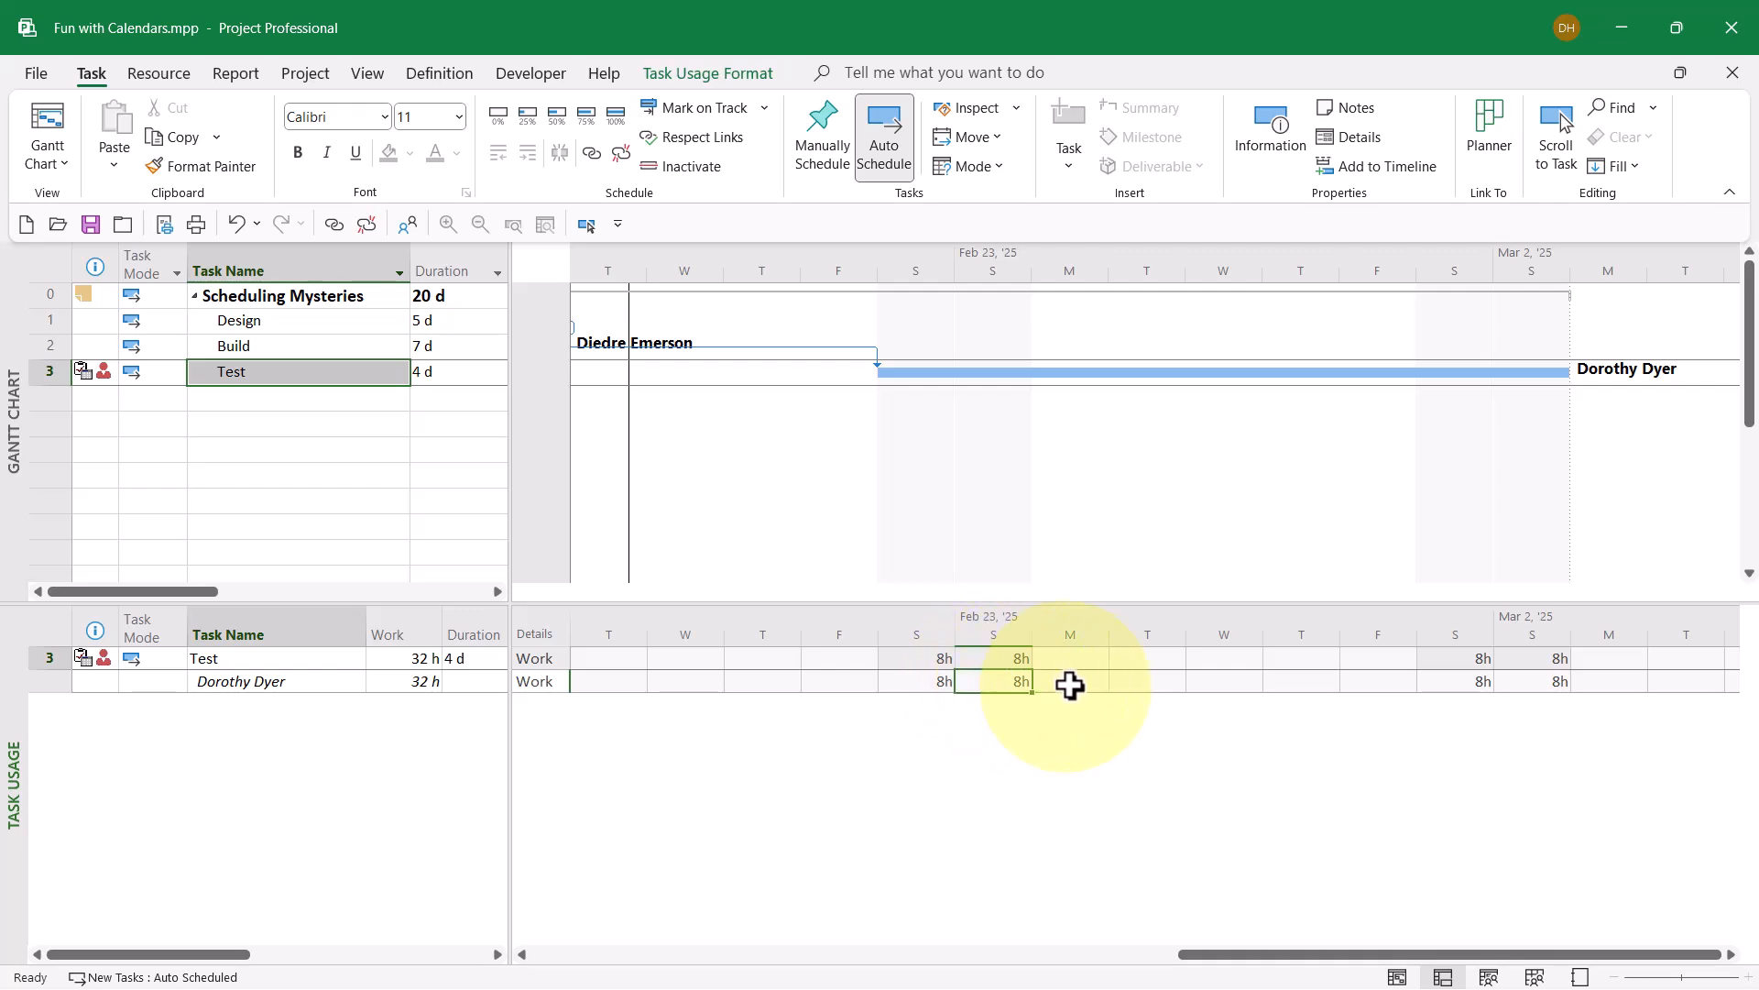
mouse_move(1364, 685)
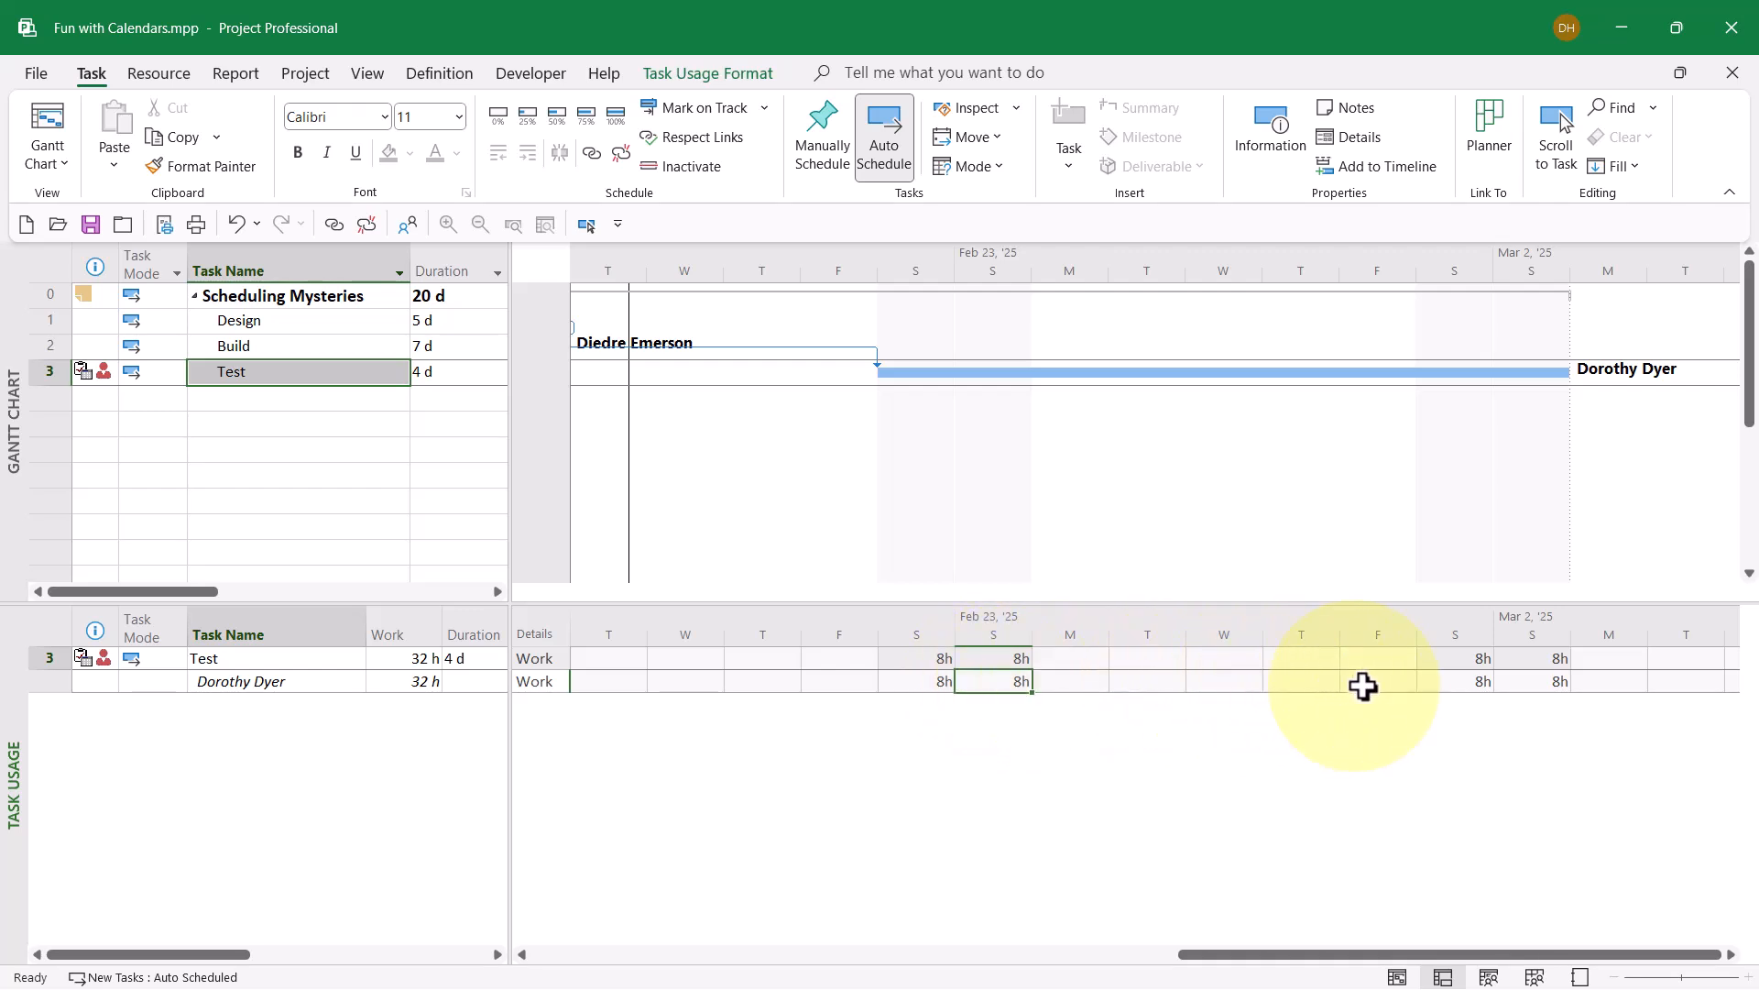
mouse_move(1568, 679)
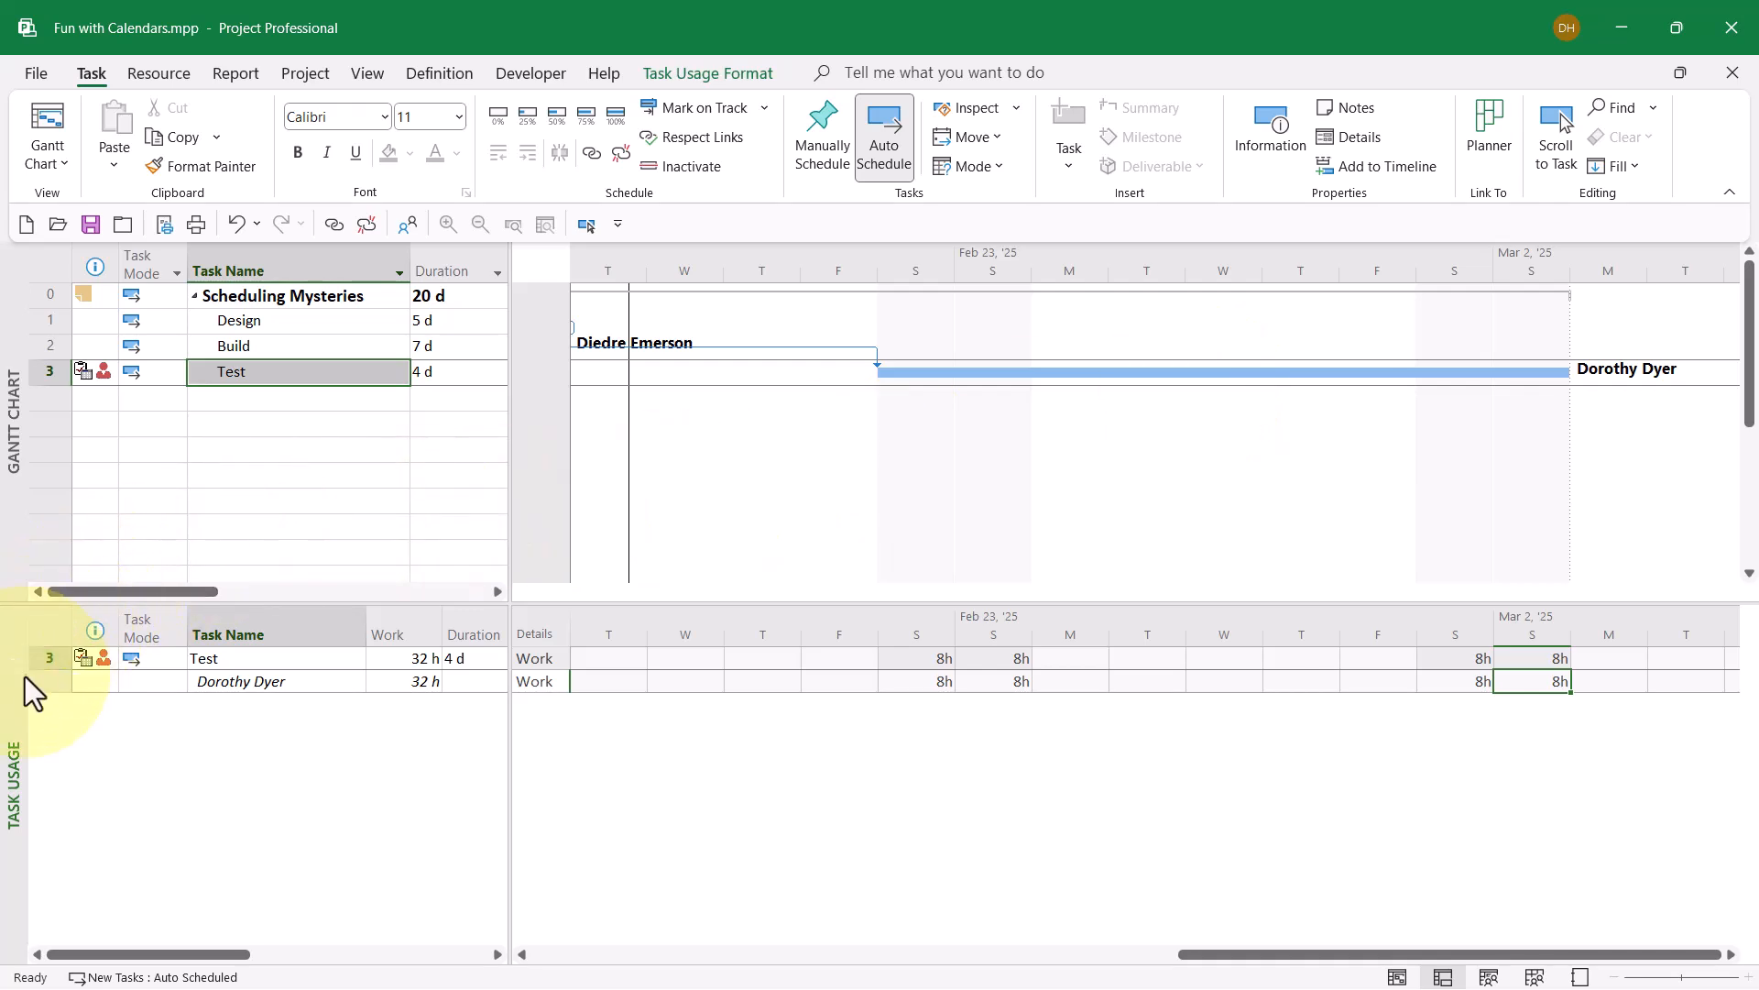
click(45, 130)
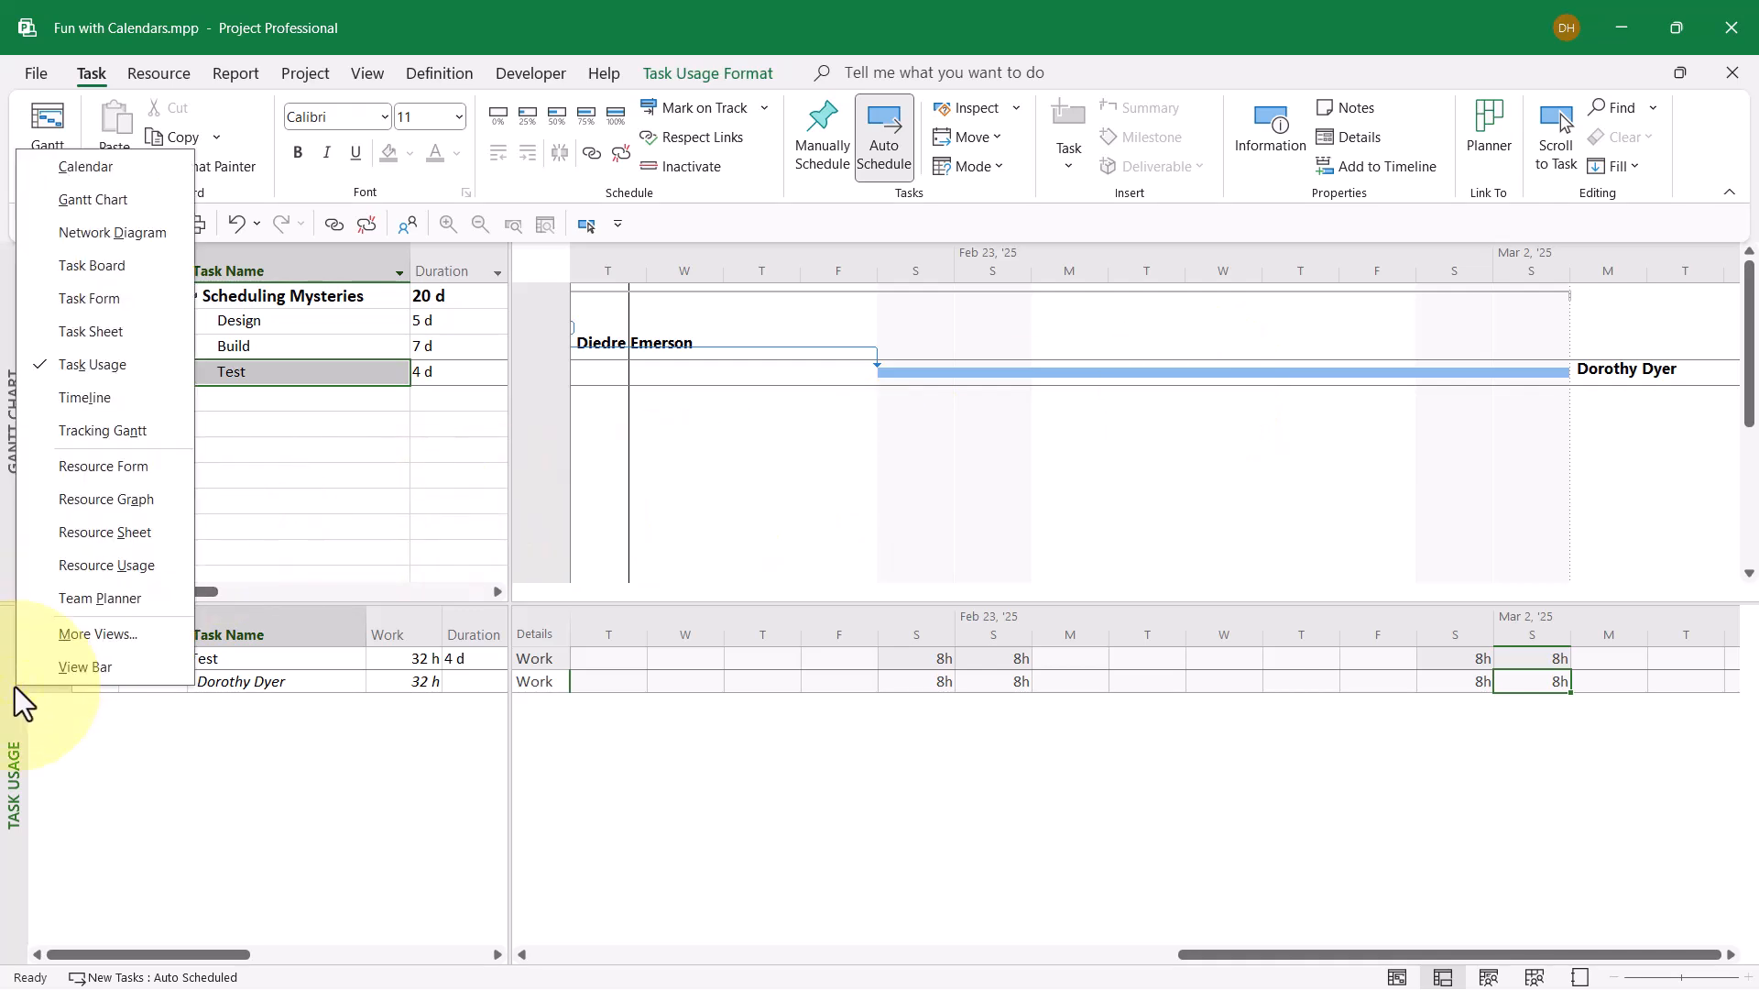
mouse_move(124, 340)
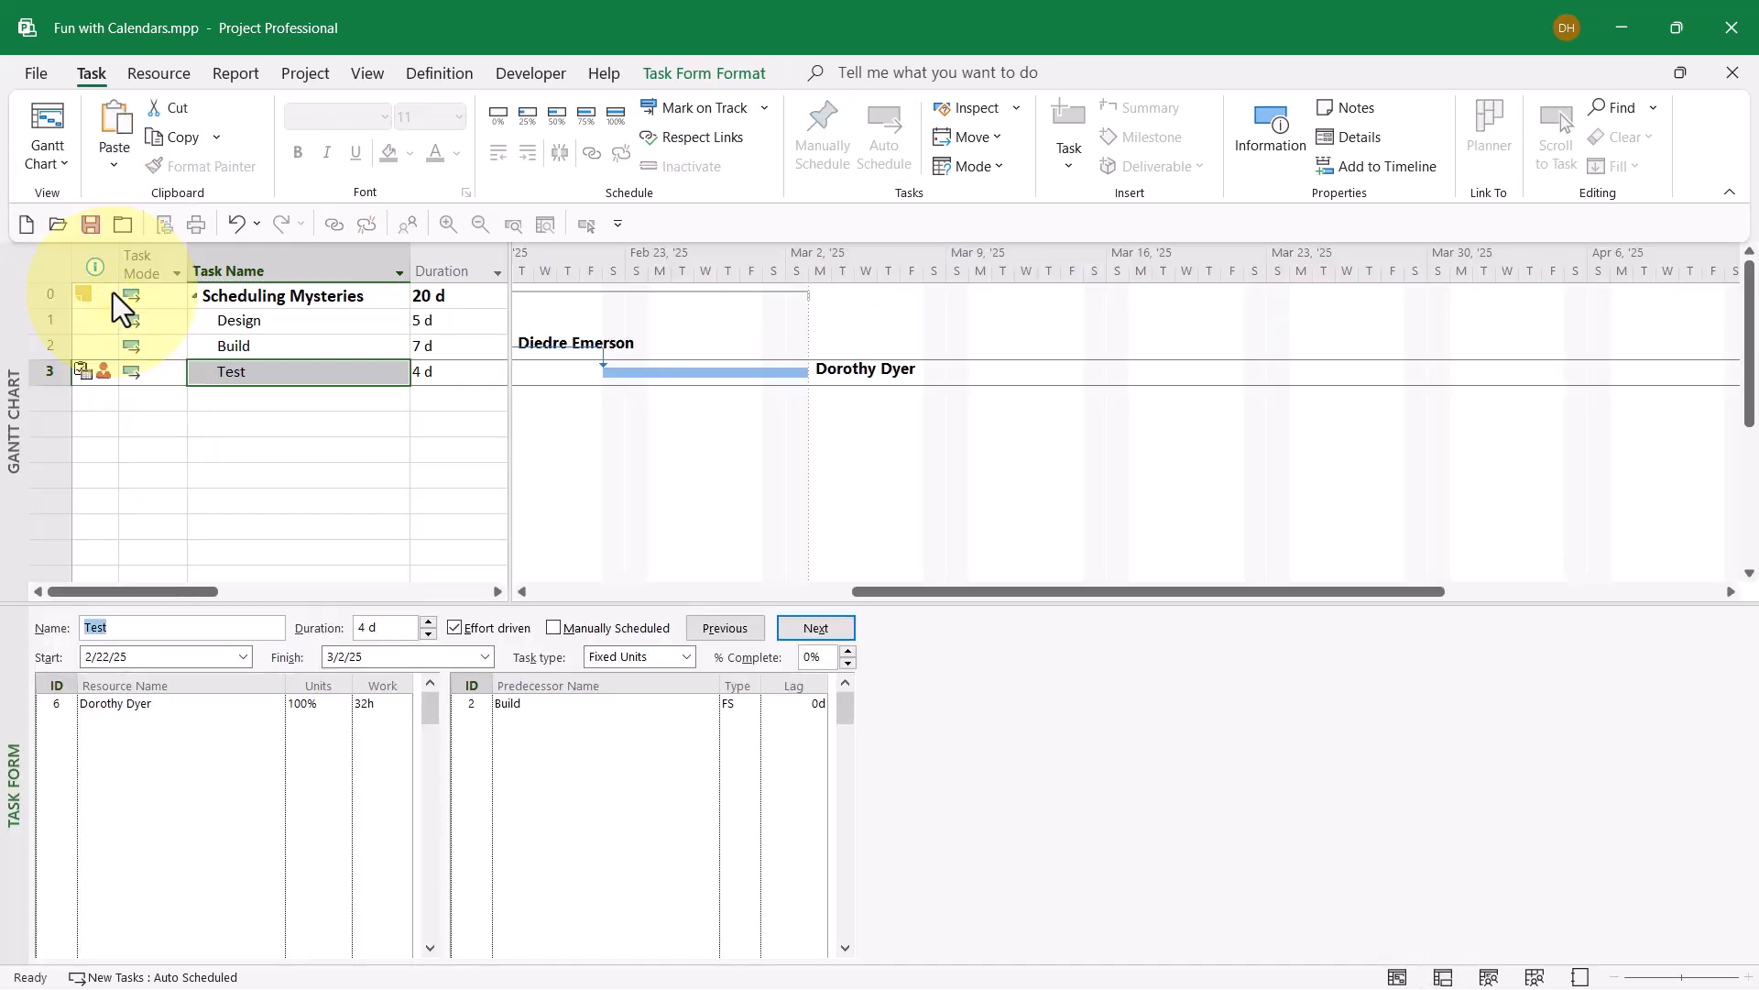
mouse_move(528, 606)
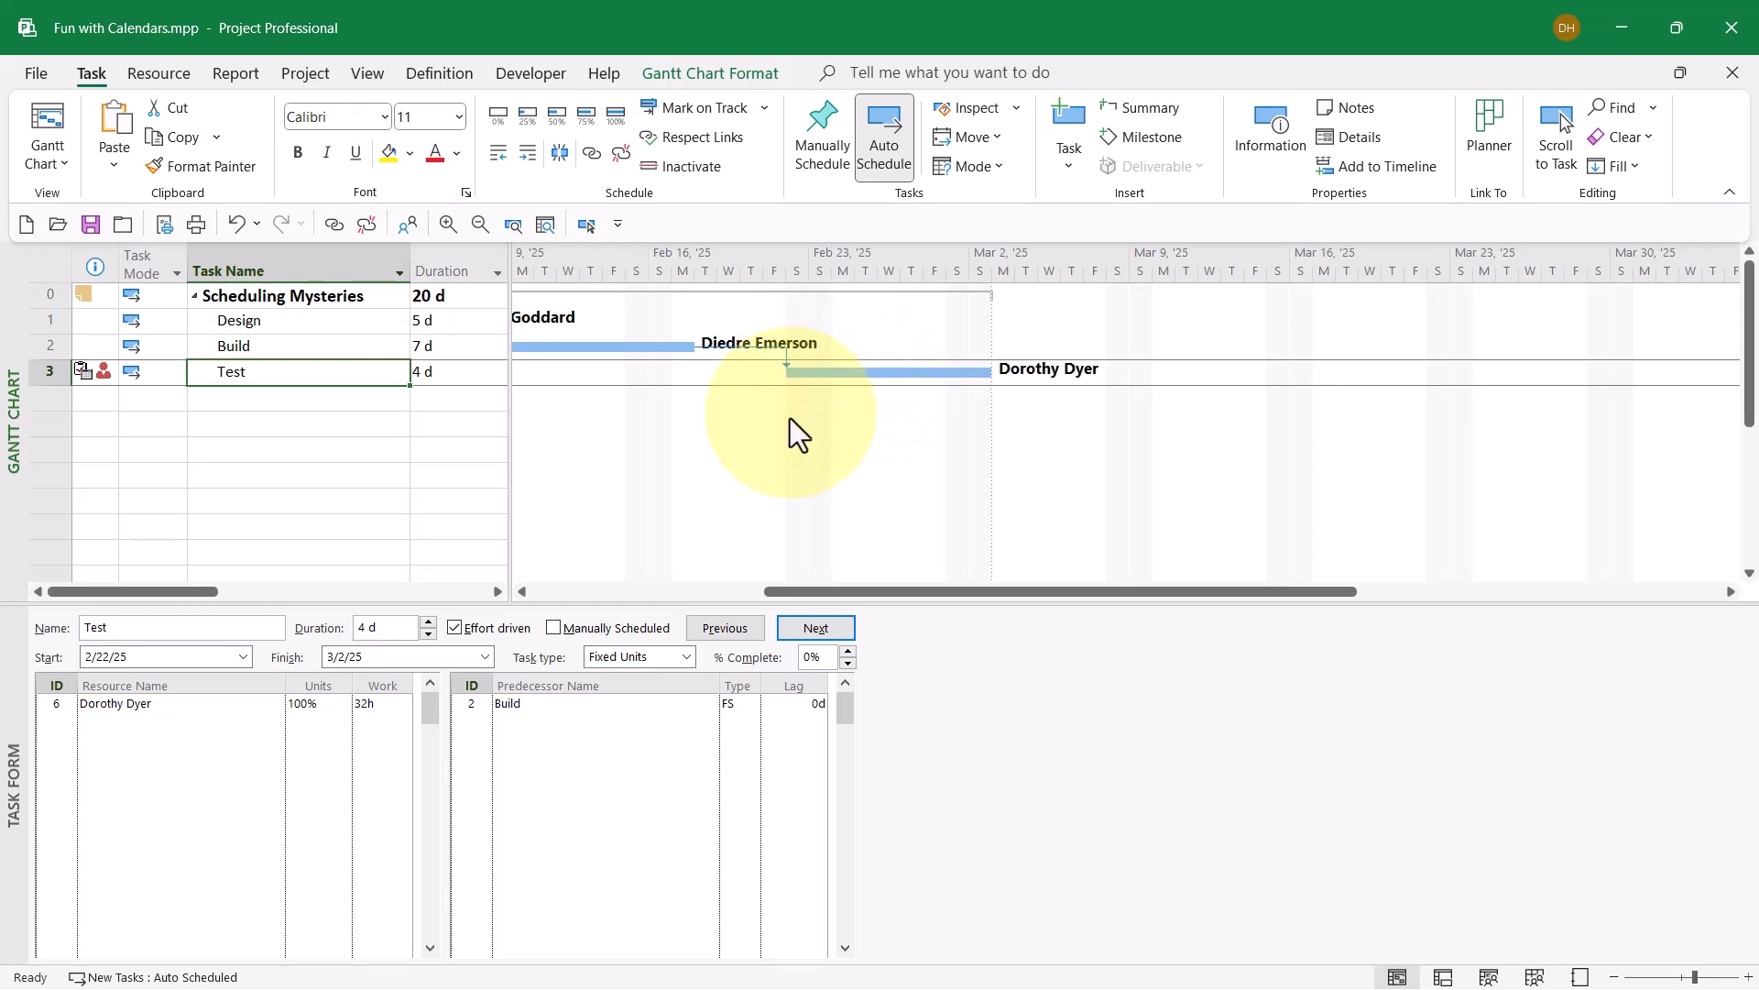
mouse_move(845, 375)
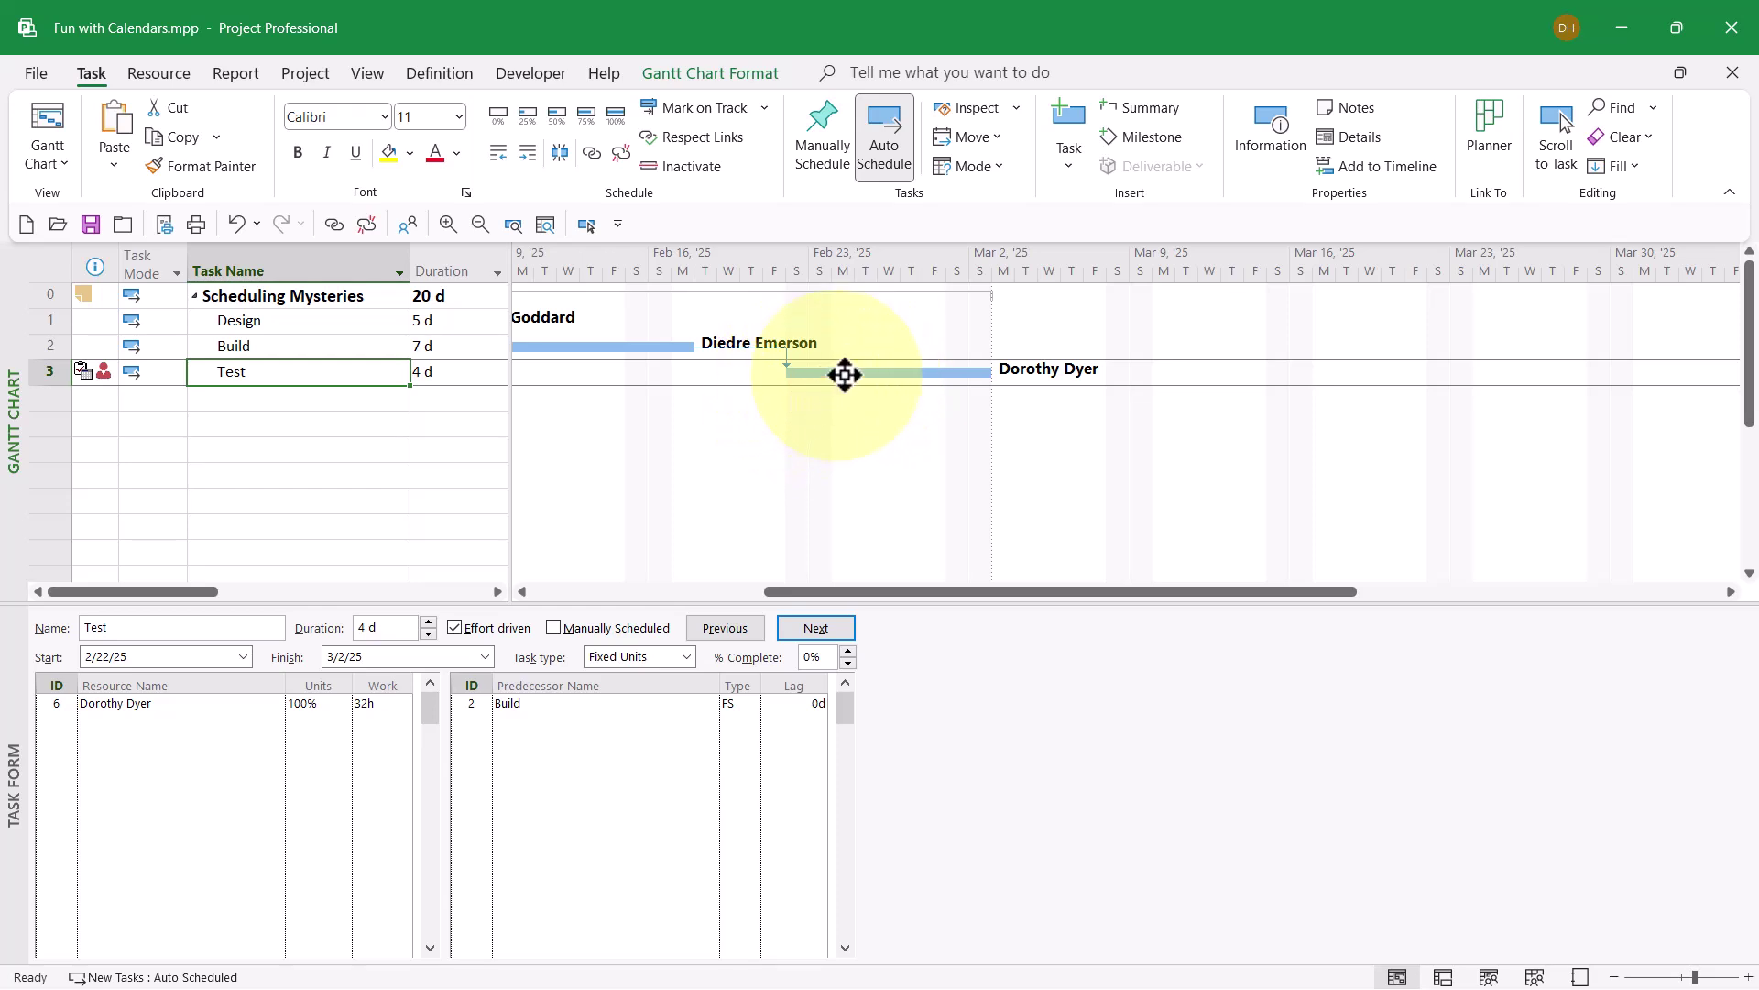
mouse_move(815, 406)
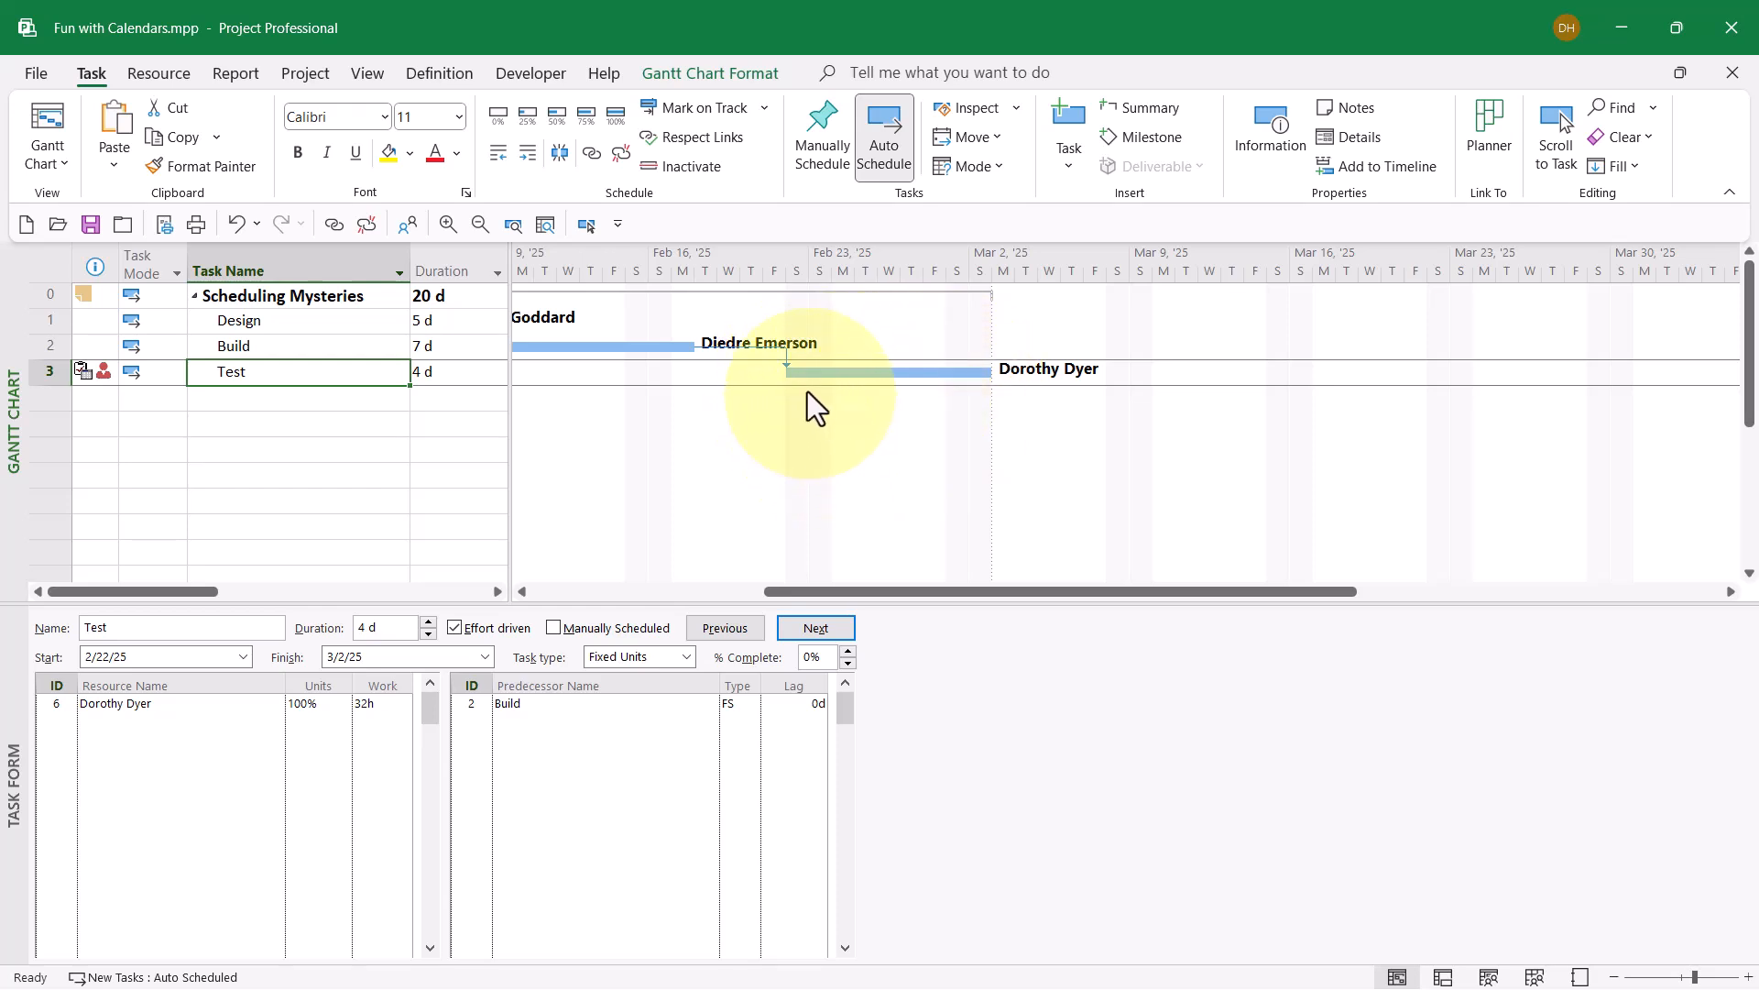
mouse_move(830, 404)
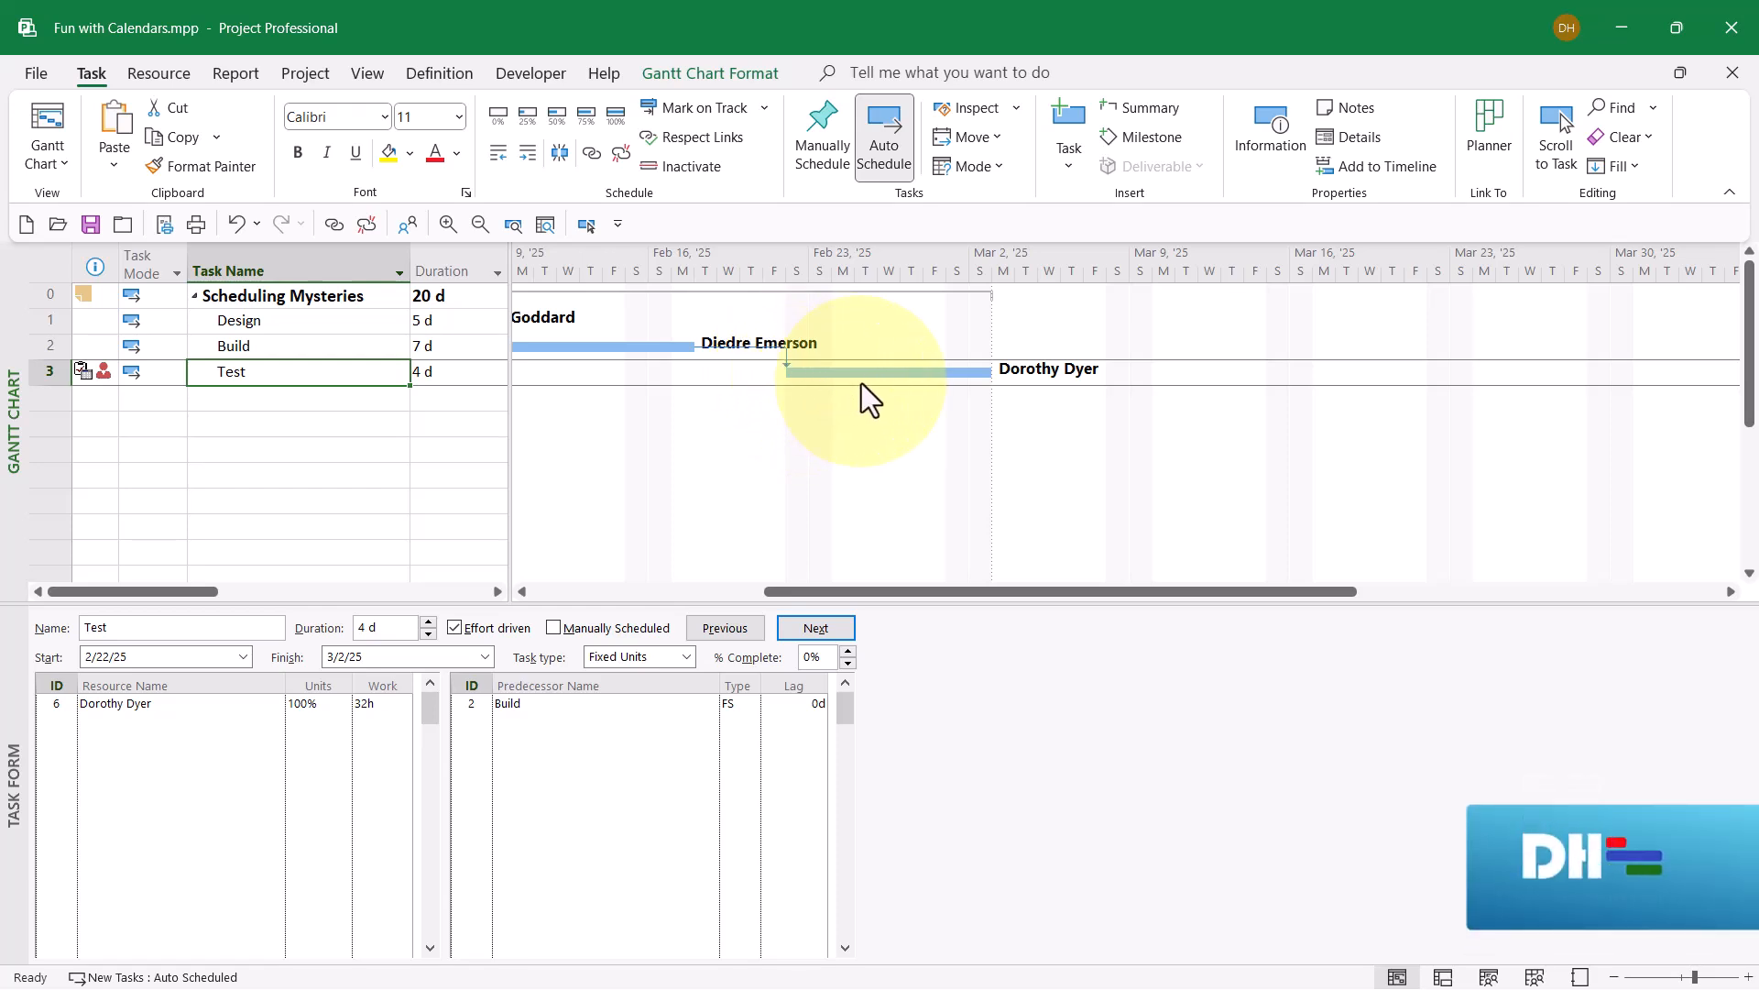
mouse_move(951, 398)
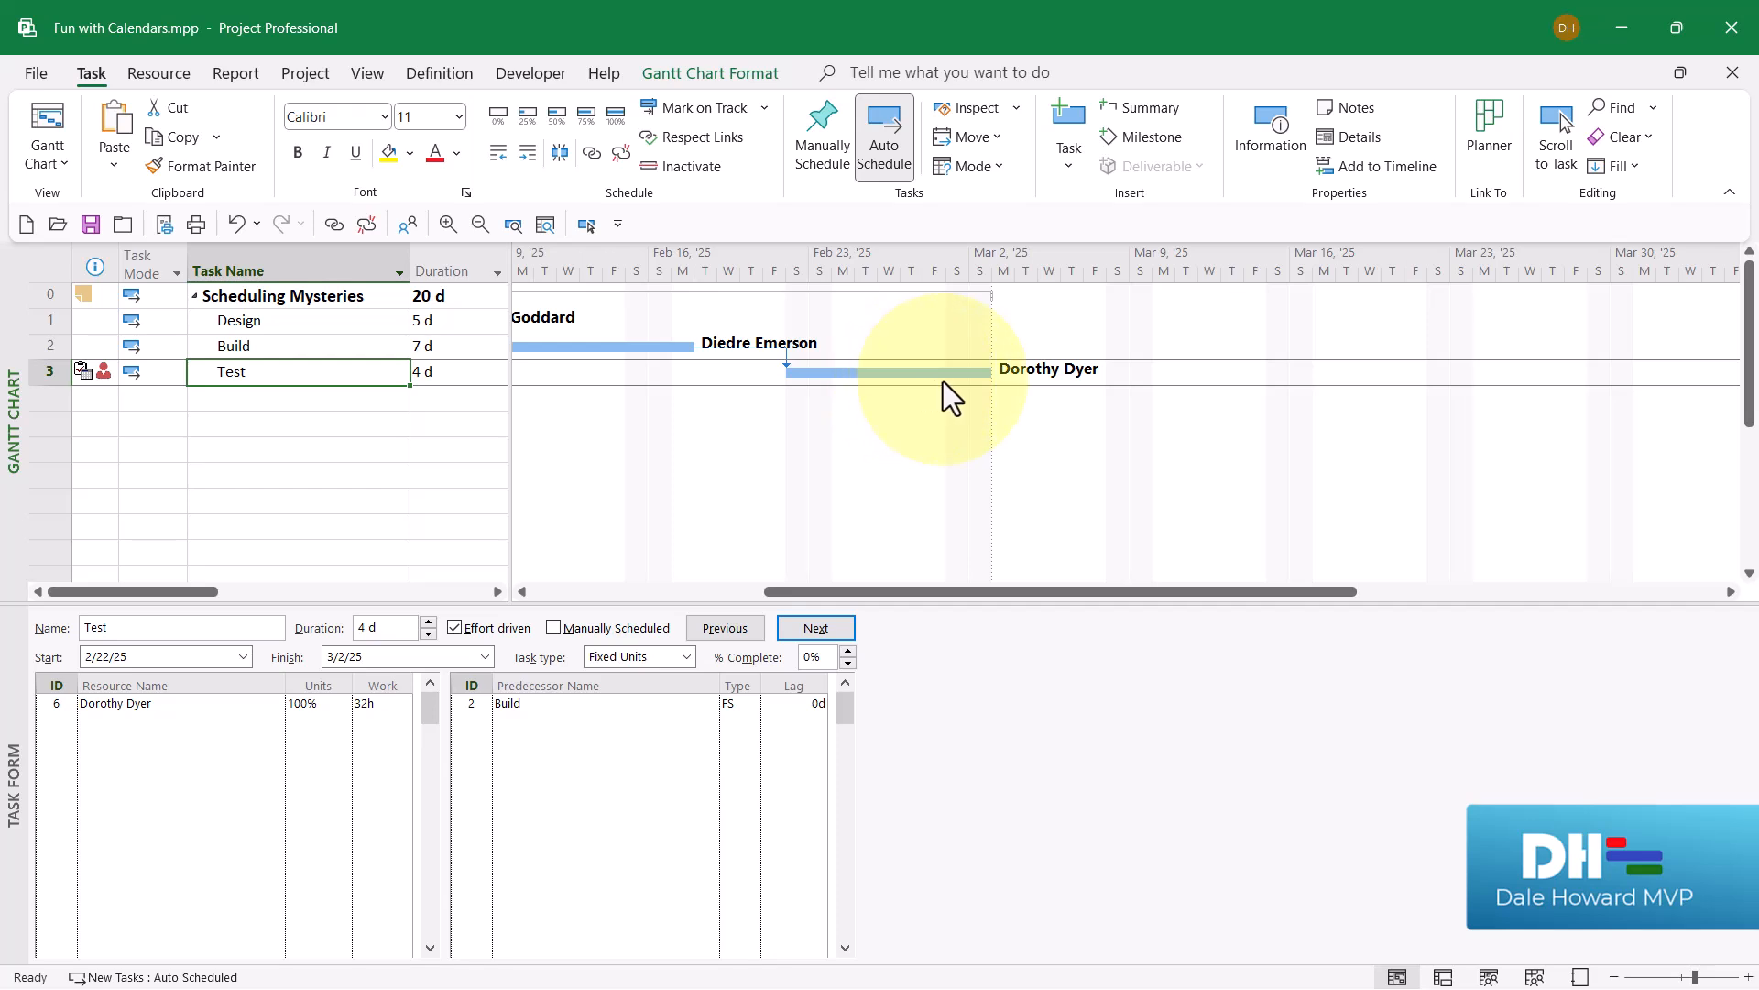
mouse_move(1002, 390)
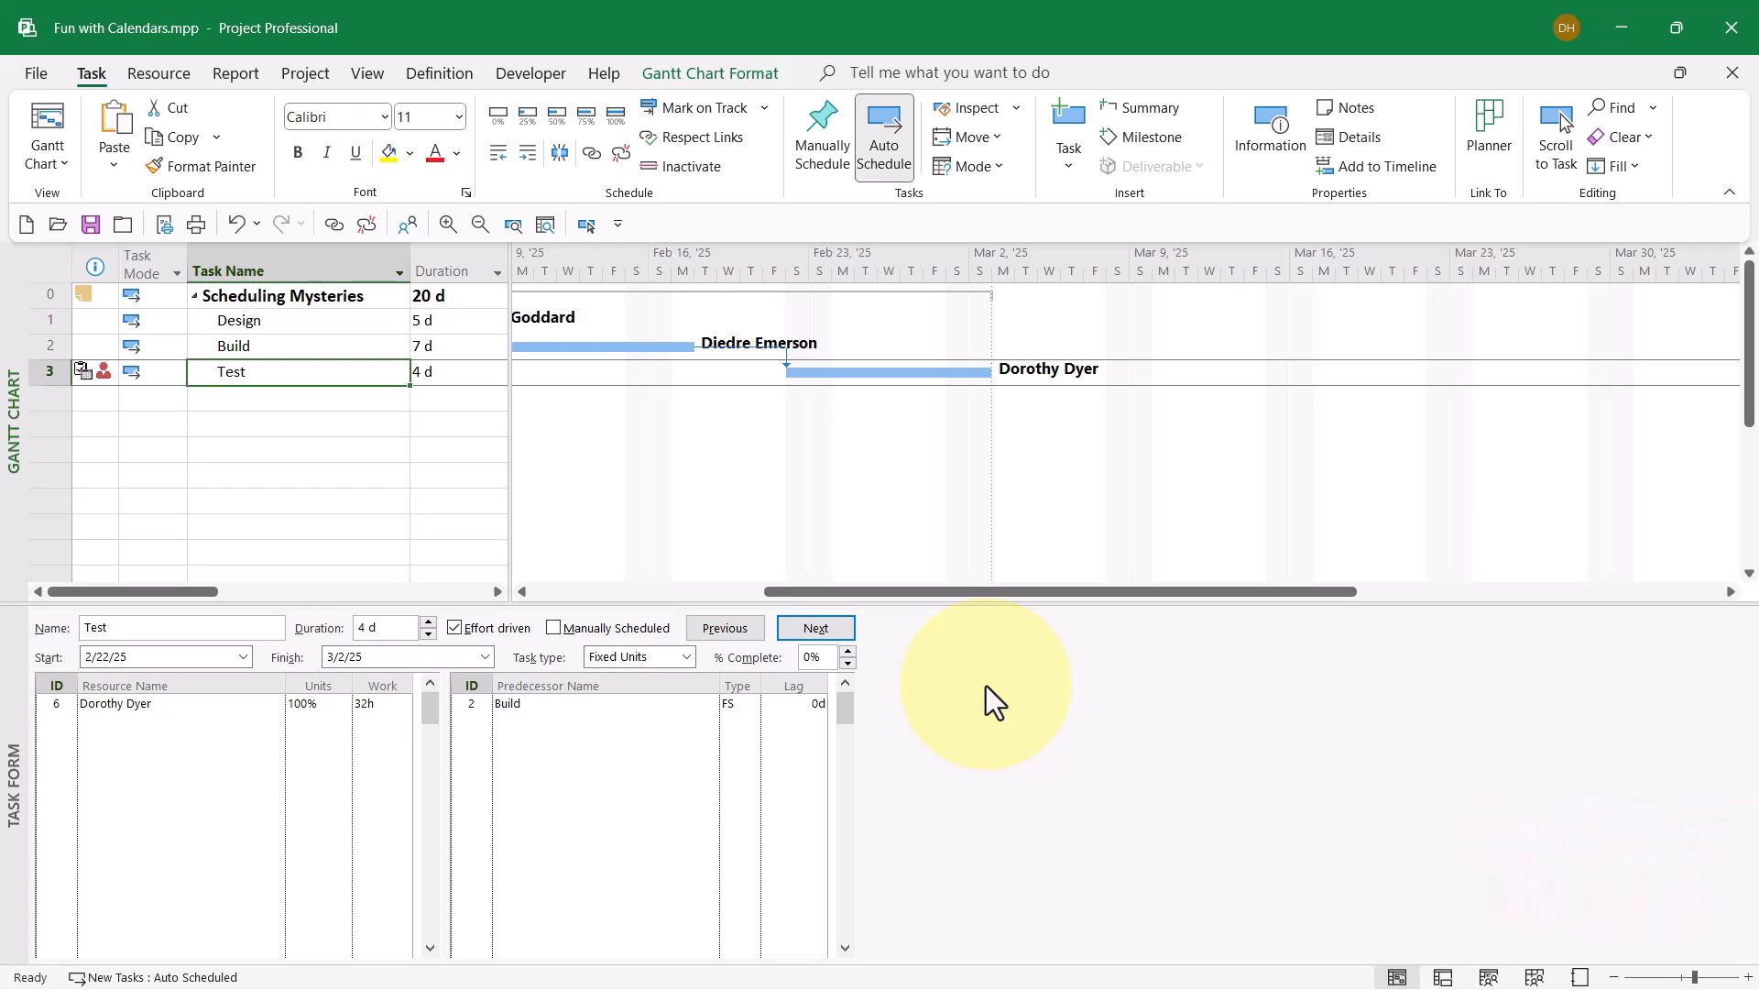
mouse_move(499, 474)
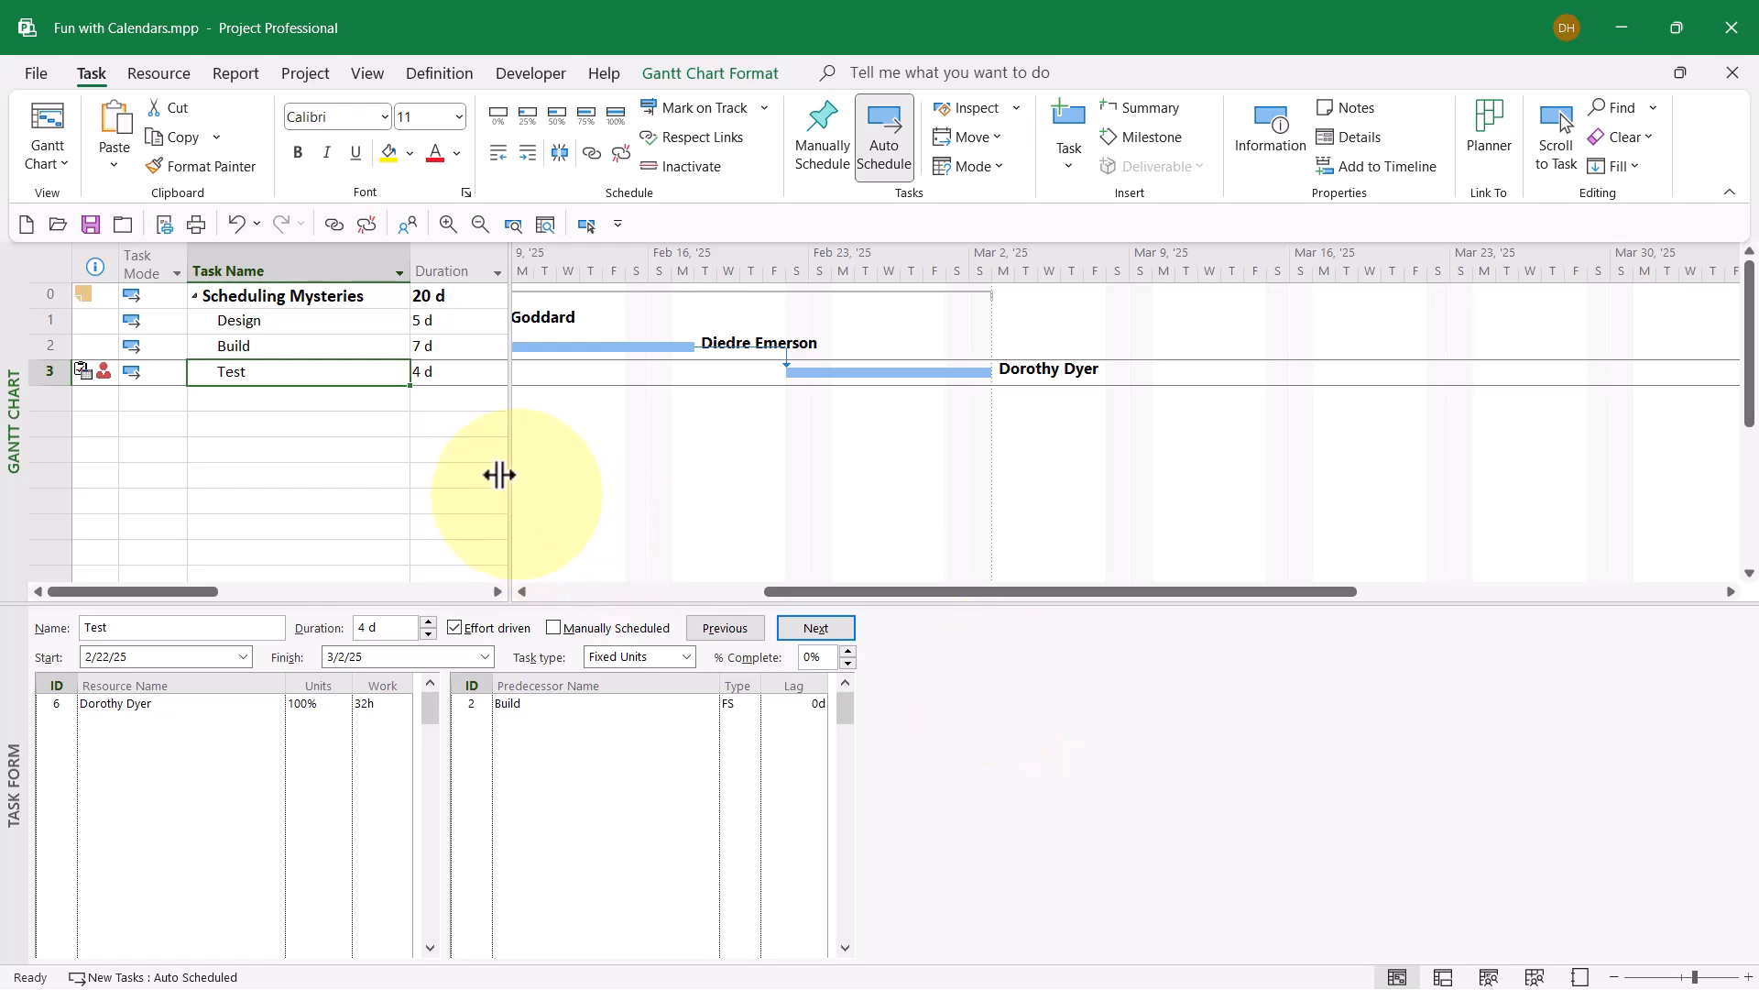